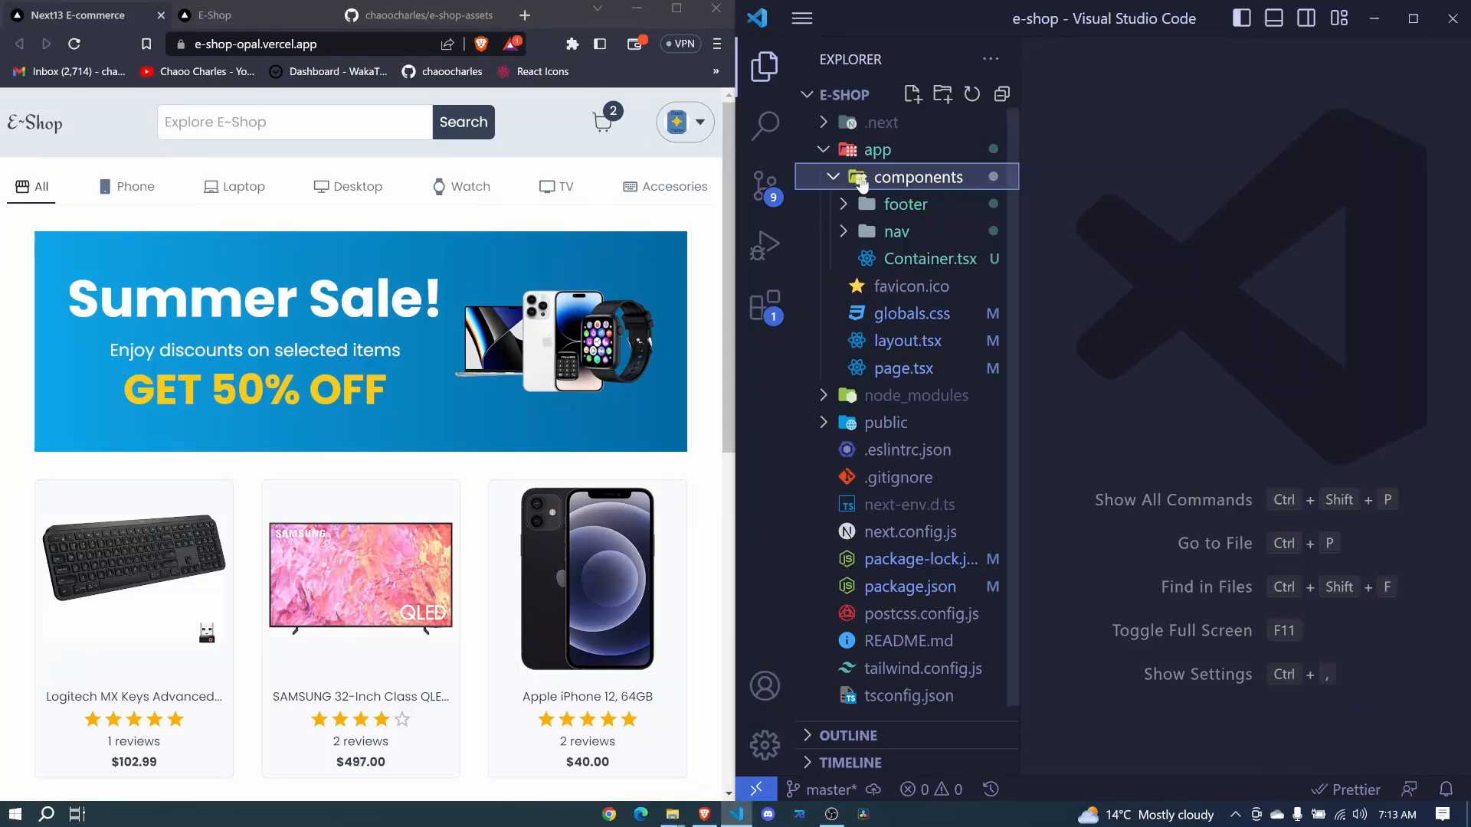
Create HomeBanner.tsx in the components folder with a React component snippet.
click(911, 94)
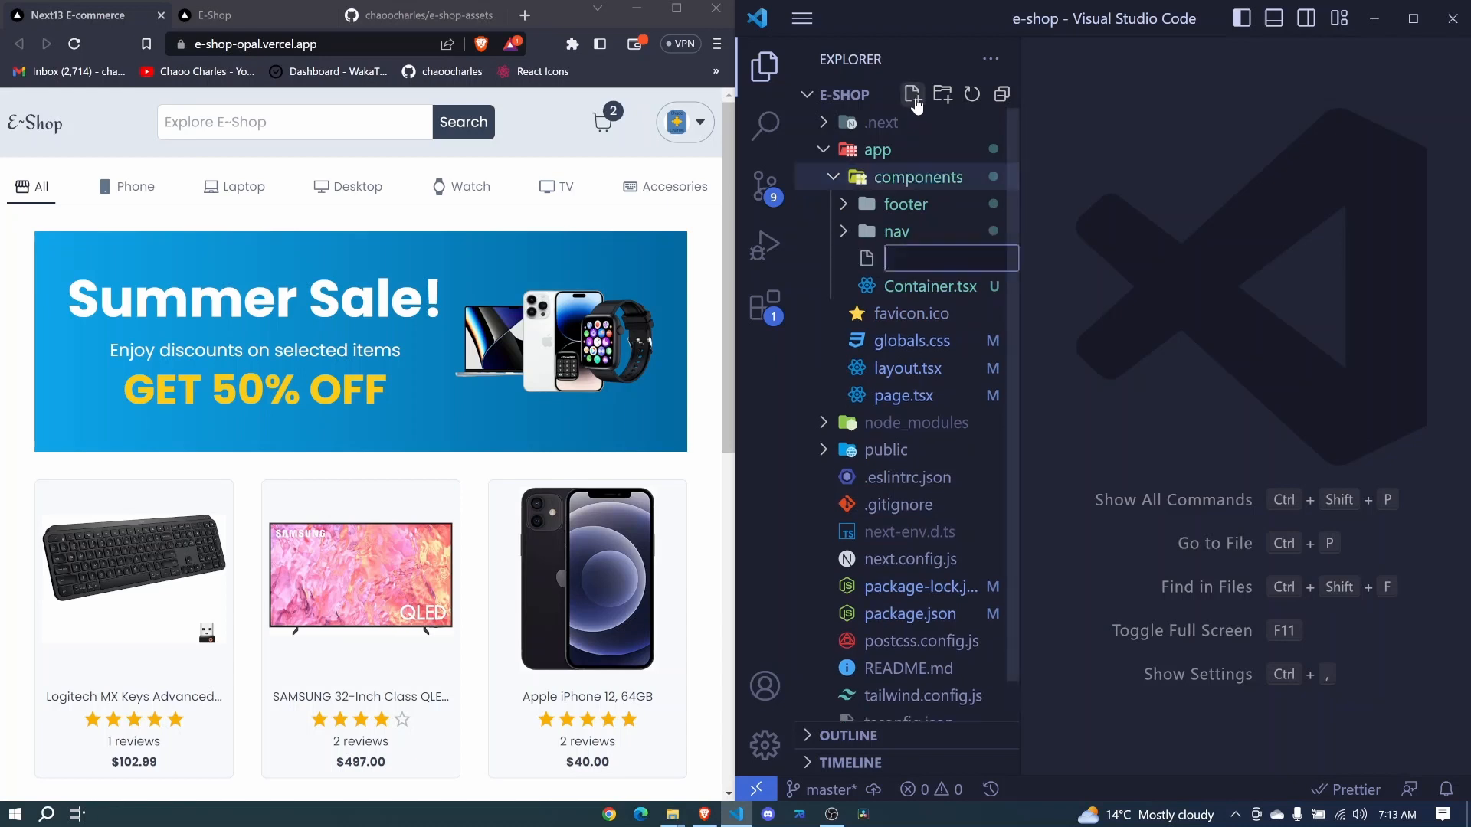
mouse_move(903, 205)
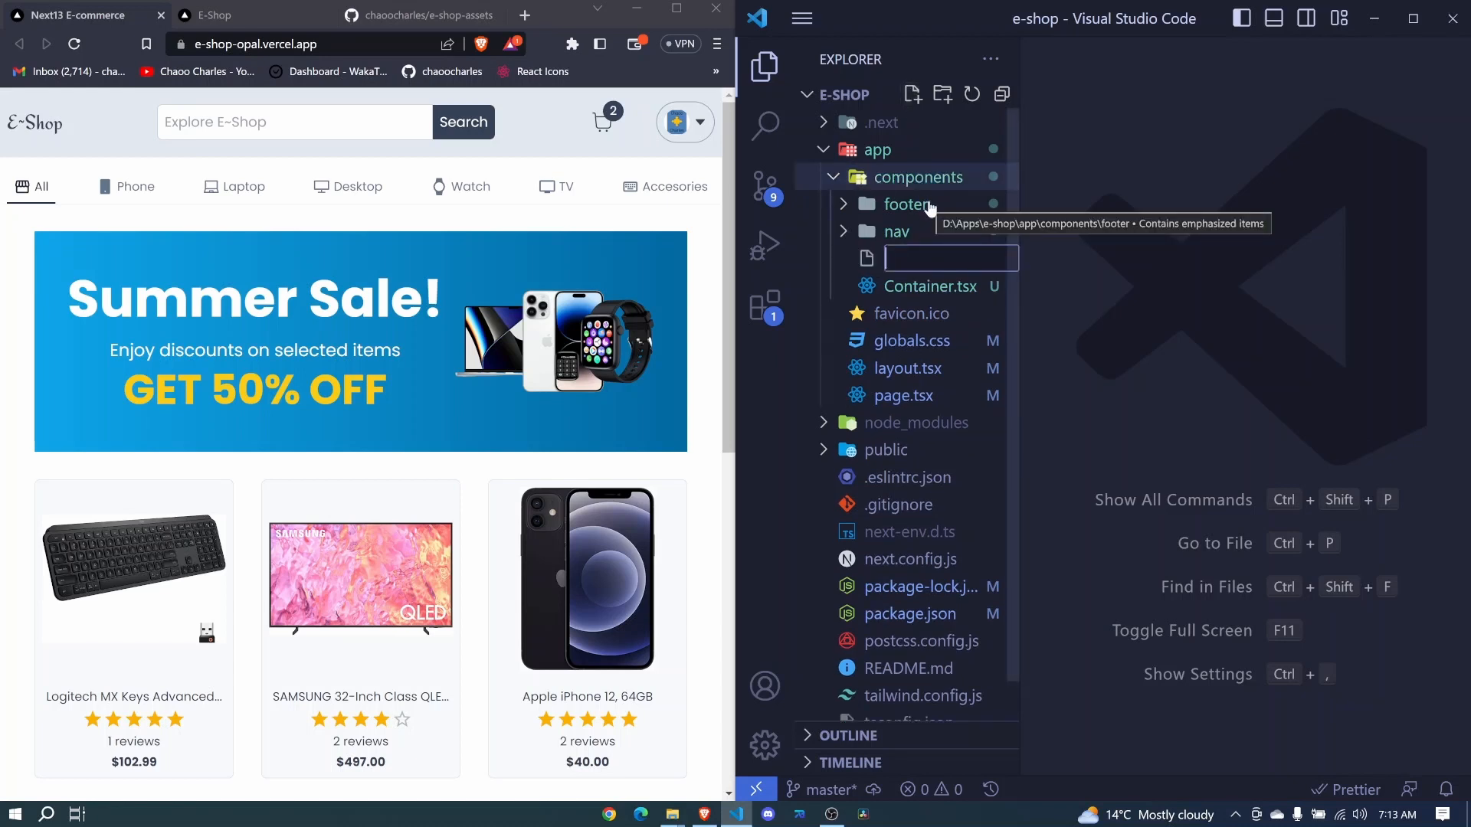
text(HomeBanner)
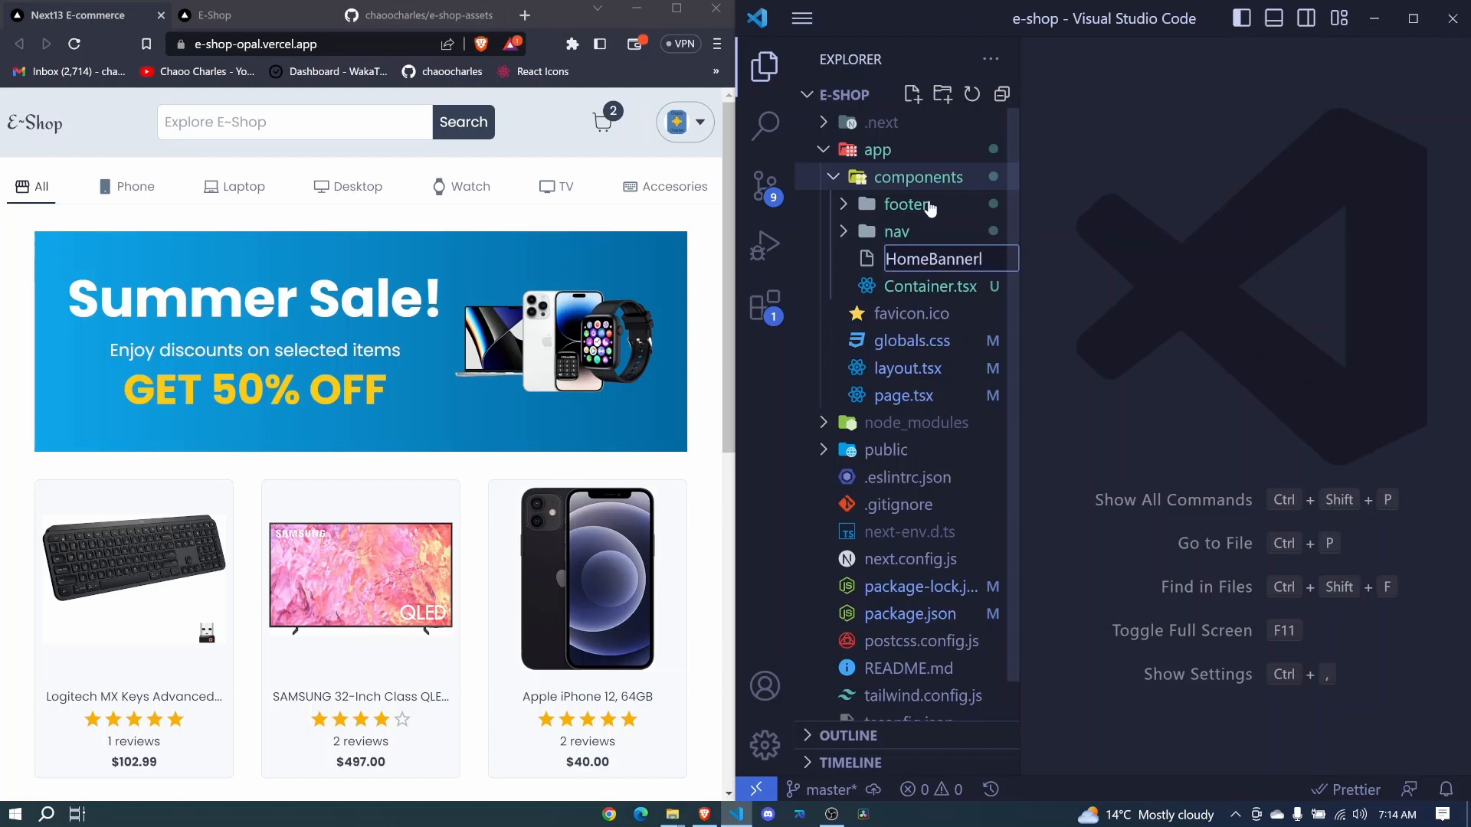
text(.tsx)
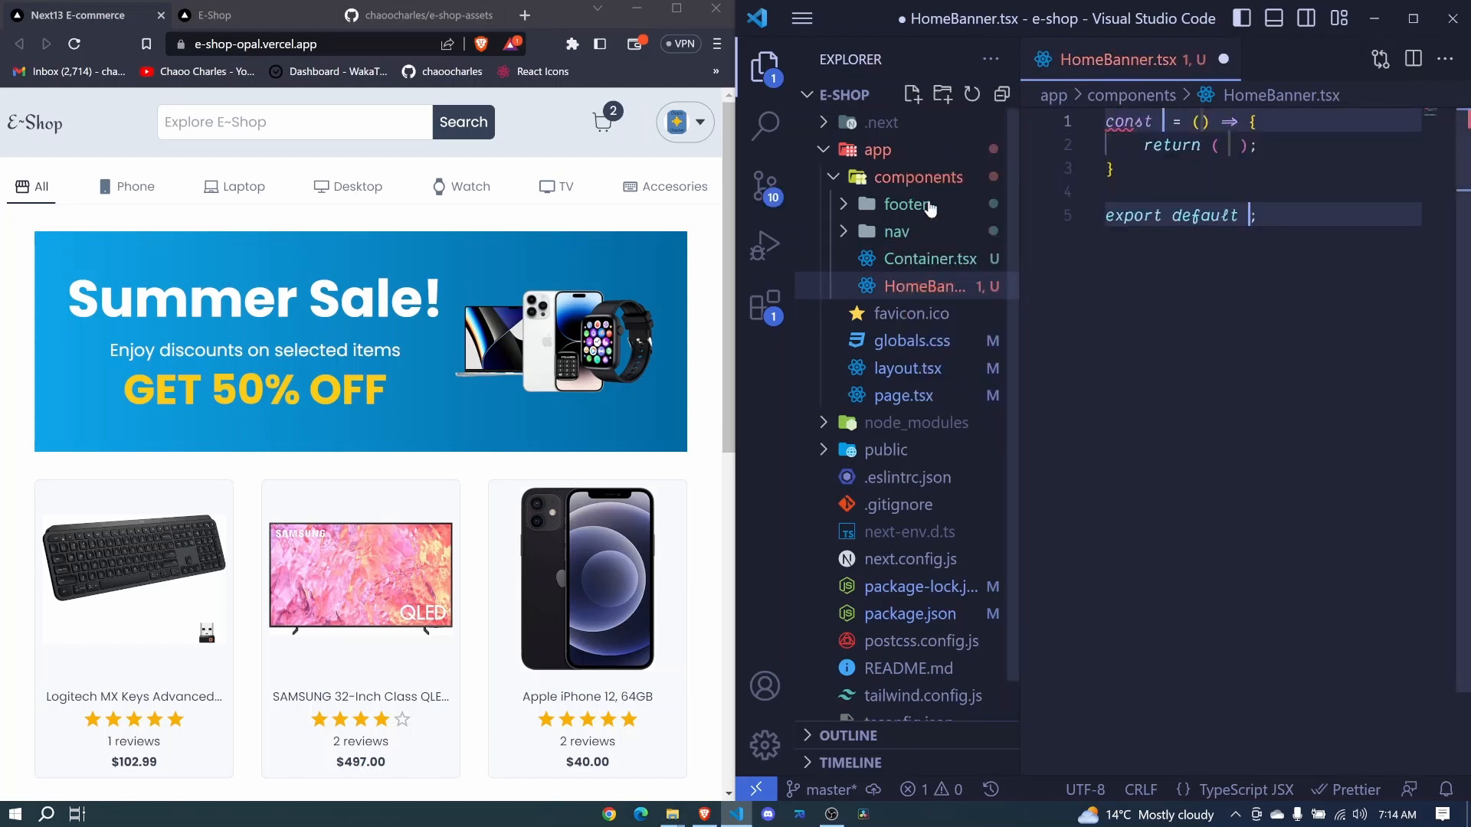
Name the component HomeBanner and return an outer div with nested empty divs.
text(HomeBanner)
text(<div>)
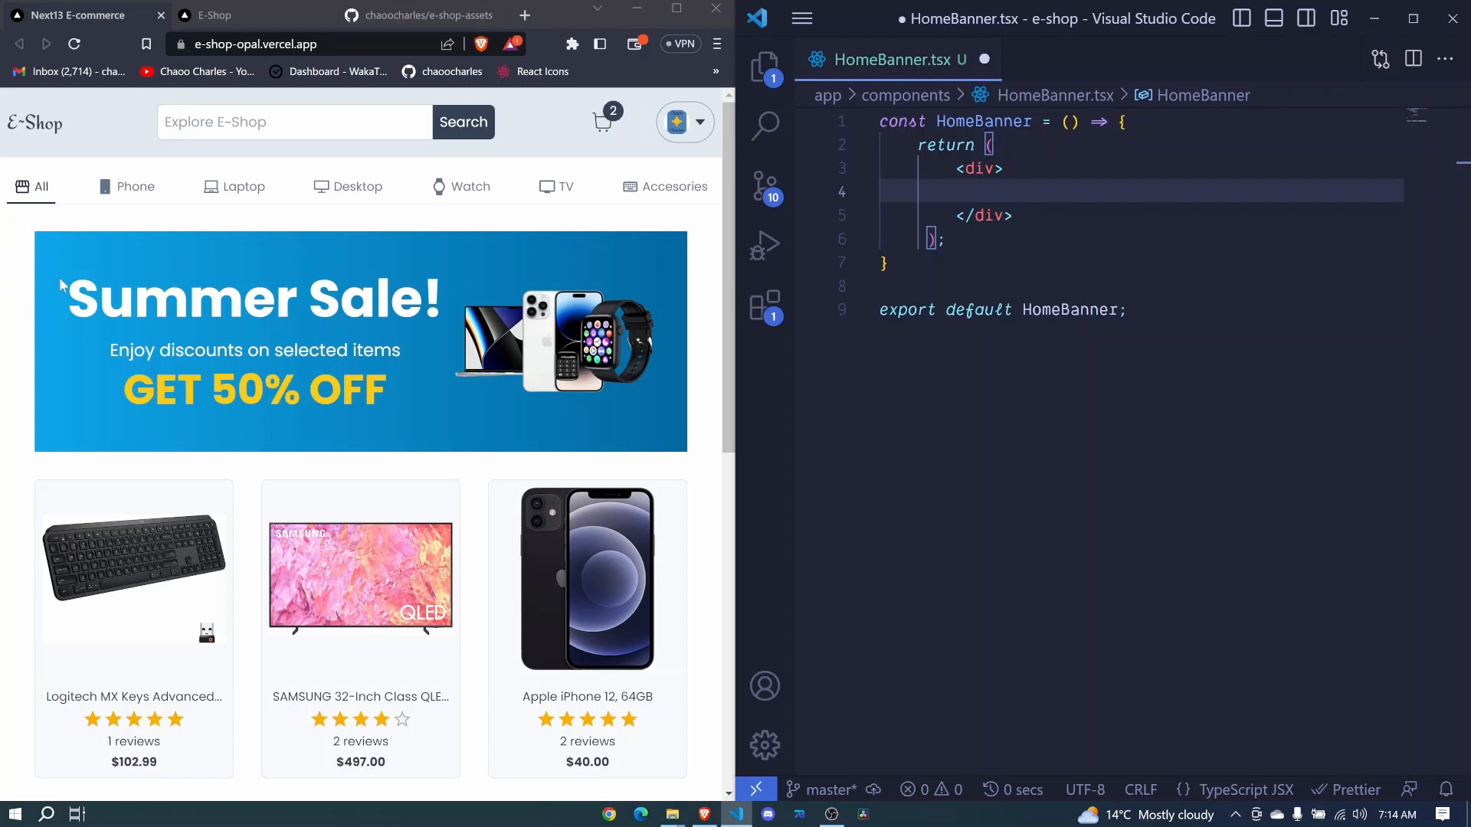
mouse_move(664, 367)
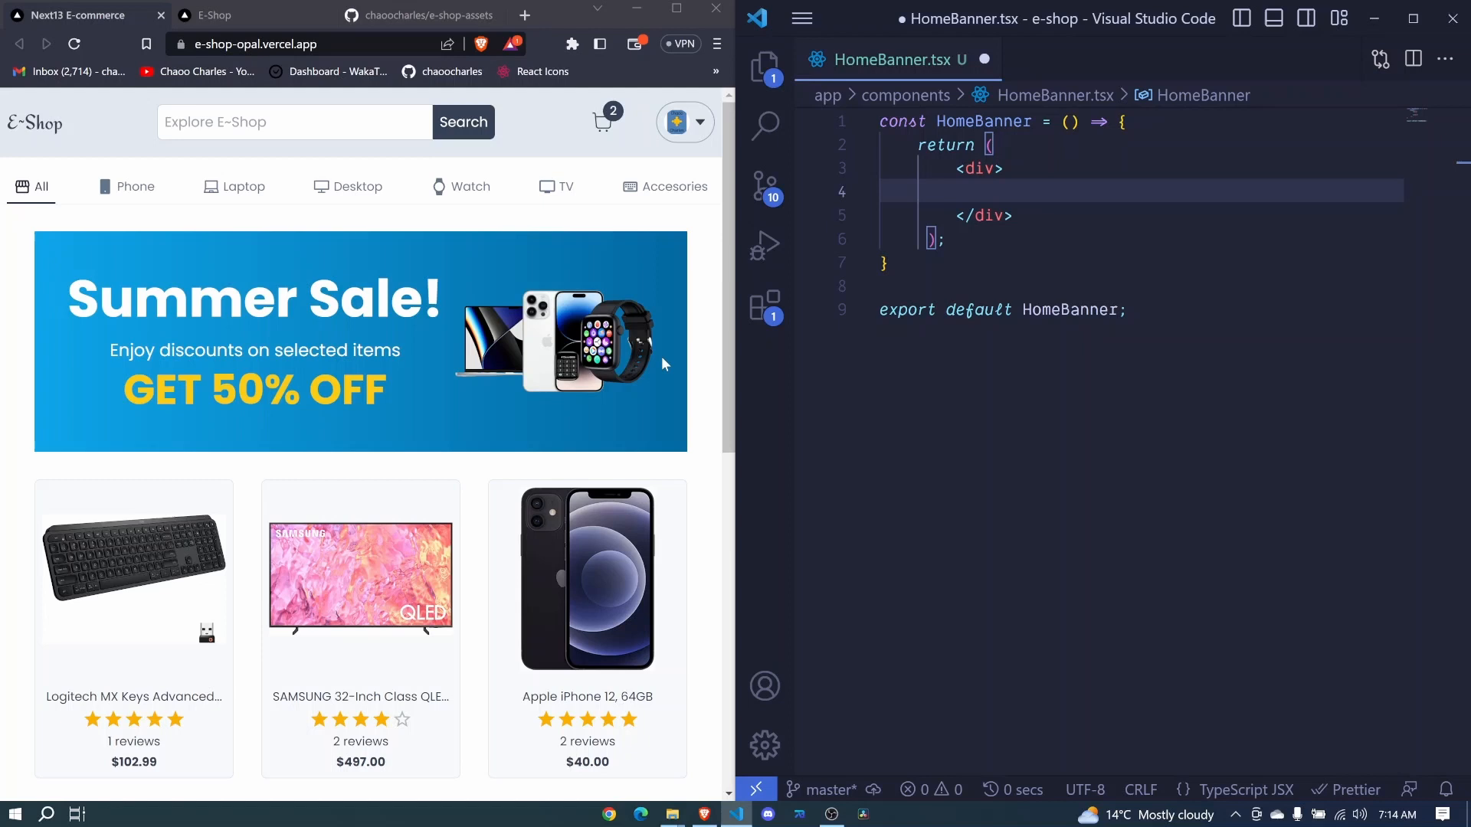
mouse_move(980, 168)
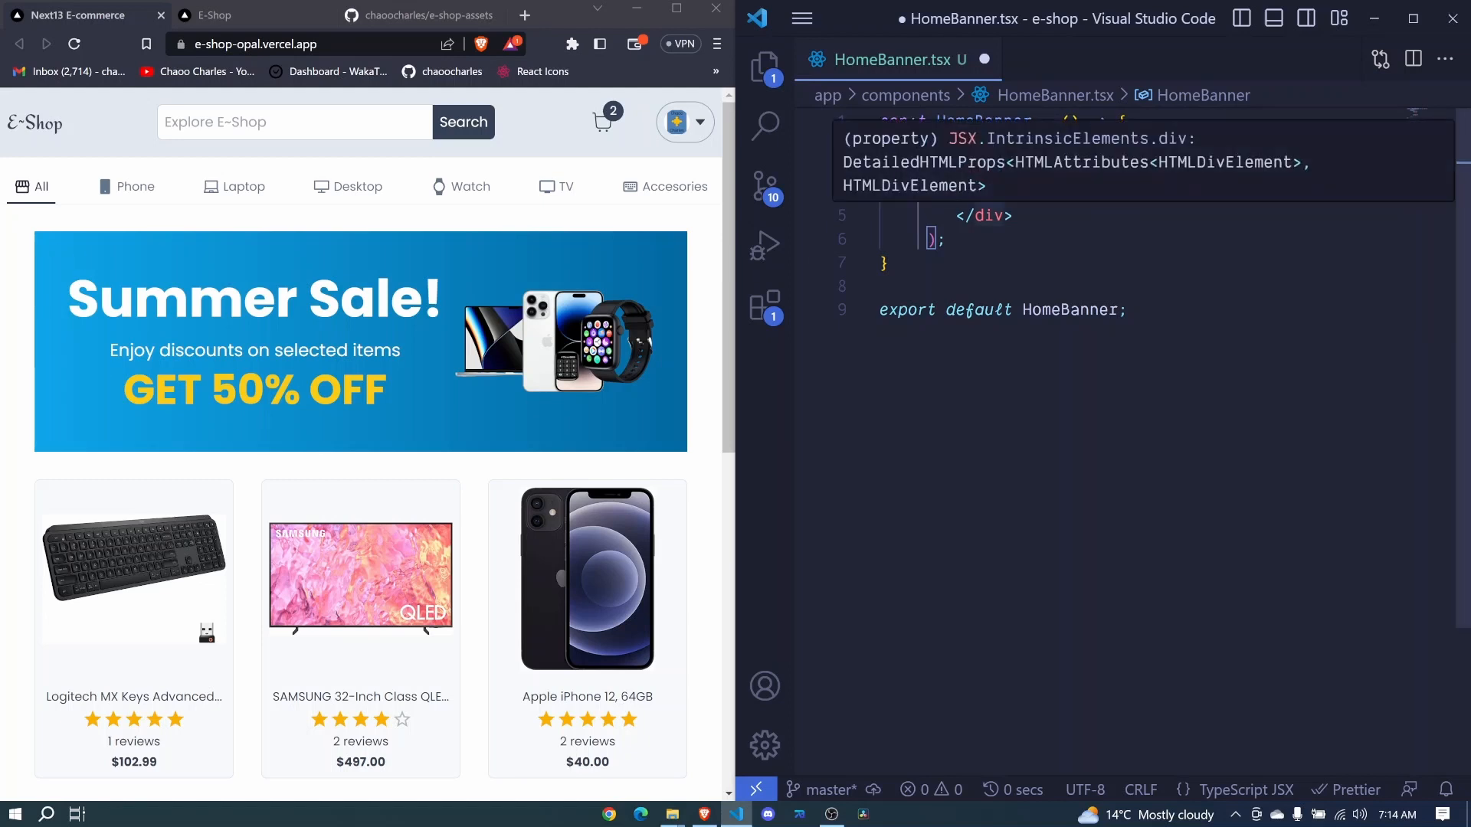
text(div></div>)
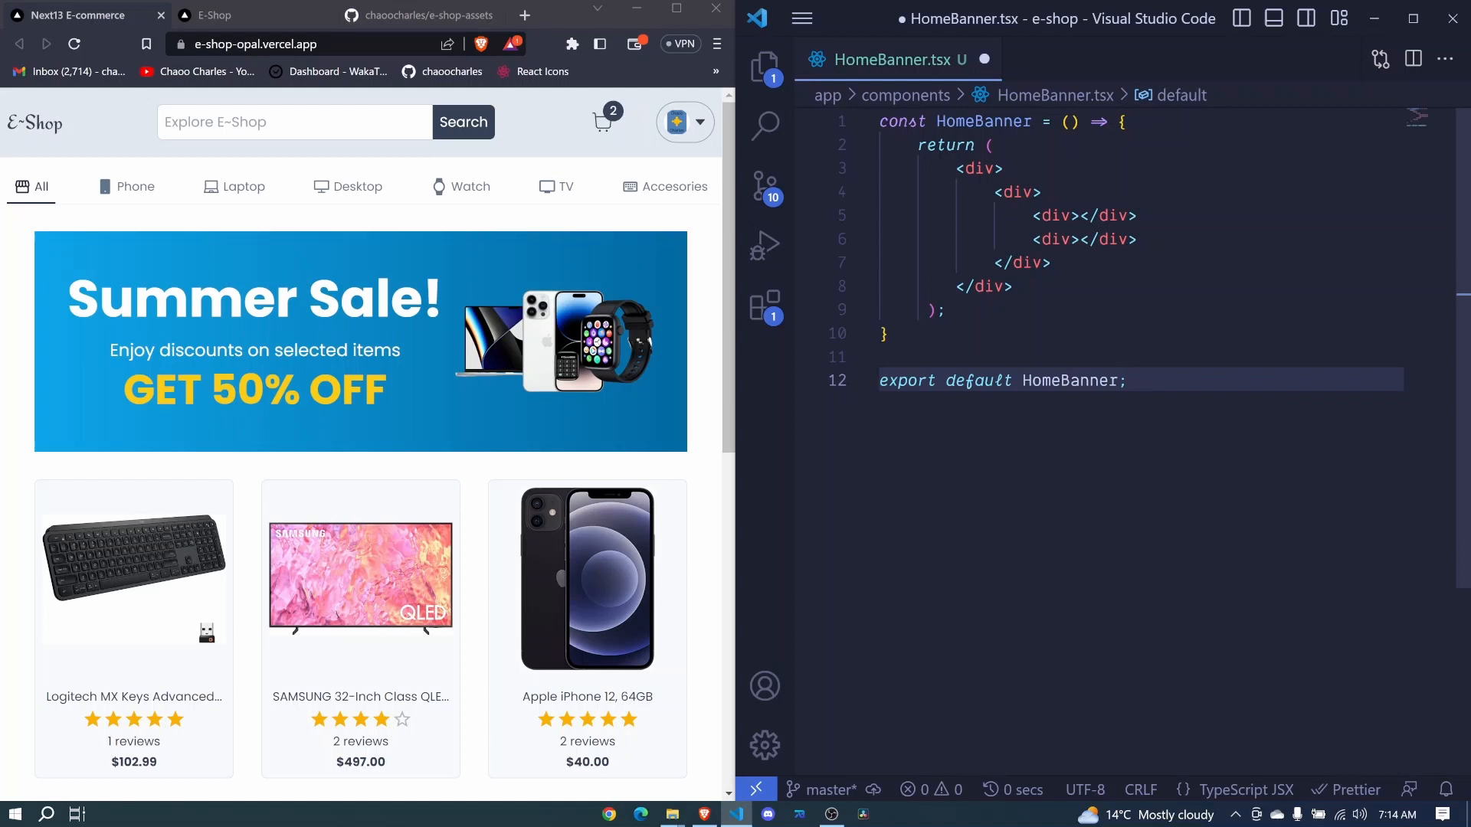
mouse_move(975, 168)
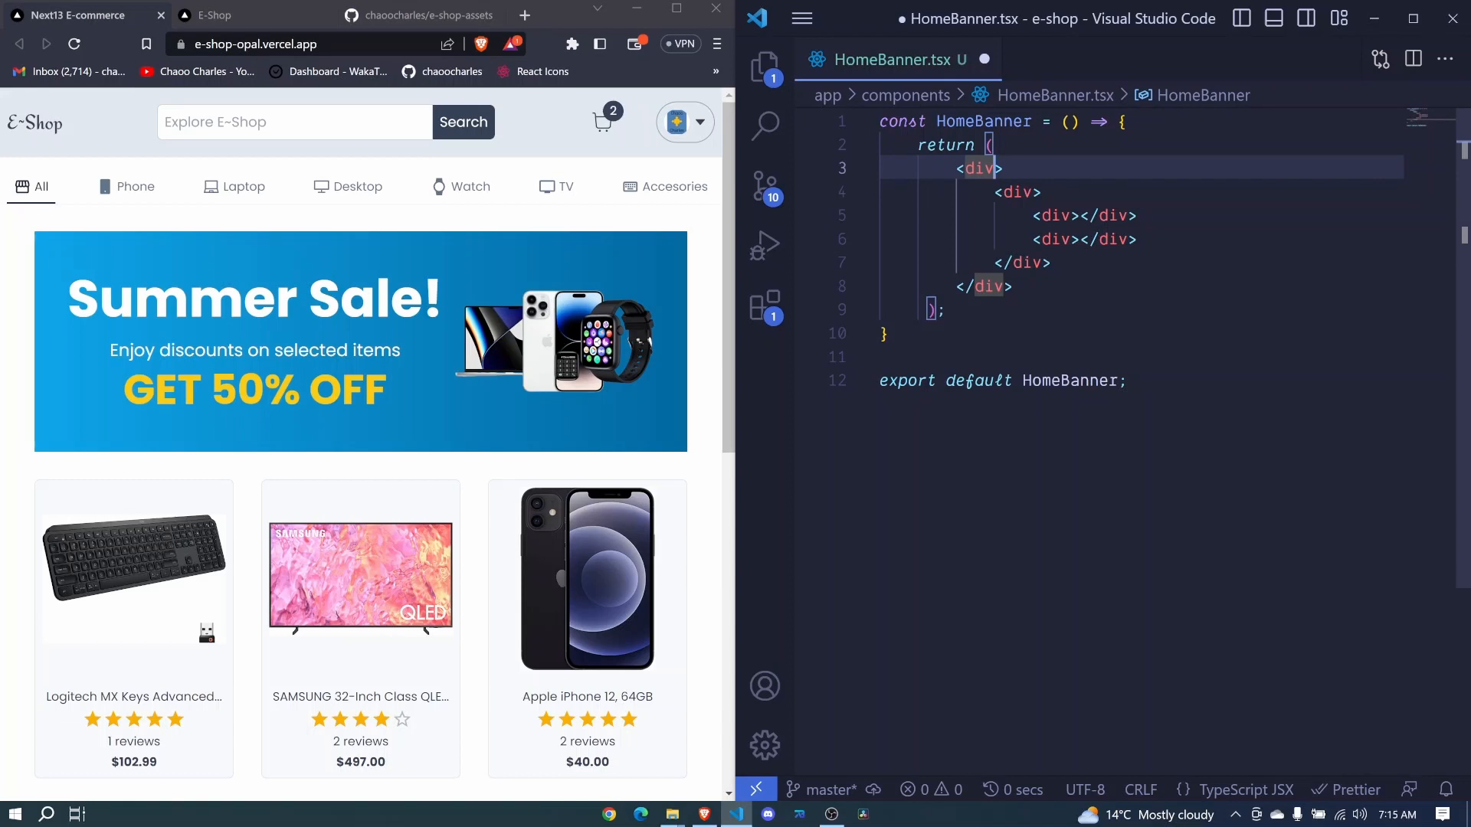
Give the outer div className "relative bg-gradient-to-r from-sky-500 to-sky-700 mb-8".
text(cla)
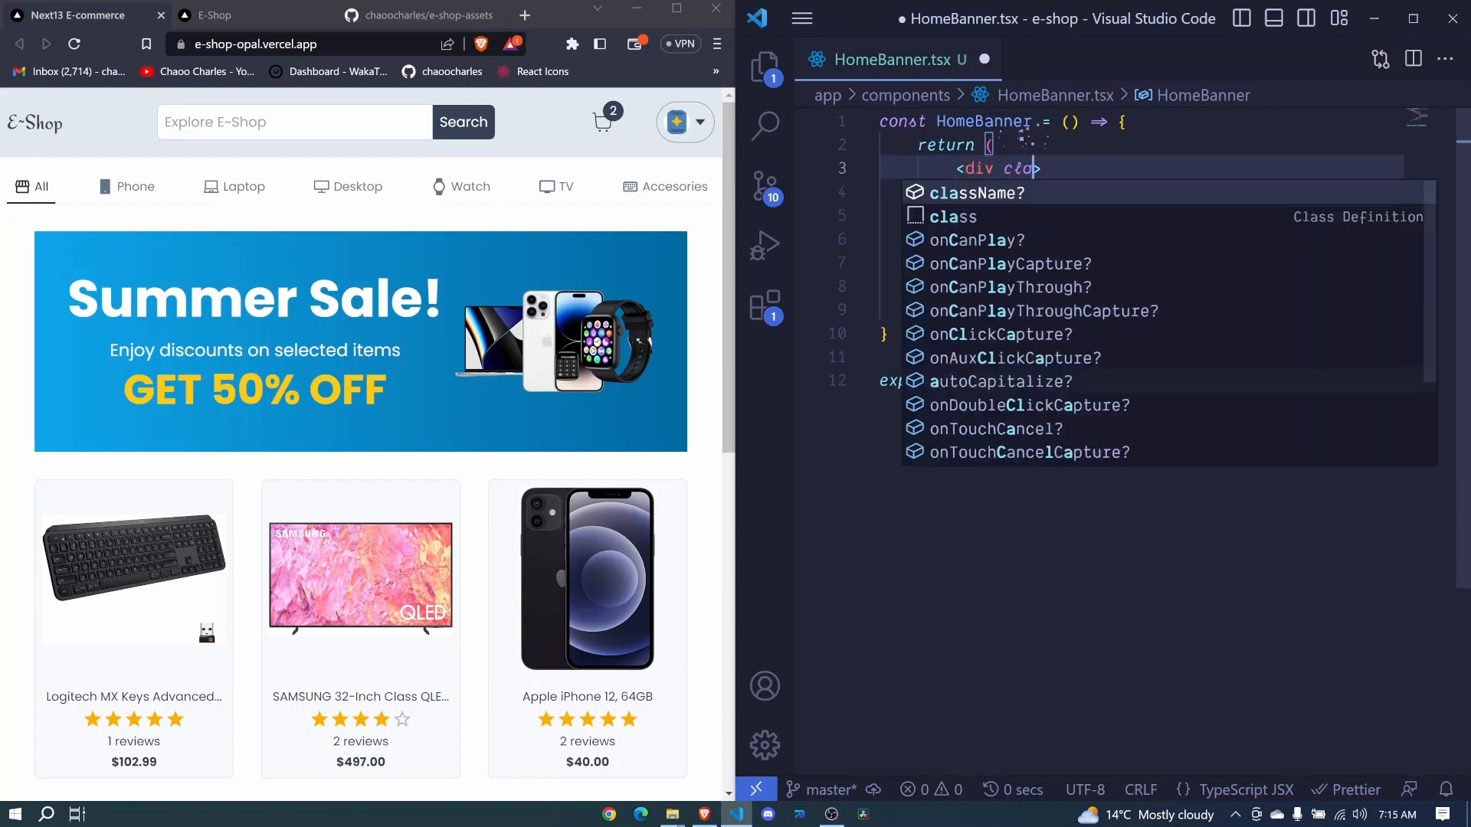
text(className="rea")
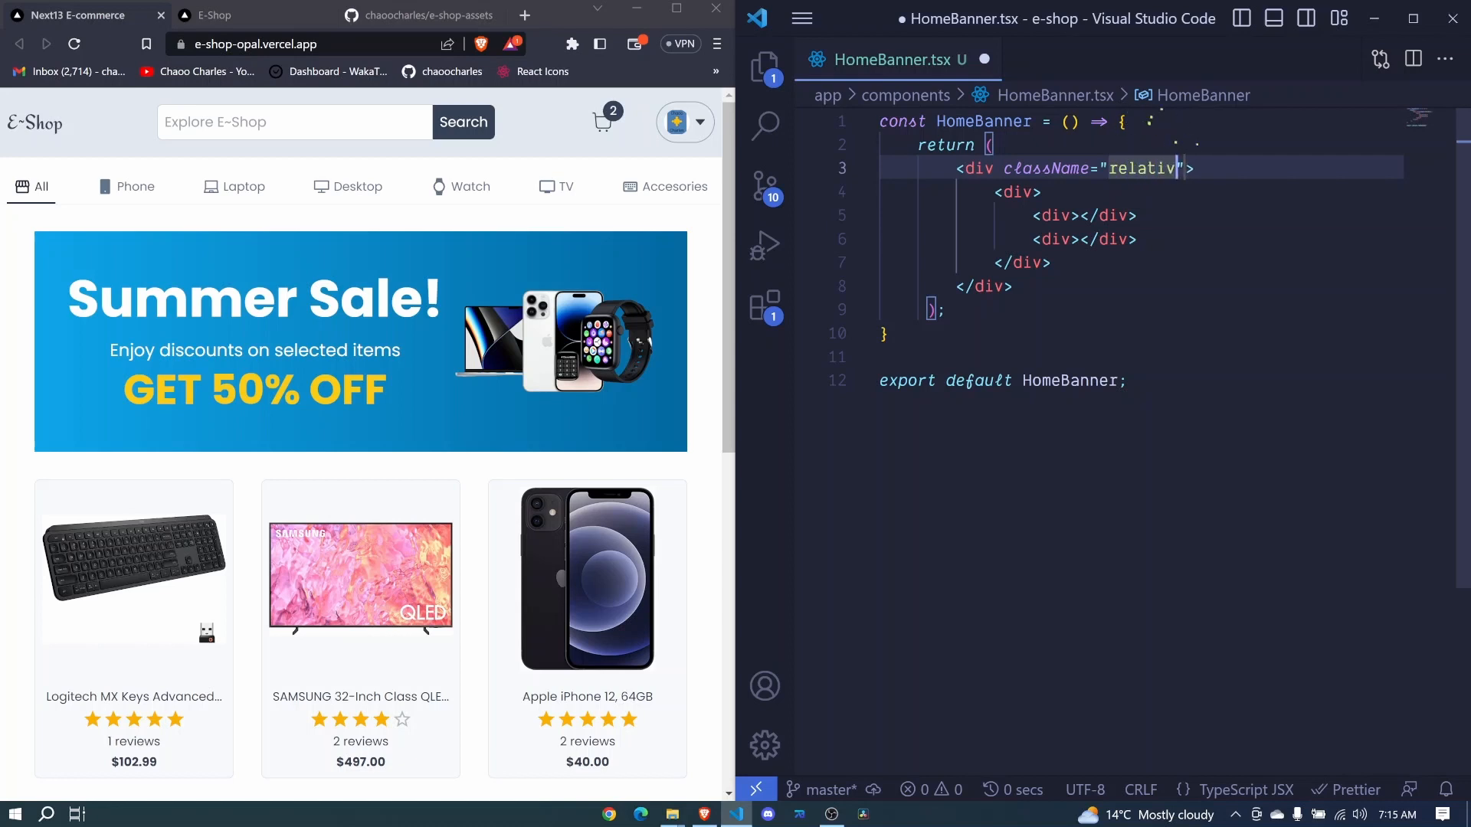
text(bg)
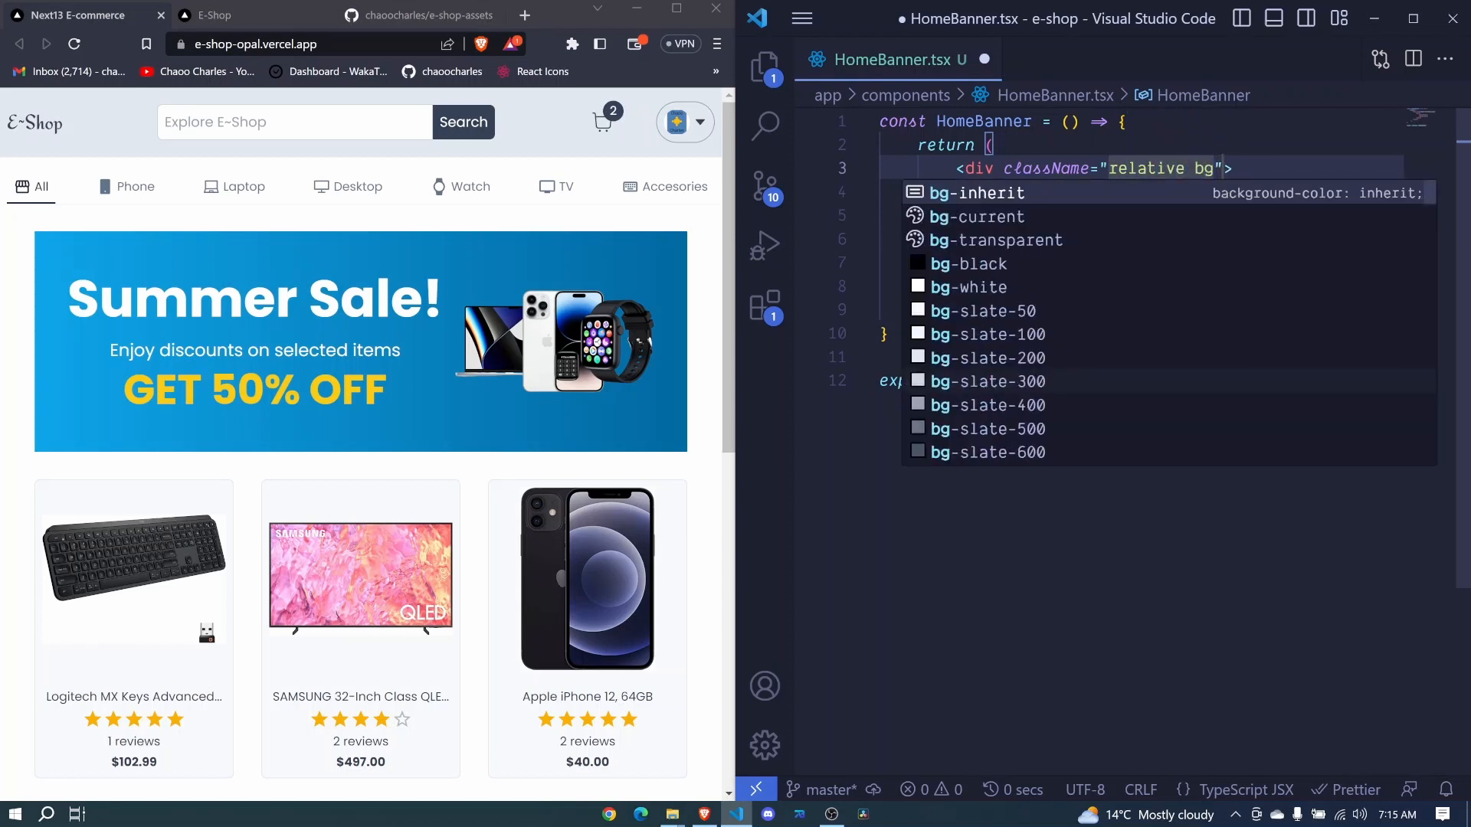
text(g)
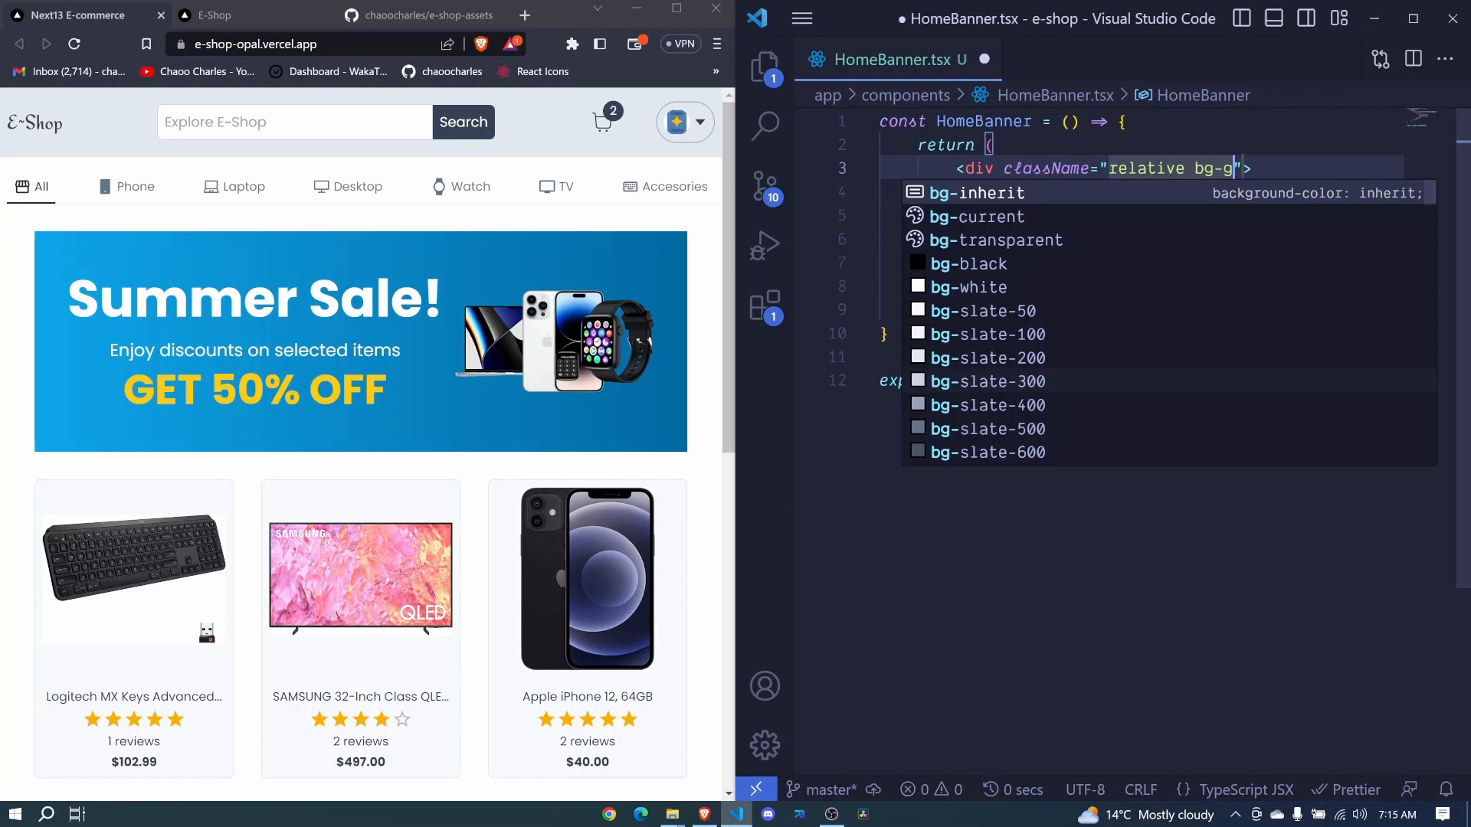
text(radient-to-r from)
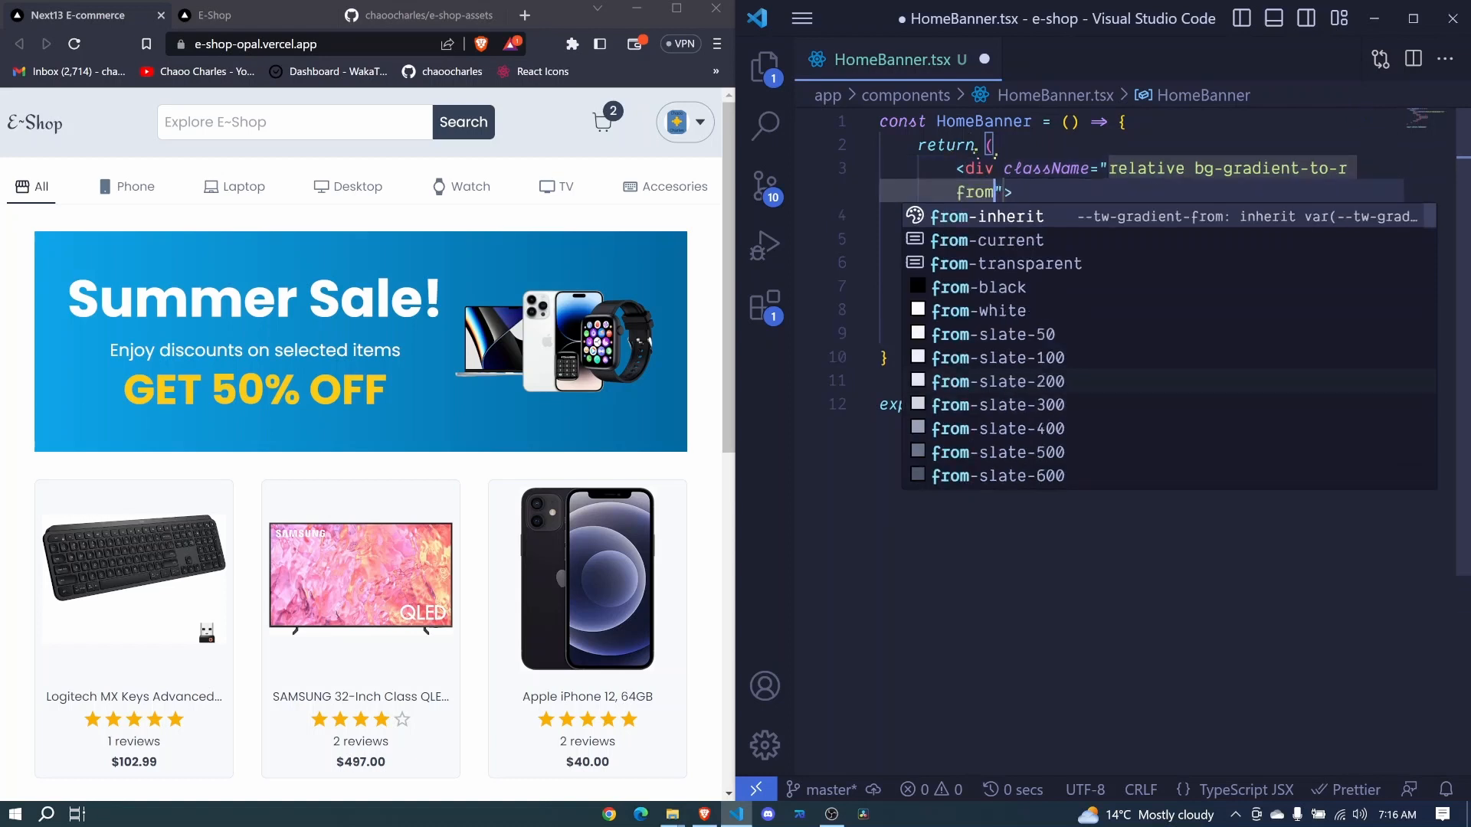
text(-sky-500)
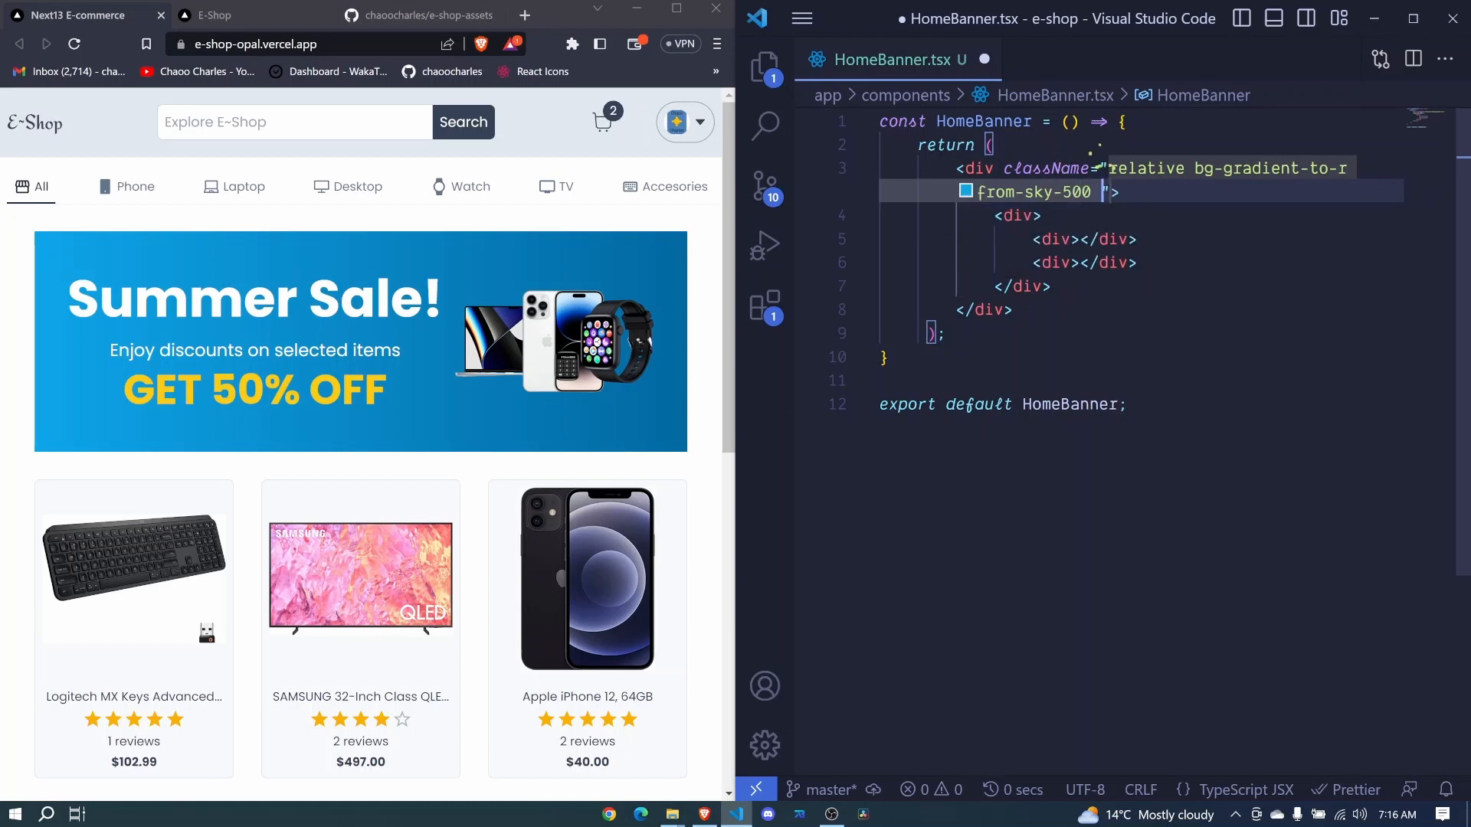
text(to-sky-700)
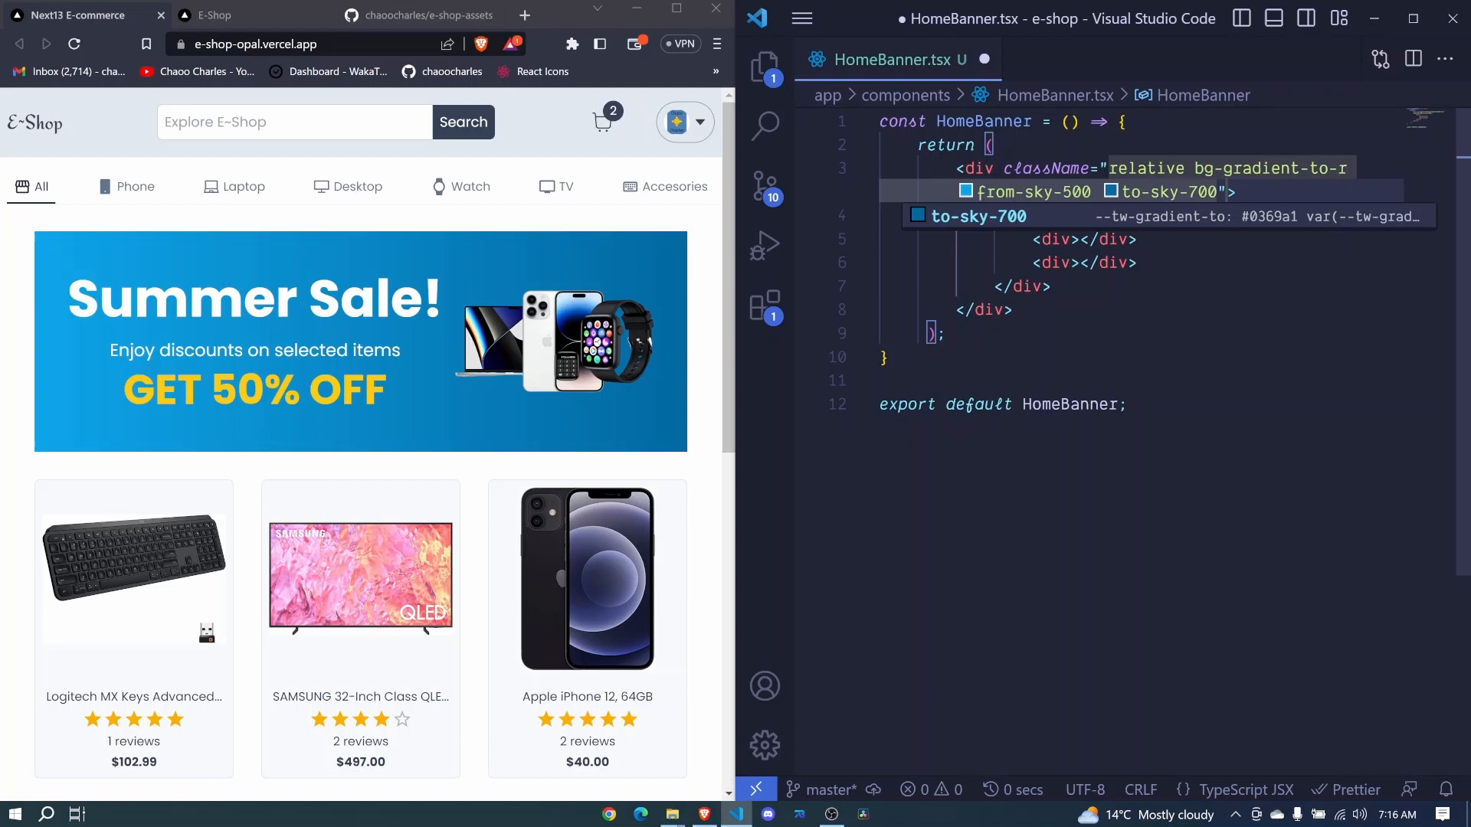
text(mb-8)
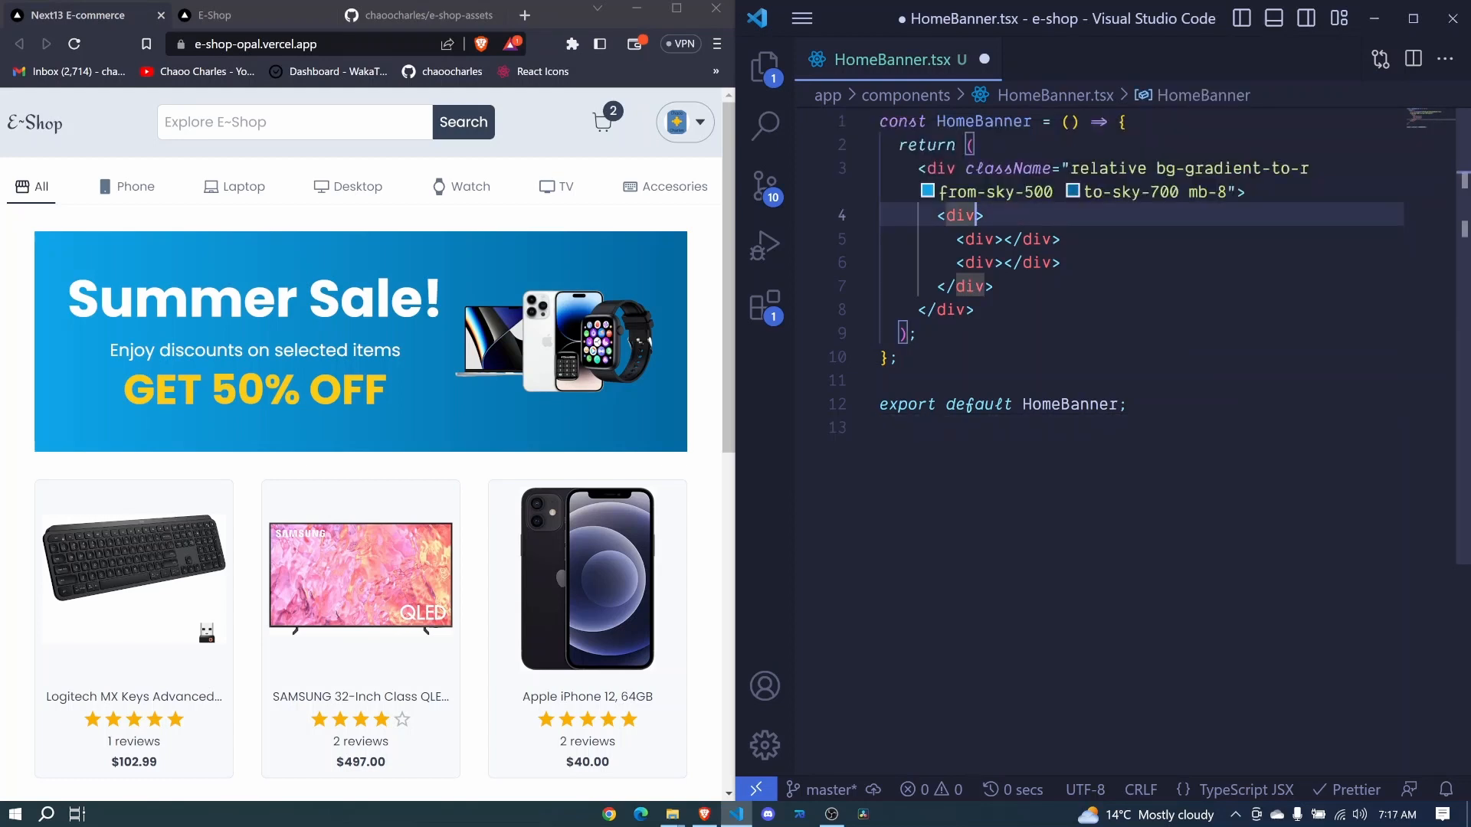
Give the inner div mx-auto px-8 py-12 flex flex-col gap-2 md:flex-row items-center justify-evenly.
text(className="")
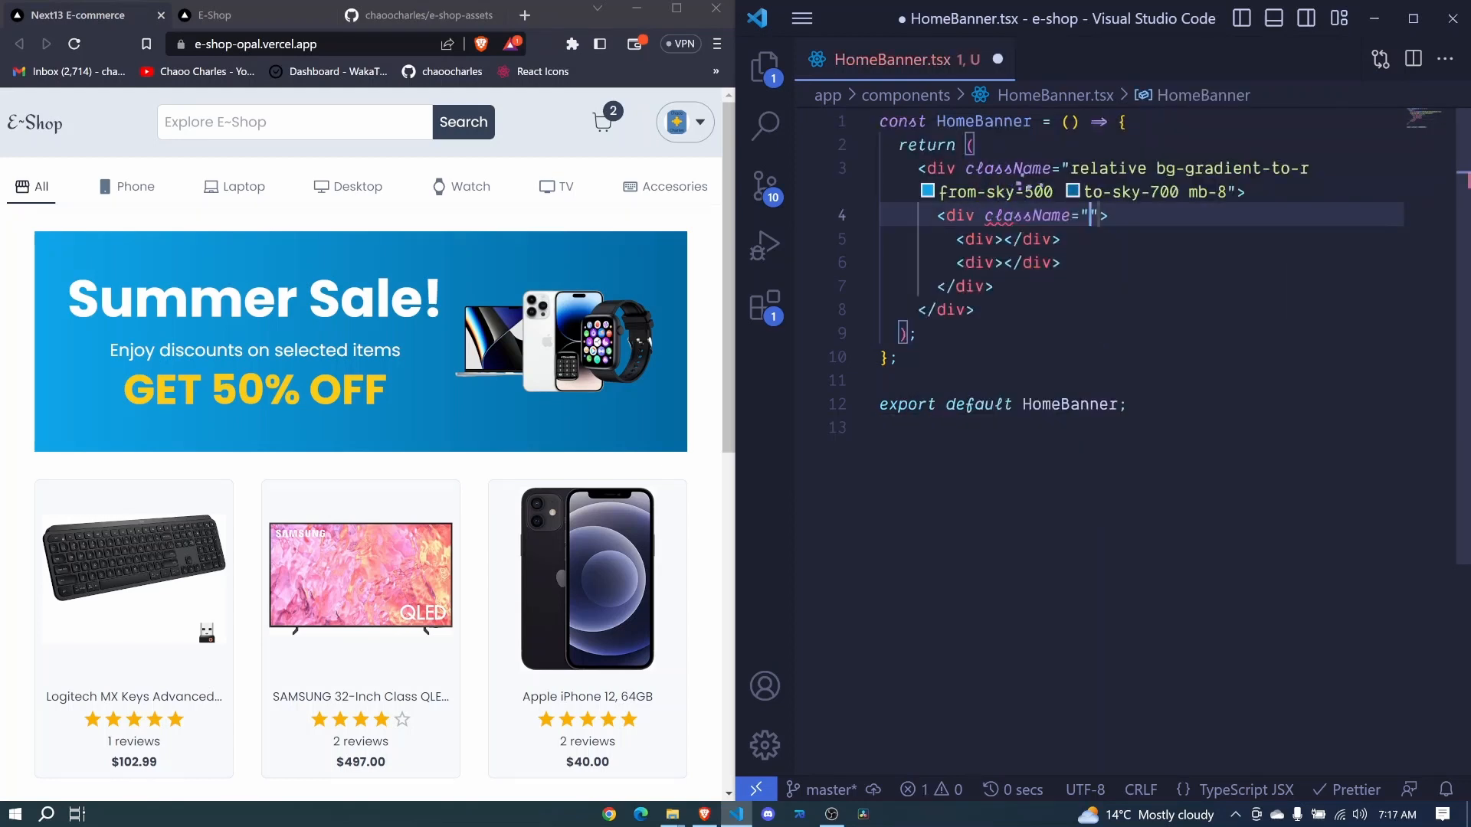
text(m)
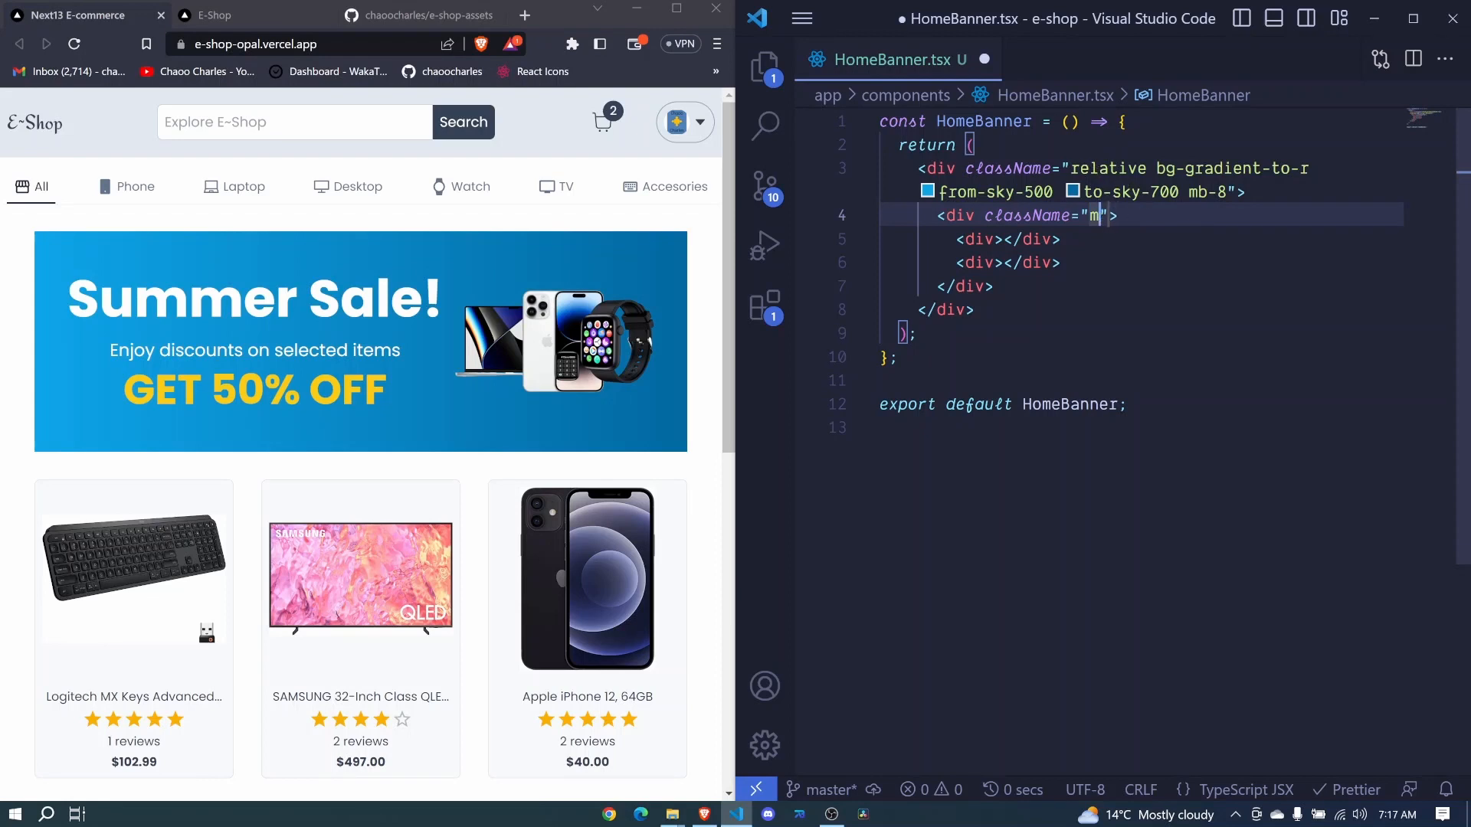
text(x-auto p)
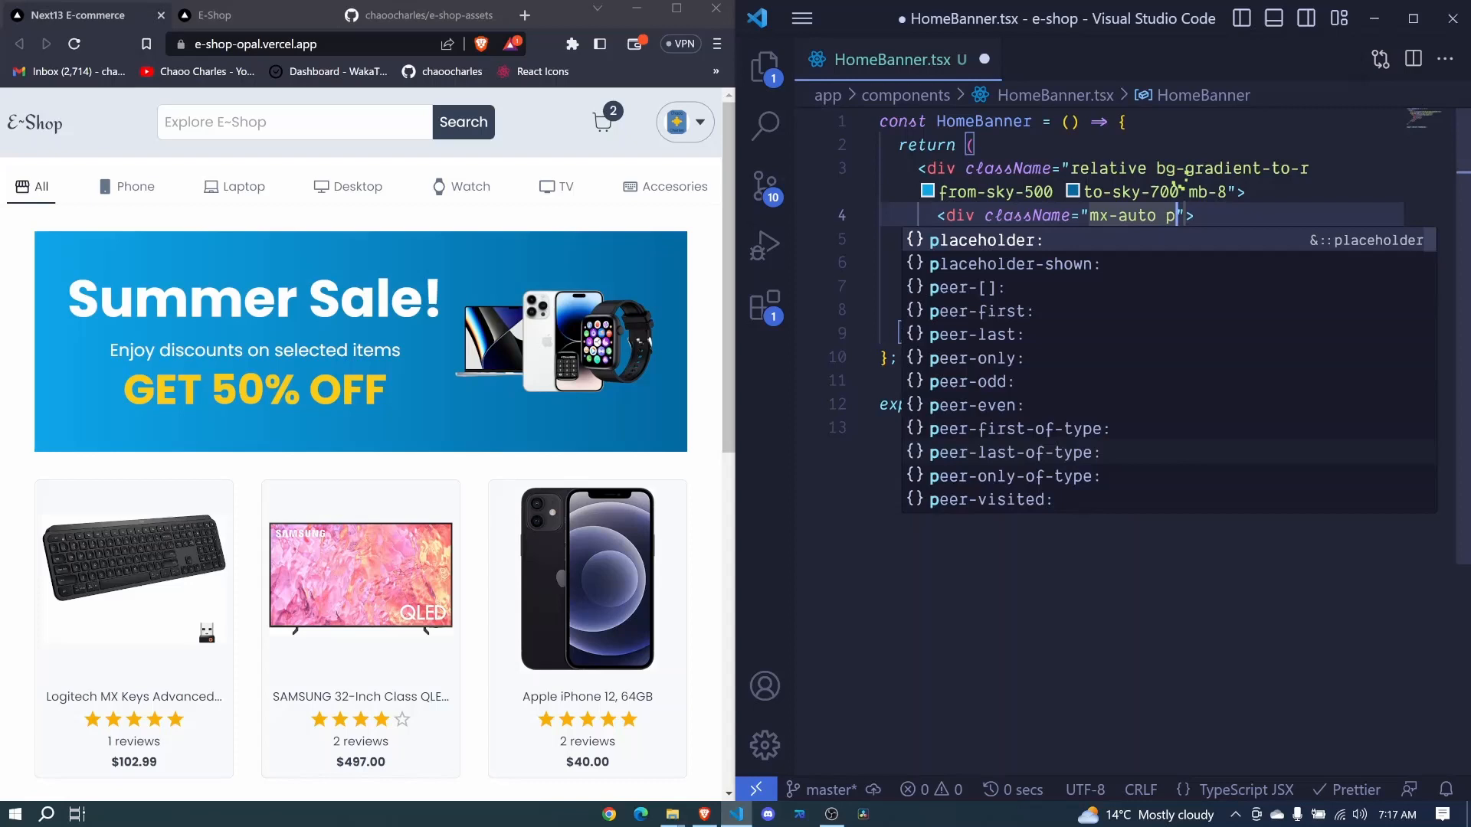
text(x)
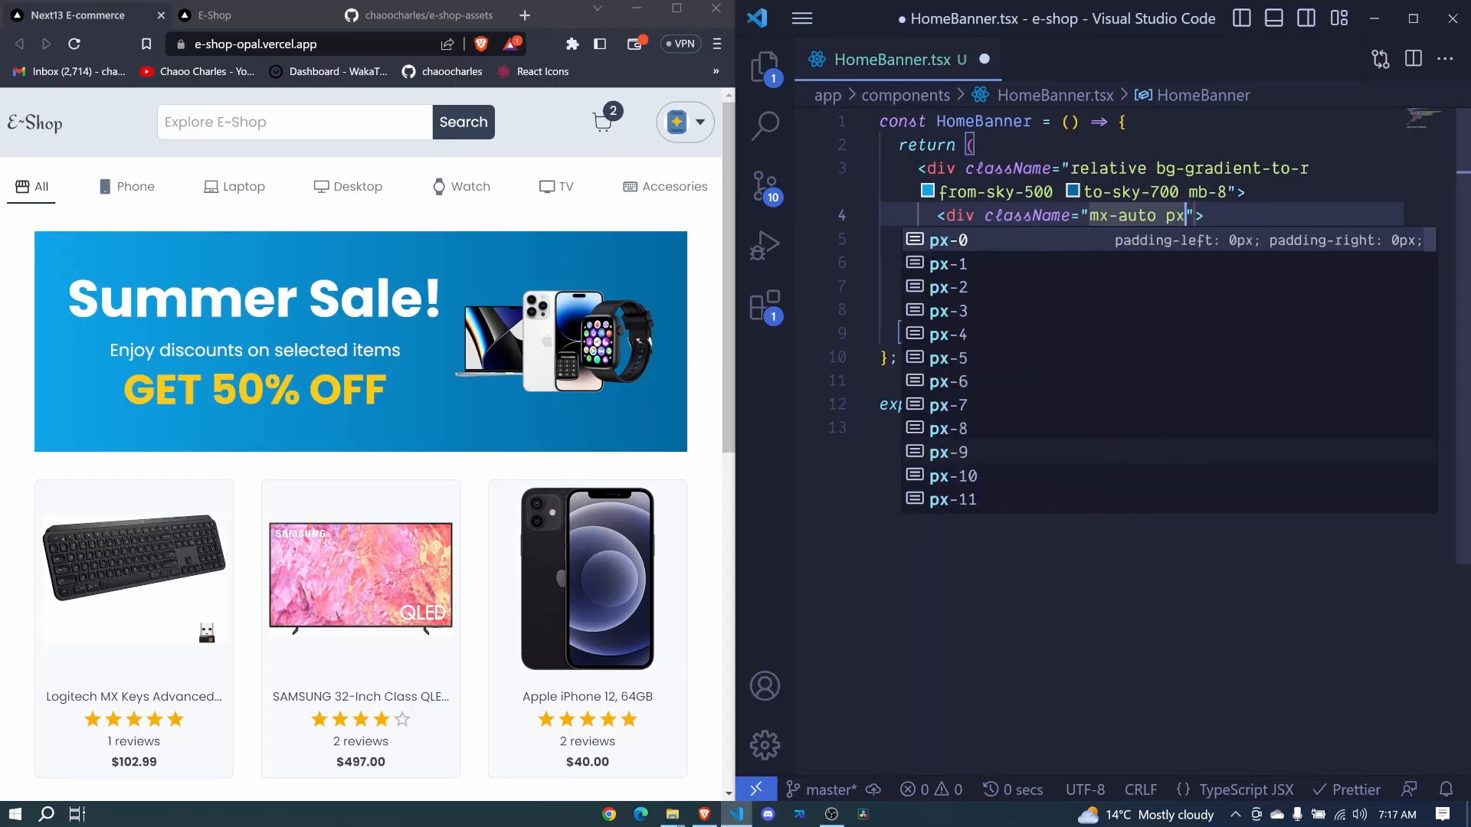
text(-8 py-12)
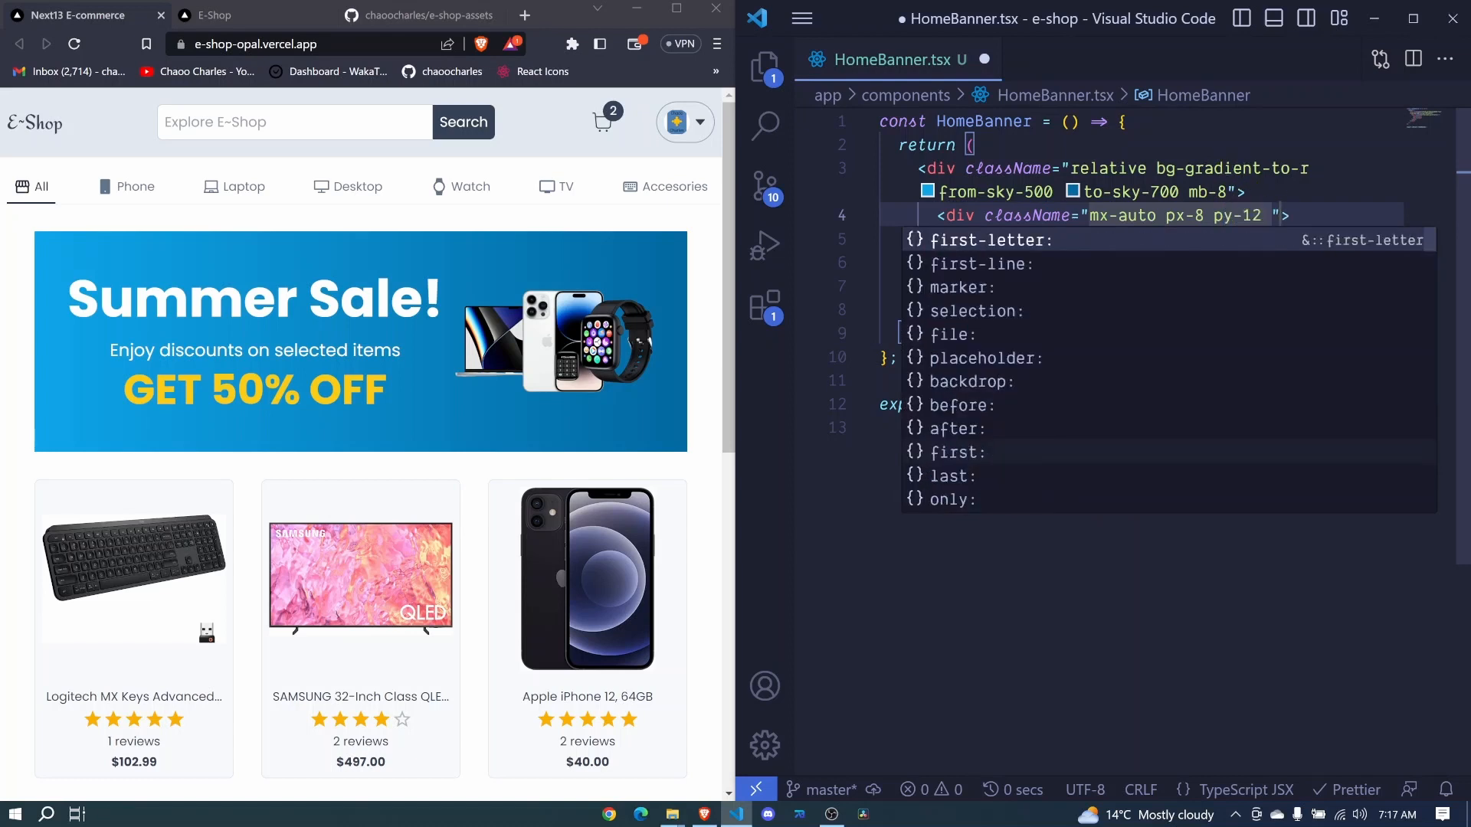
text(fle)
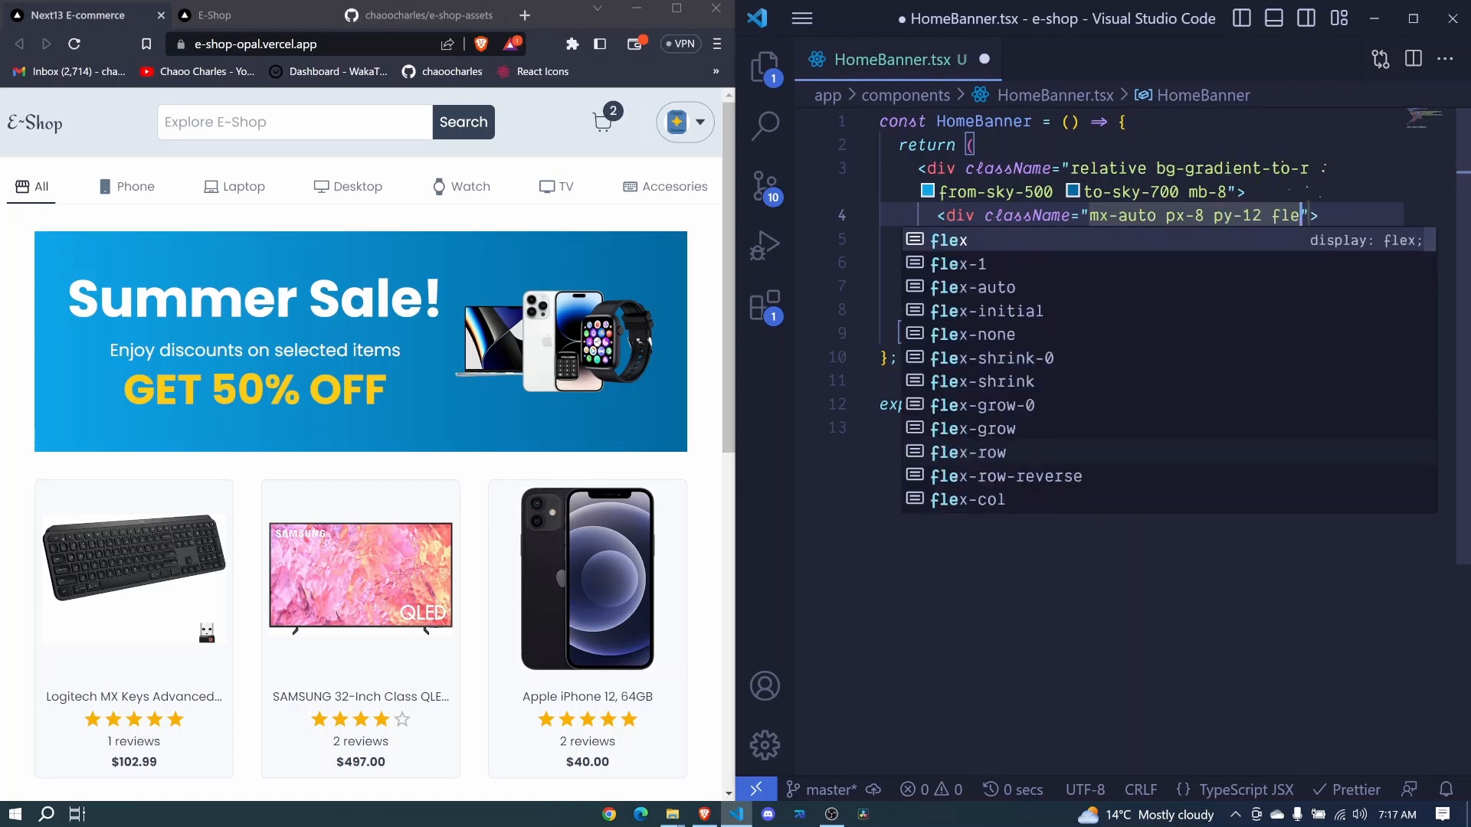
text(f)
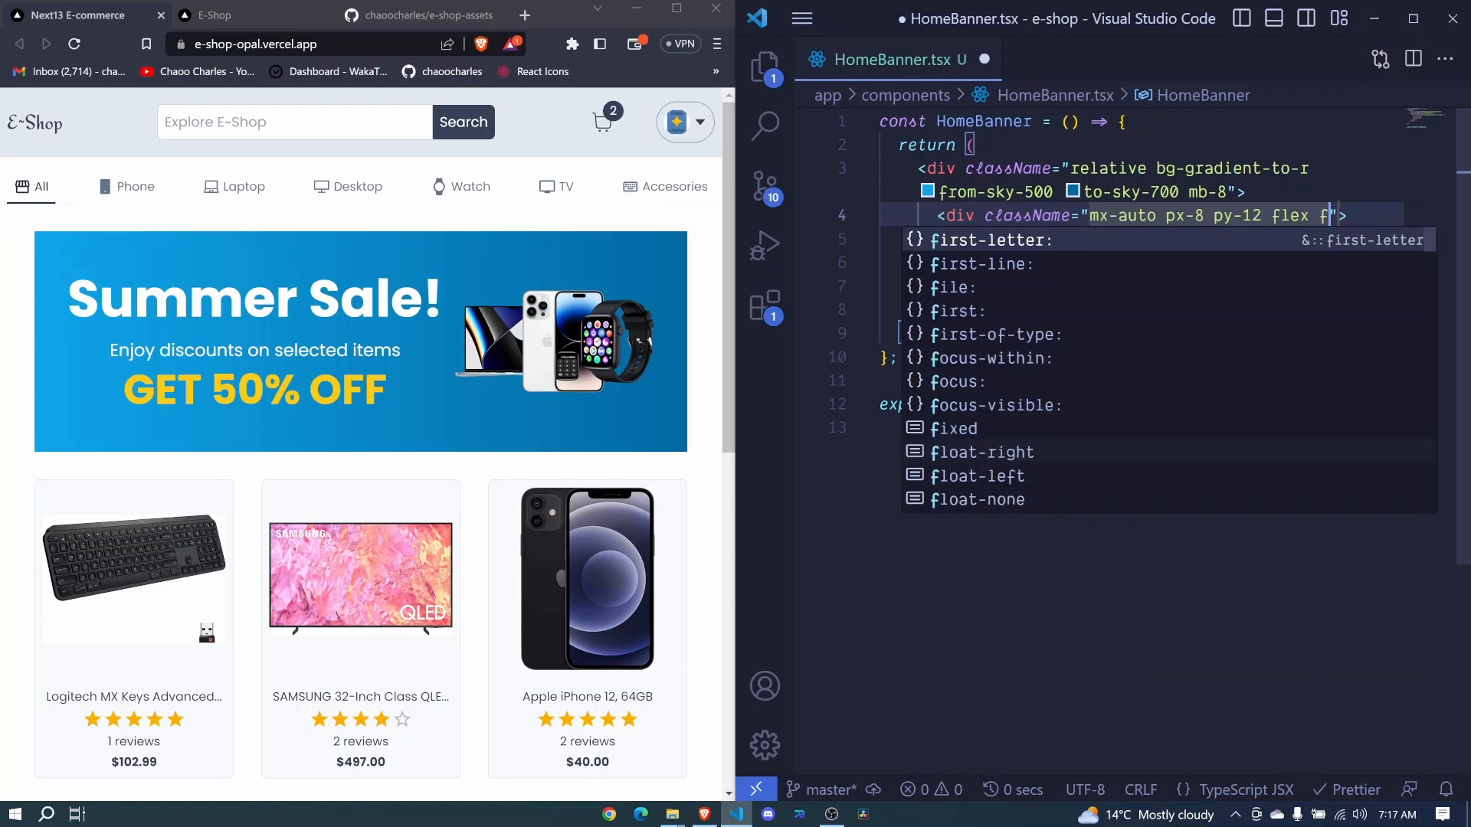
text(lex)
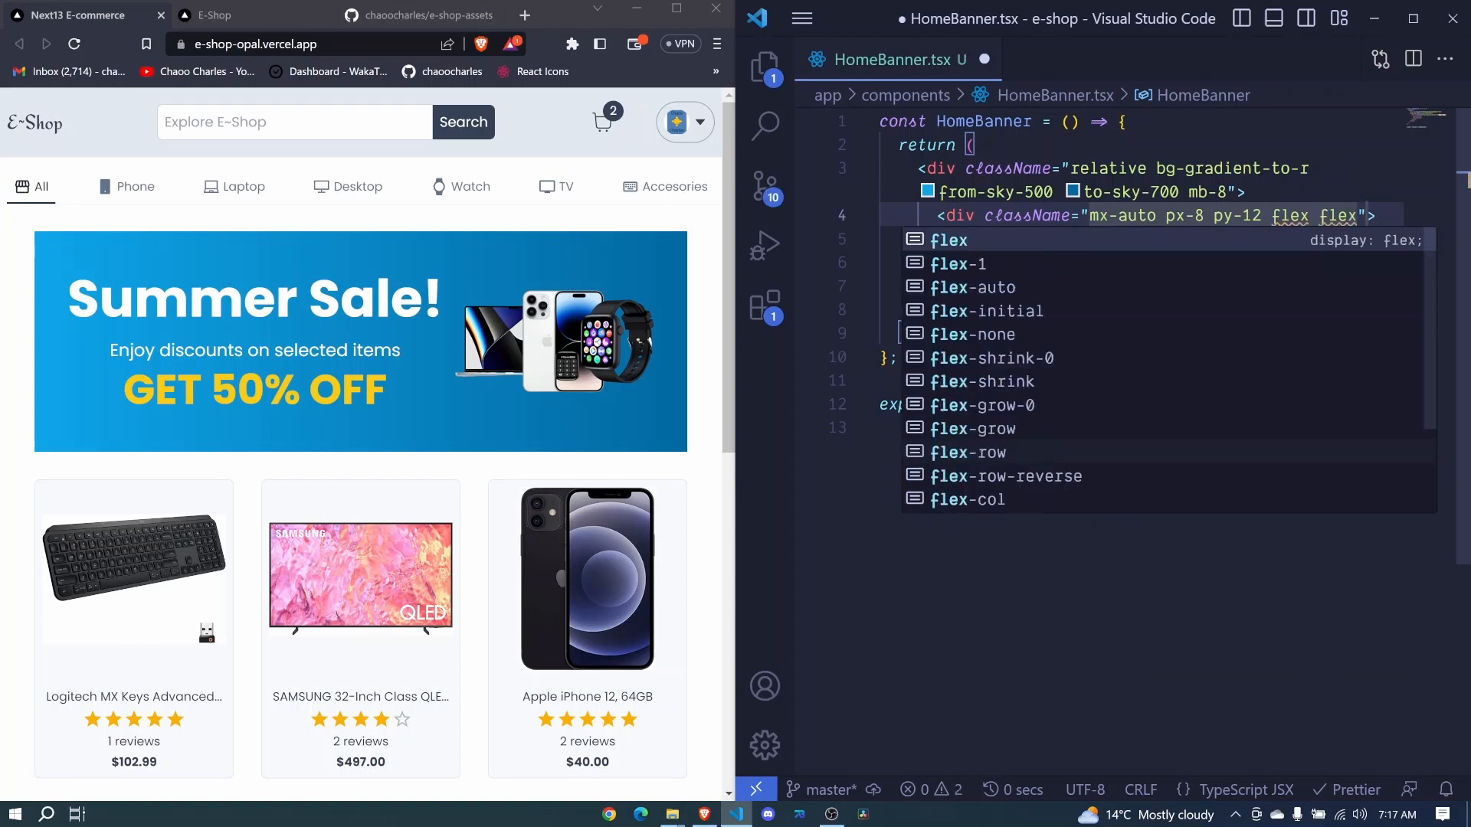
text(flex-col ga)
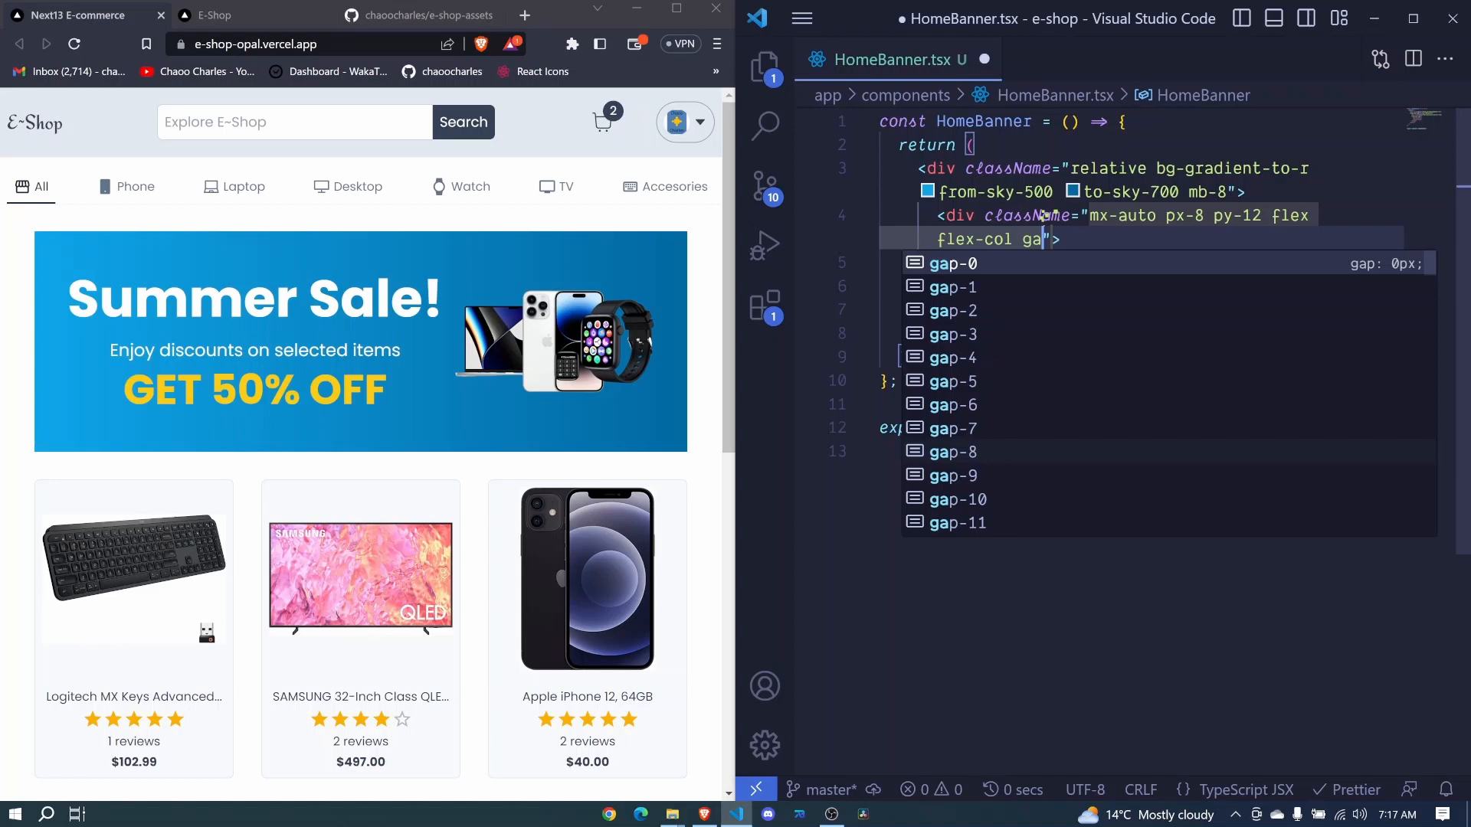
text(-2)
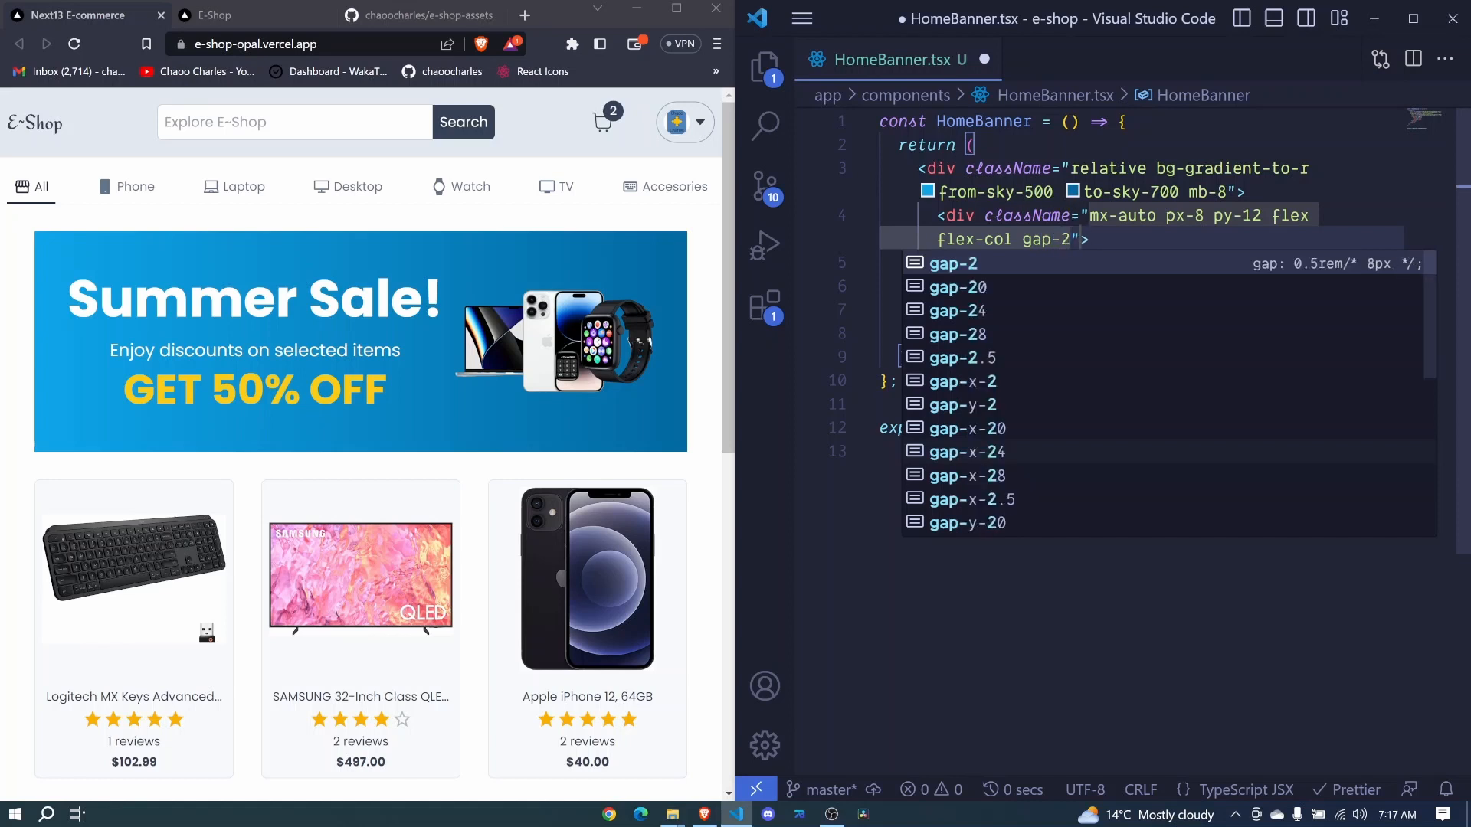
text(md:flex-row it)
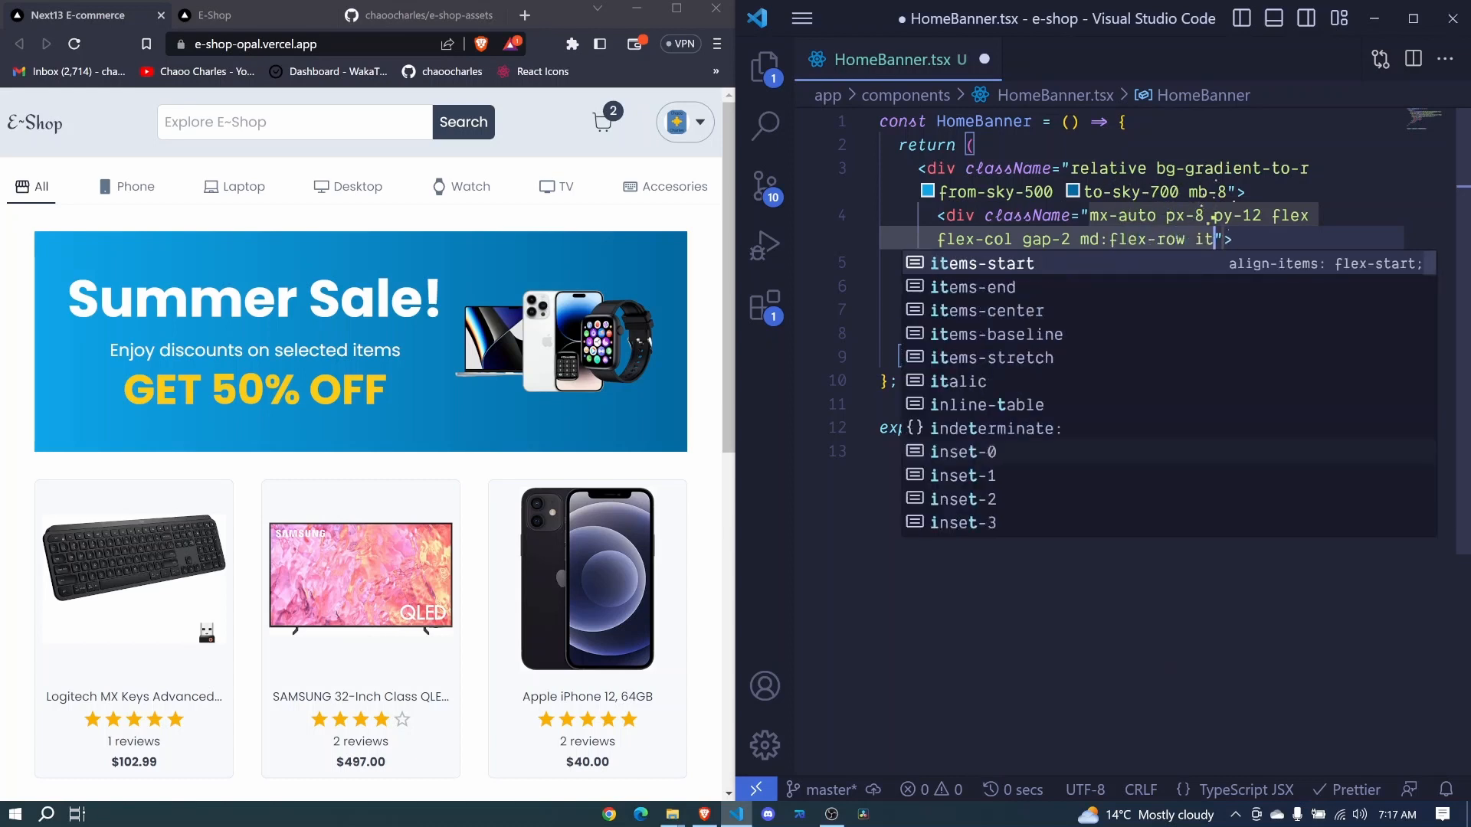
mouse_move(1012, 341)
text(ems-center justify-evenly)
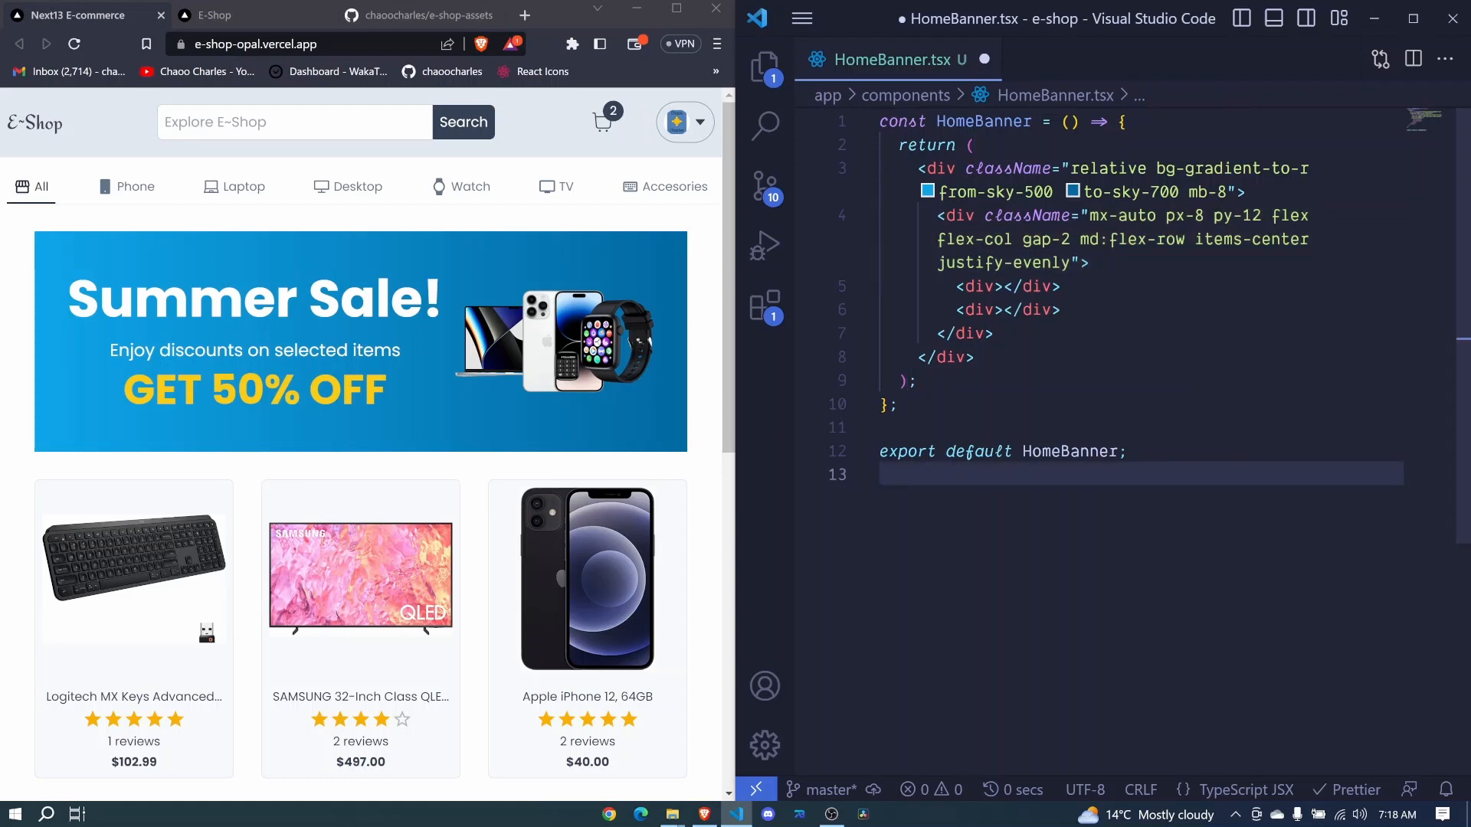
mouse_move(518, 422)
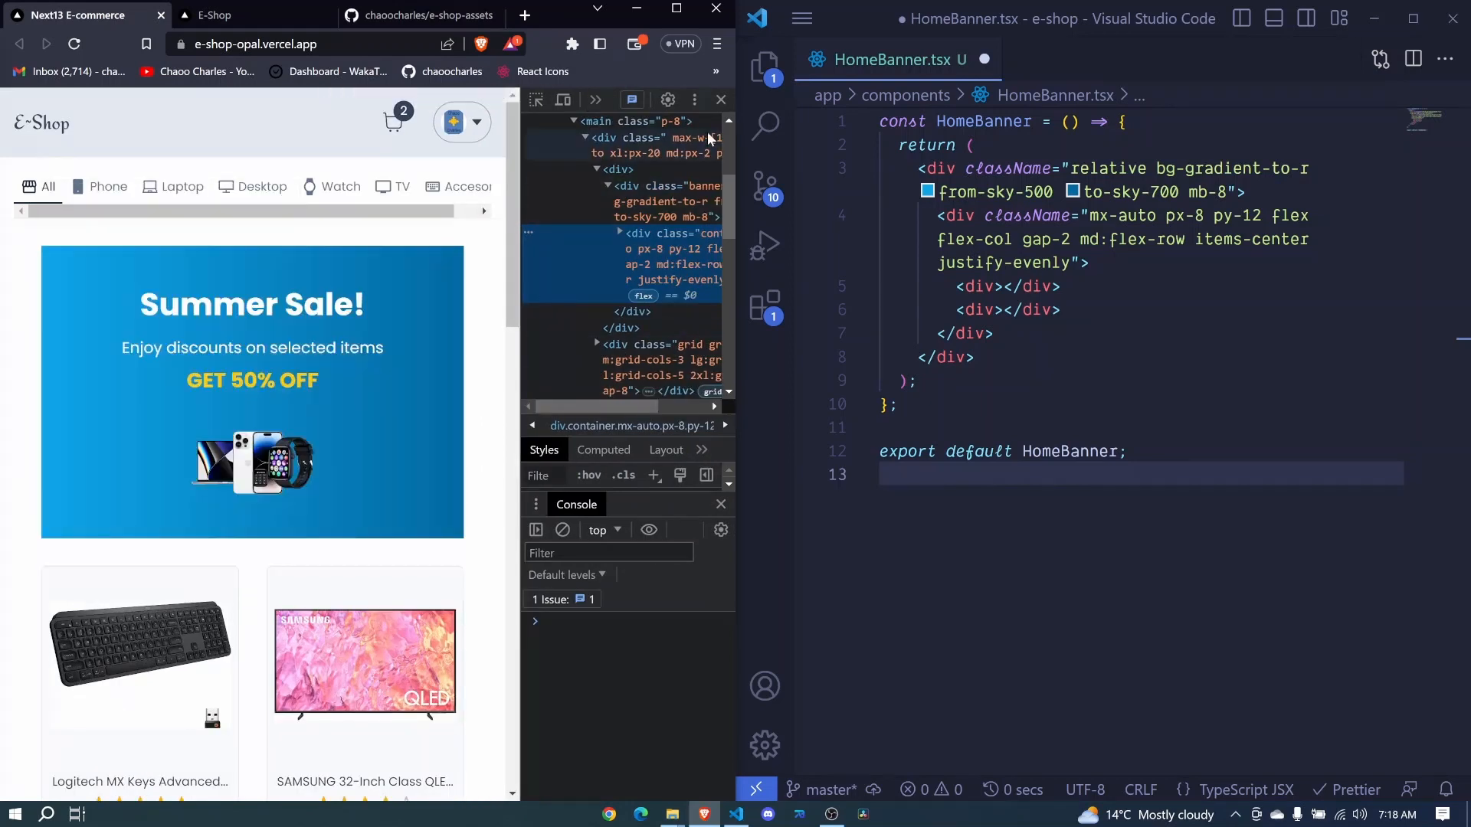
Close the browser DevTools and place the cursor inside the first empty child div.
click(720, 100)
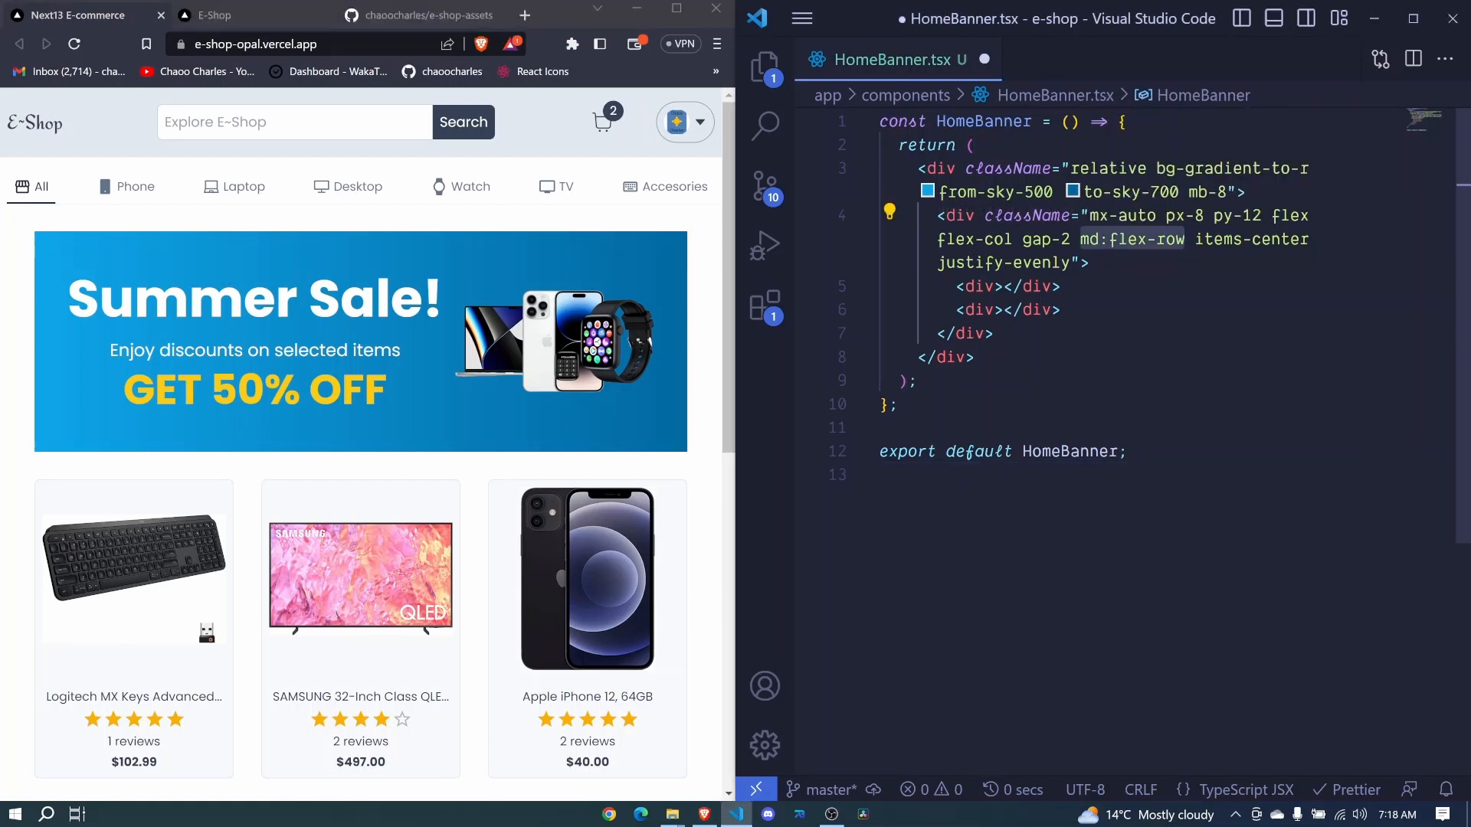
click(1003, 286)
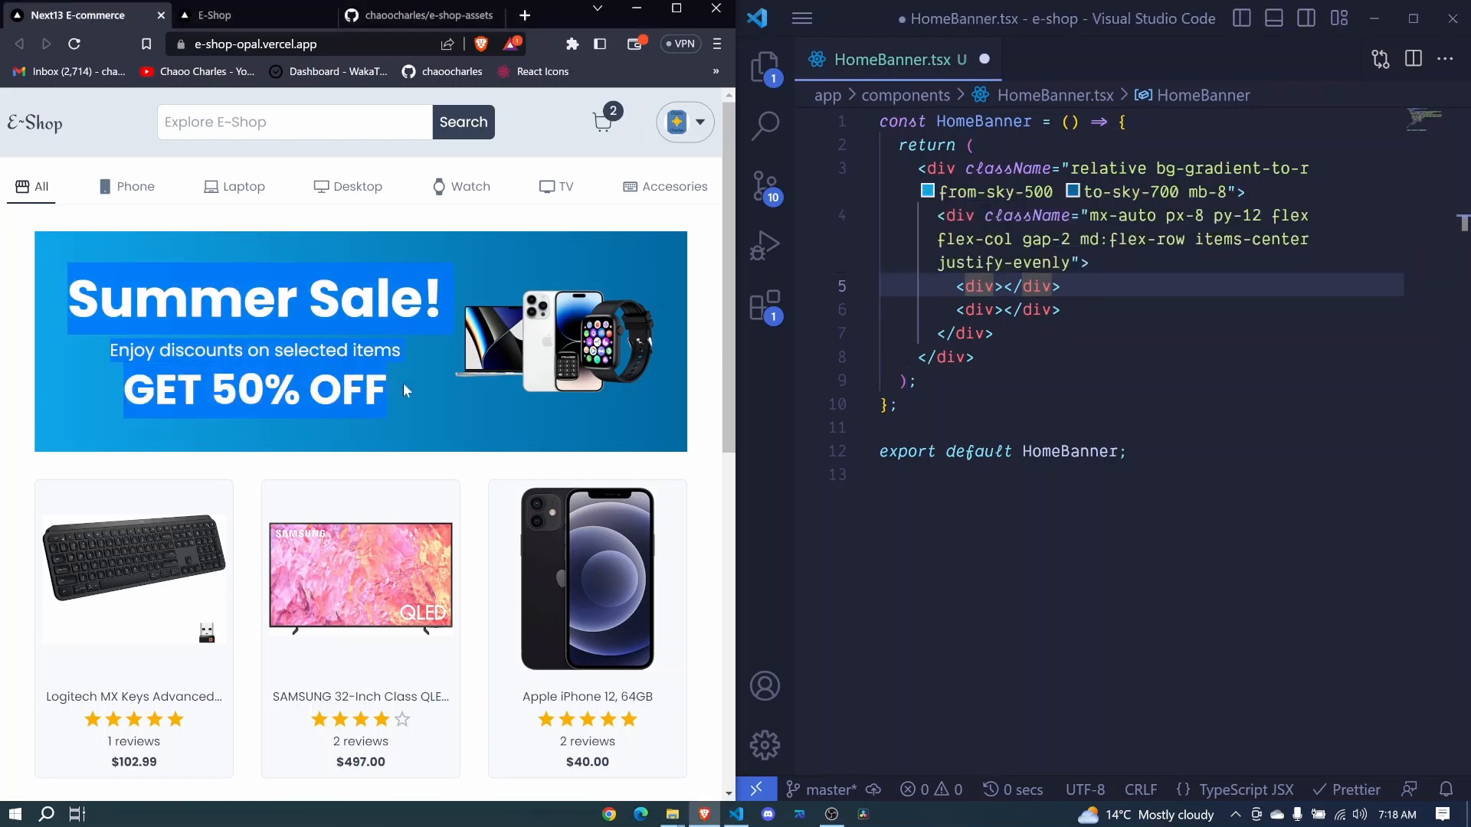
mouse_move(975, 286)
text(<h1></h1>)
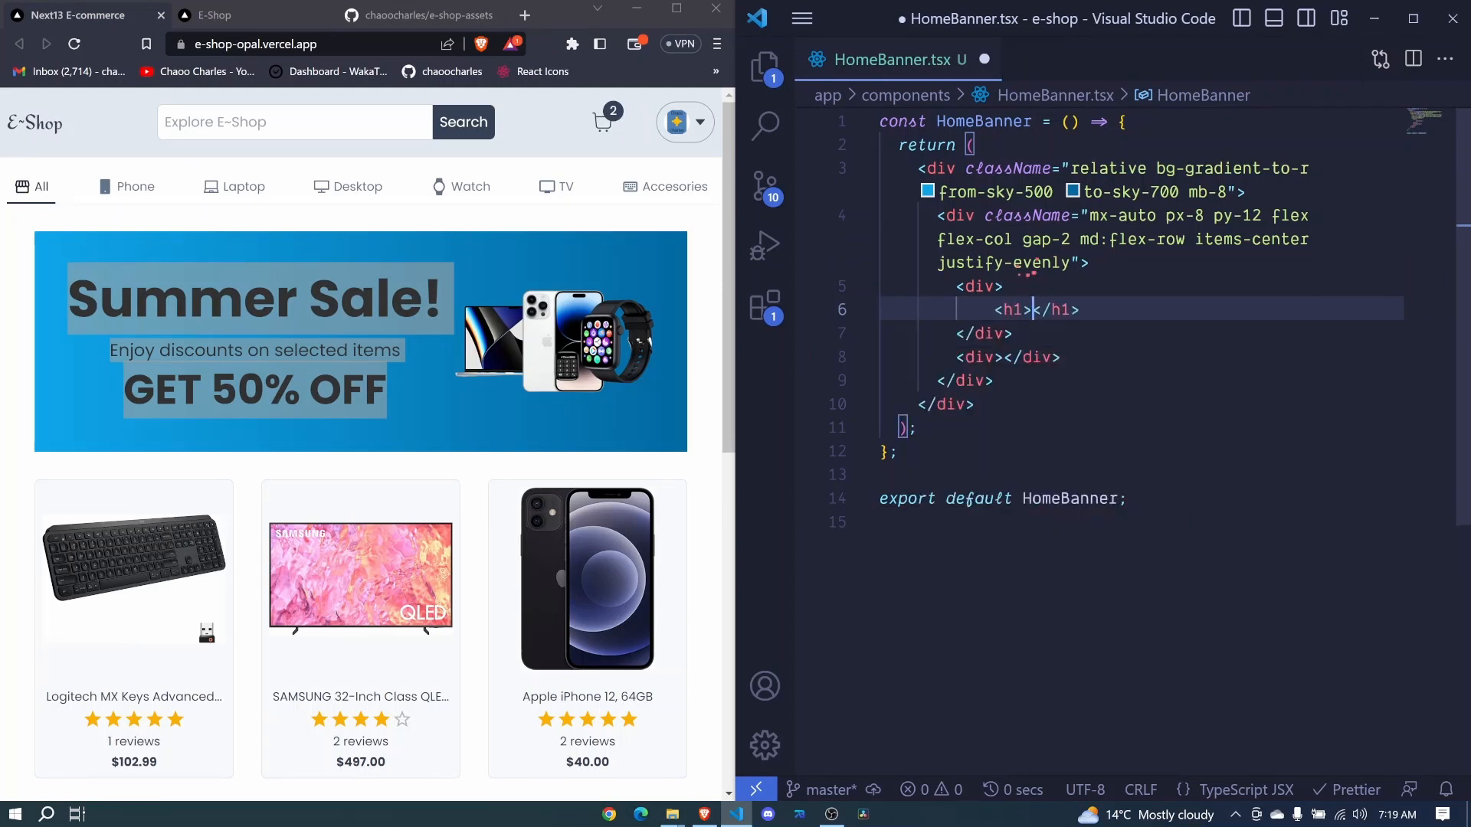
Add a Summer Sale h1 and an 'Enjoy discounts on selected items' paragraph.
text(Summer Sale)
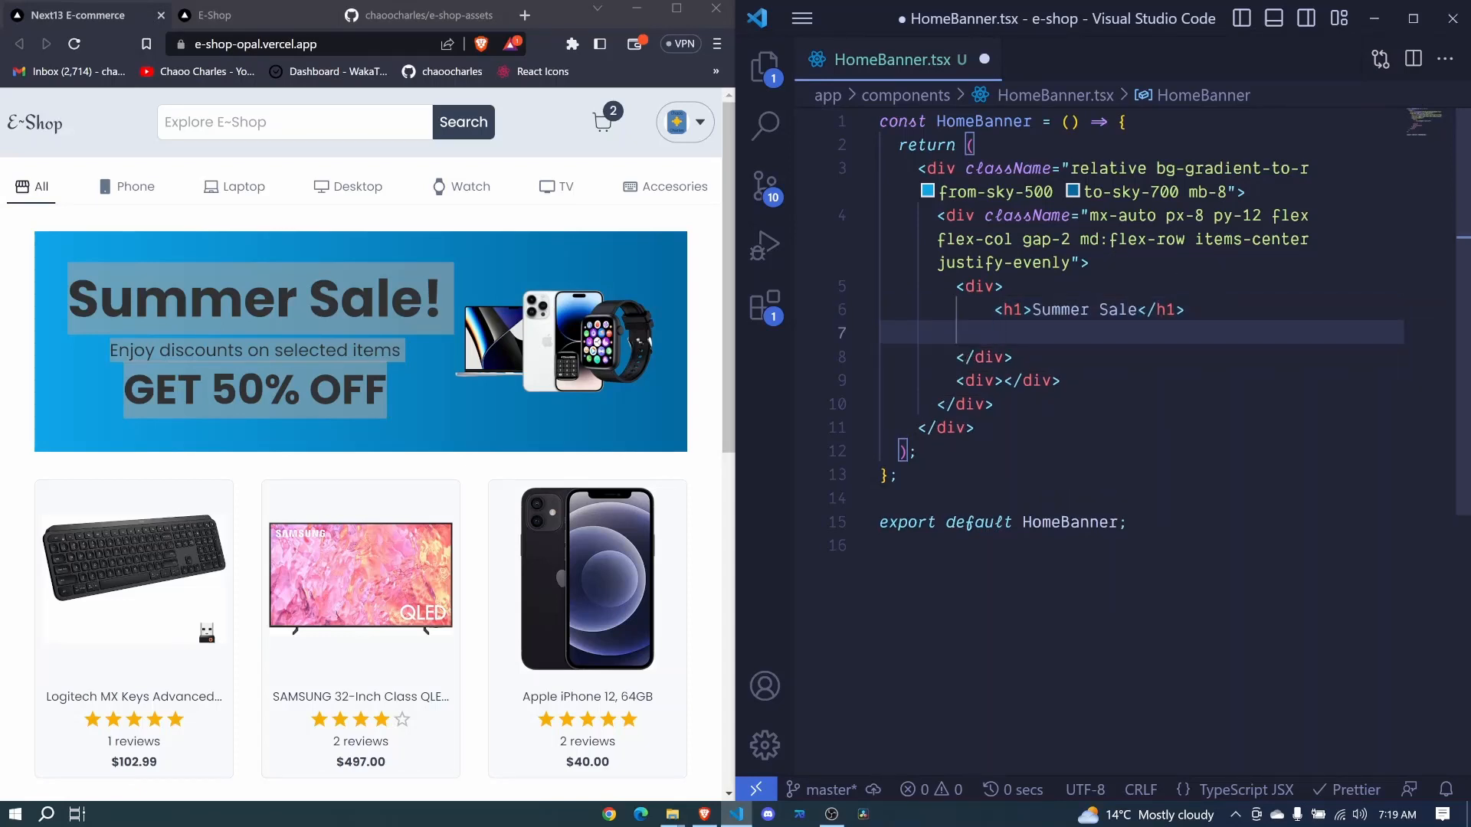
text(<p>Enjoy </p>)
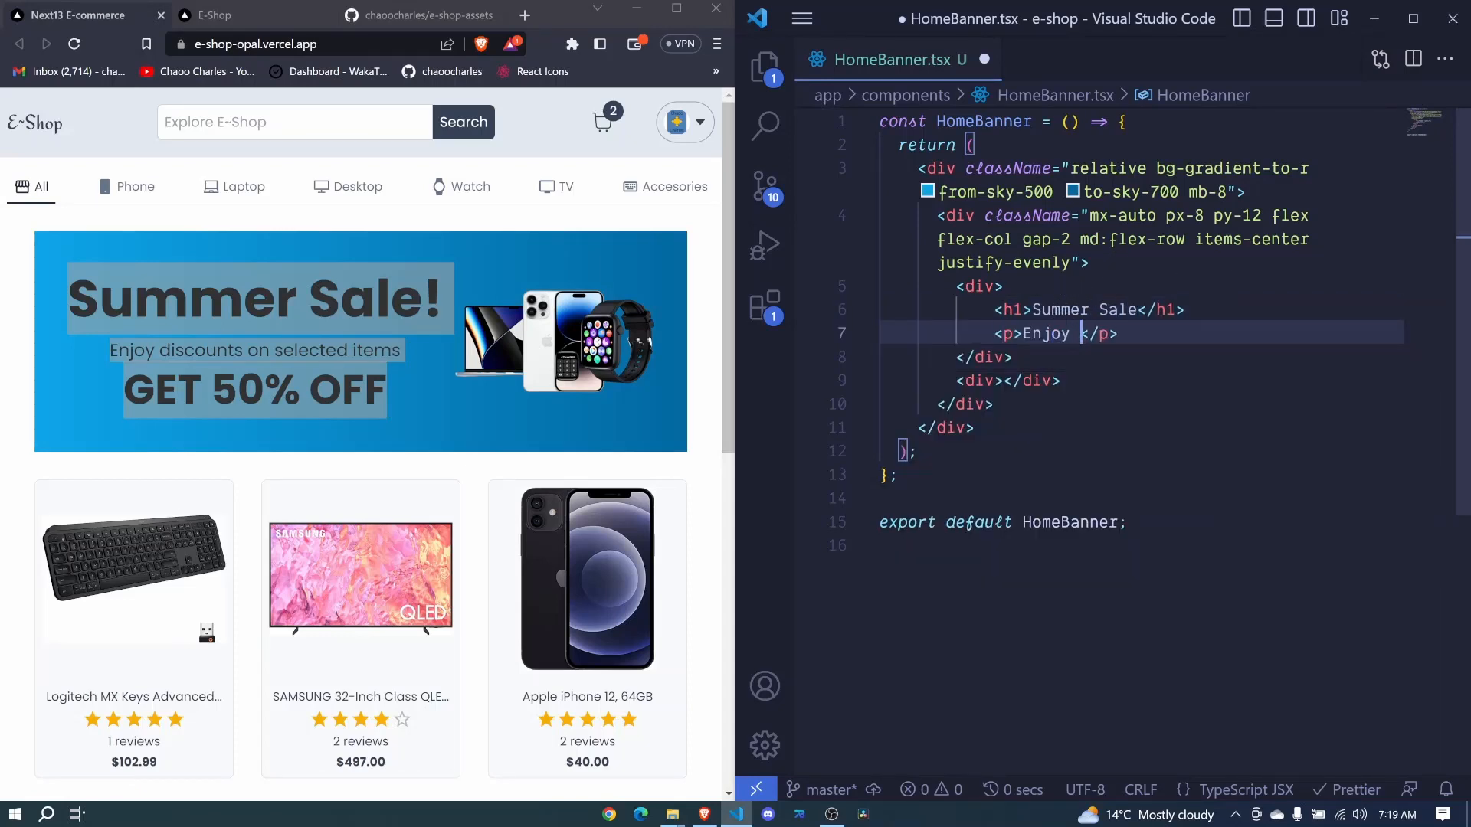
text(discouts)
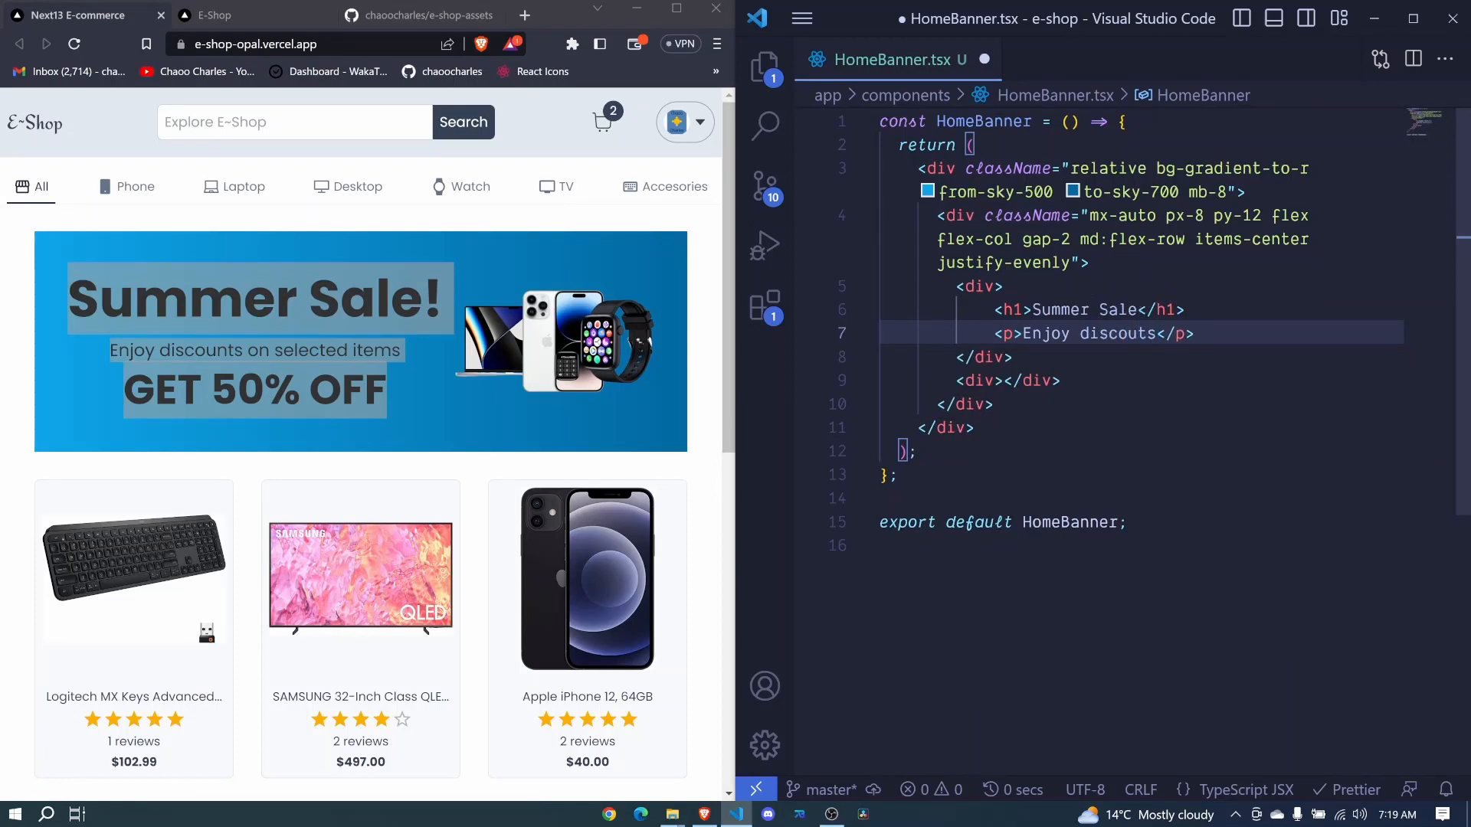
text(on selected item)
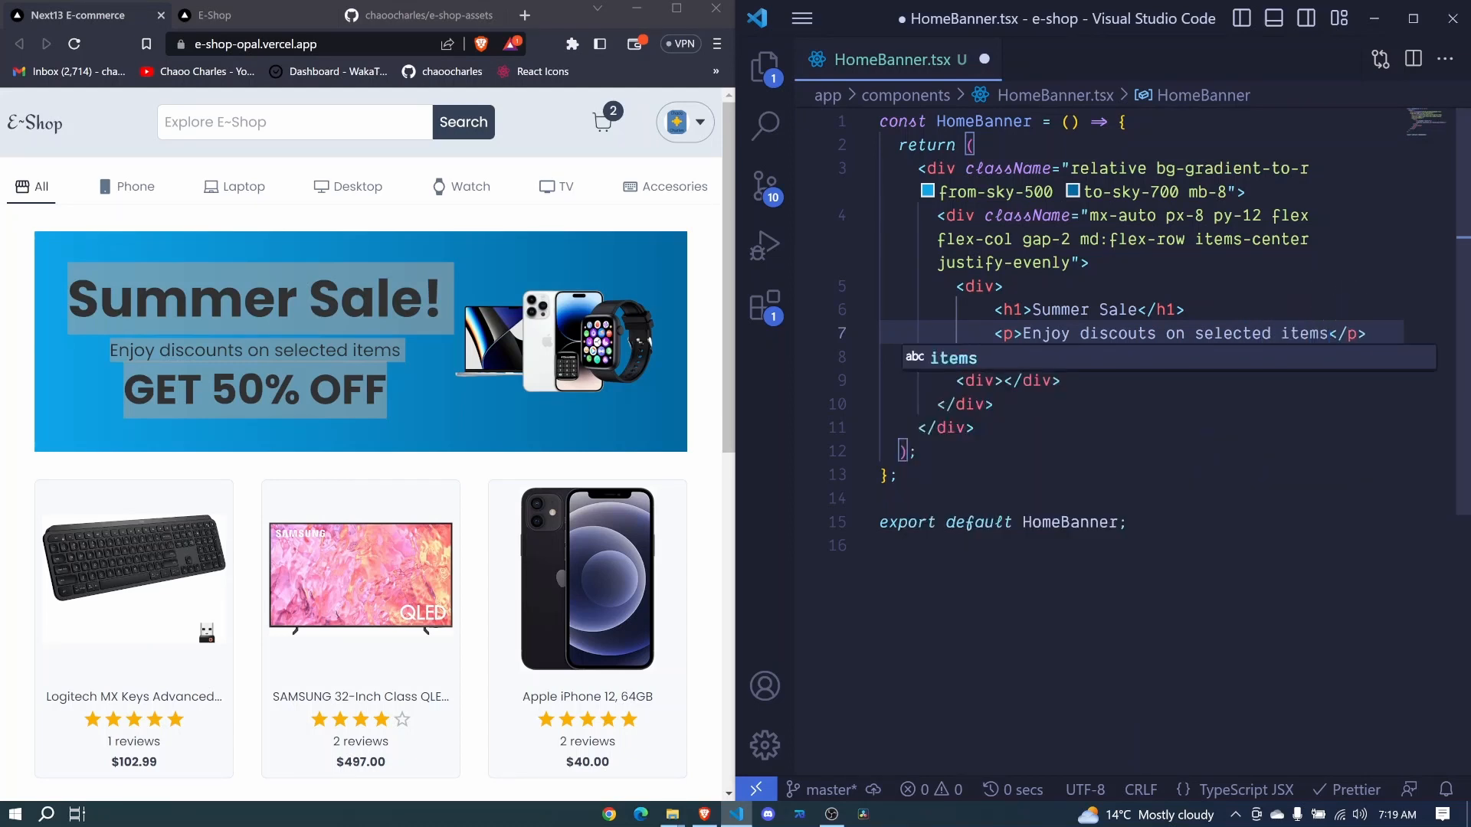
Add a 'GET 50% OFF' paragraph, save, and open page.tsx from the Explorer.
text(p>GET </p>)
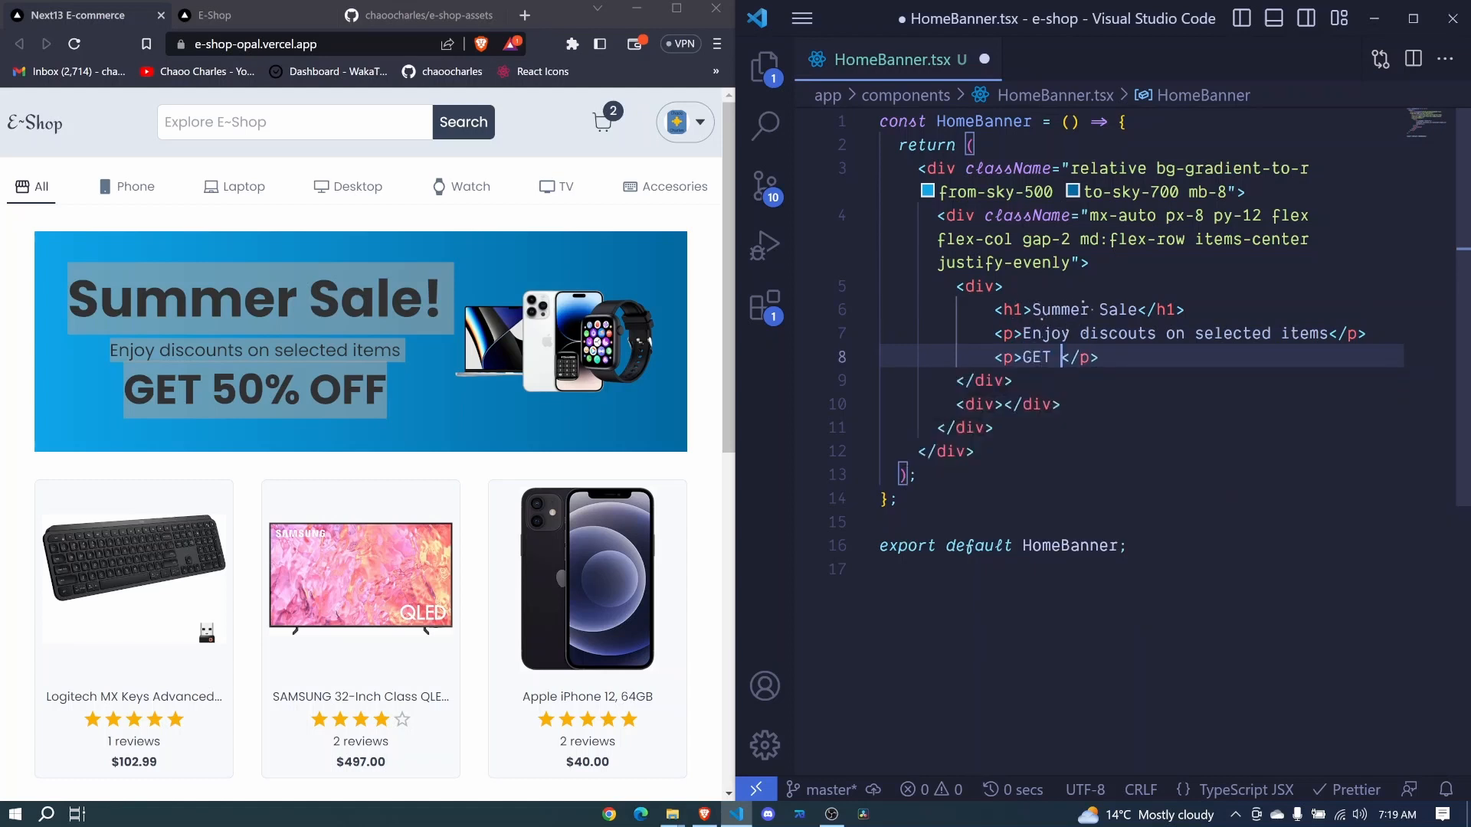
text(50% O)
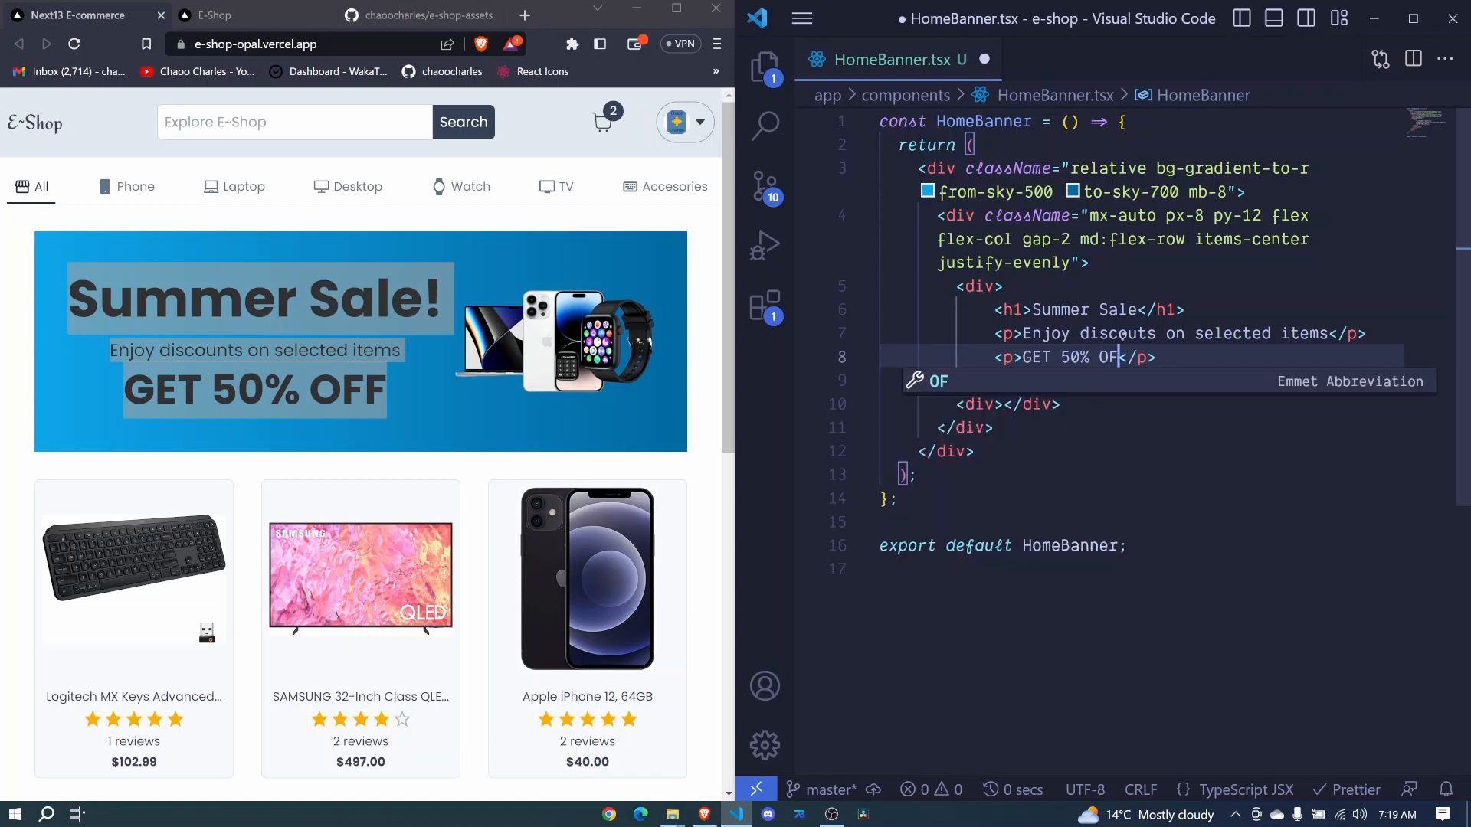
text(F)
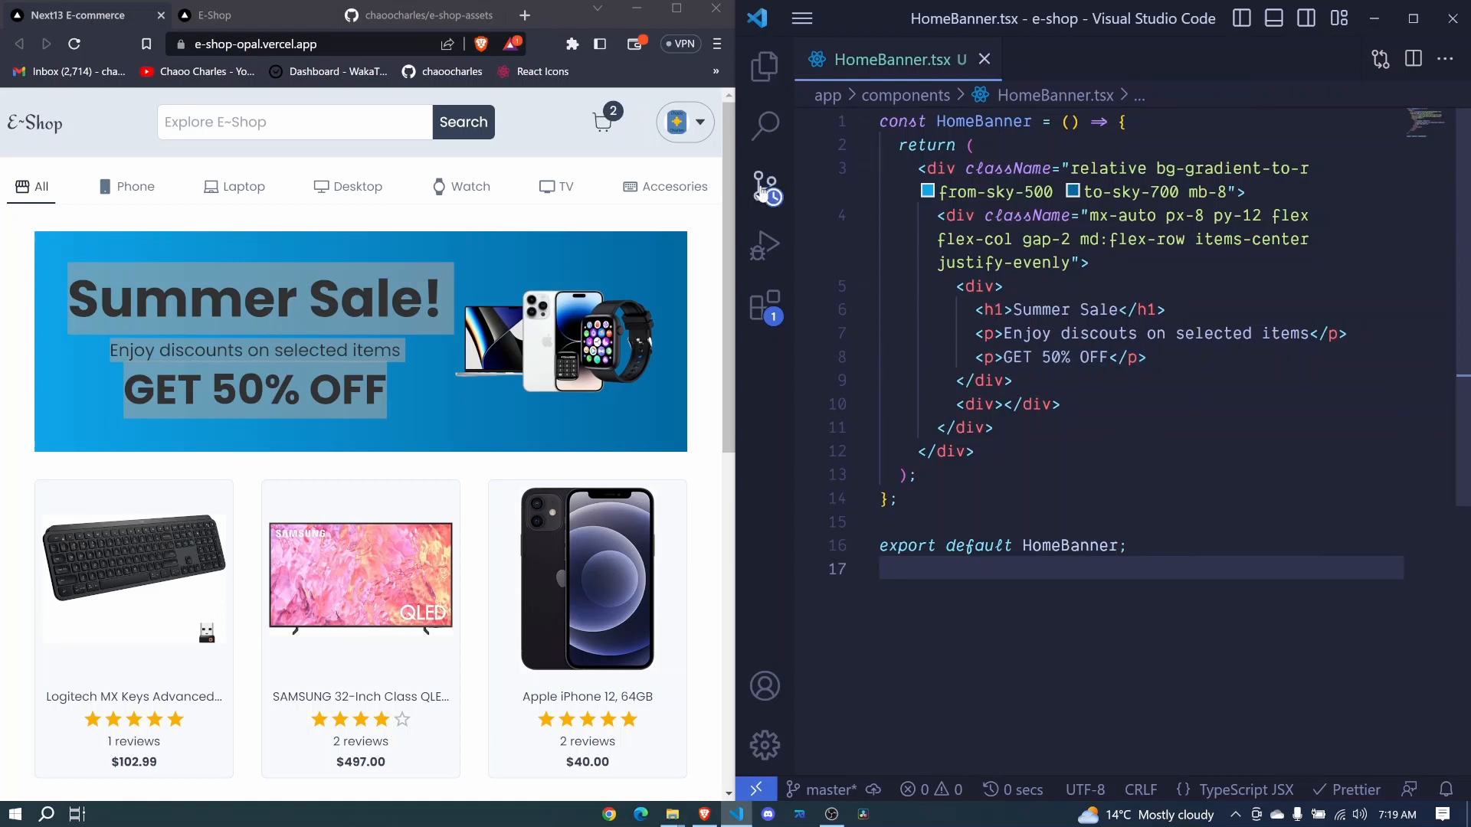
mouse_move(764, 69)
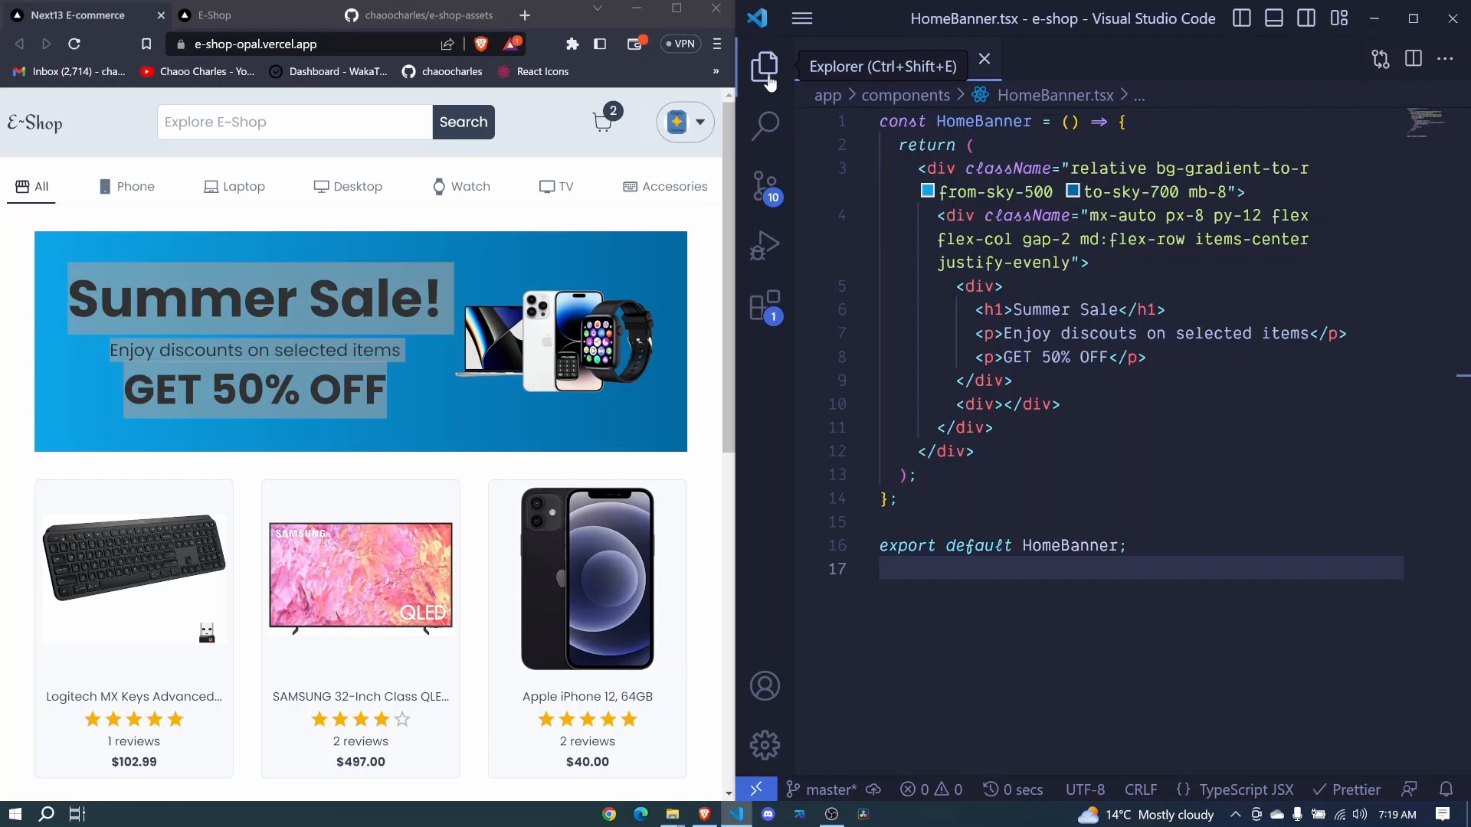
click(764, 67)
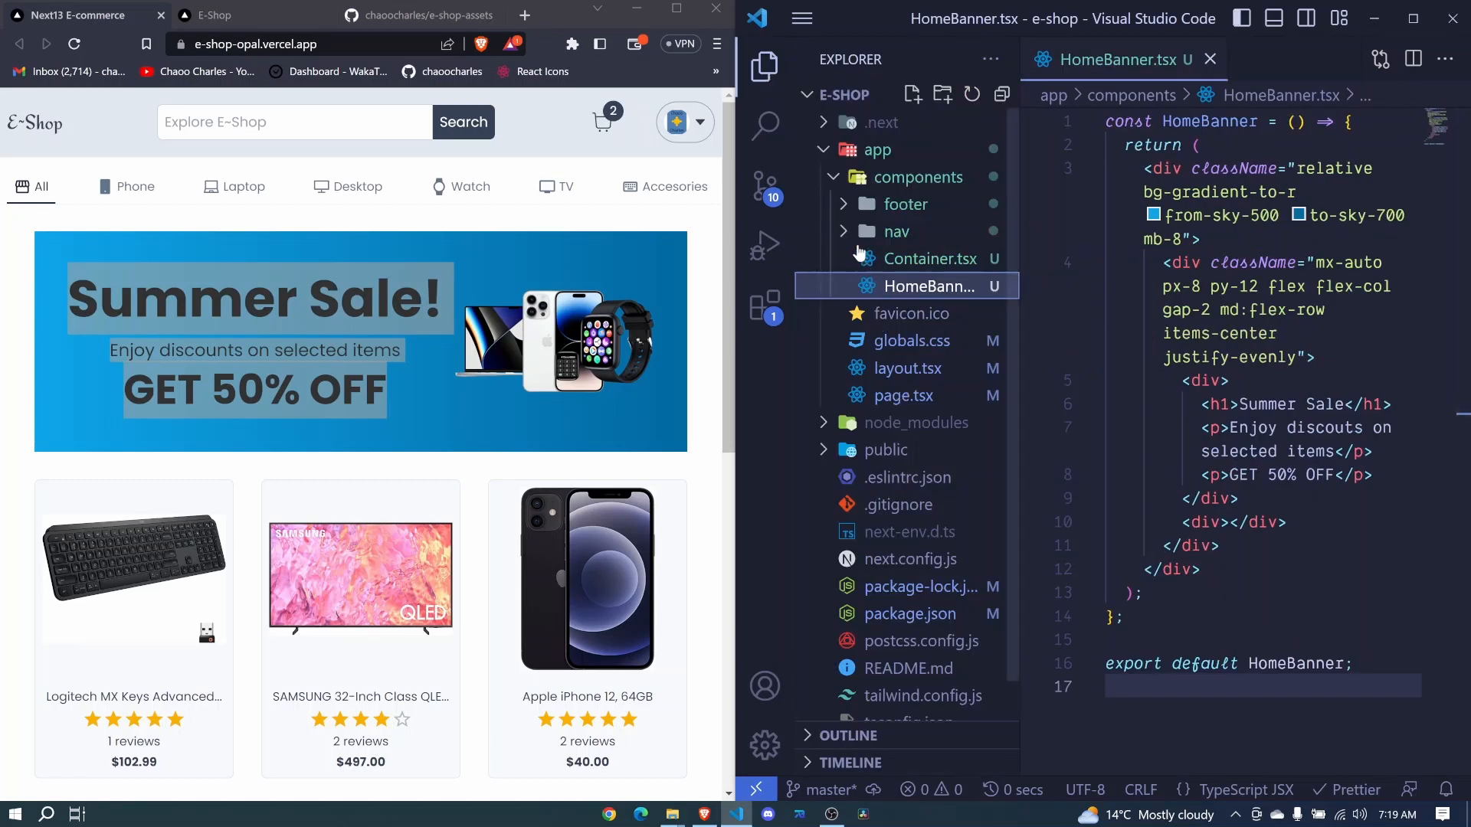
click(904, 395)
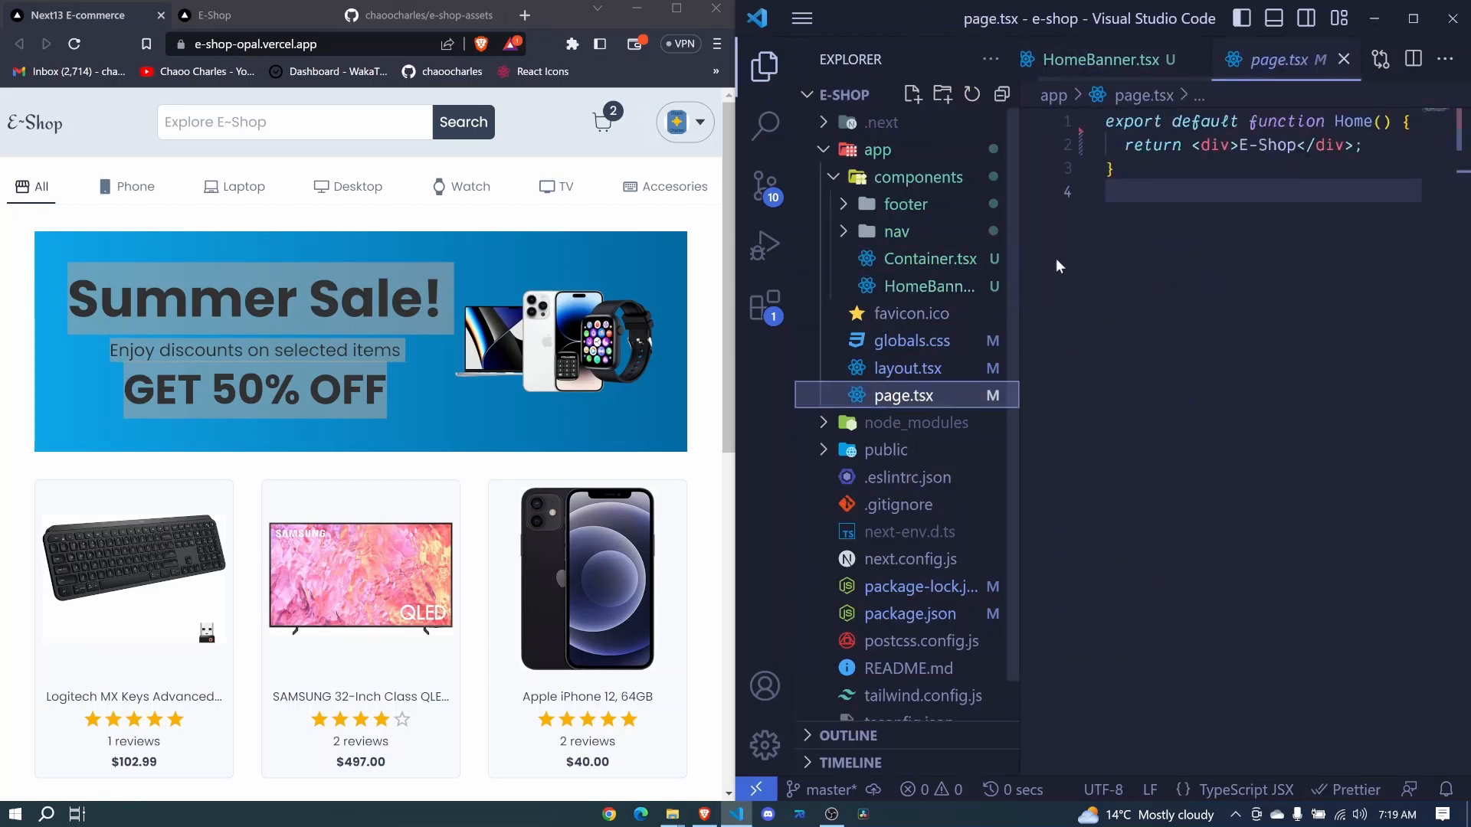
Replace the E-Shop placeholder with a Container holding a div with <HomeBanner />.
click(763, 67)
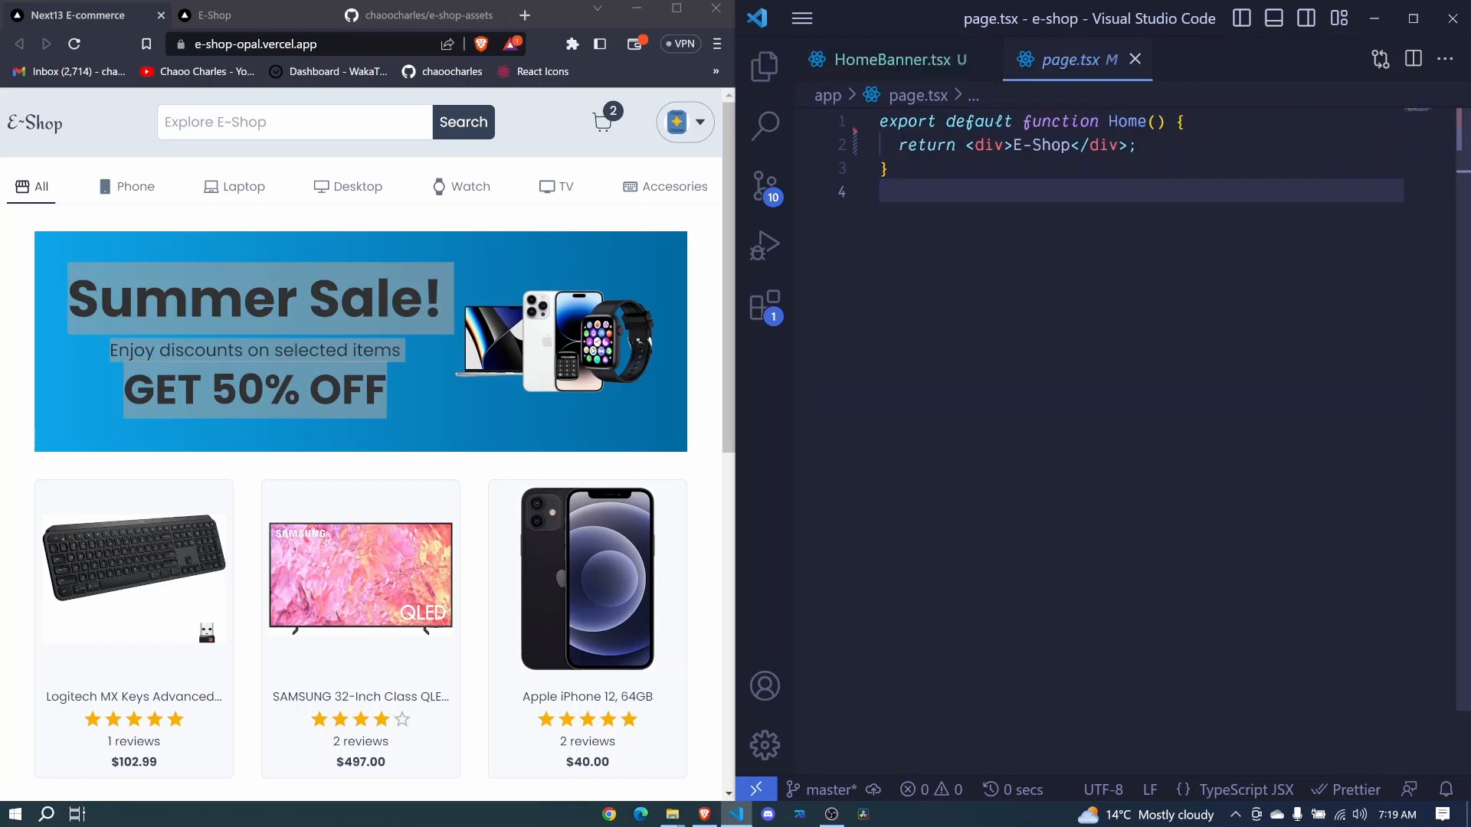
click(1073, 145)
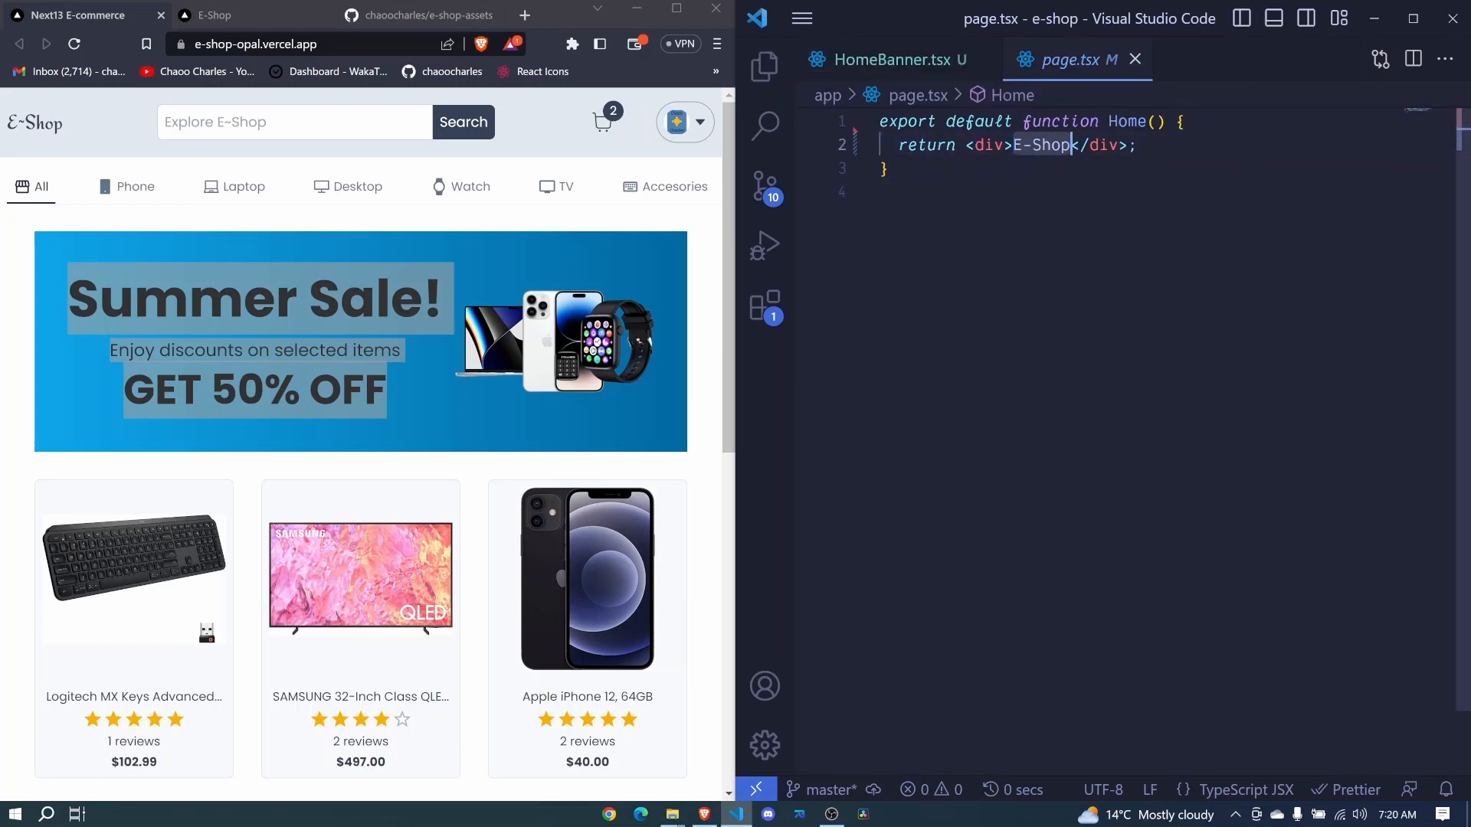
key(Enter)
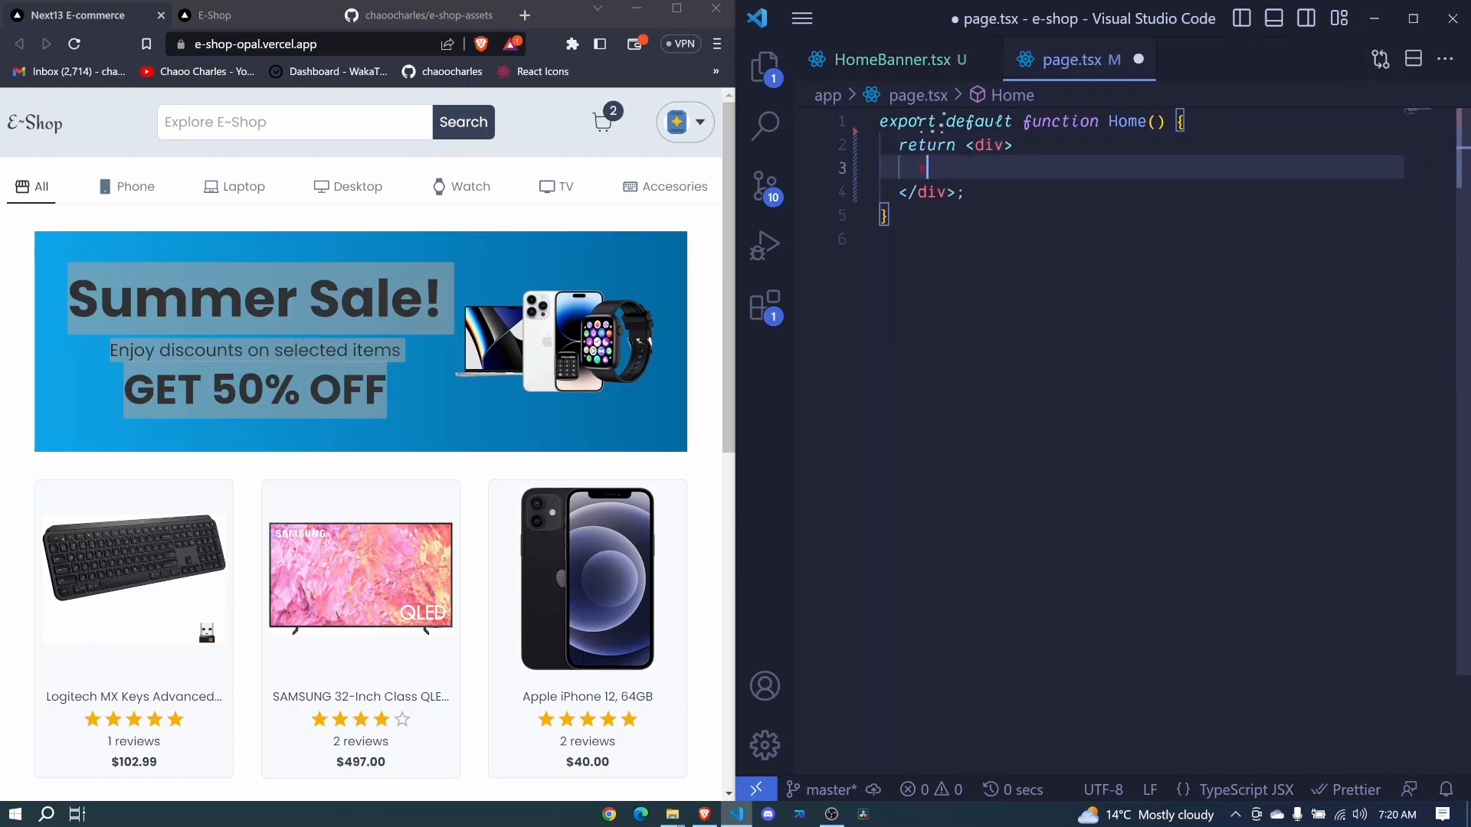
text(<c)
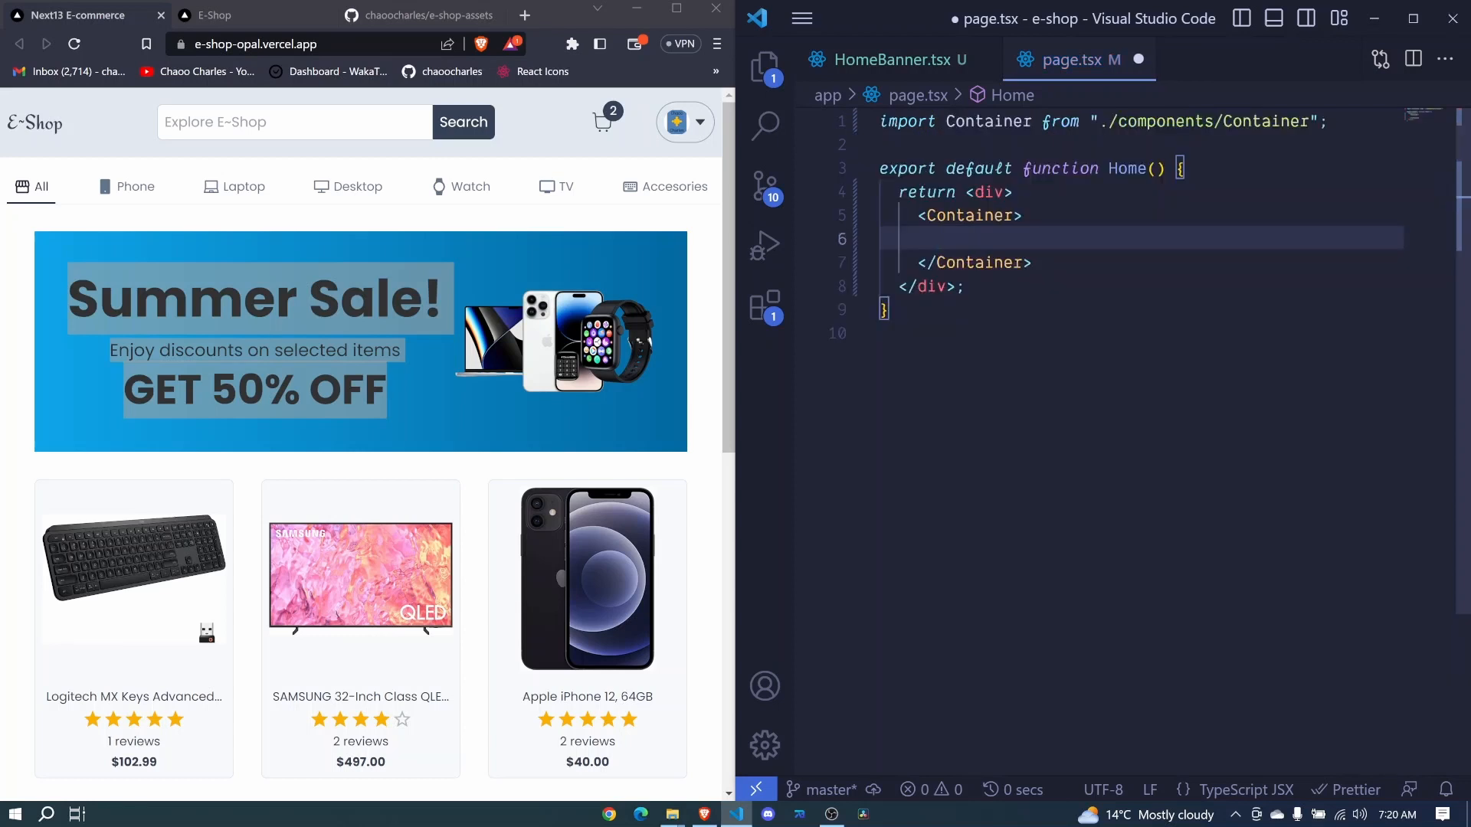
text(div>)
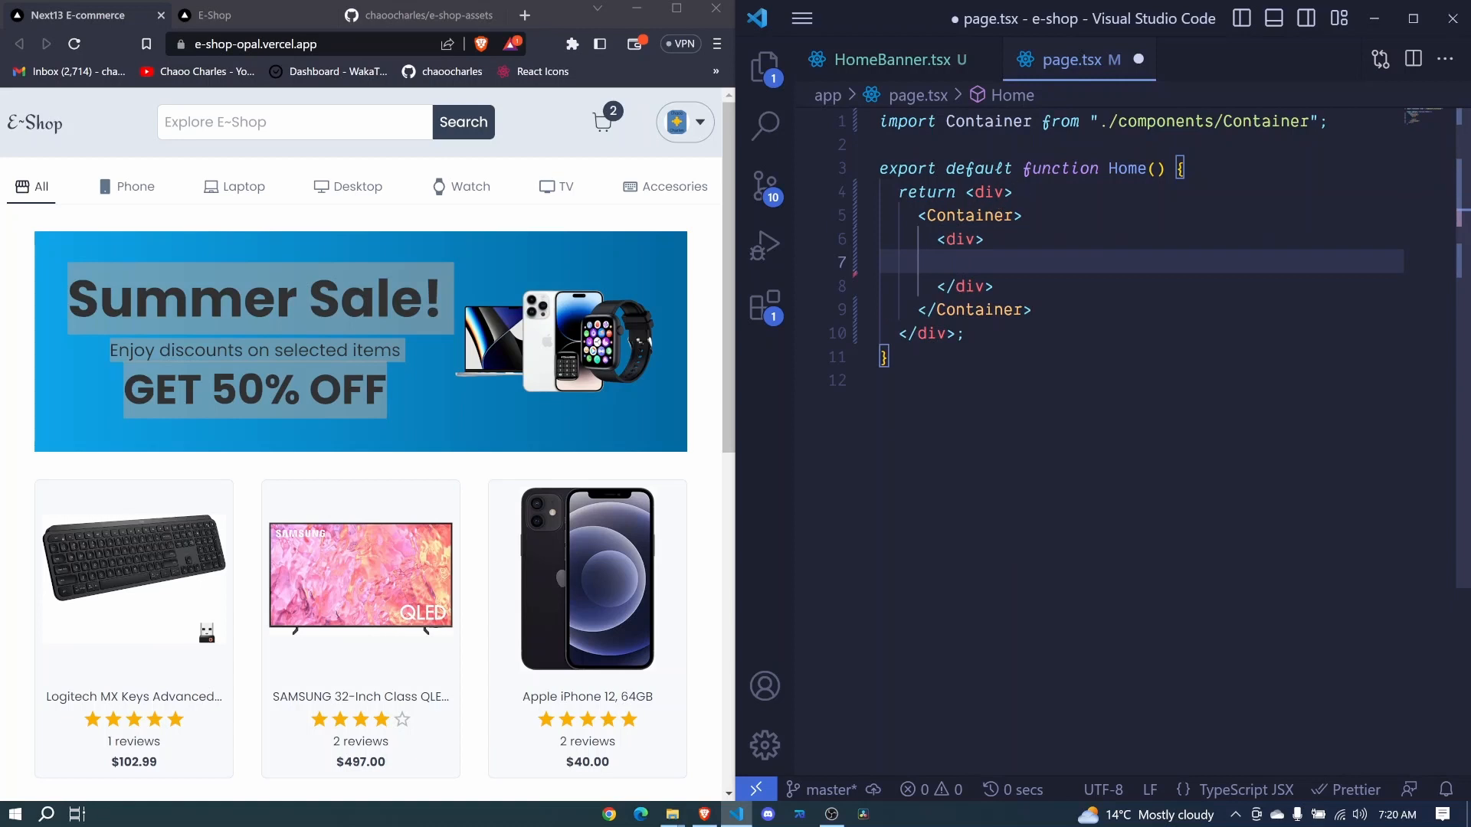
click(953, 263)
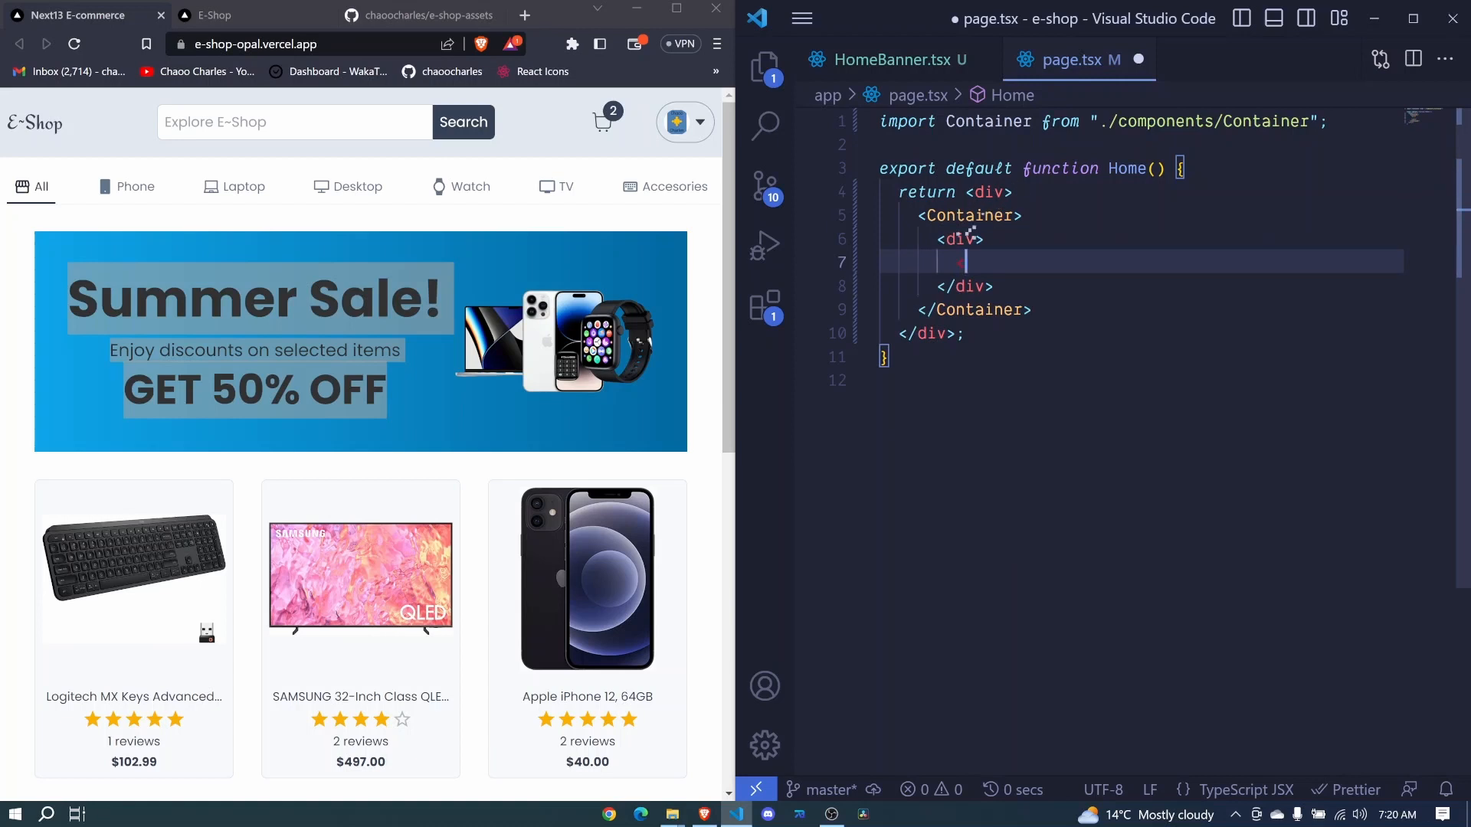
text(<HomeBanner)
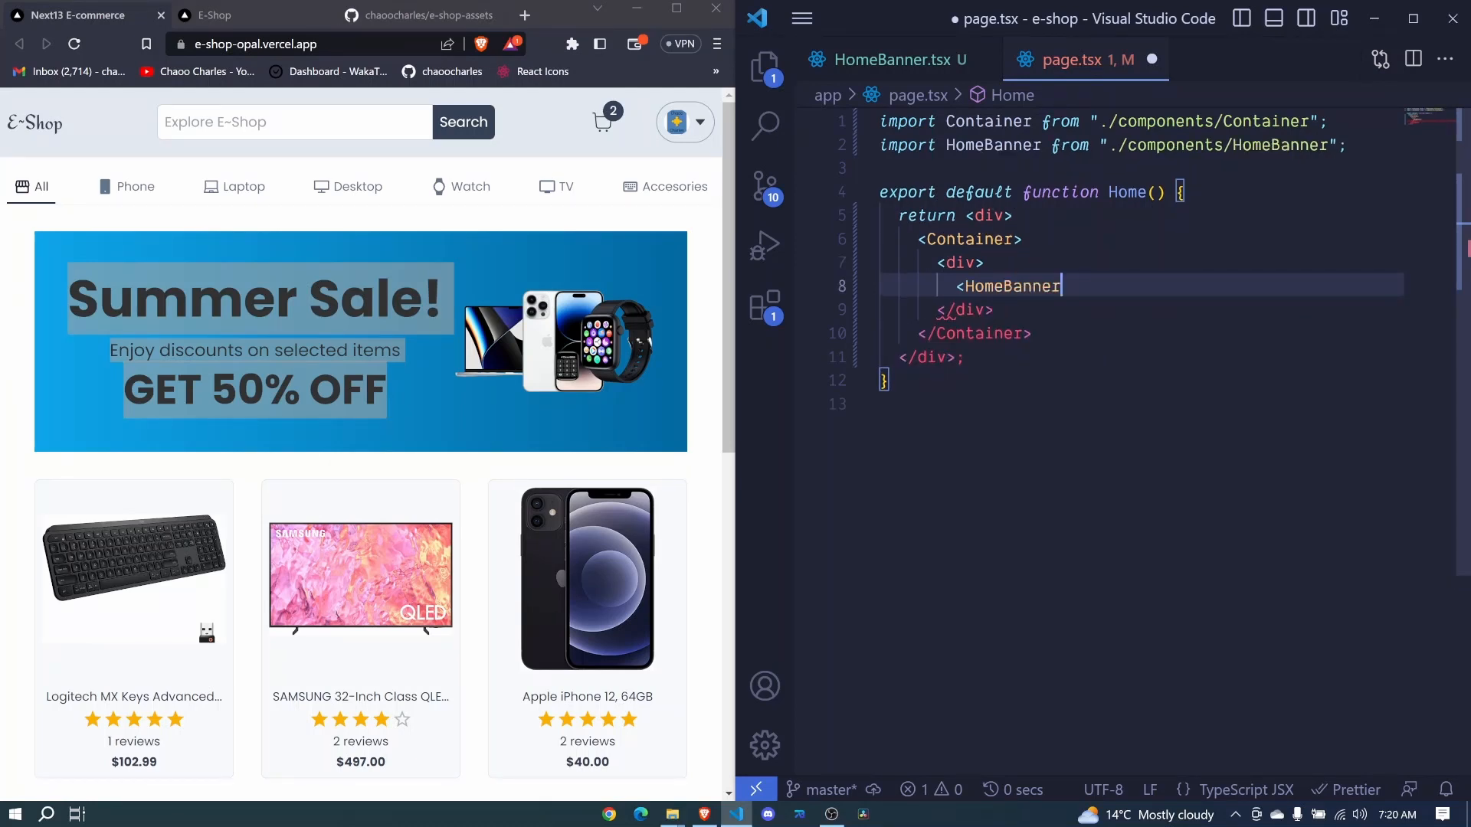
text(/>)
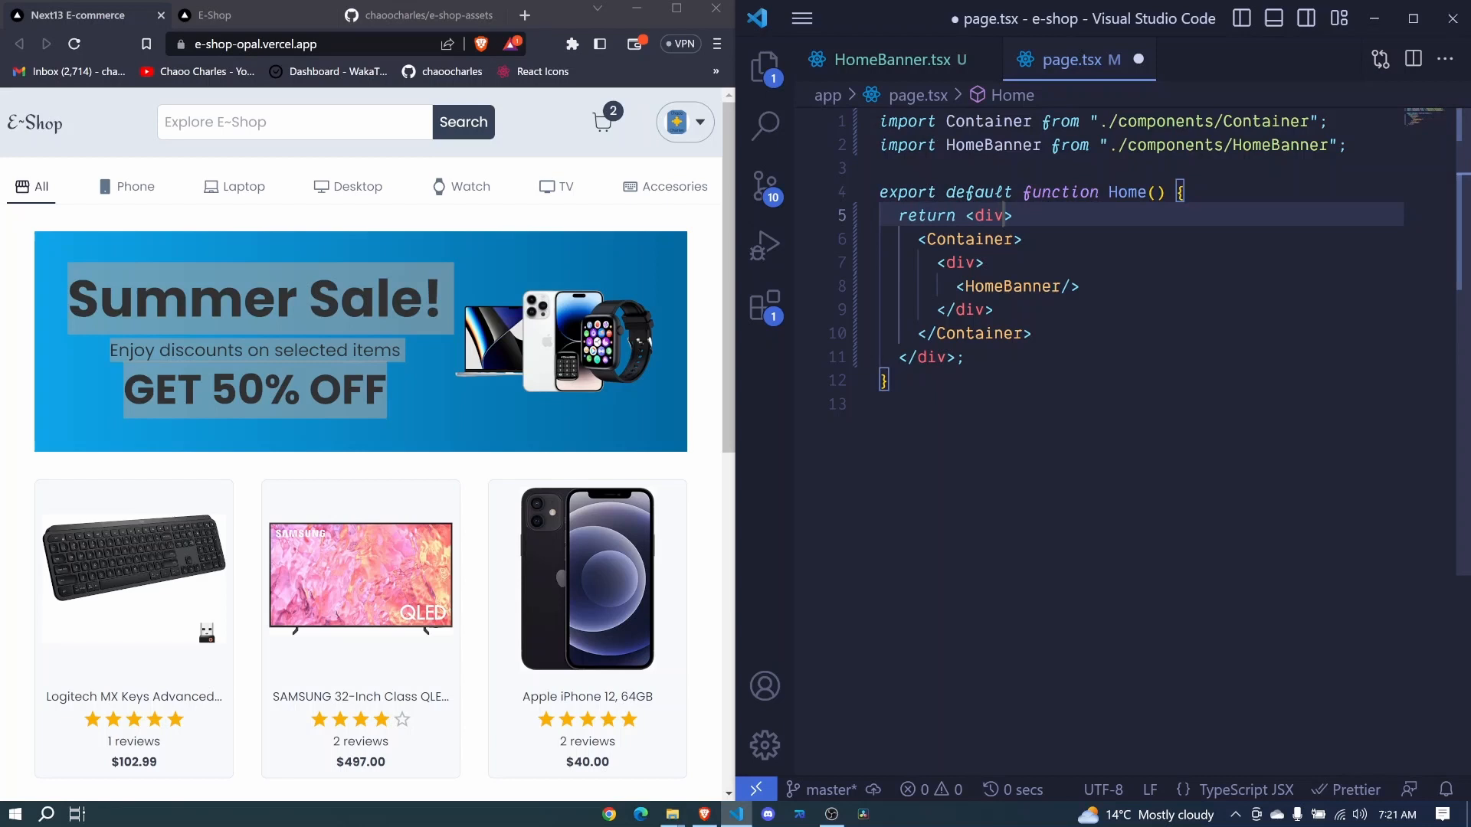
Give the home page's outer div className "p-8" and save.
text(className="")
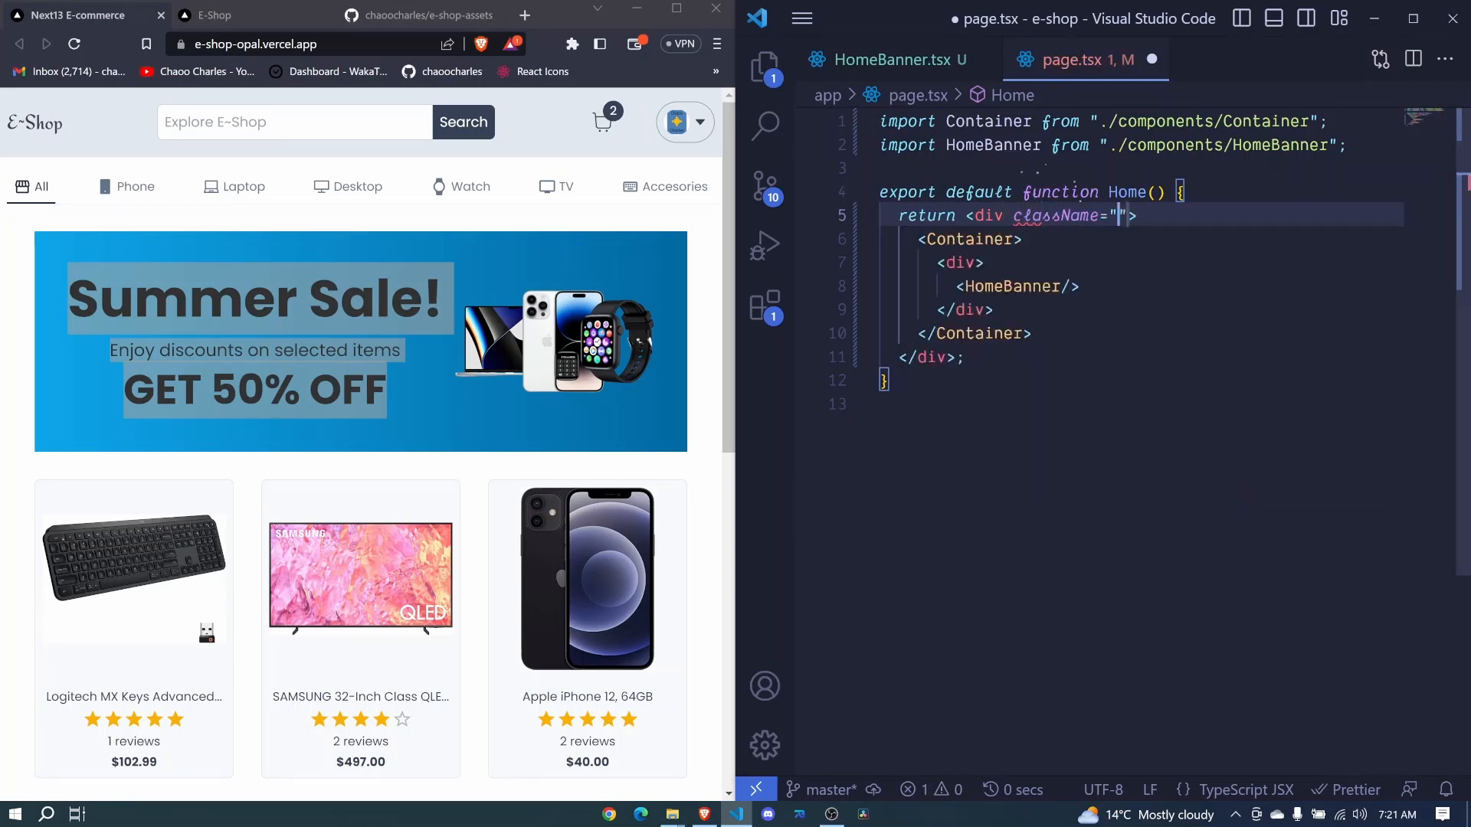
text(p)
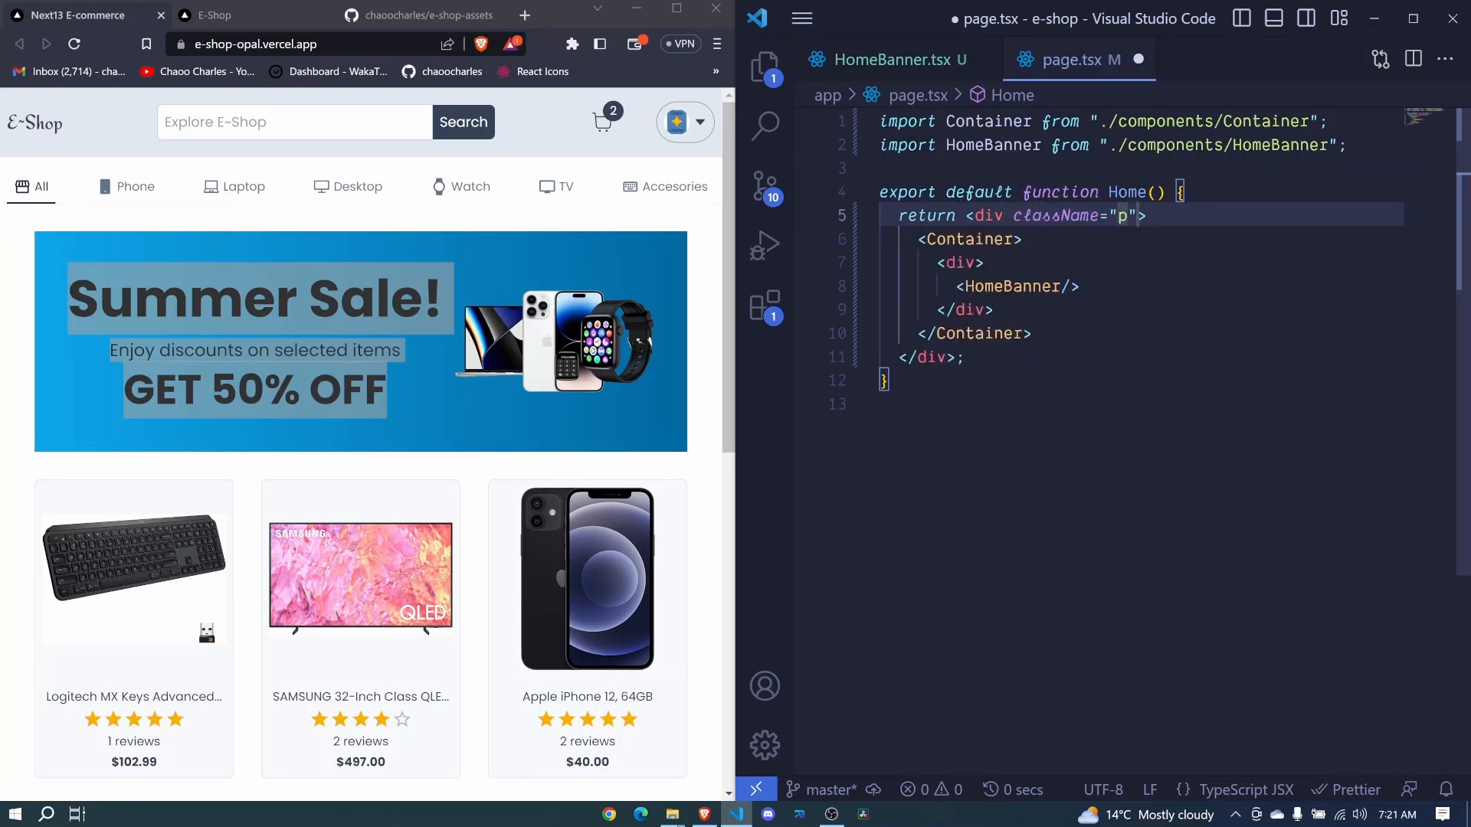
text(-)
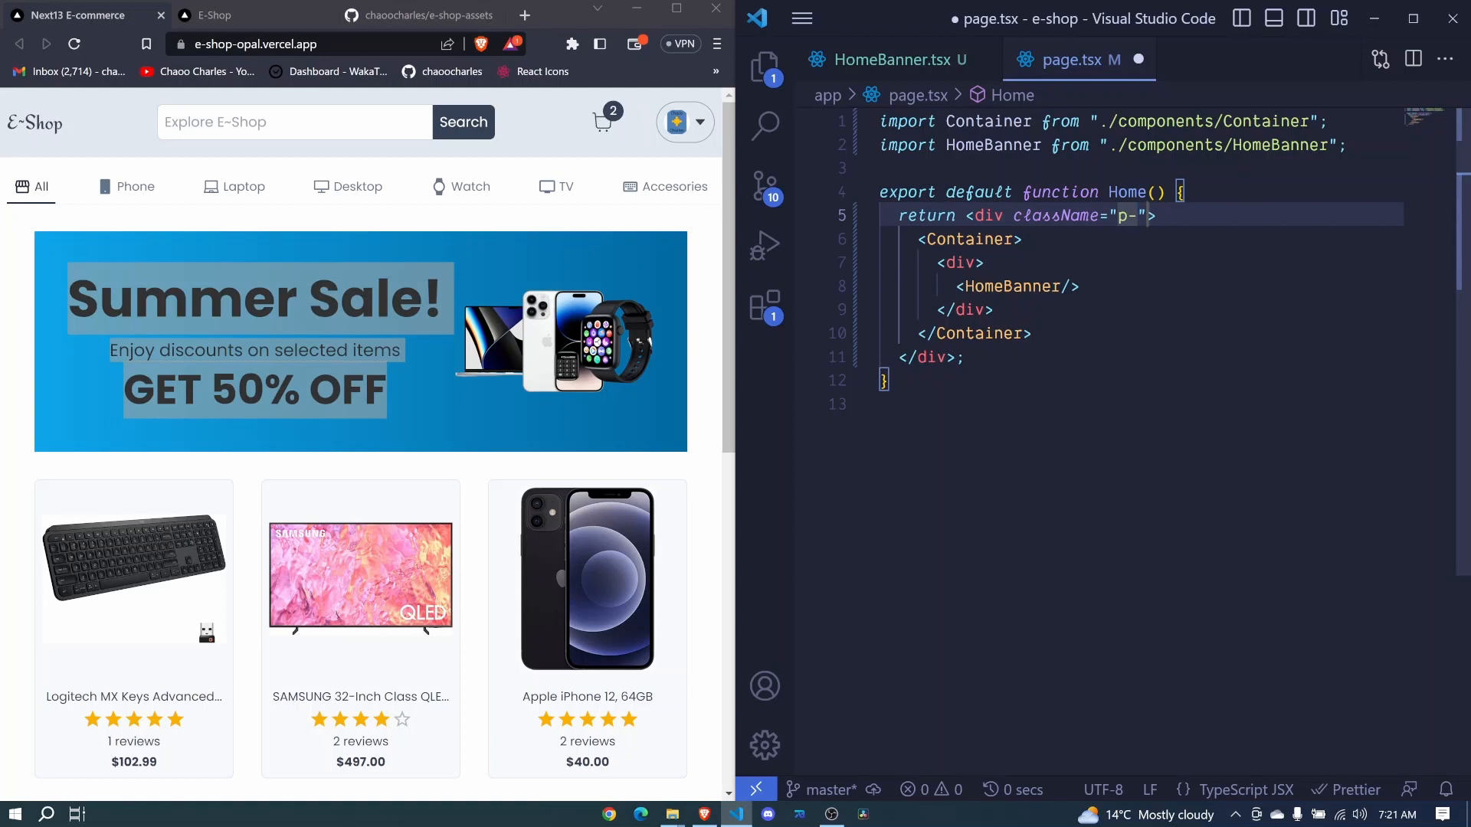
text(8)
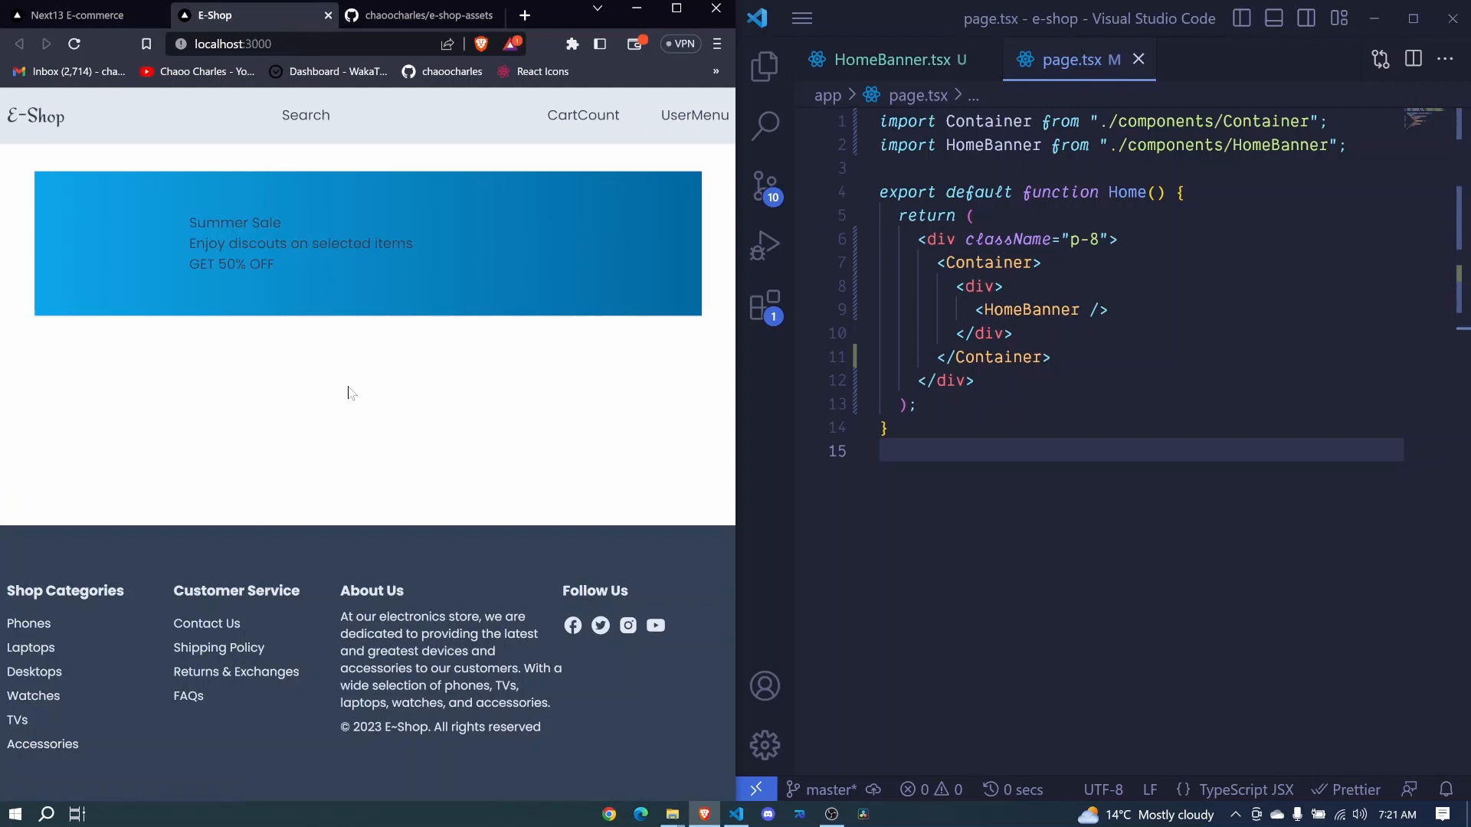
mouse_move(402, 134)
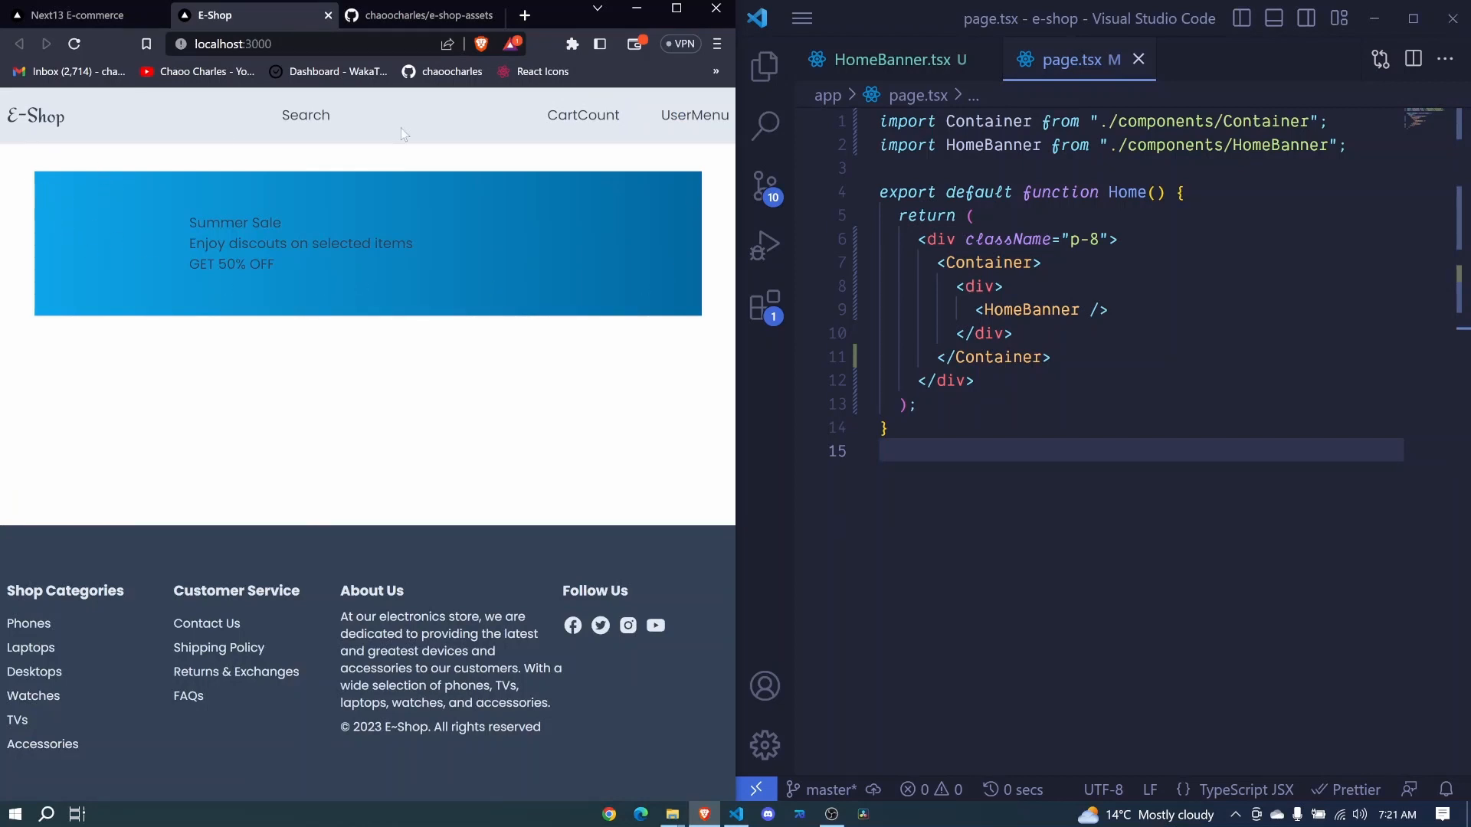
In HomeBanner.tsx, give the text div classes mb-8 md:mb-0 text-center.
click(887, 59)
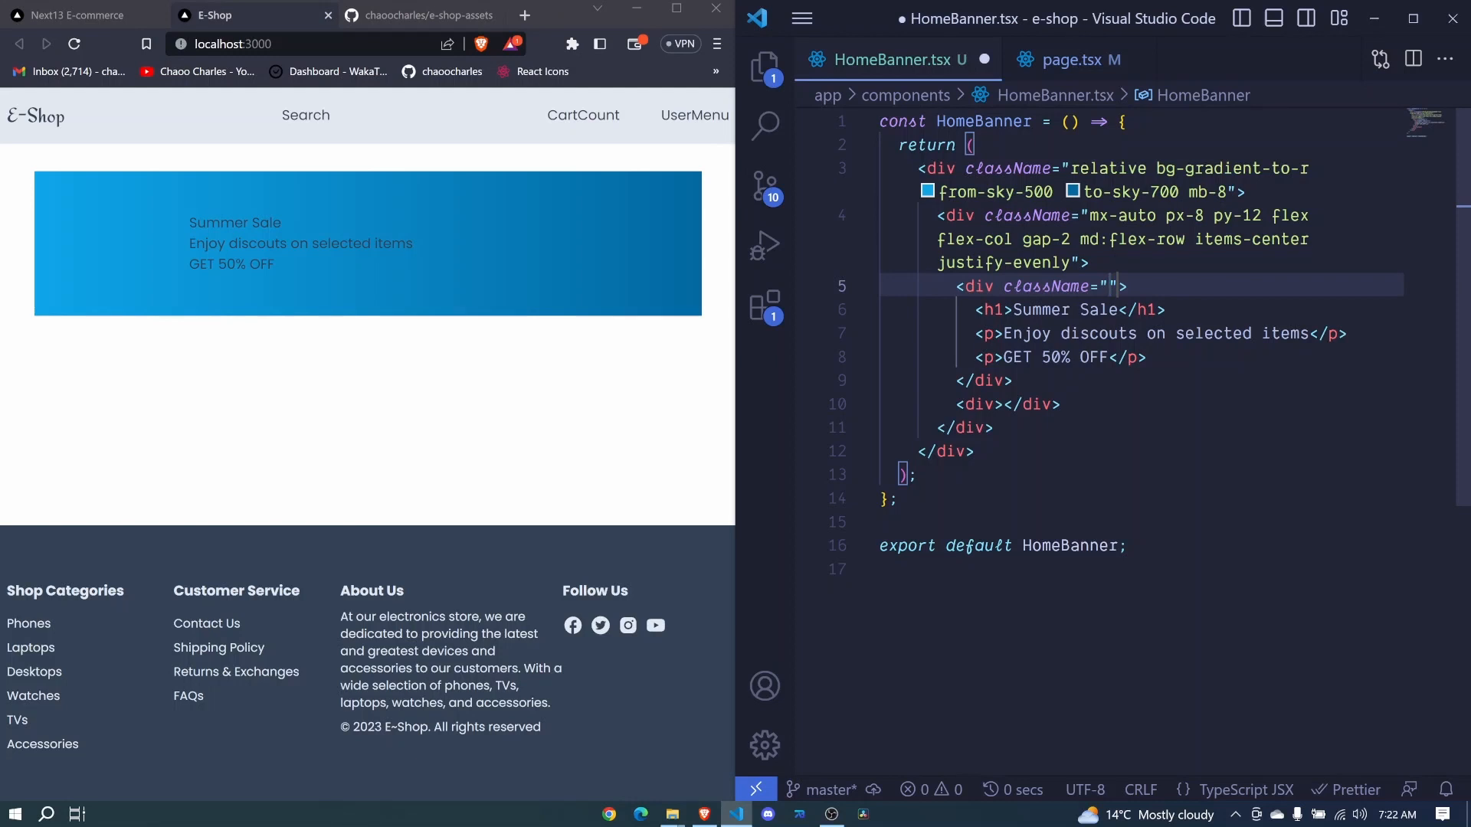
text(mb)
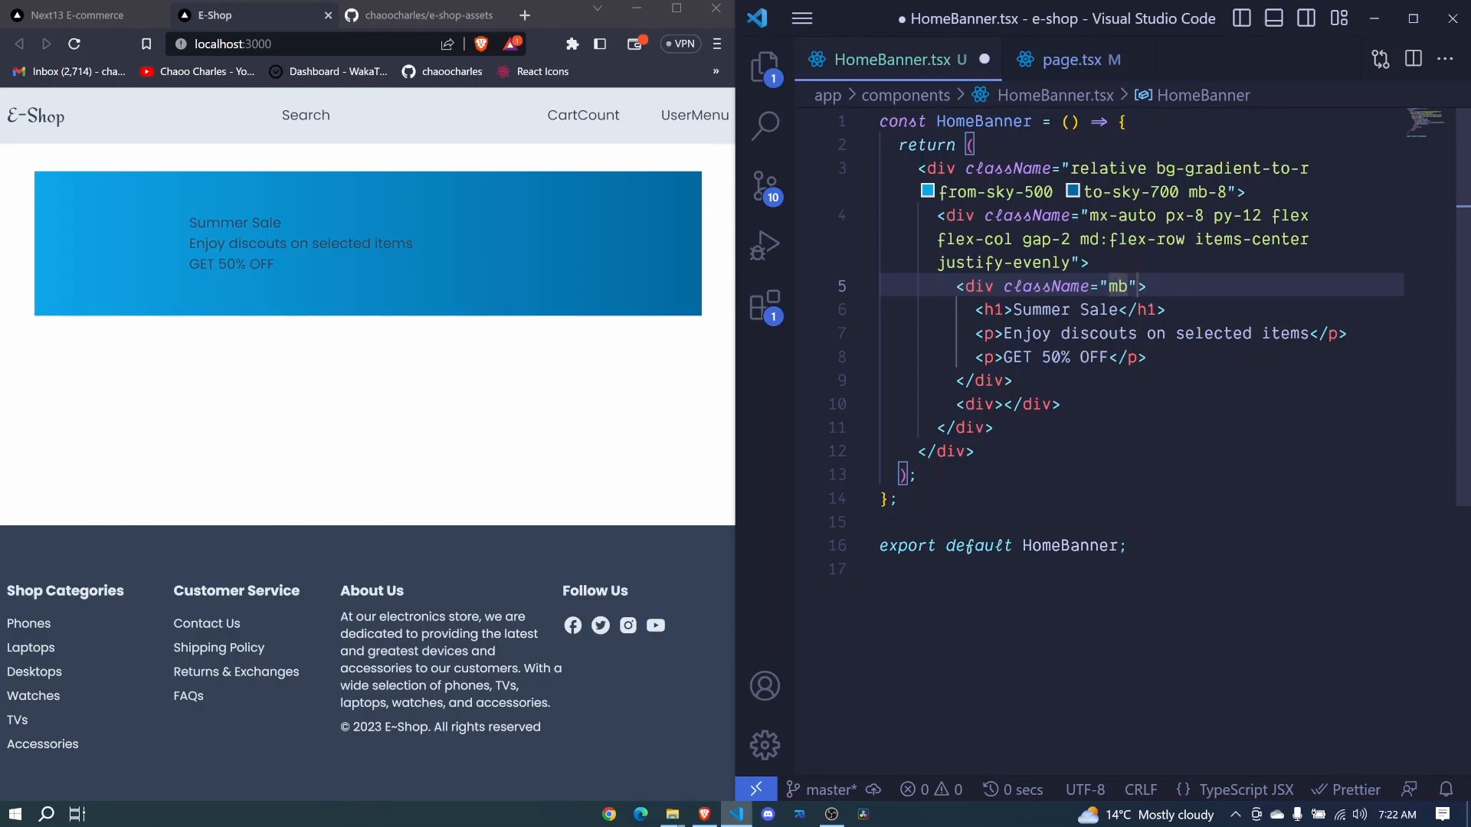
text(-8)
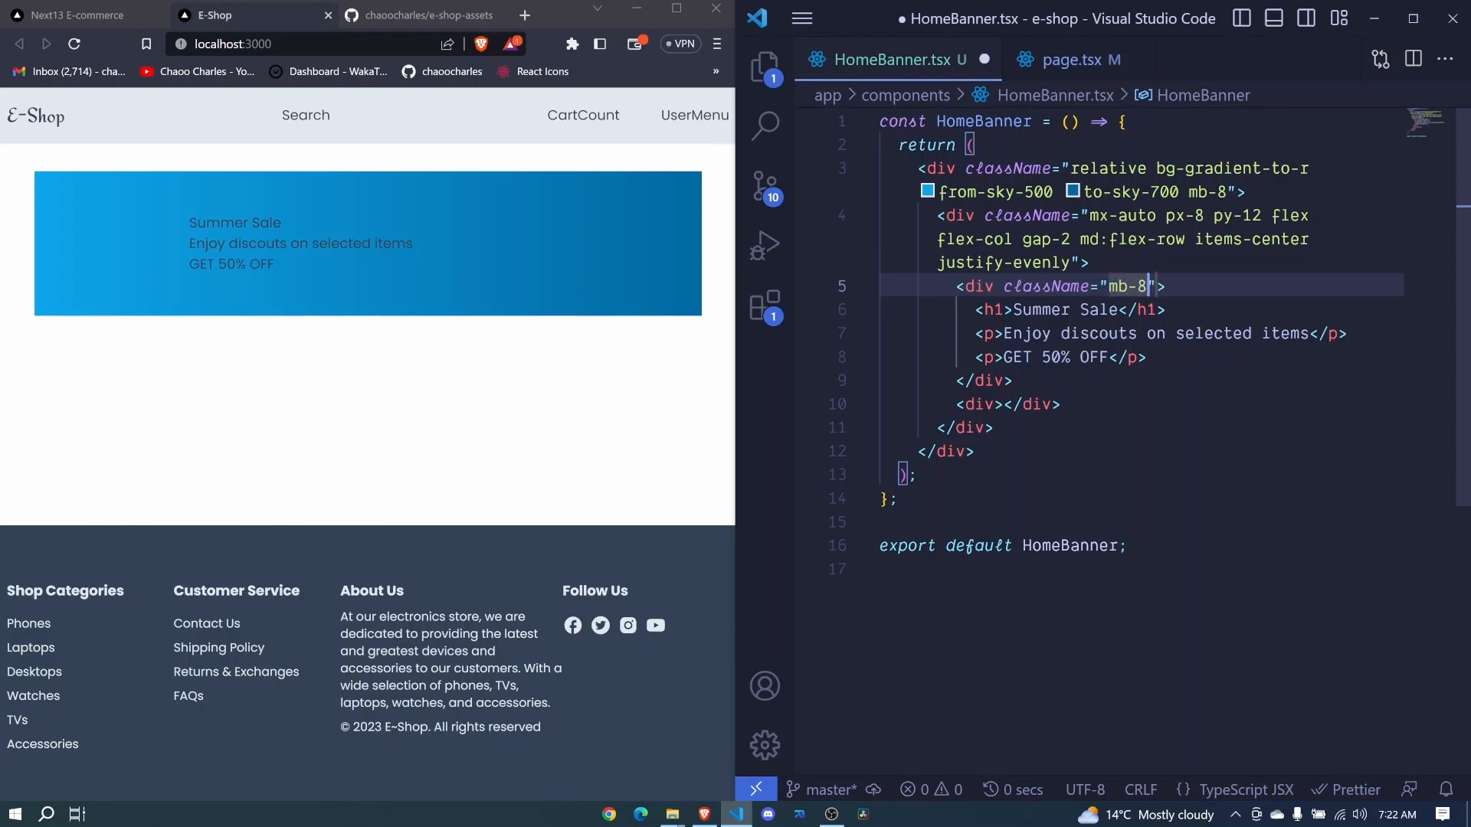
text(md:)
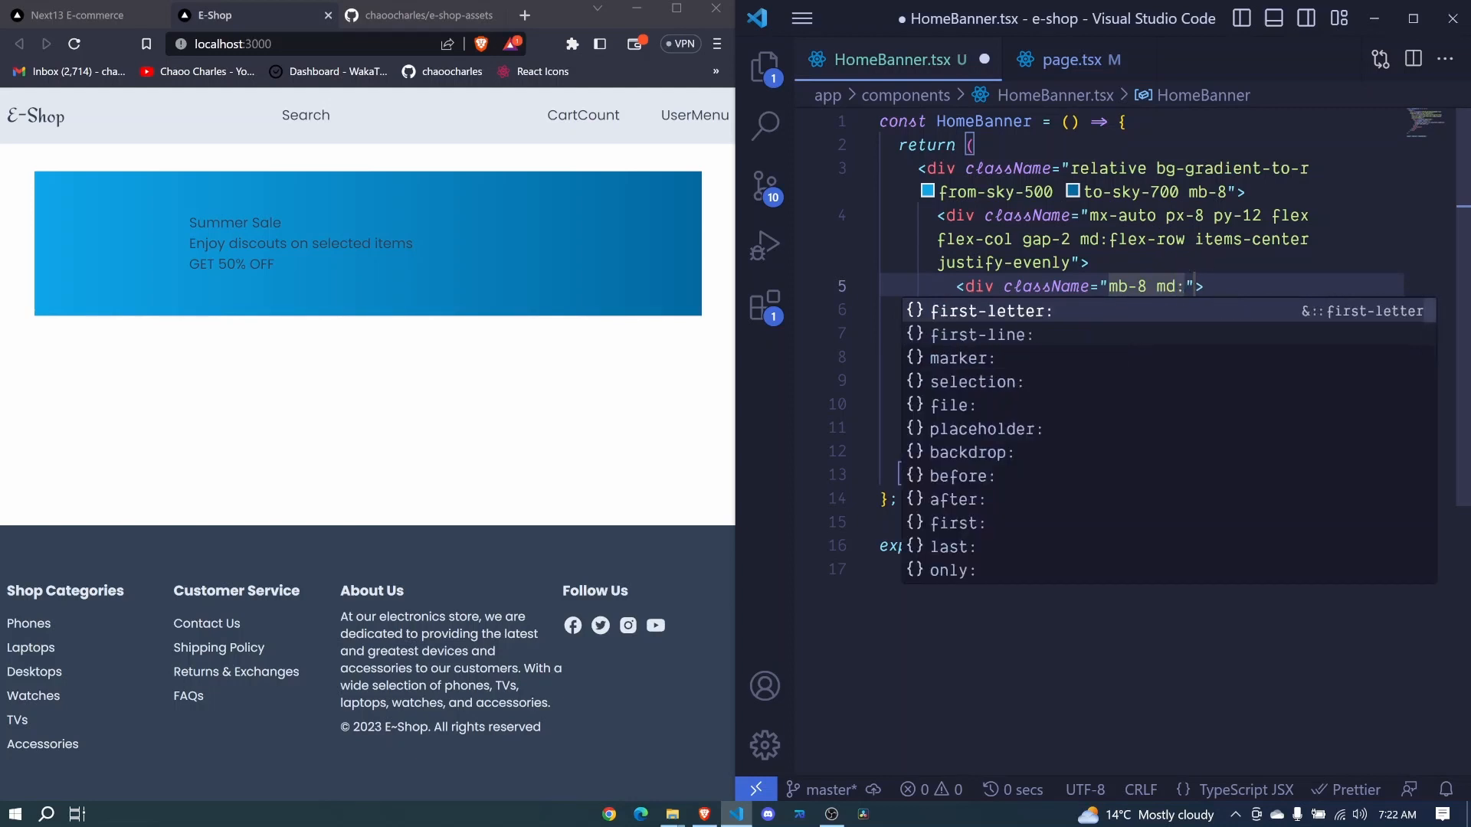
text(mb)
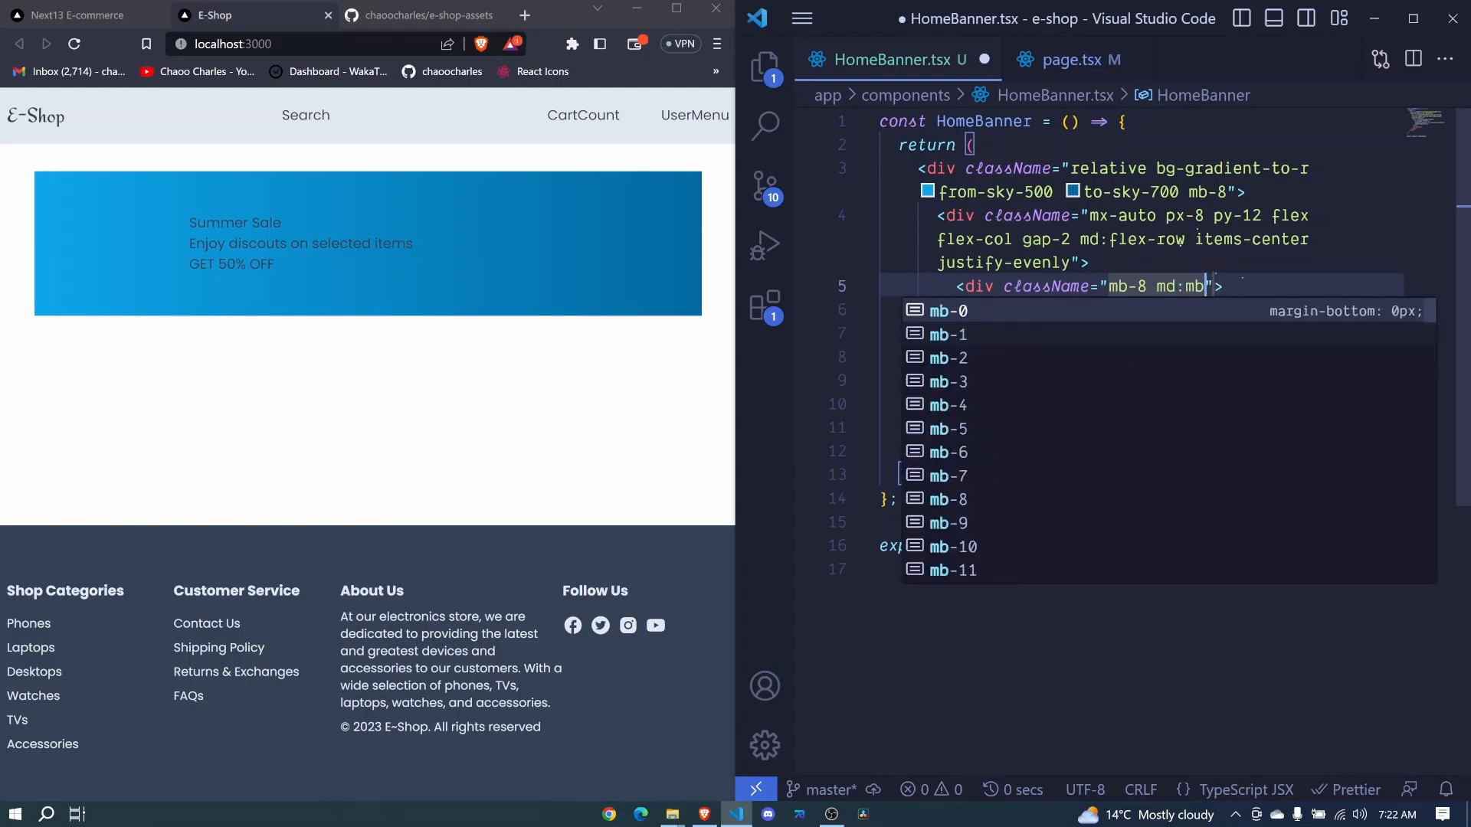
text(-0 text-center)
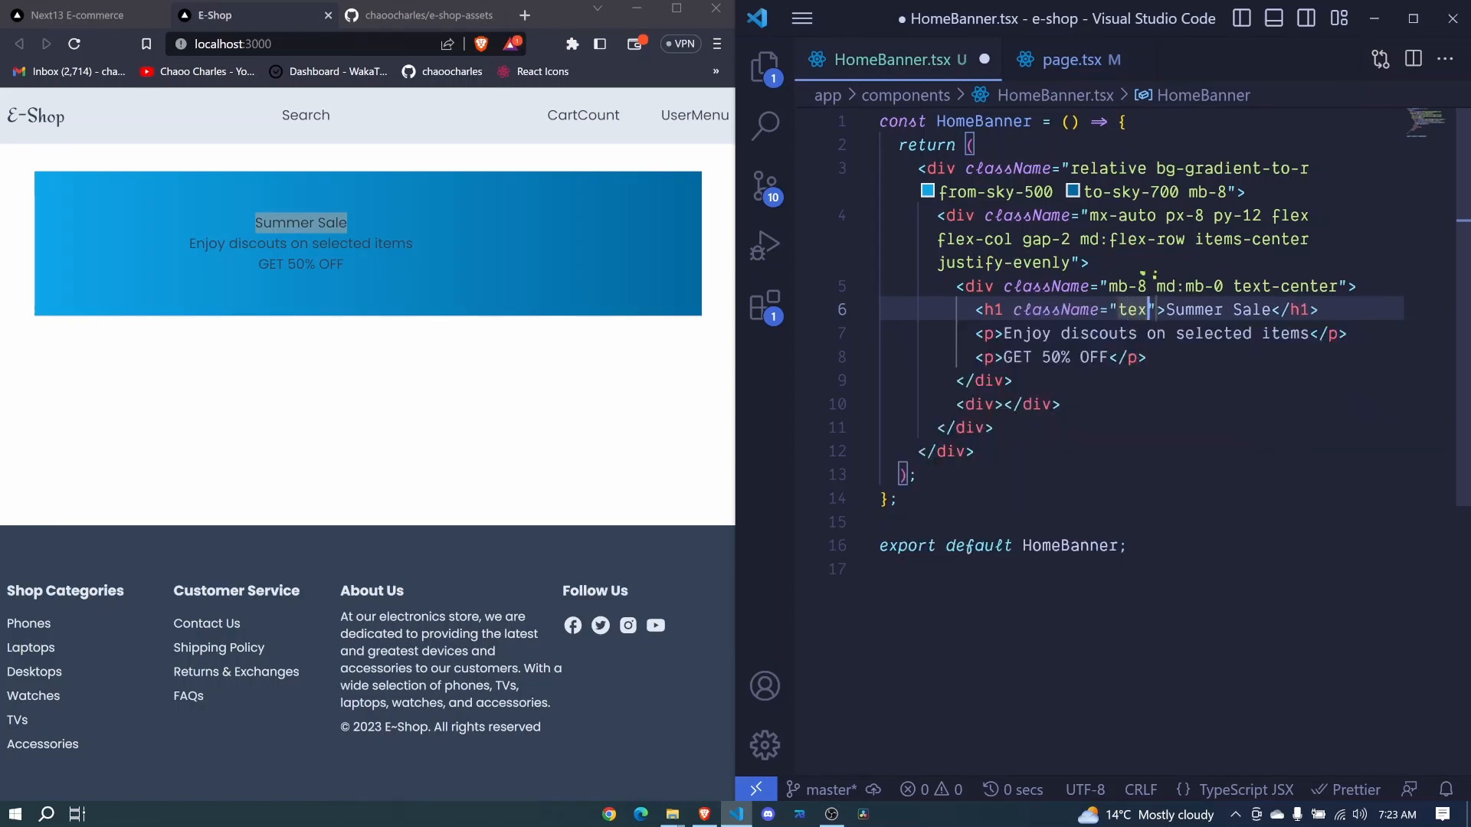
Style the Summer Sale h1 with text-4xl md:text-6xl font-bold text-white mb-4.
text(-)
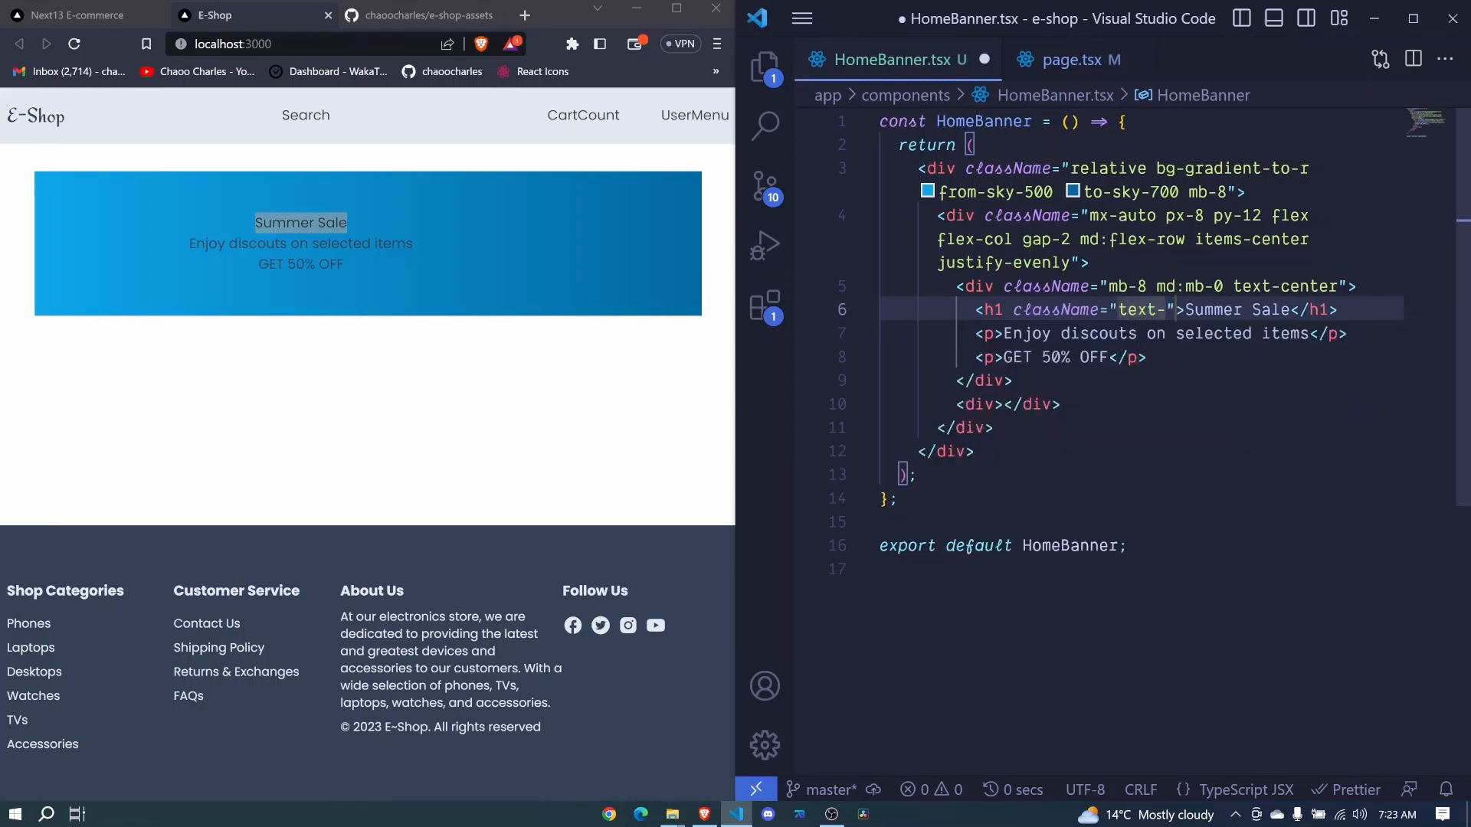
text(4xl)
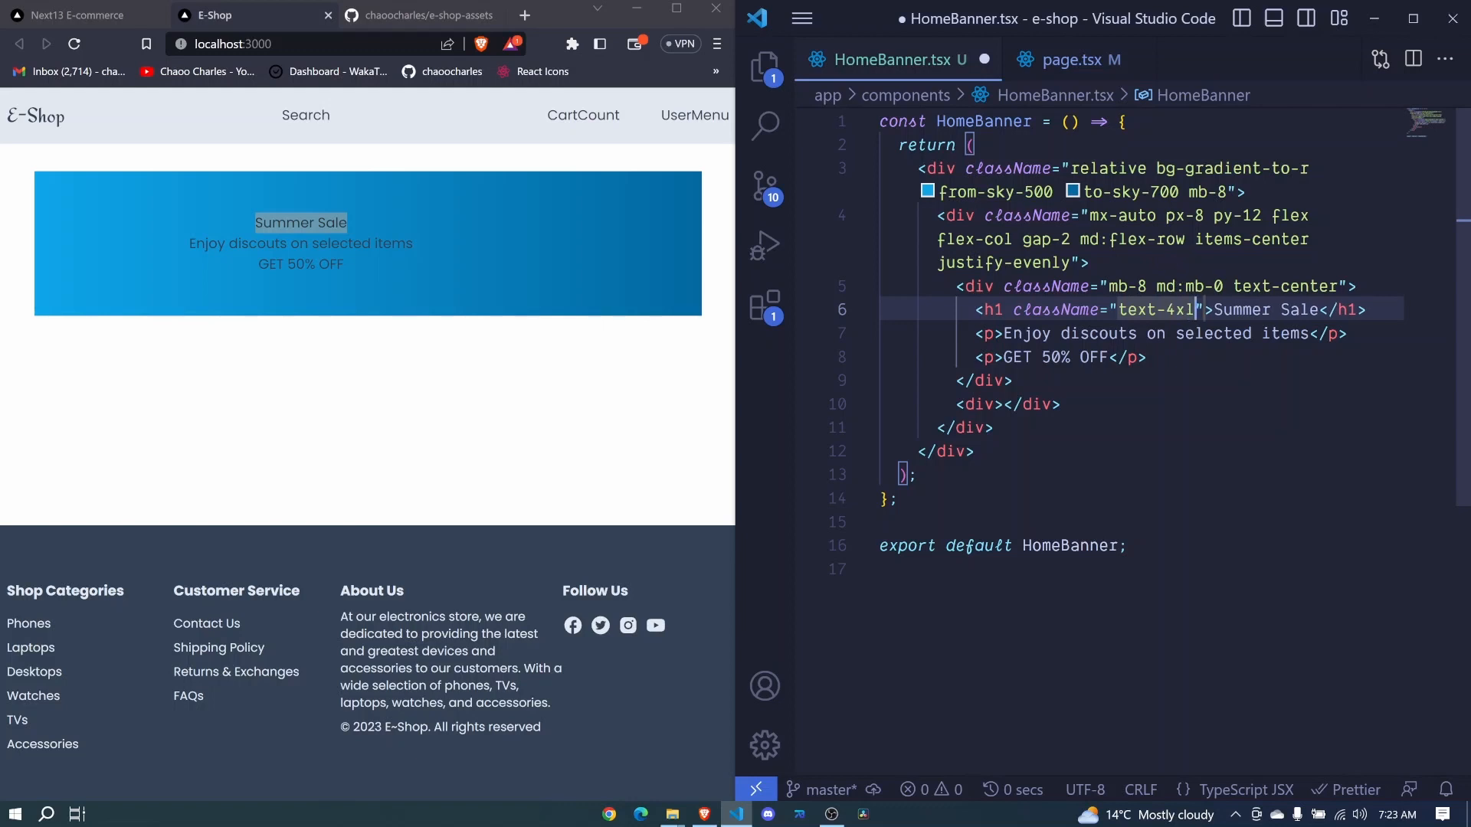
text(md)
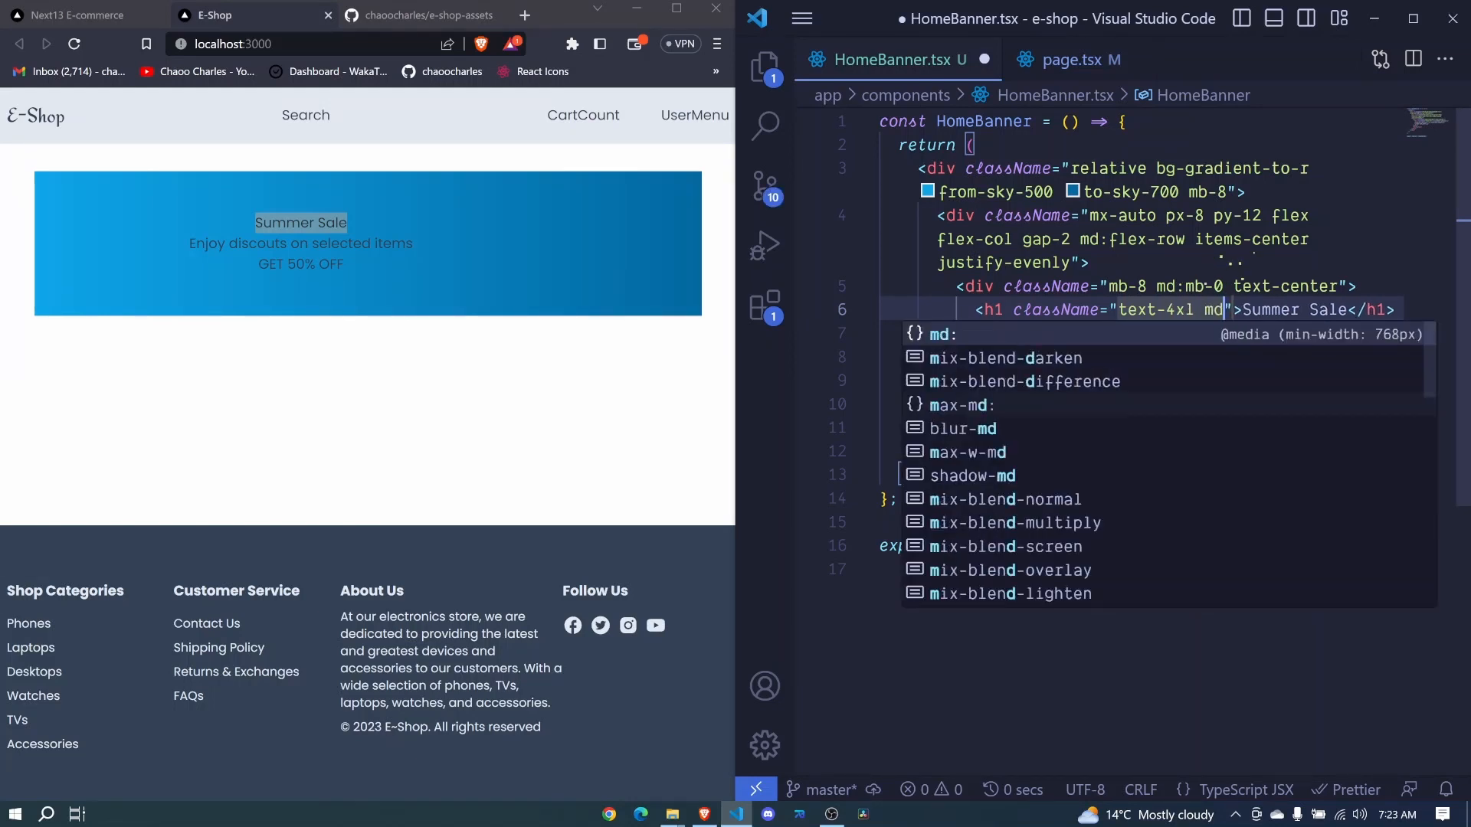
text(text-6xl)
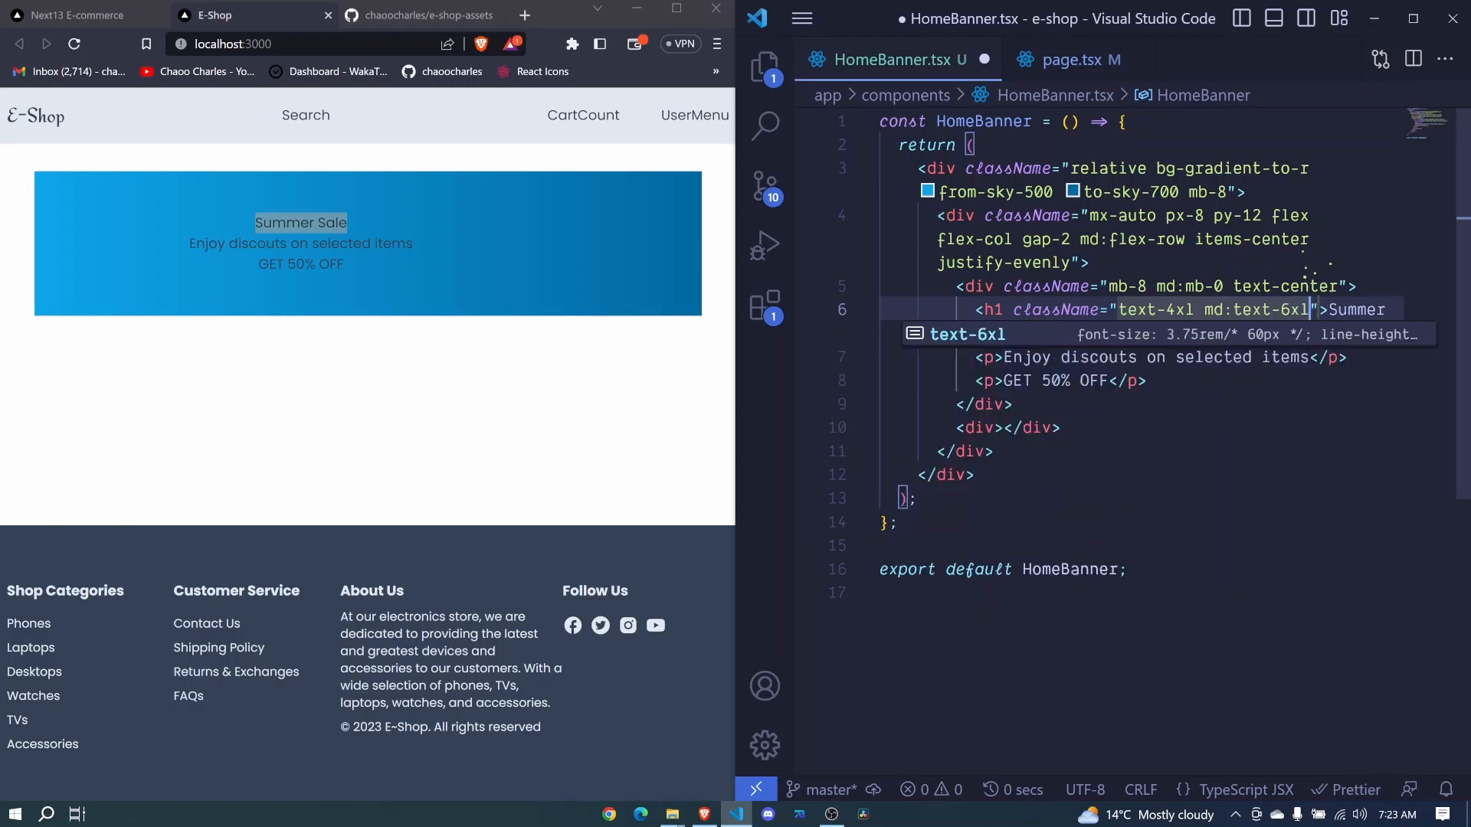
text(font-bold text-white)
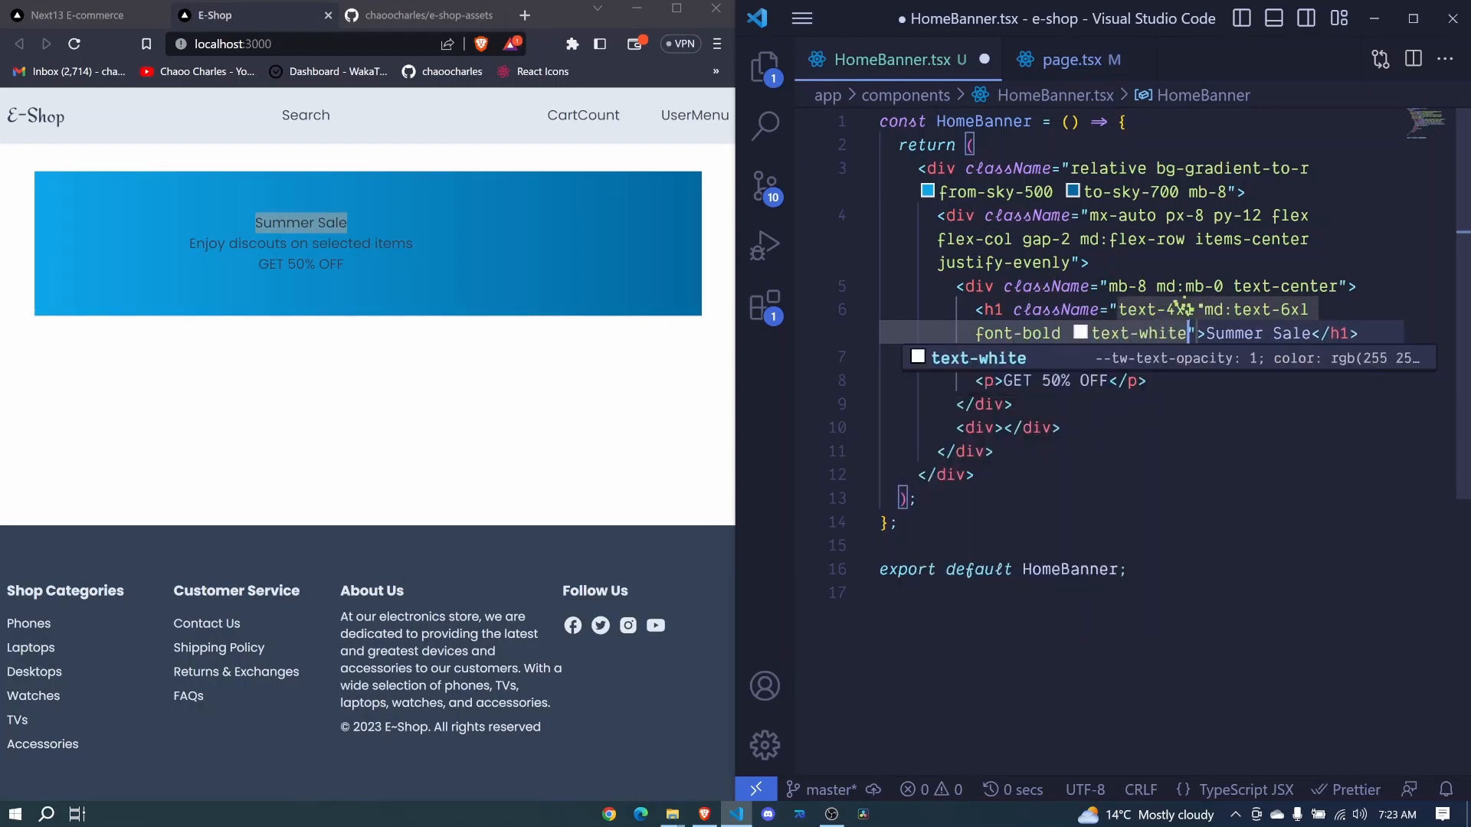
text(mb-4)
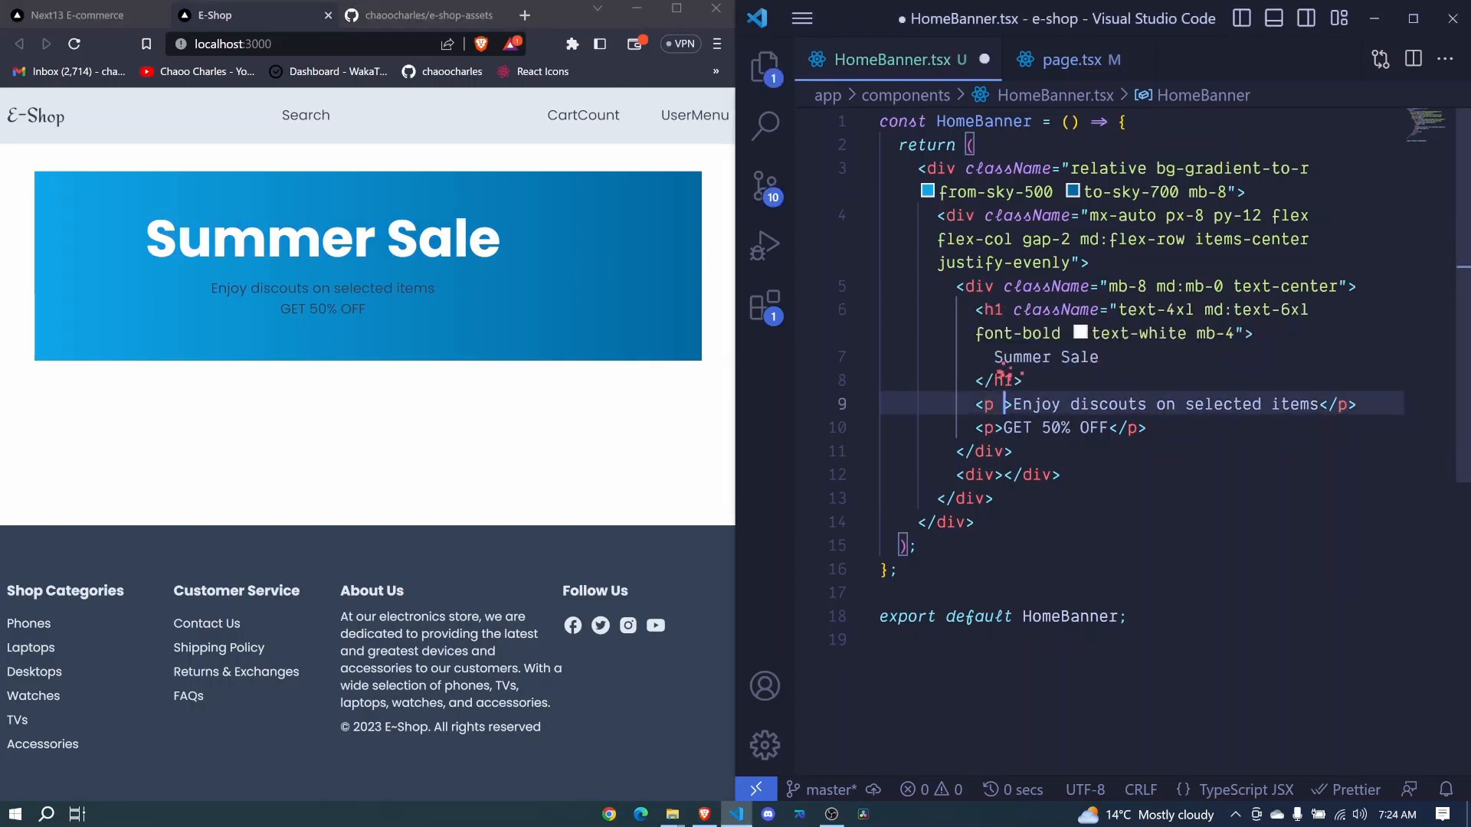
Give the first sale paragraph className "text-lg md:text-xl text-white mb-2" and save.
text(className="")
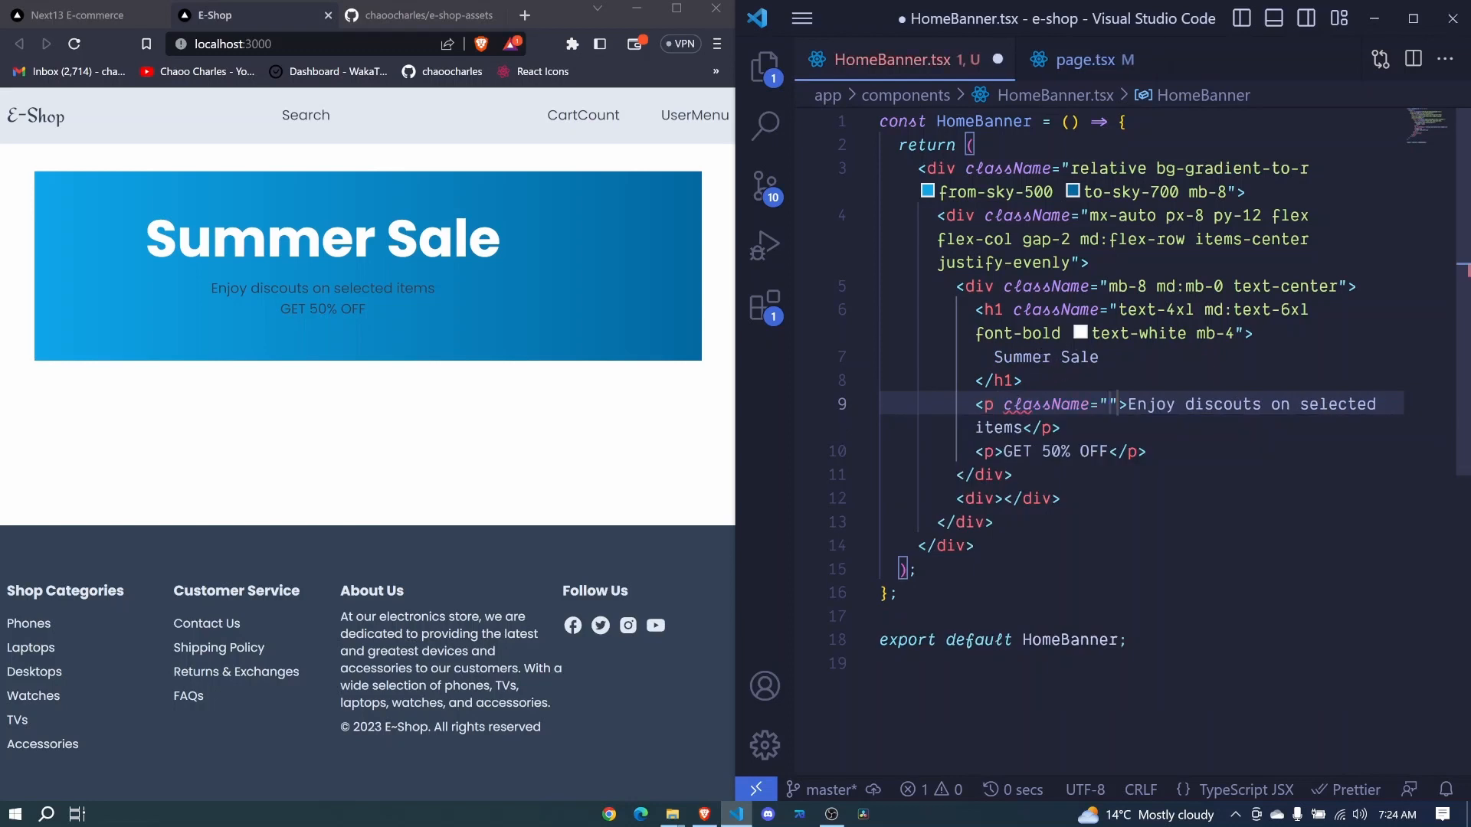
text(text-lg)
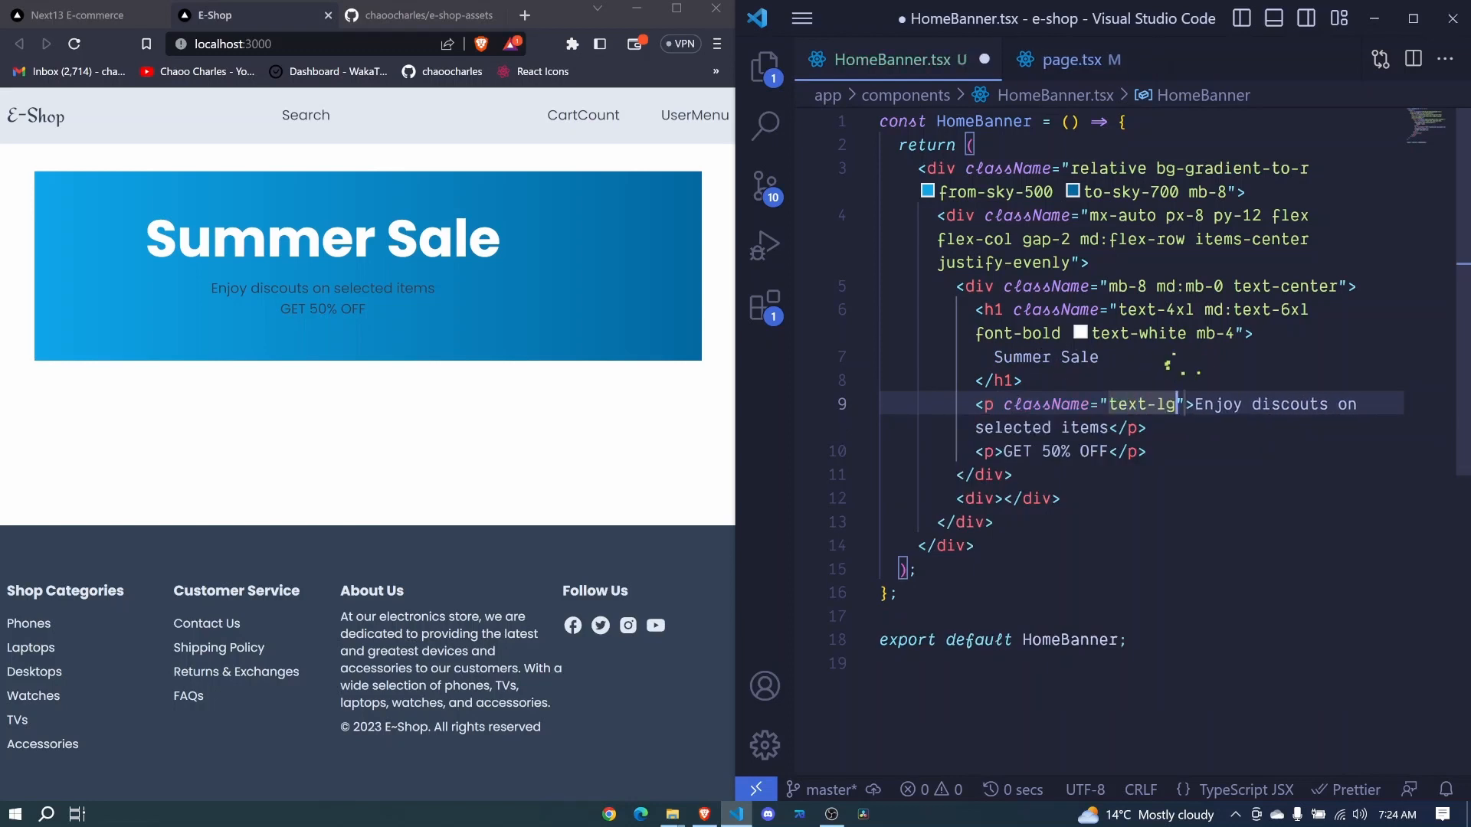
text(md:te)
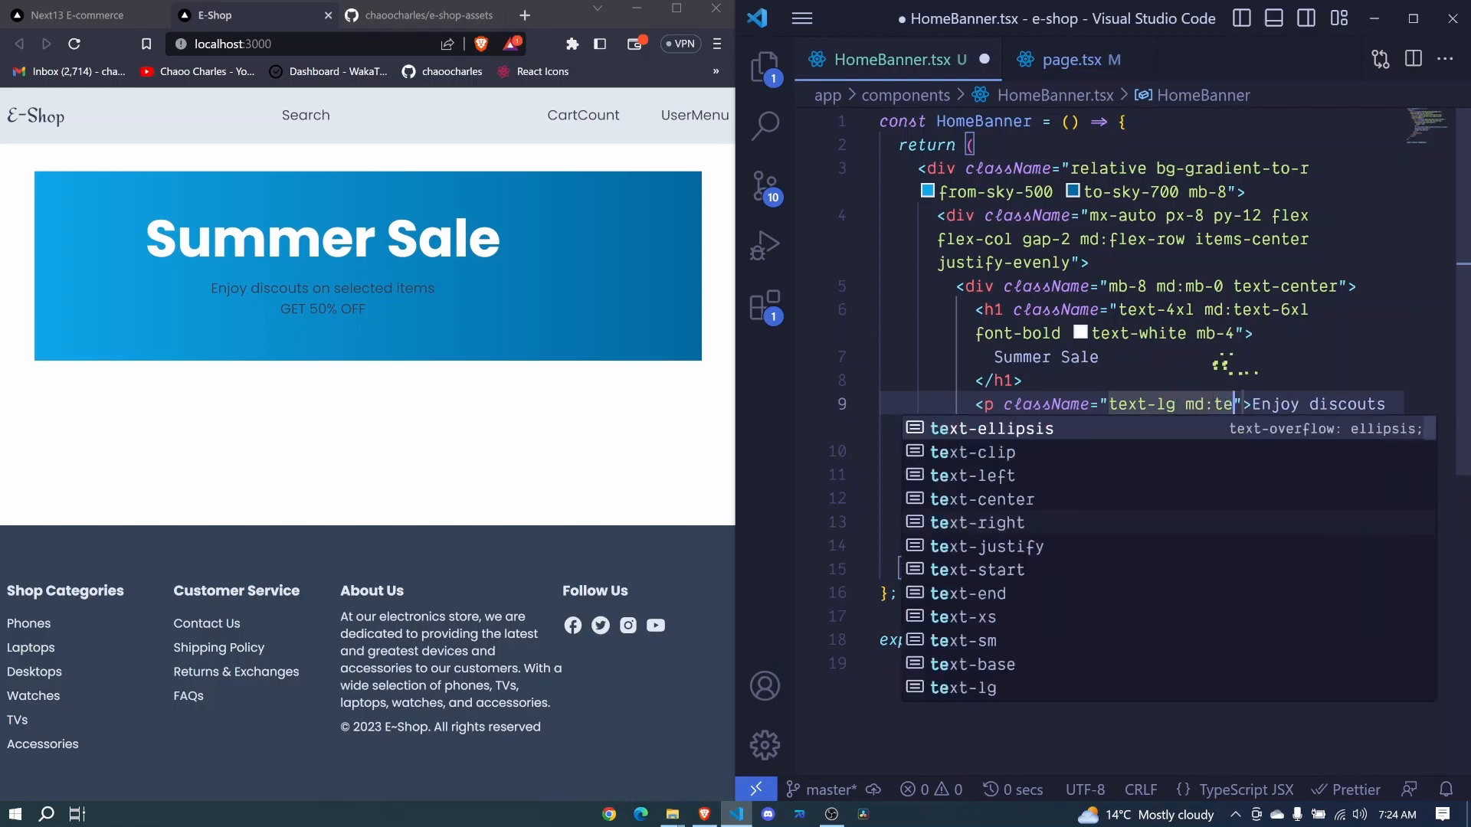
text(xt)
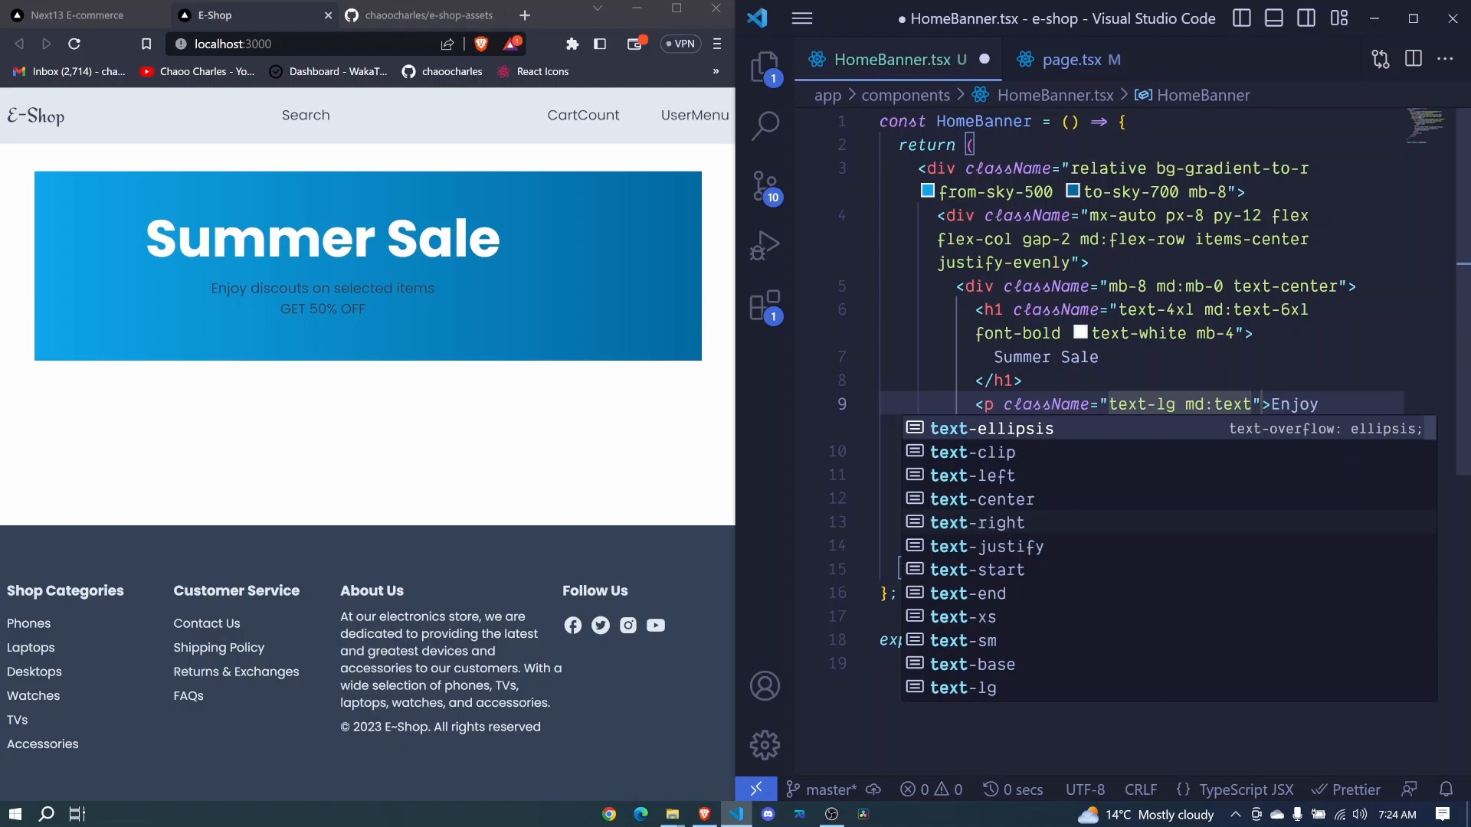
text(xl)
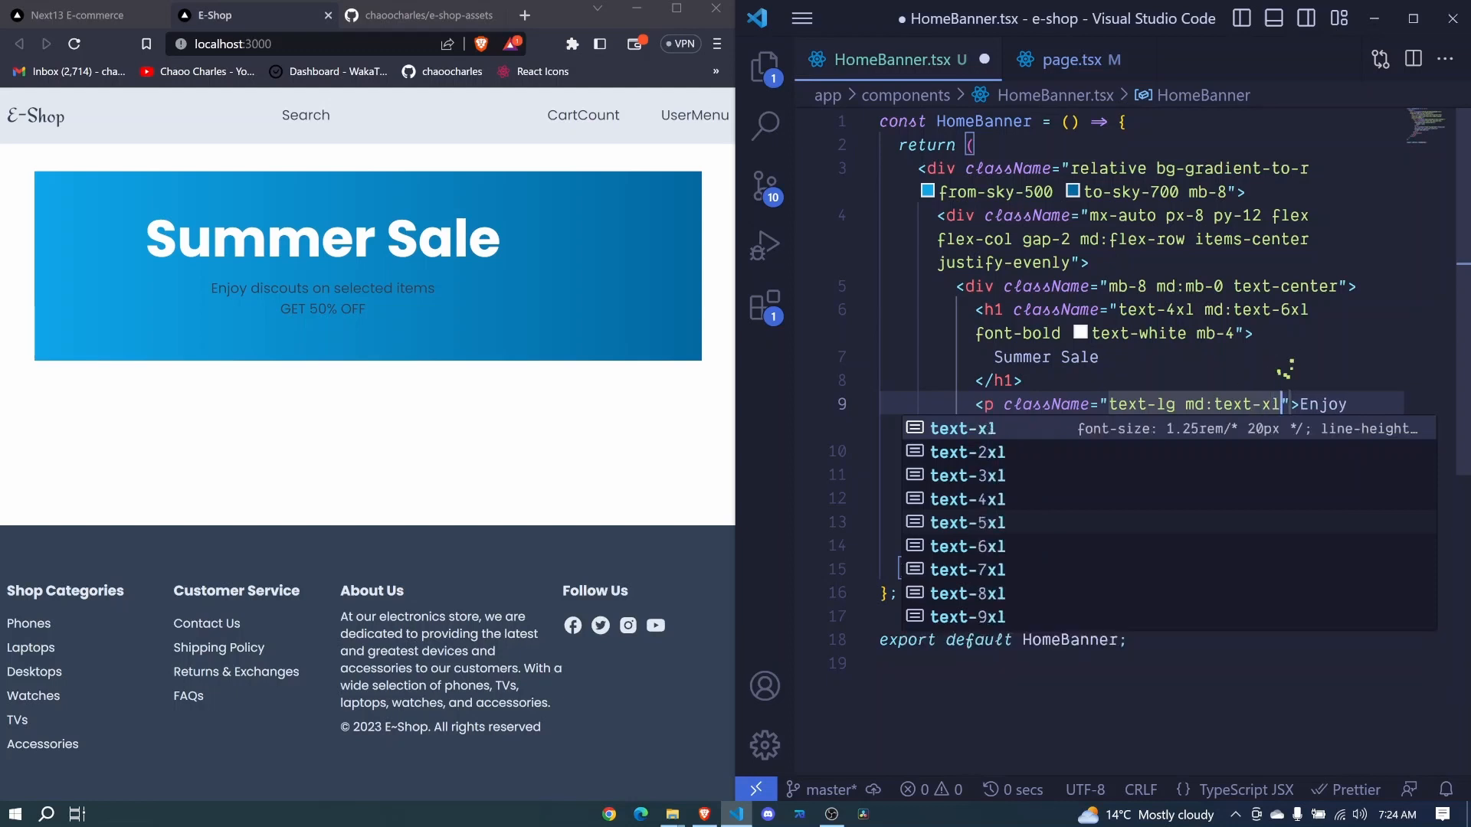
text(text-white)
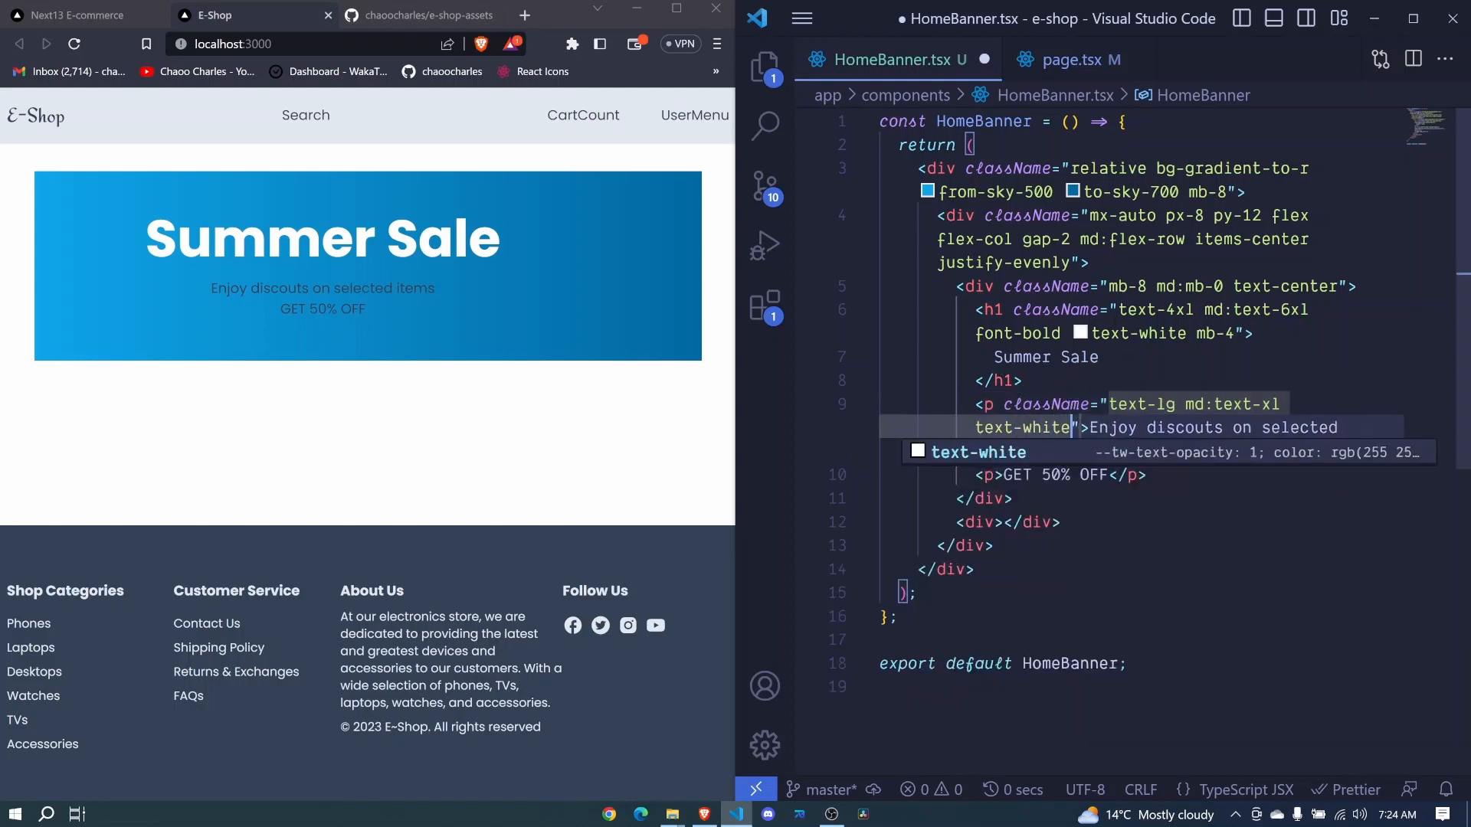
text(mb)
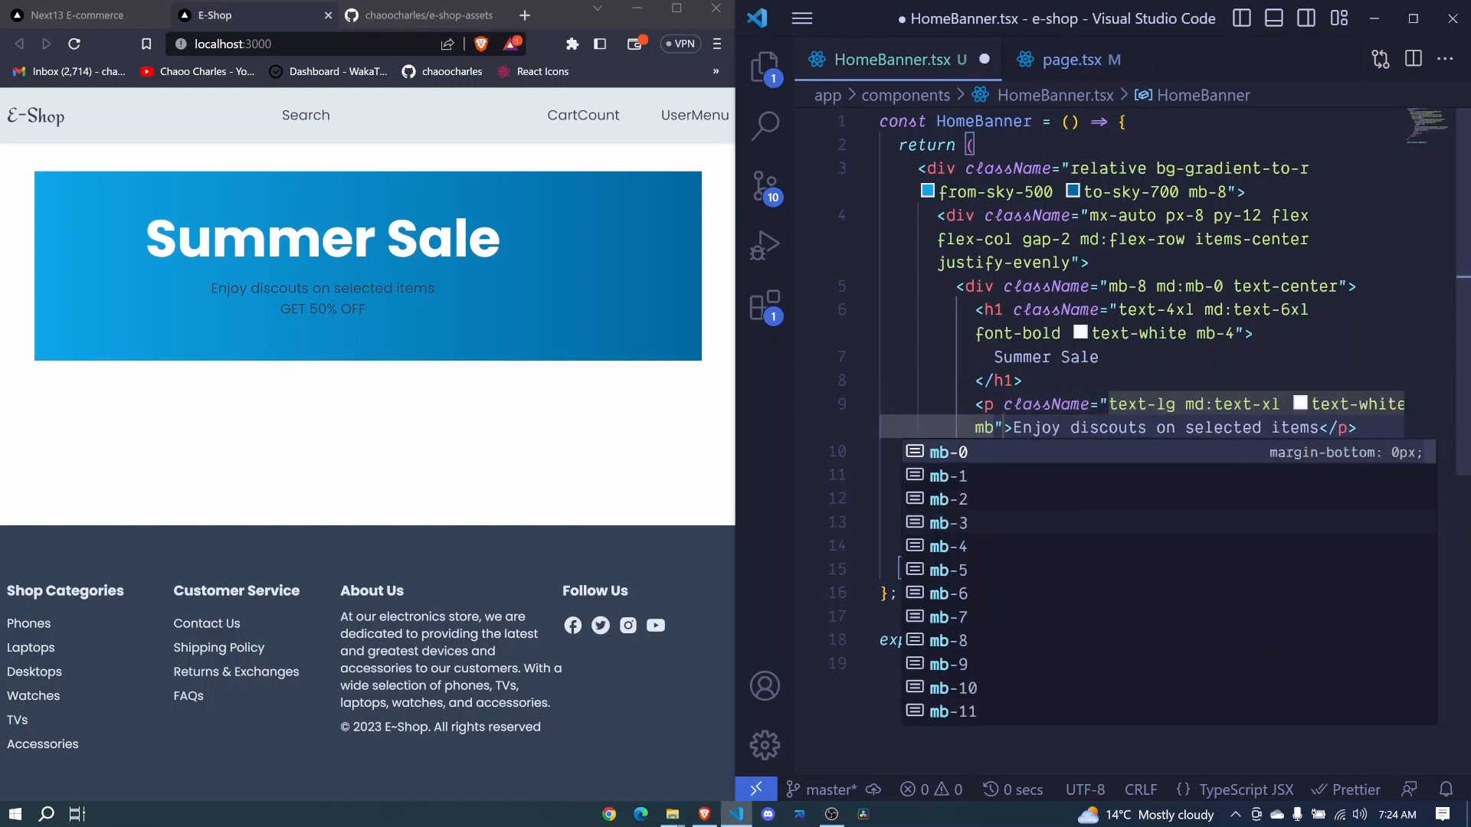
text(-2)
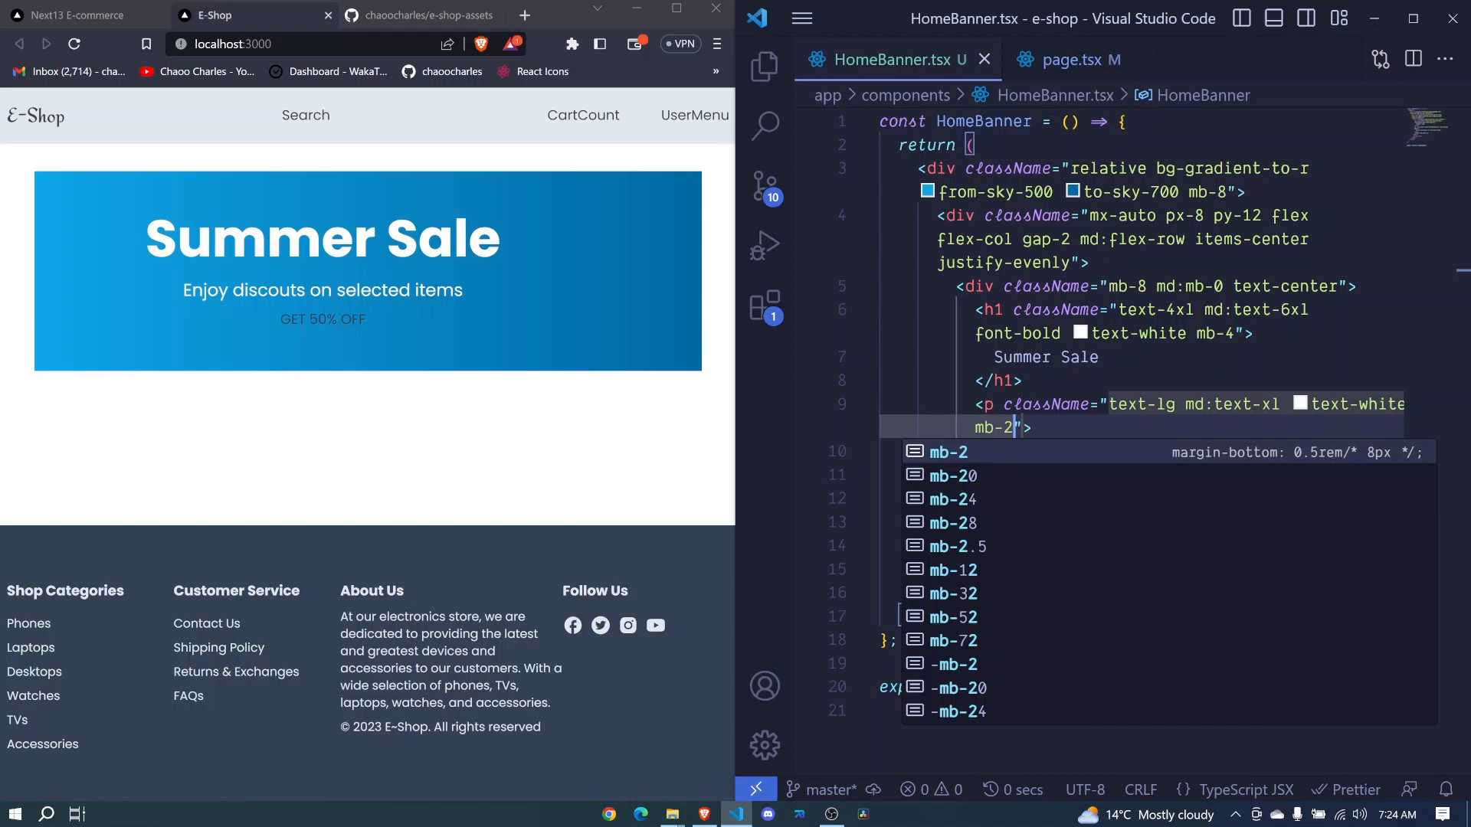
key(Escape)
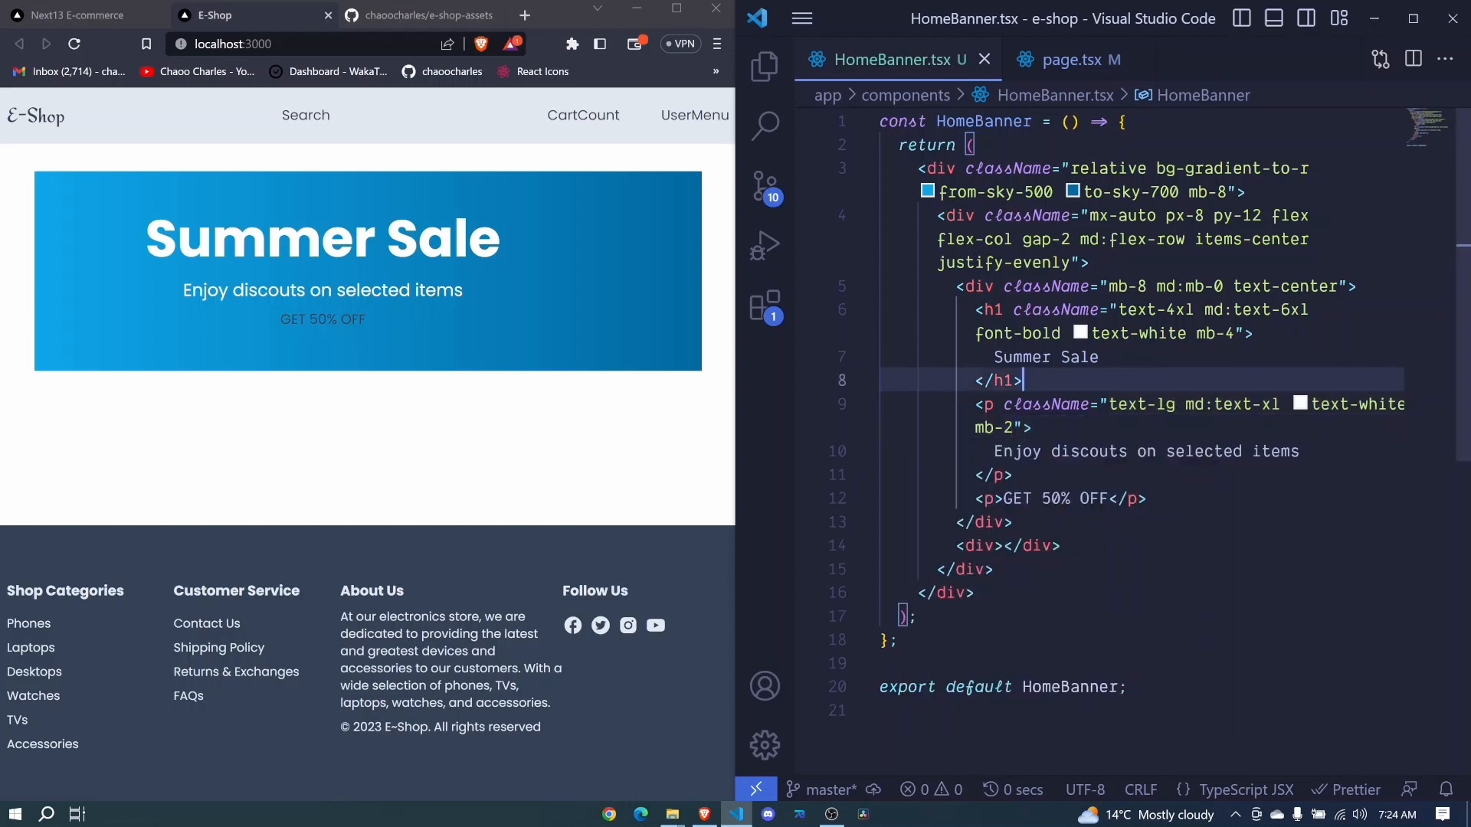
Style the GET 50% OFF paragraph with text-2xl md:text-5xl text-yellow-400 font-bold.
click(1078, 498)
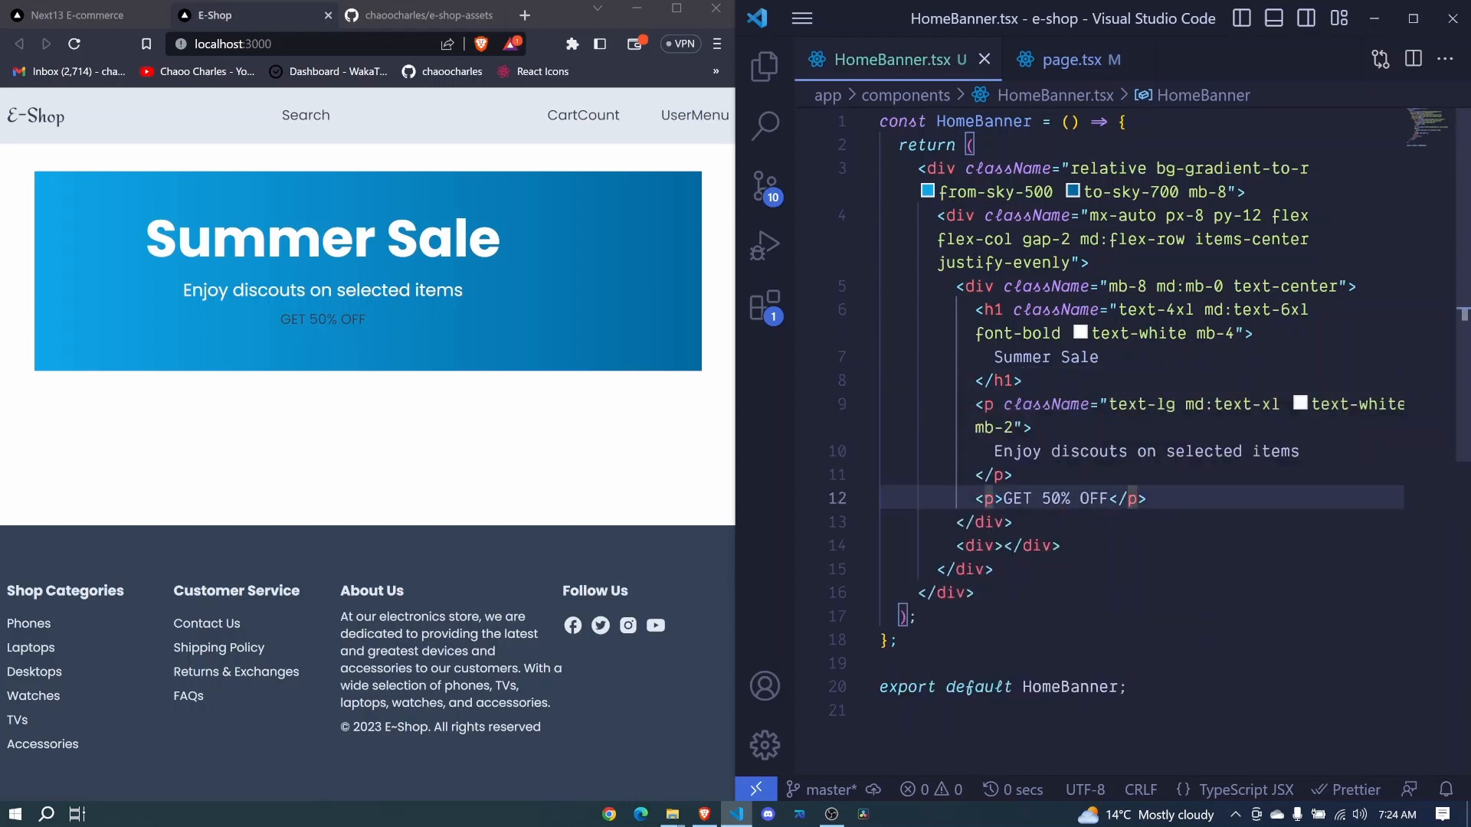
text(clo)
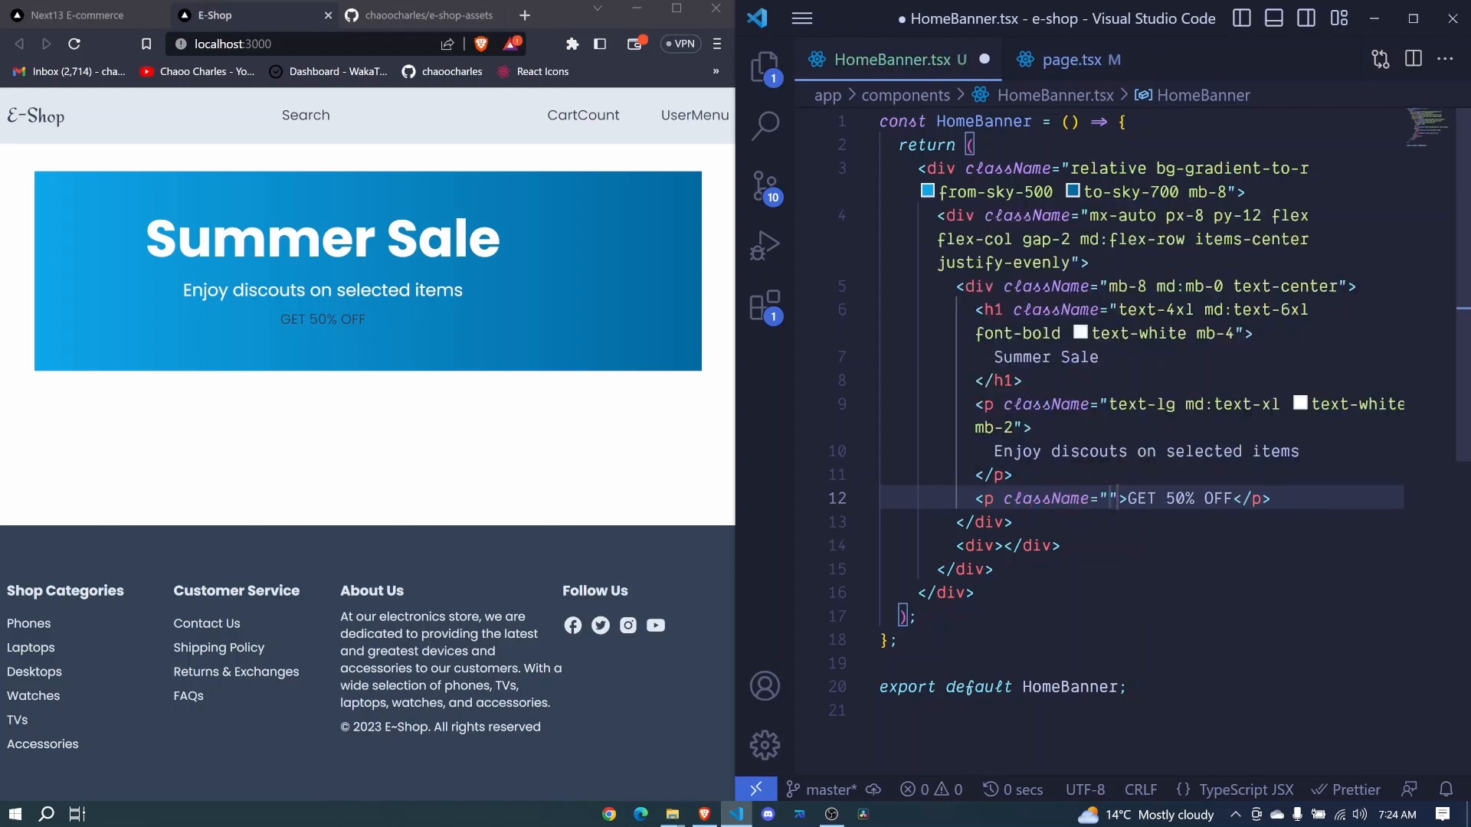
text(text)
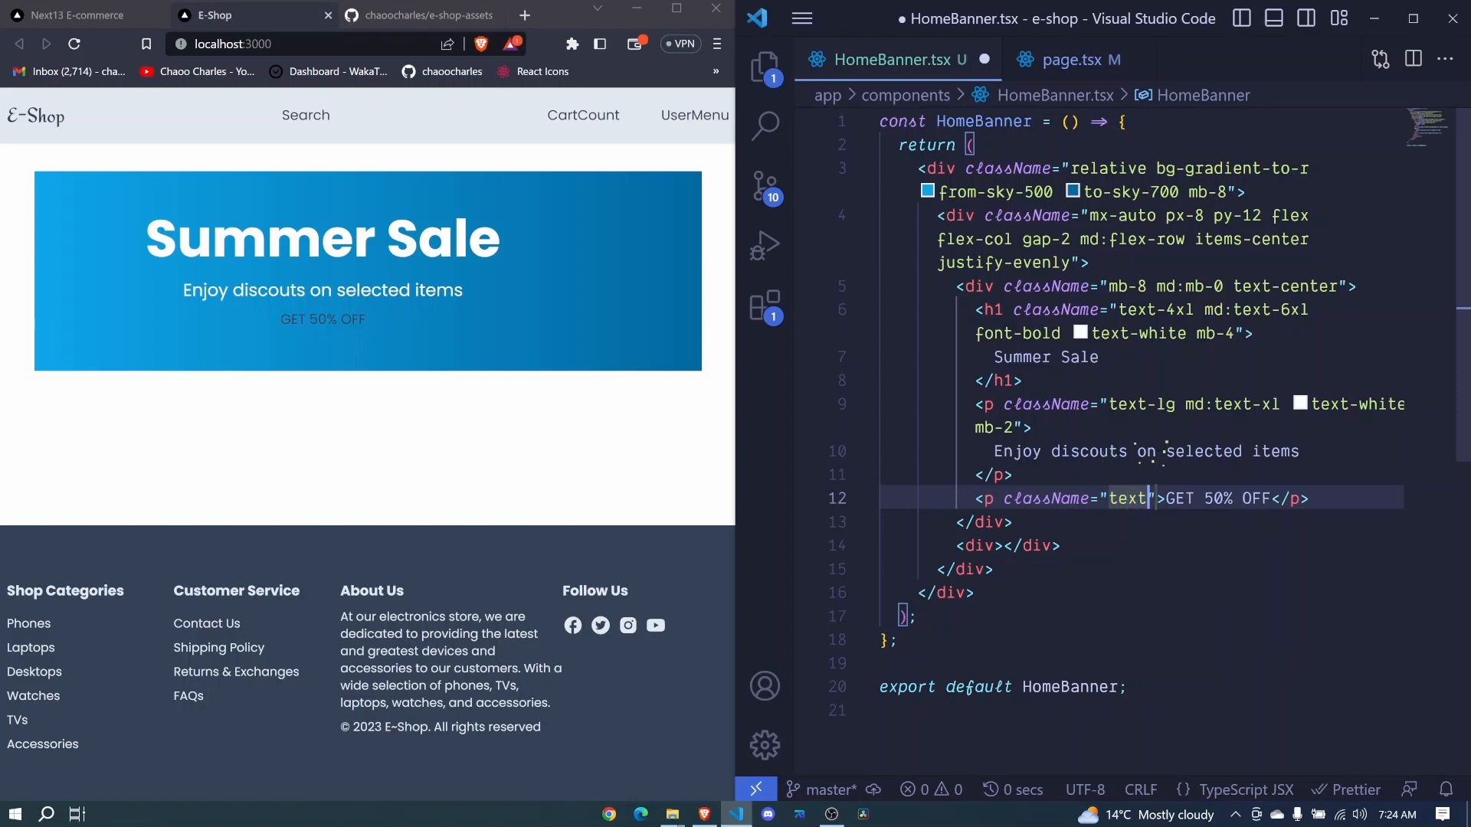
text(-2xl md)
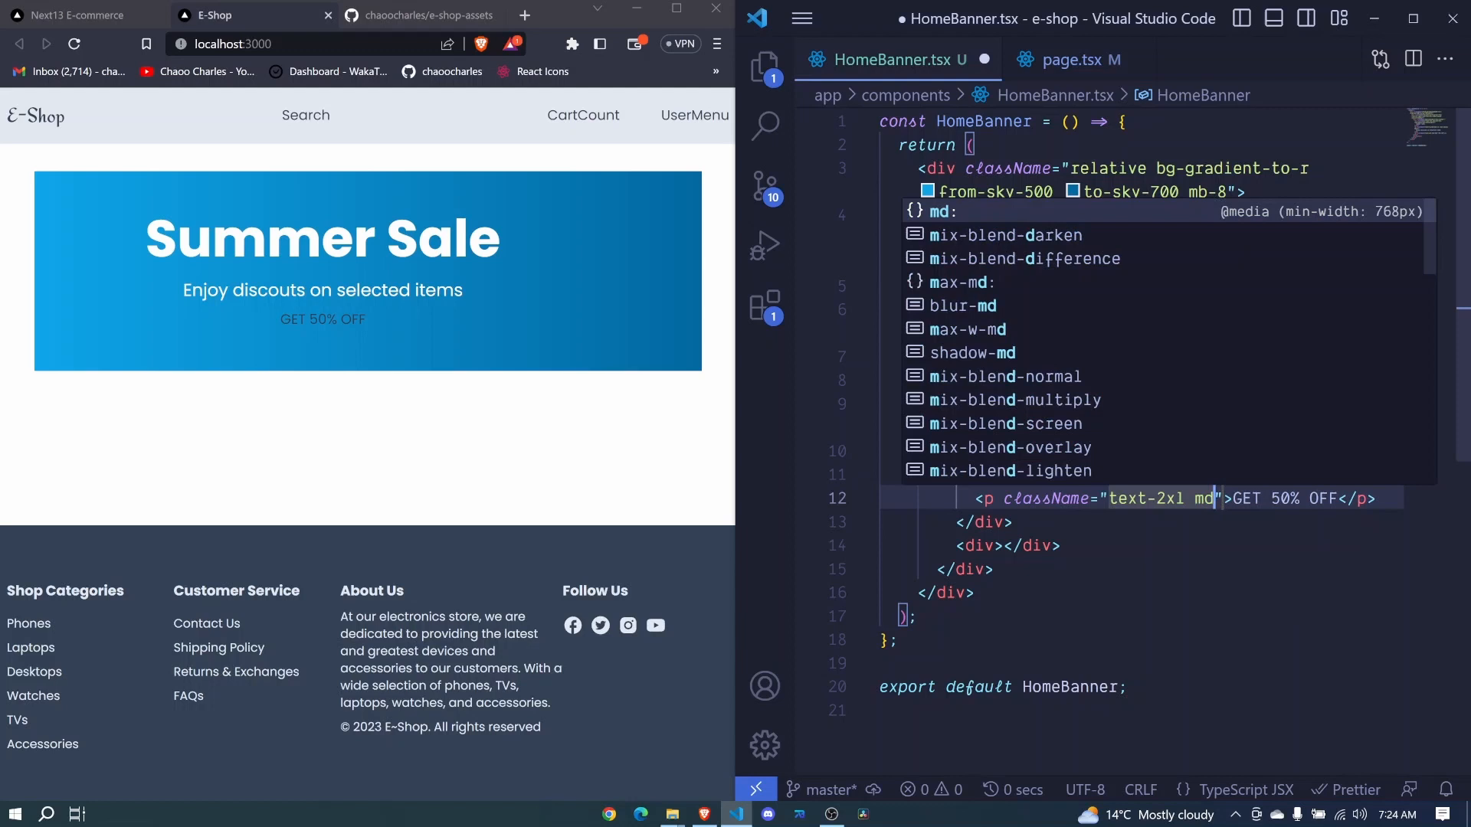
text(:t)
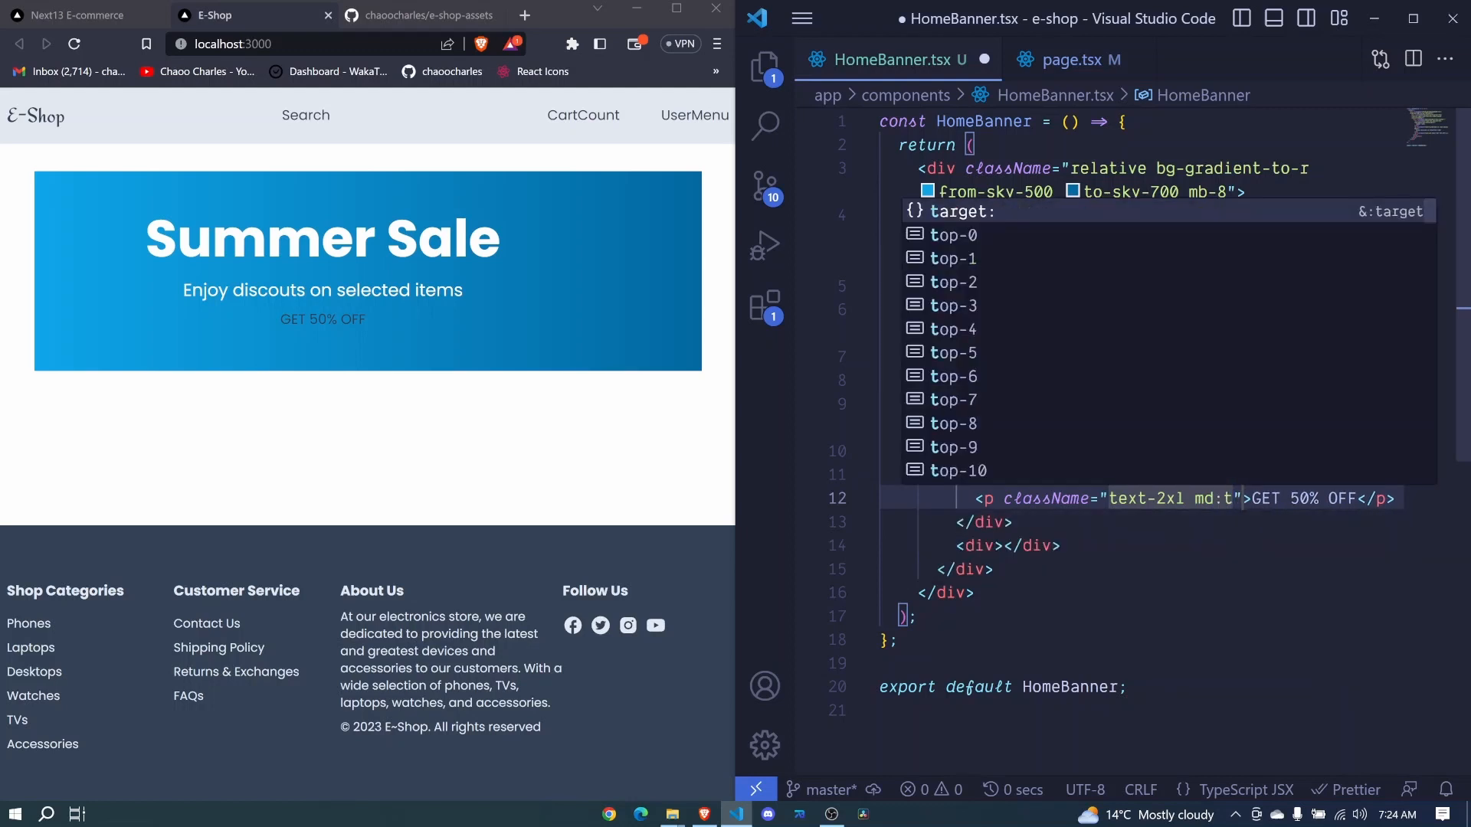
text(text-yellow-400)
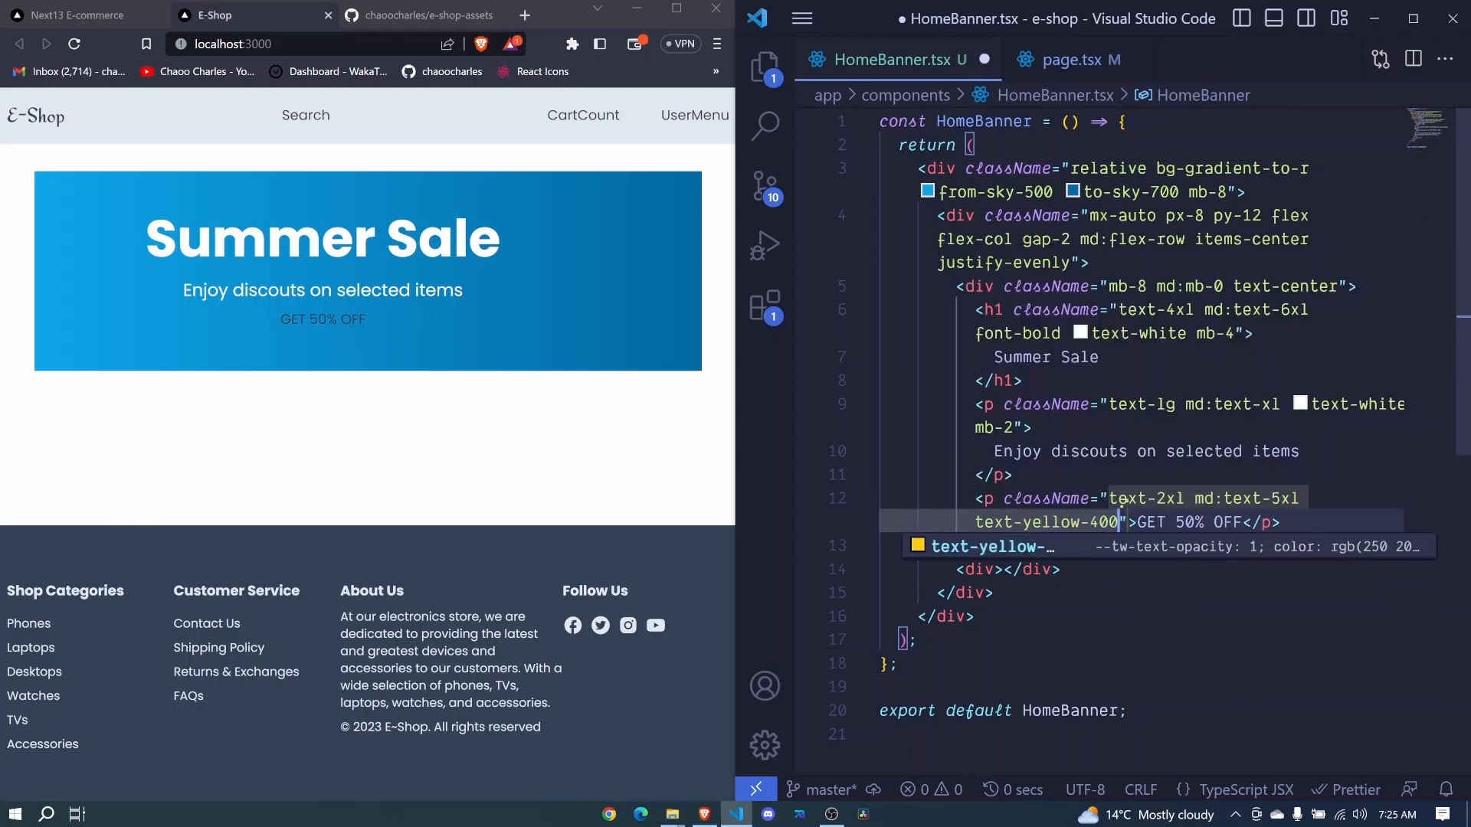
text(font-)
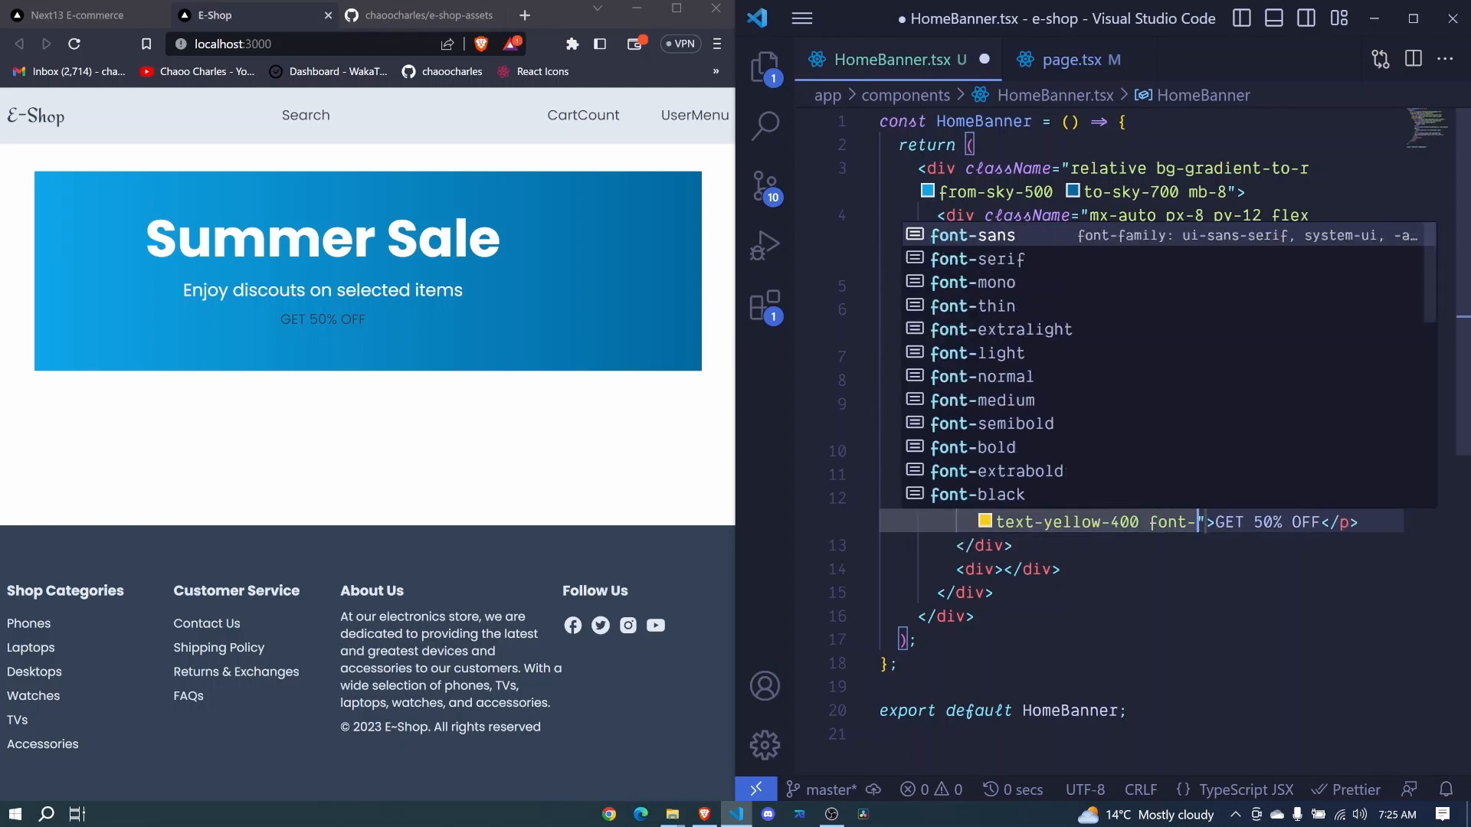
text(bold)
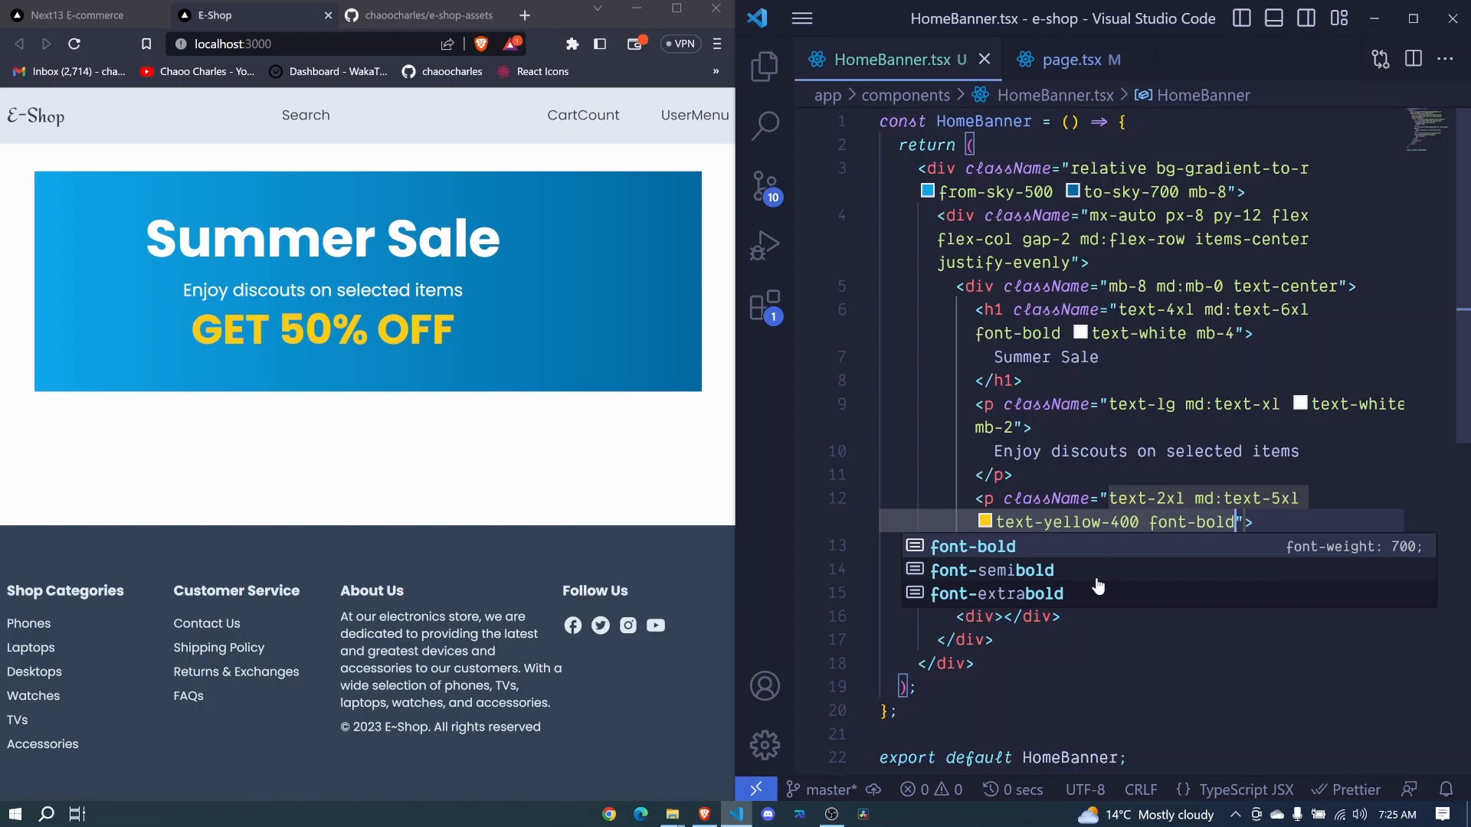
mouse_move(644, 326)
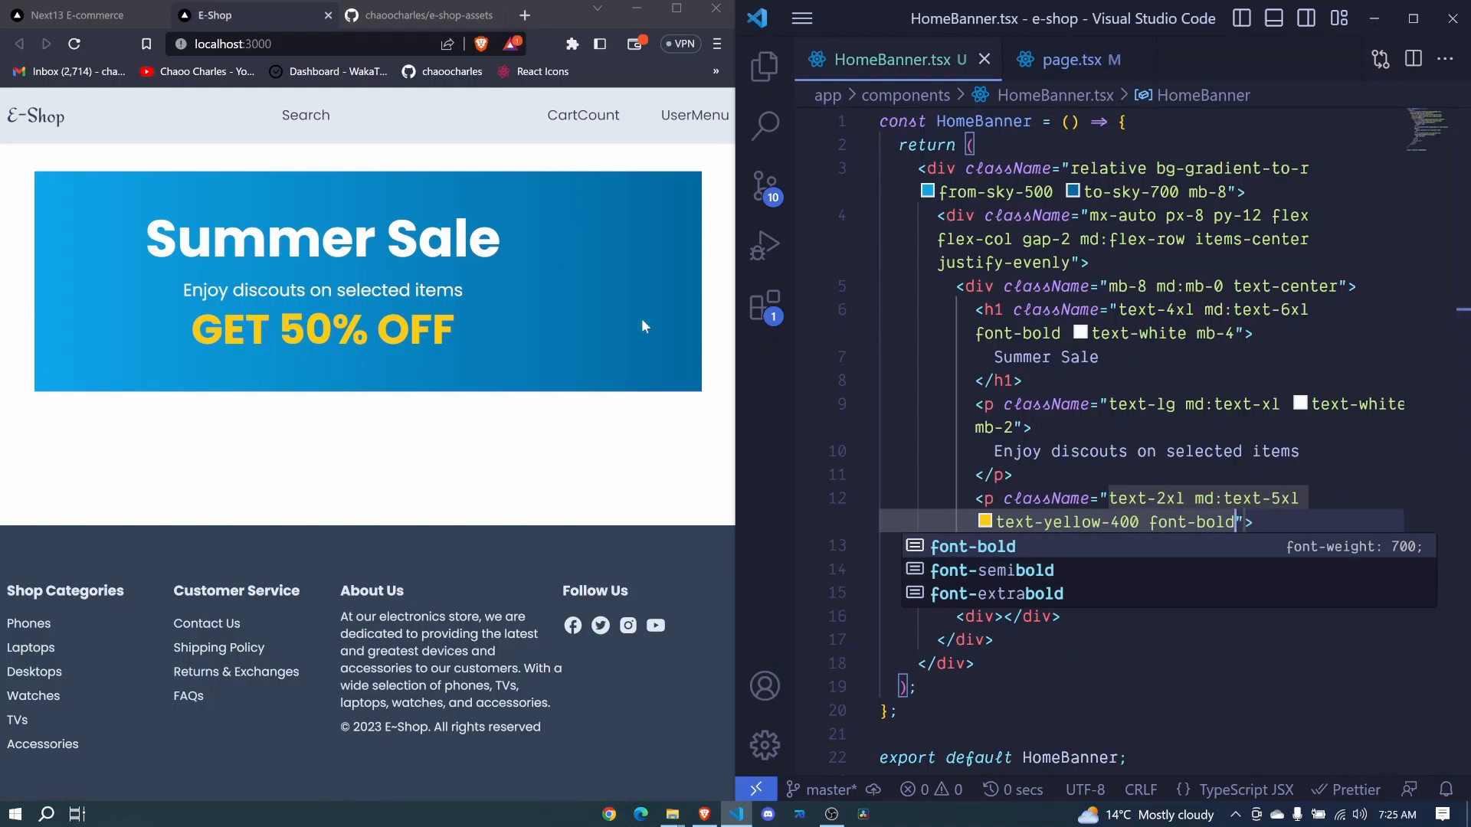
Give the second div w-1/3 relative aspect-video and start an Image tag inside it.
key(Escape)
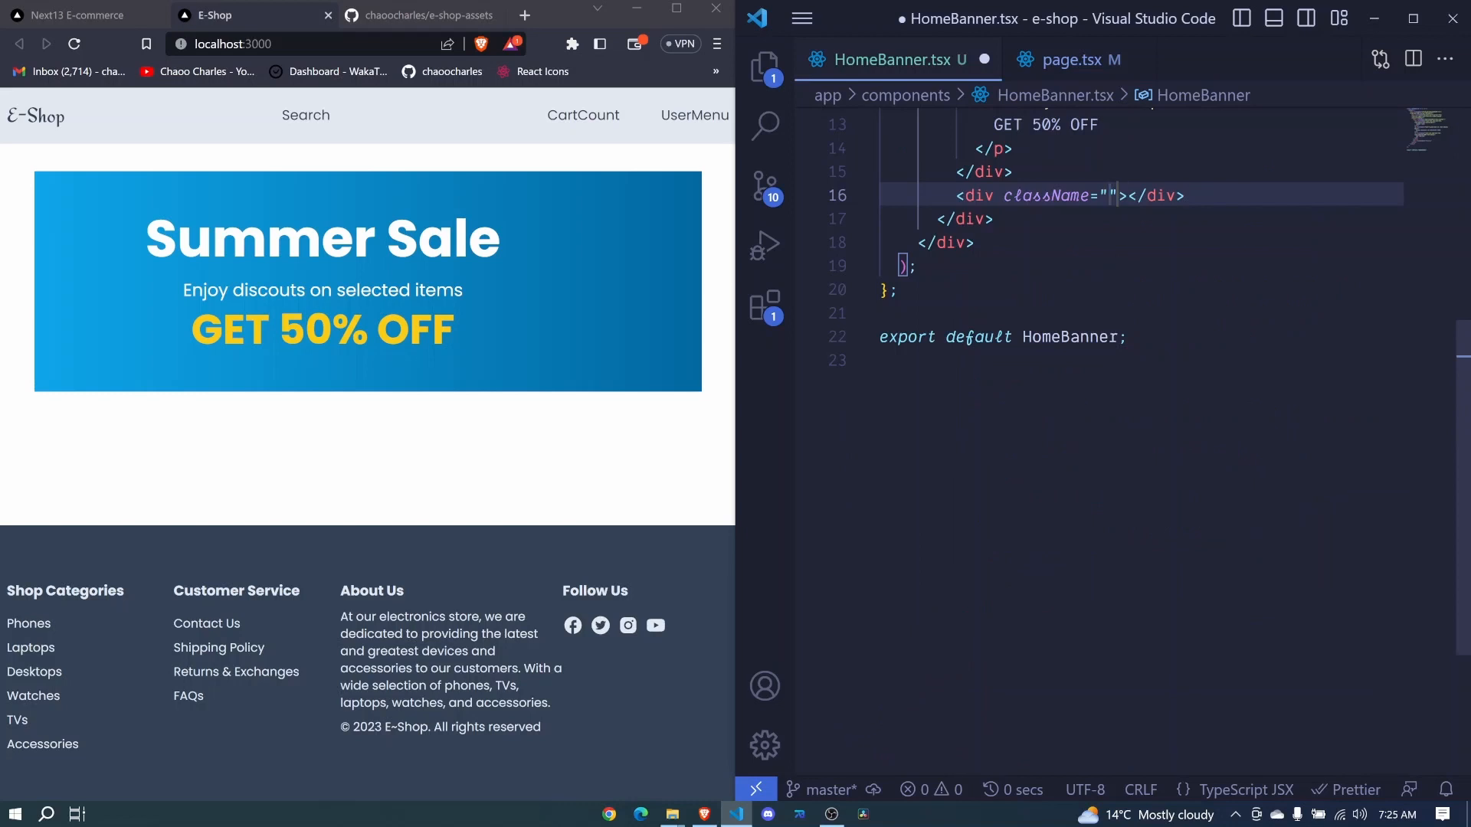
text(w-)
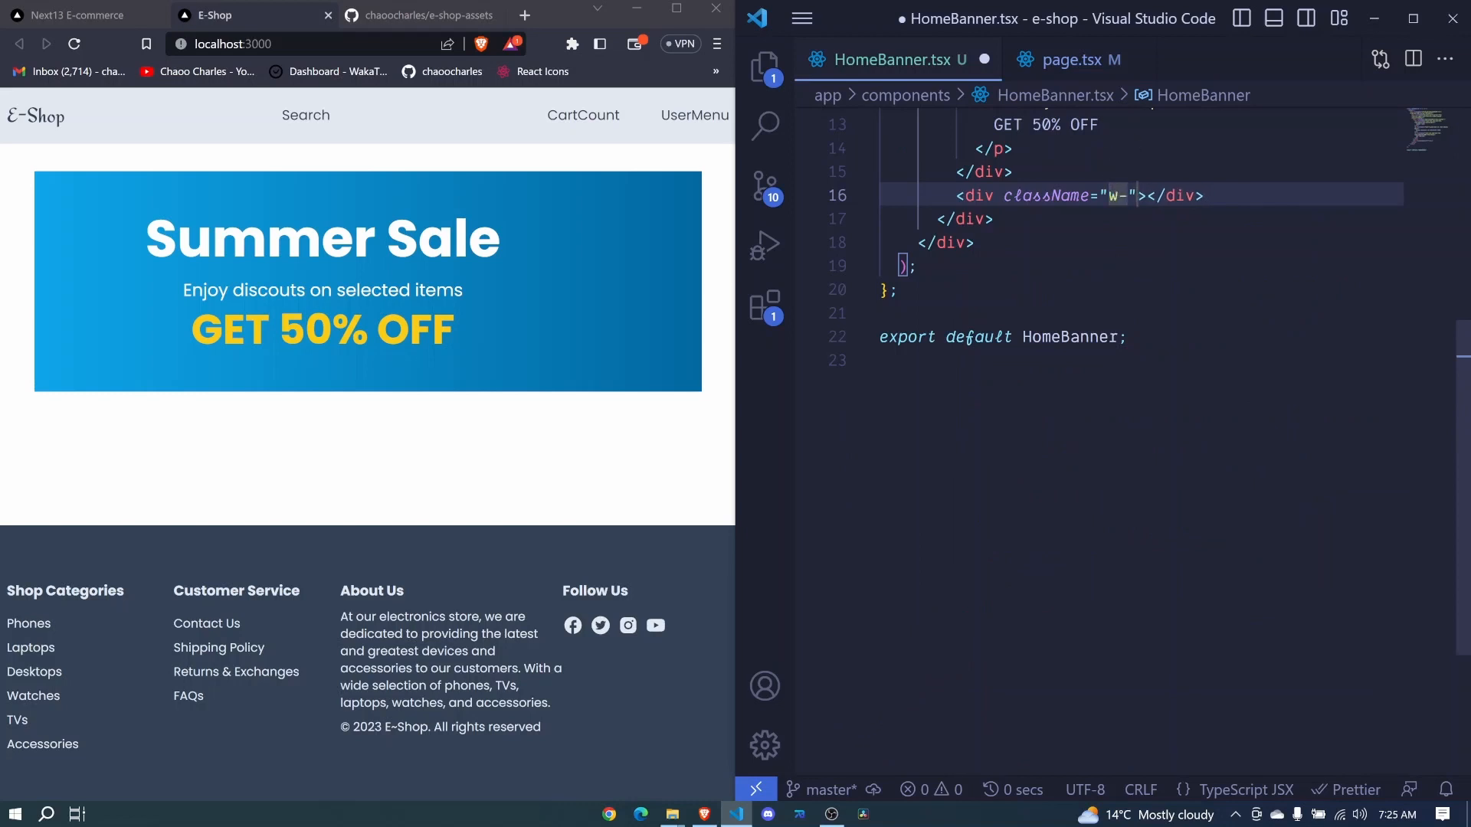
text(1/3)
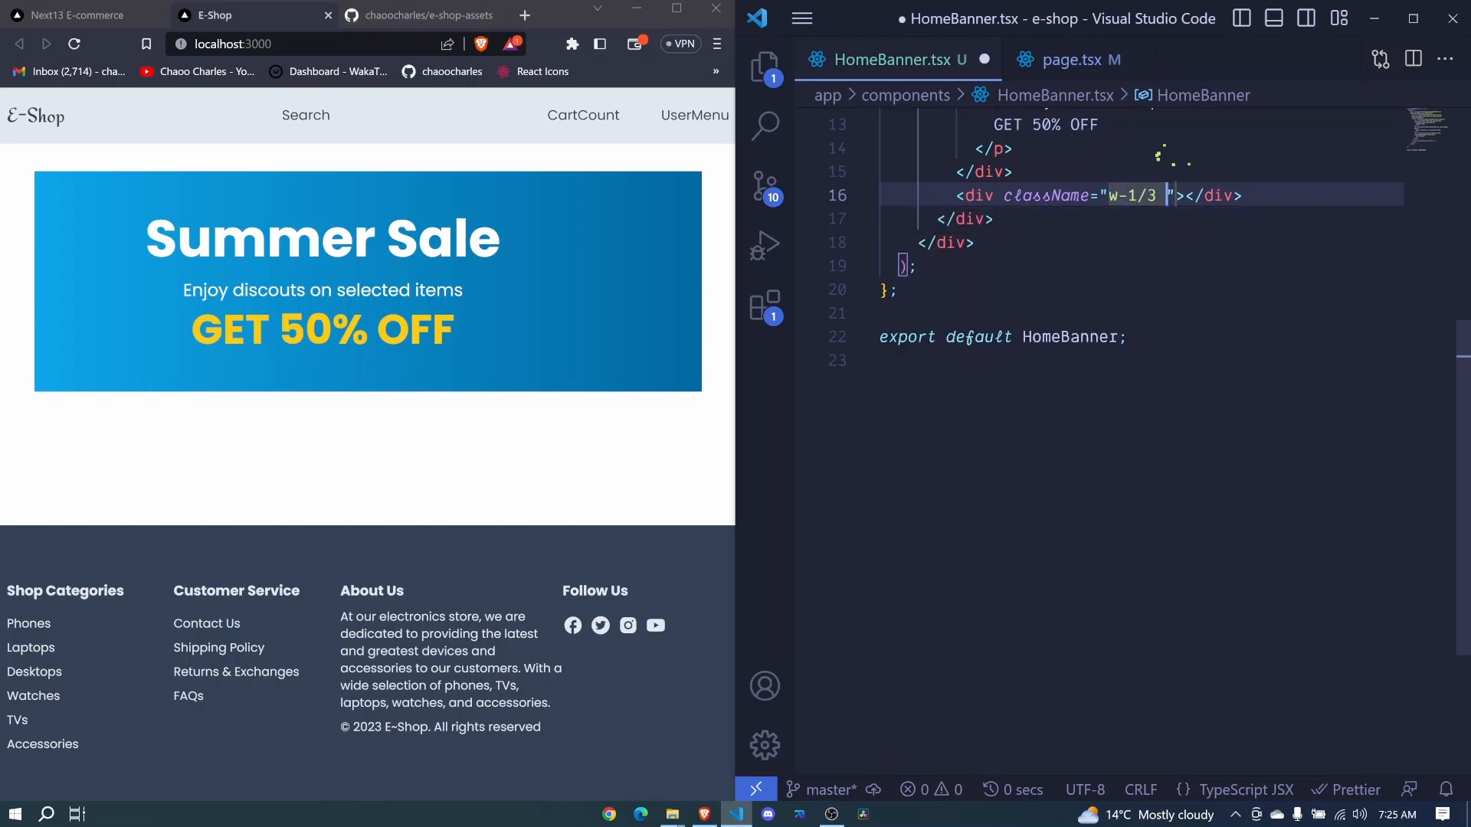
text(relative)
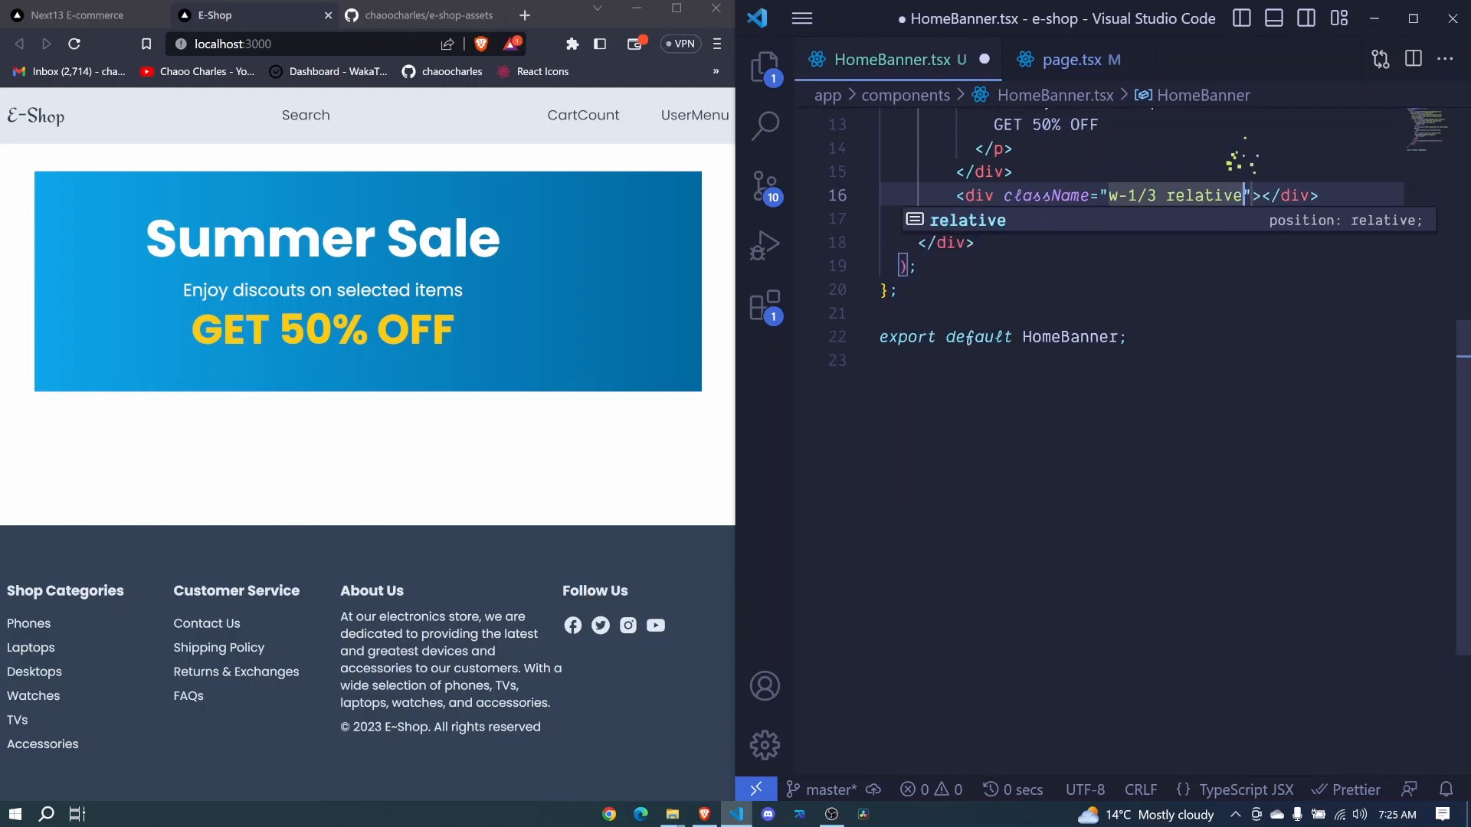
text(as)
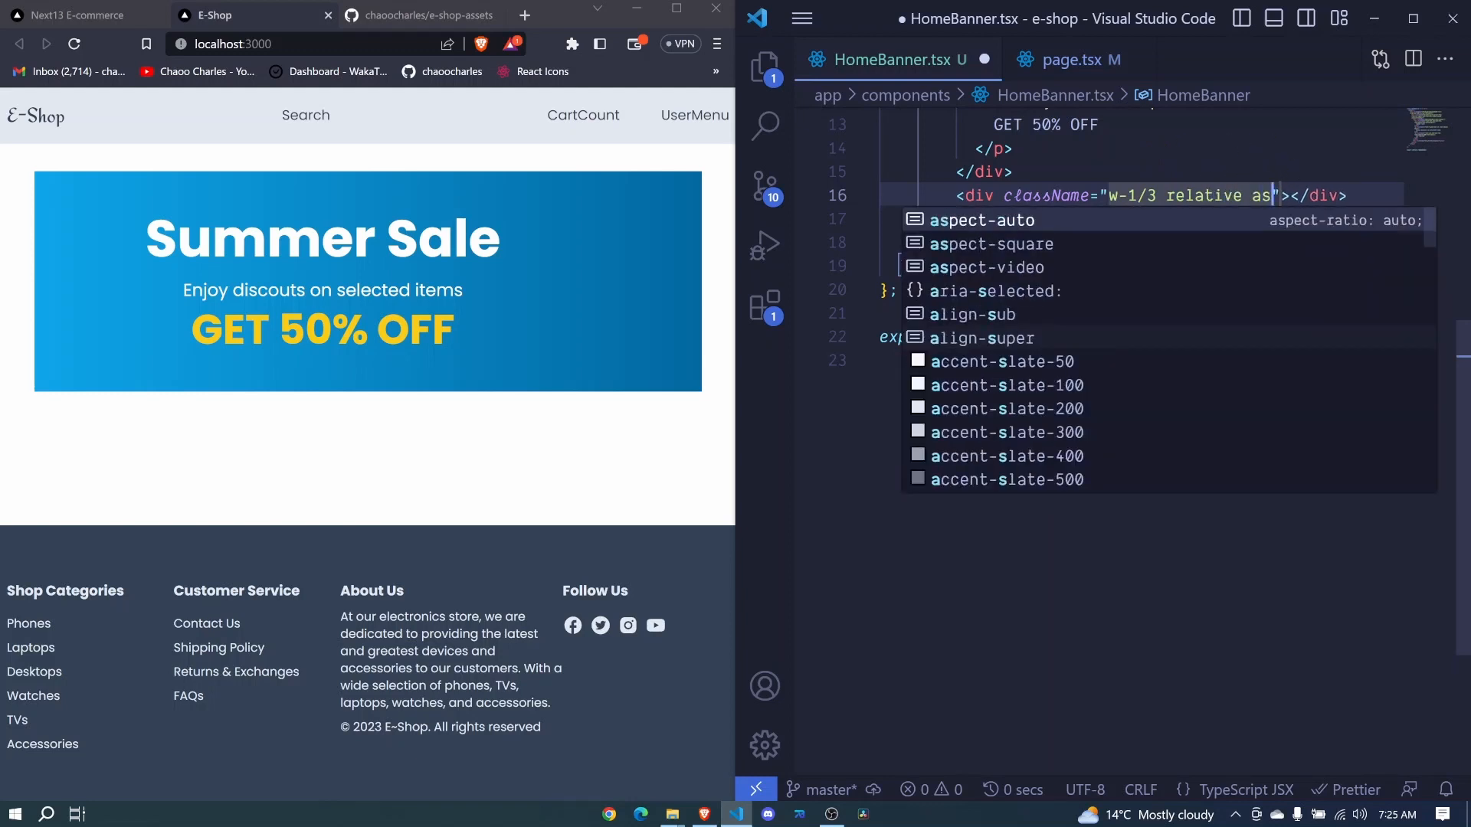
click(987, 267)
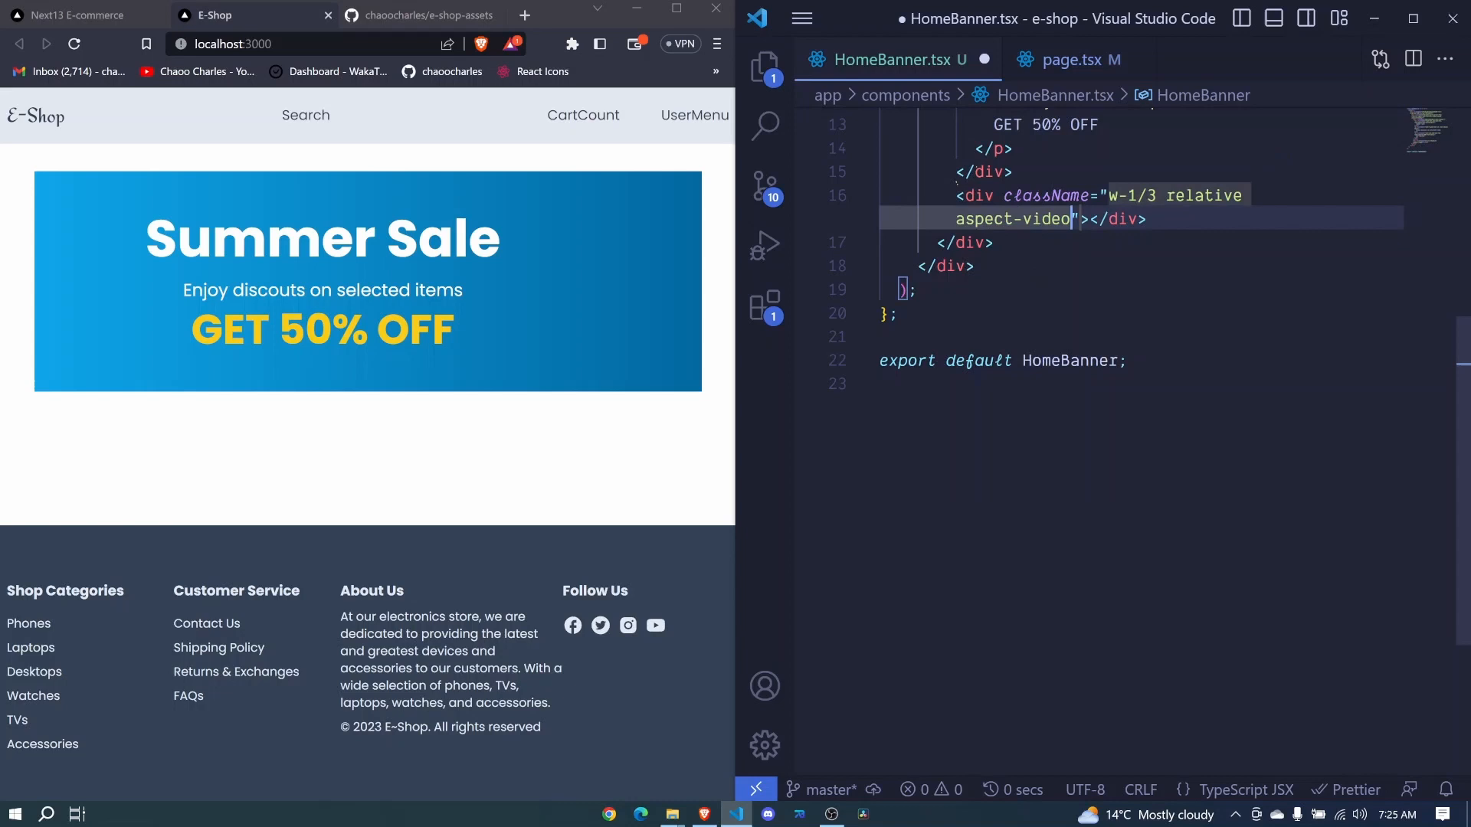
text(Im)
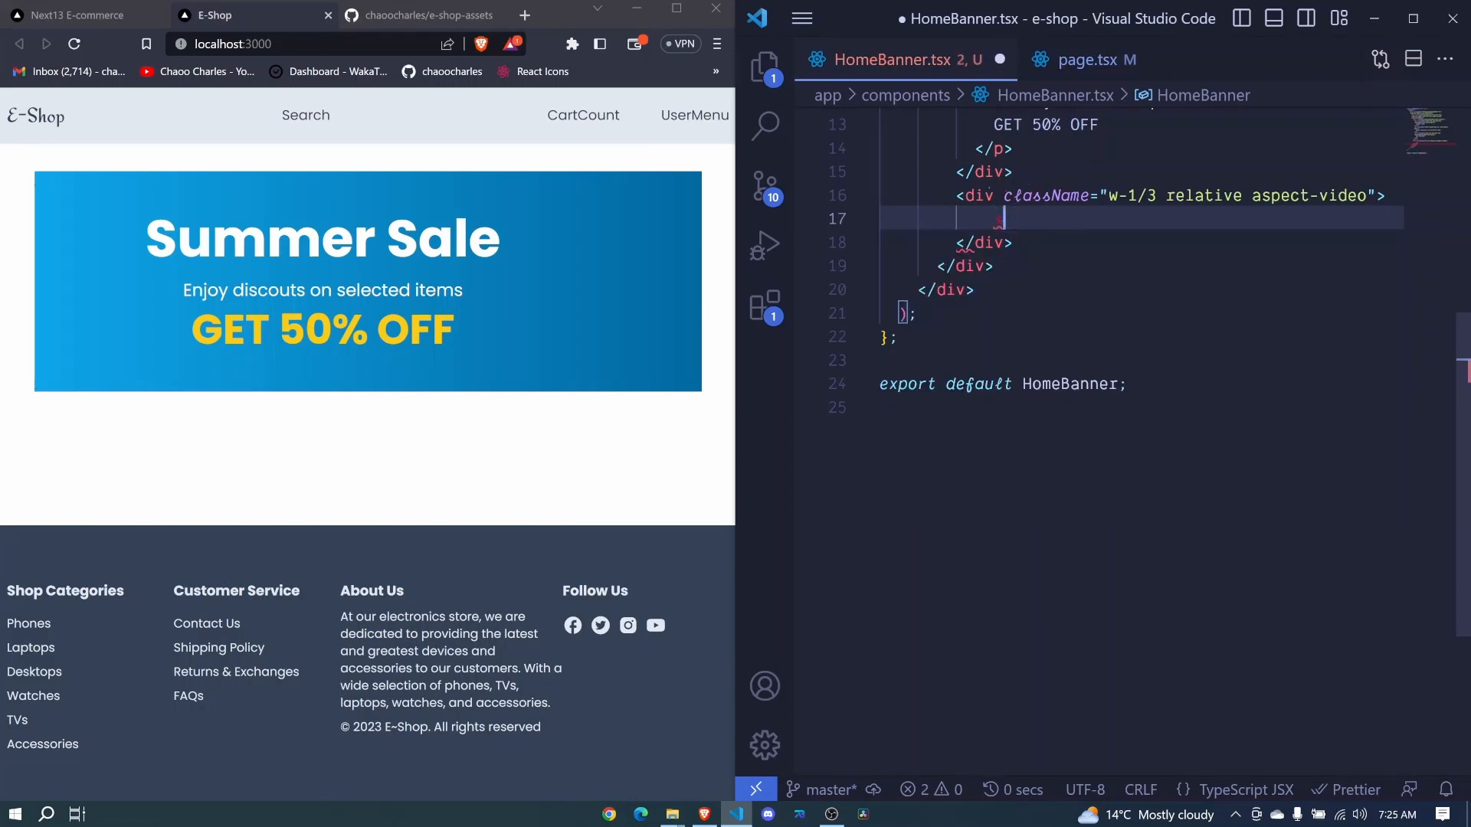
text(Image/>)
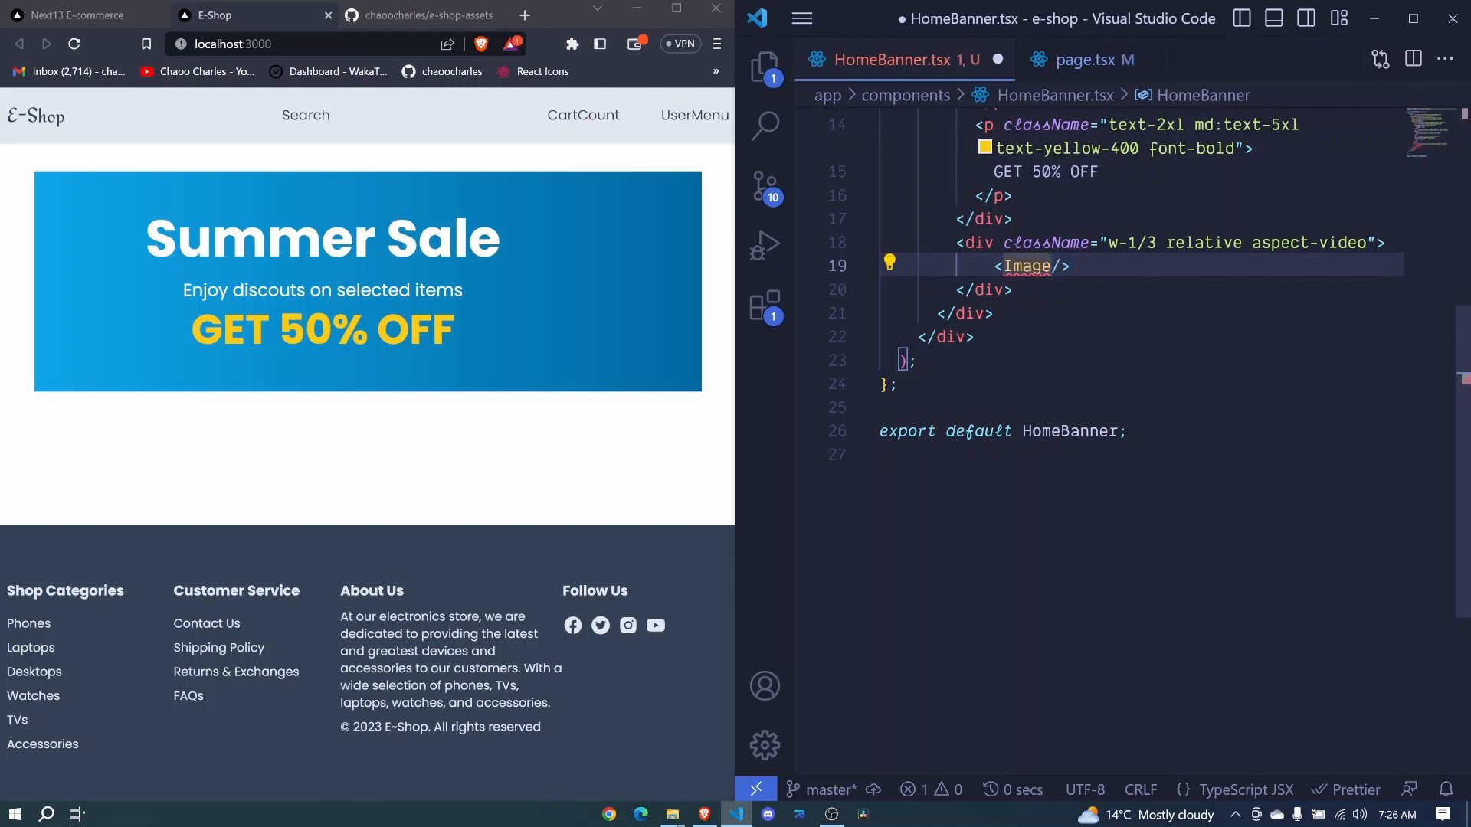
Add a src line pointing to /banner.image.png inside the Image element.
key(Enter)
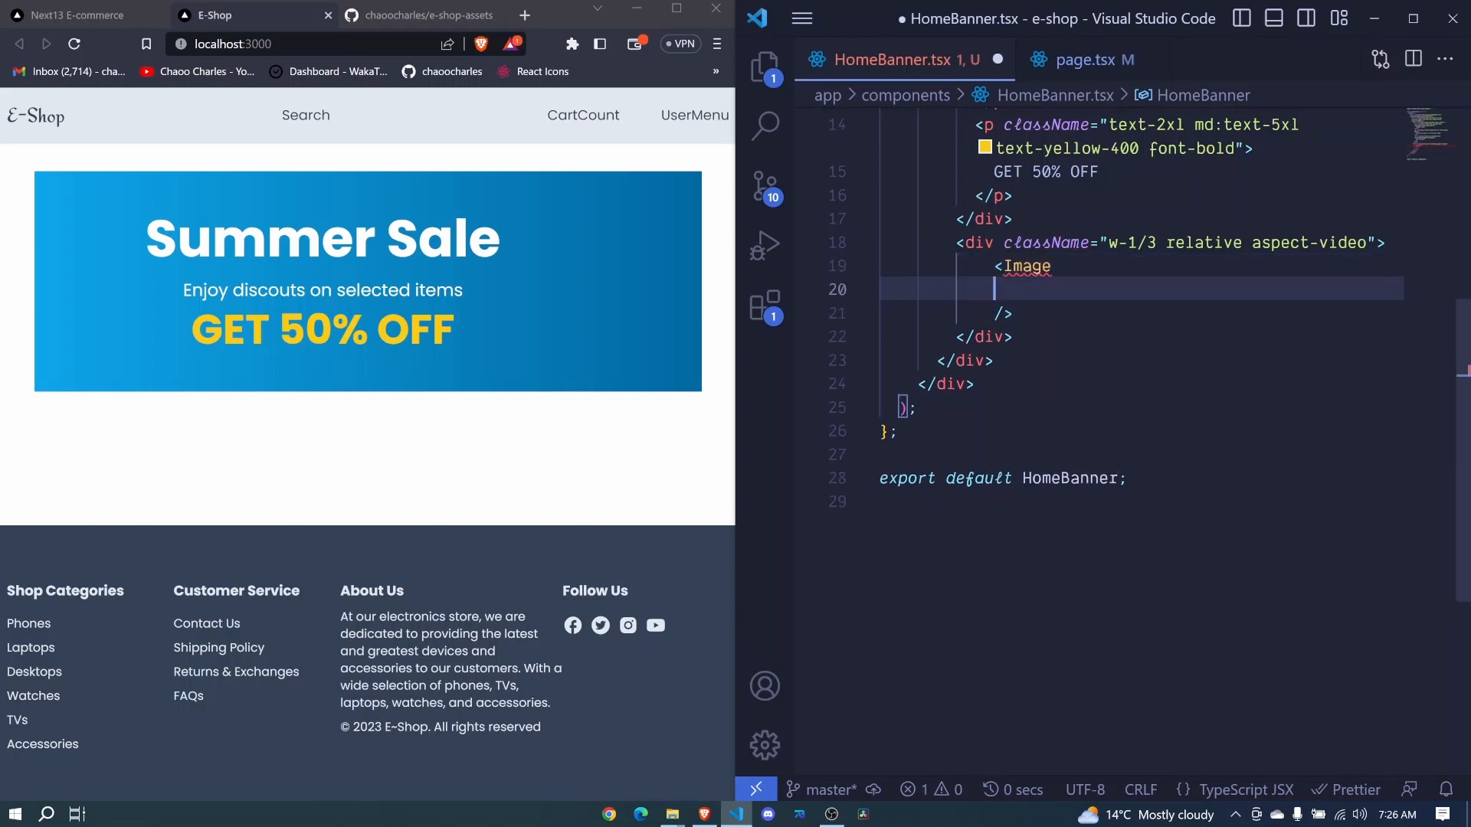
text(src=')
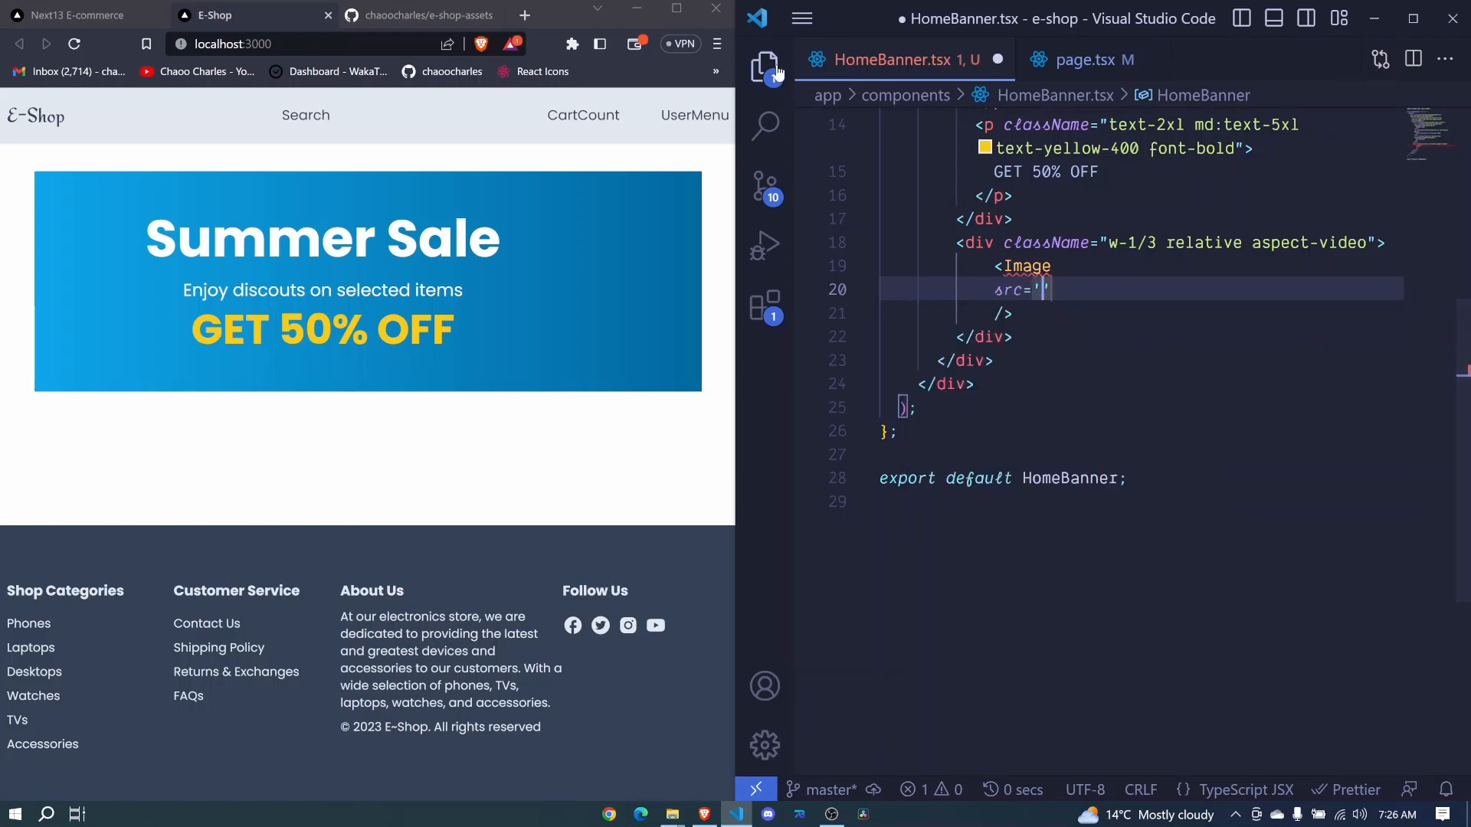
click(764, 66)
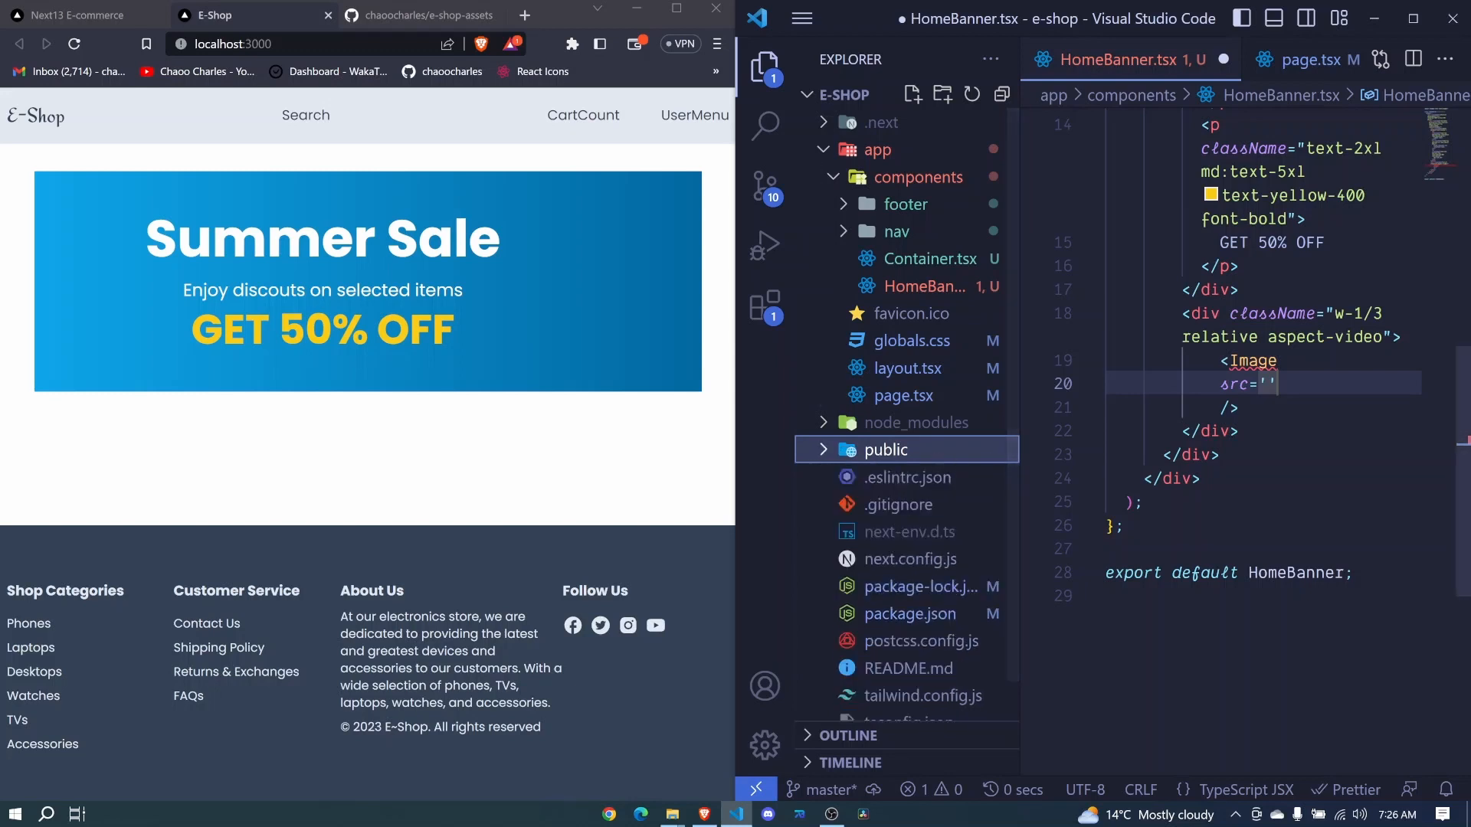
text(/)
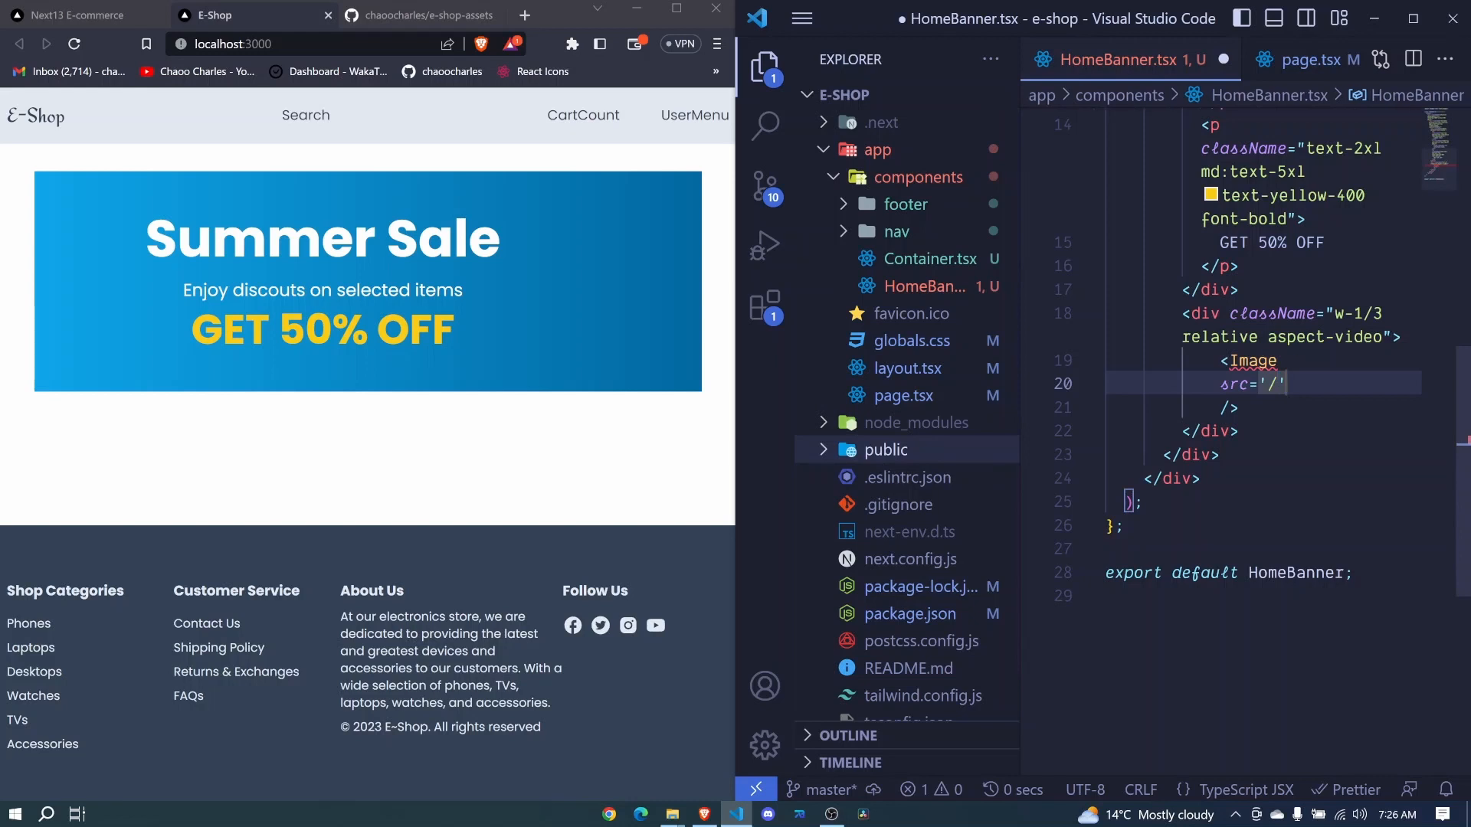
text(ba)
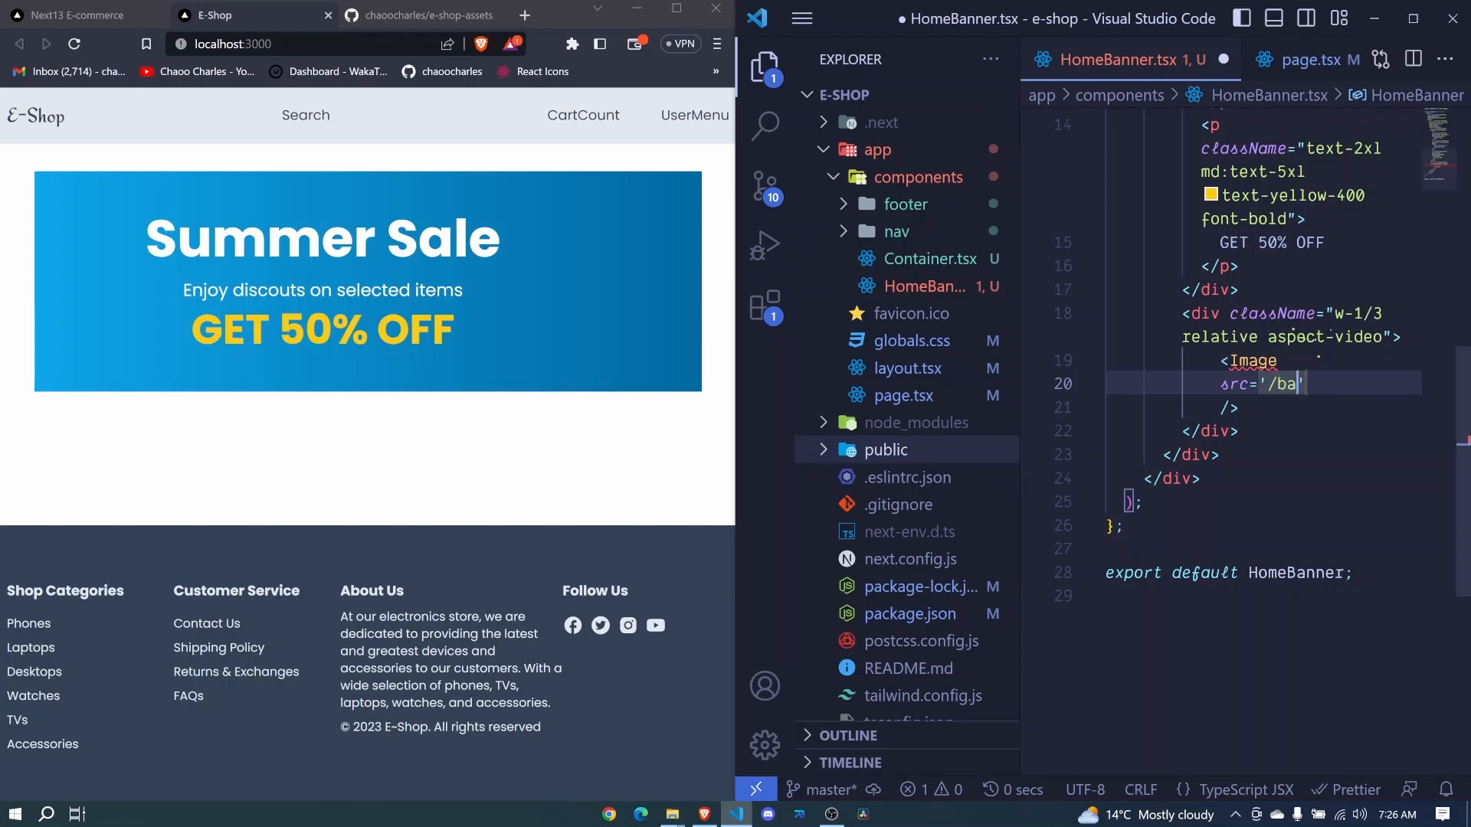
text(nner)
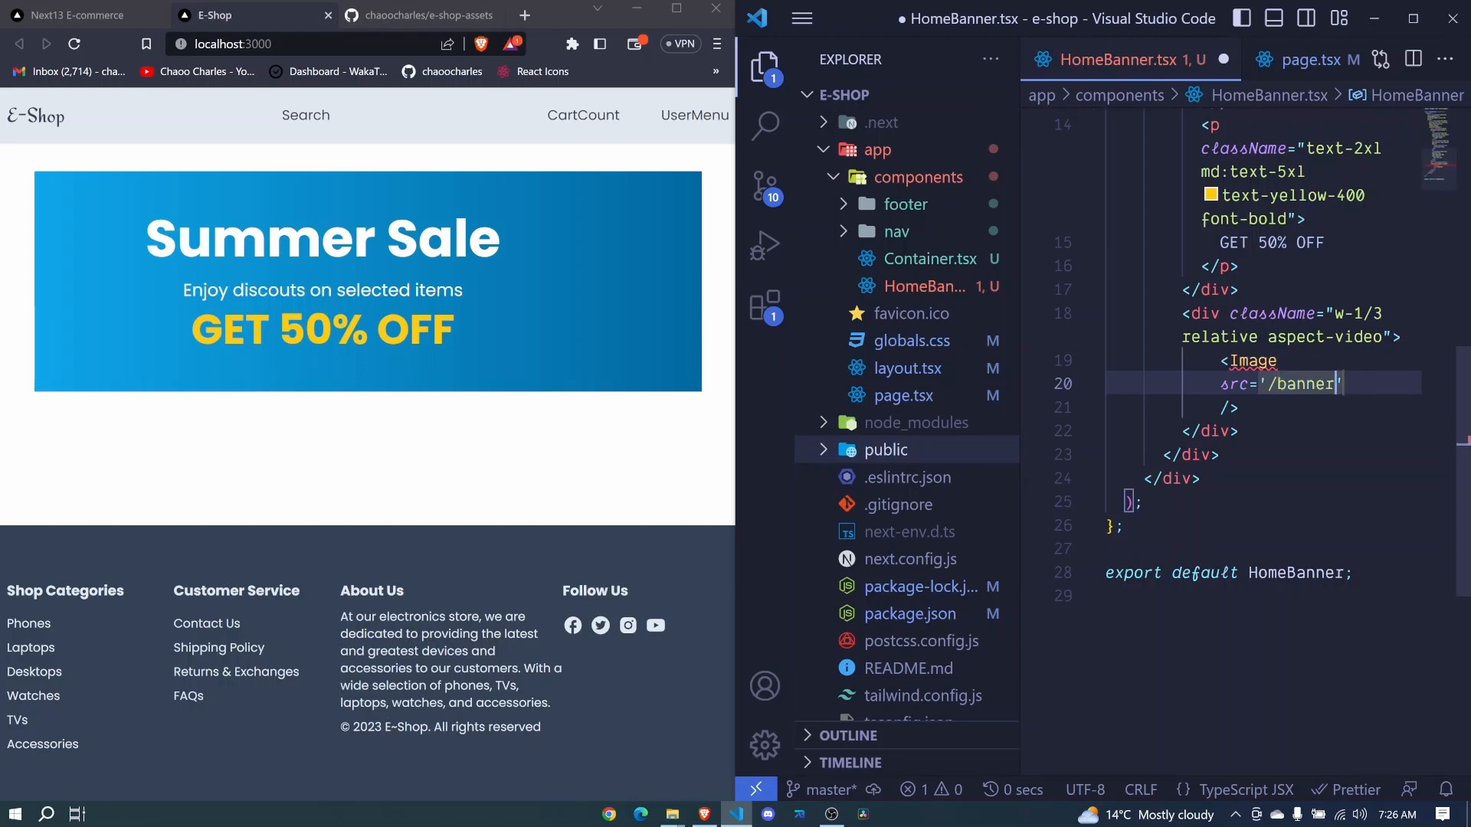
text(.image.p)
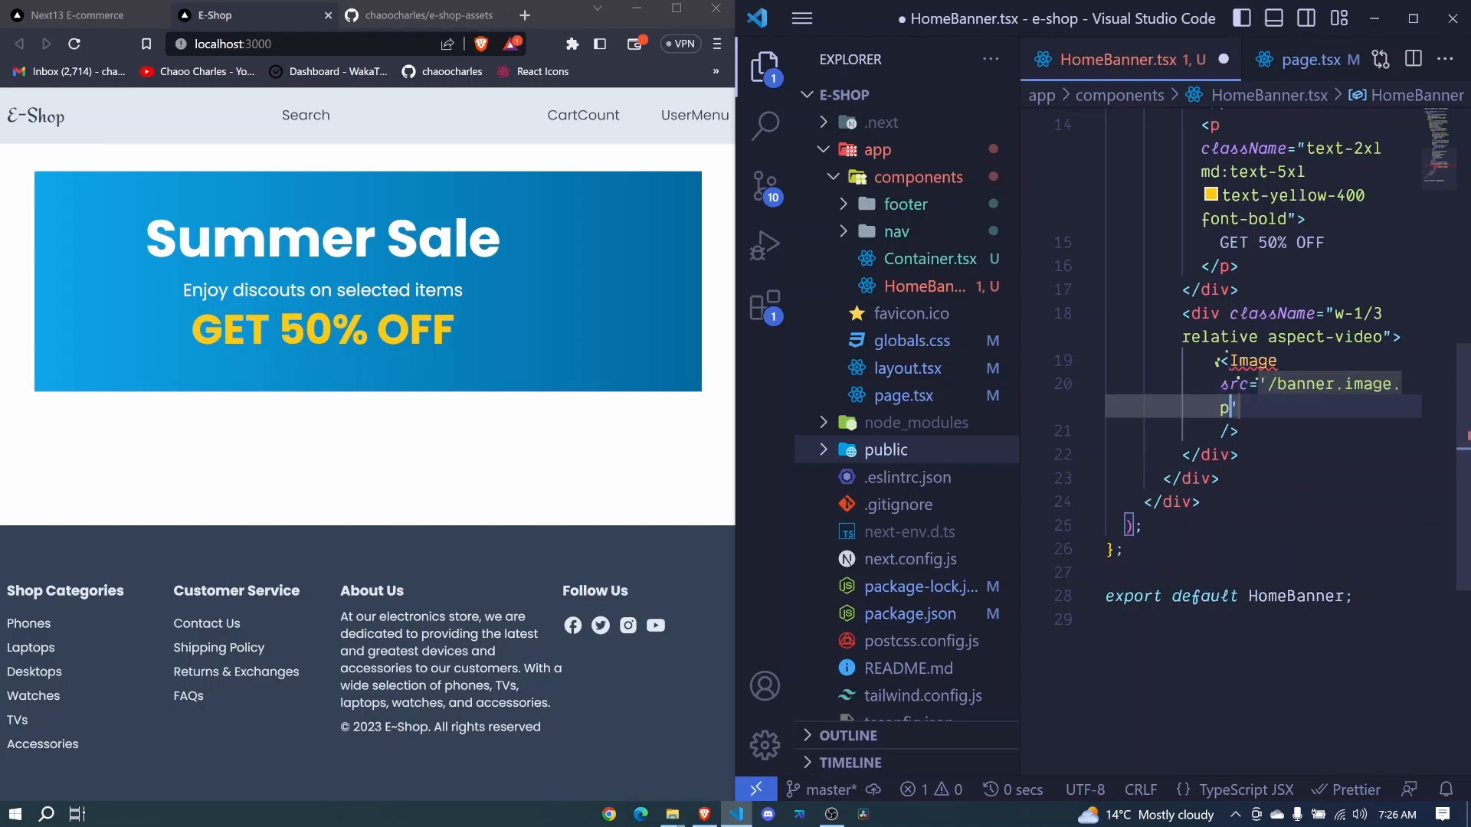
text(ng)
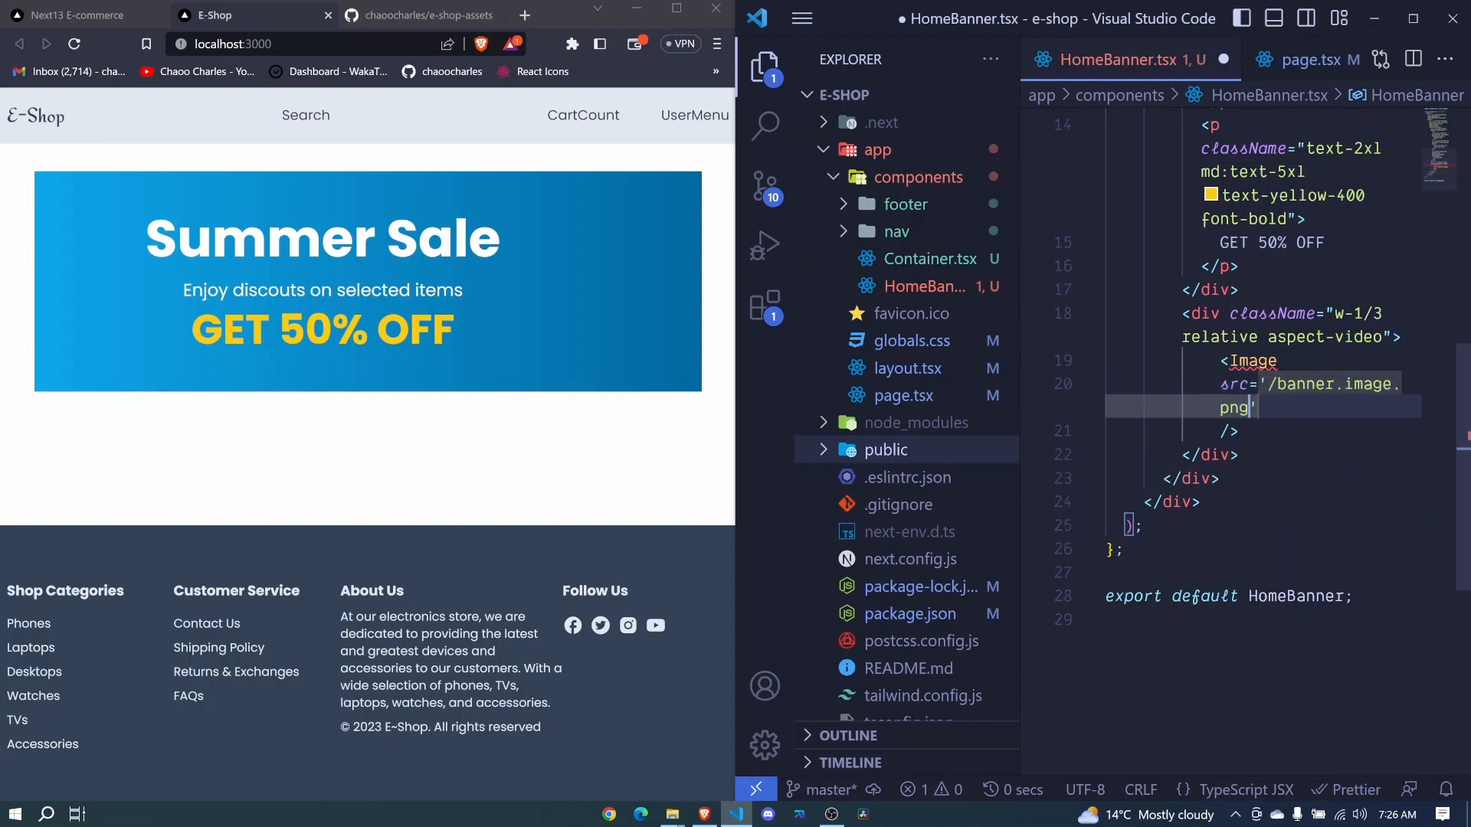
click(885, 450)
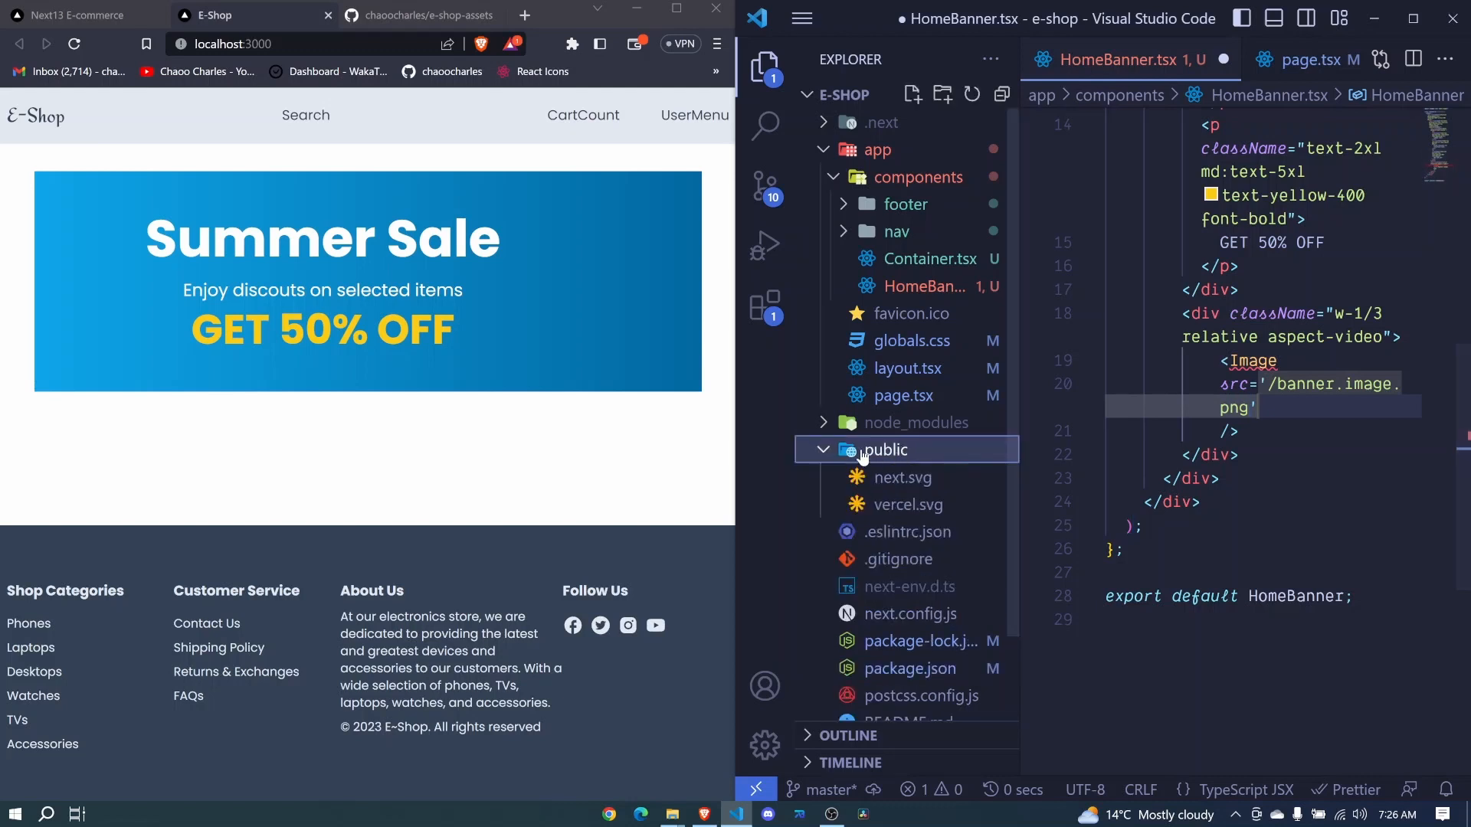
Add fill, alt 'Banner Image' and className 'object-contain' props after src.
click(764, 67)
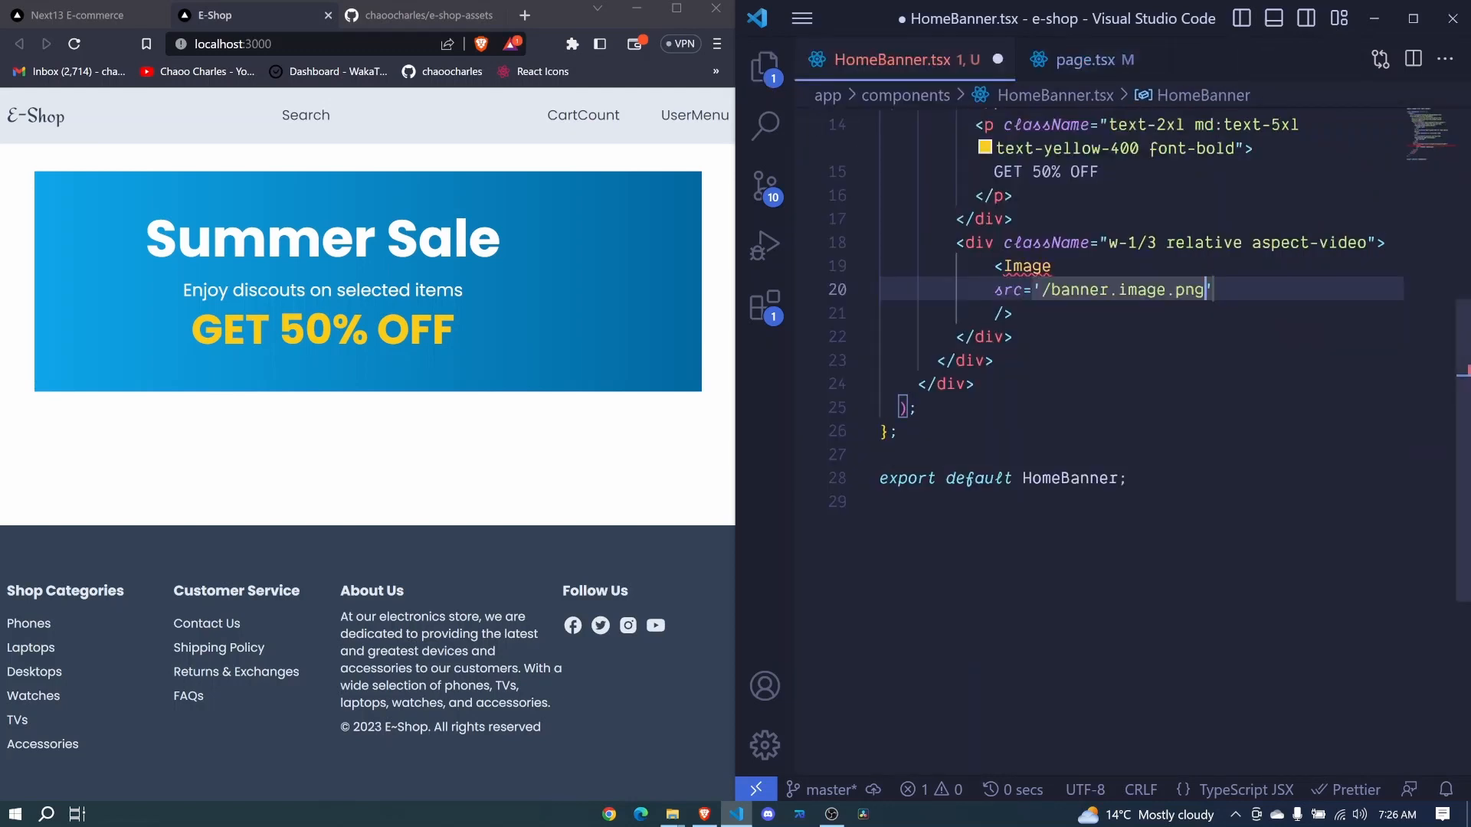
text(fill)
text(className="o)
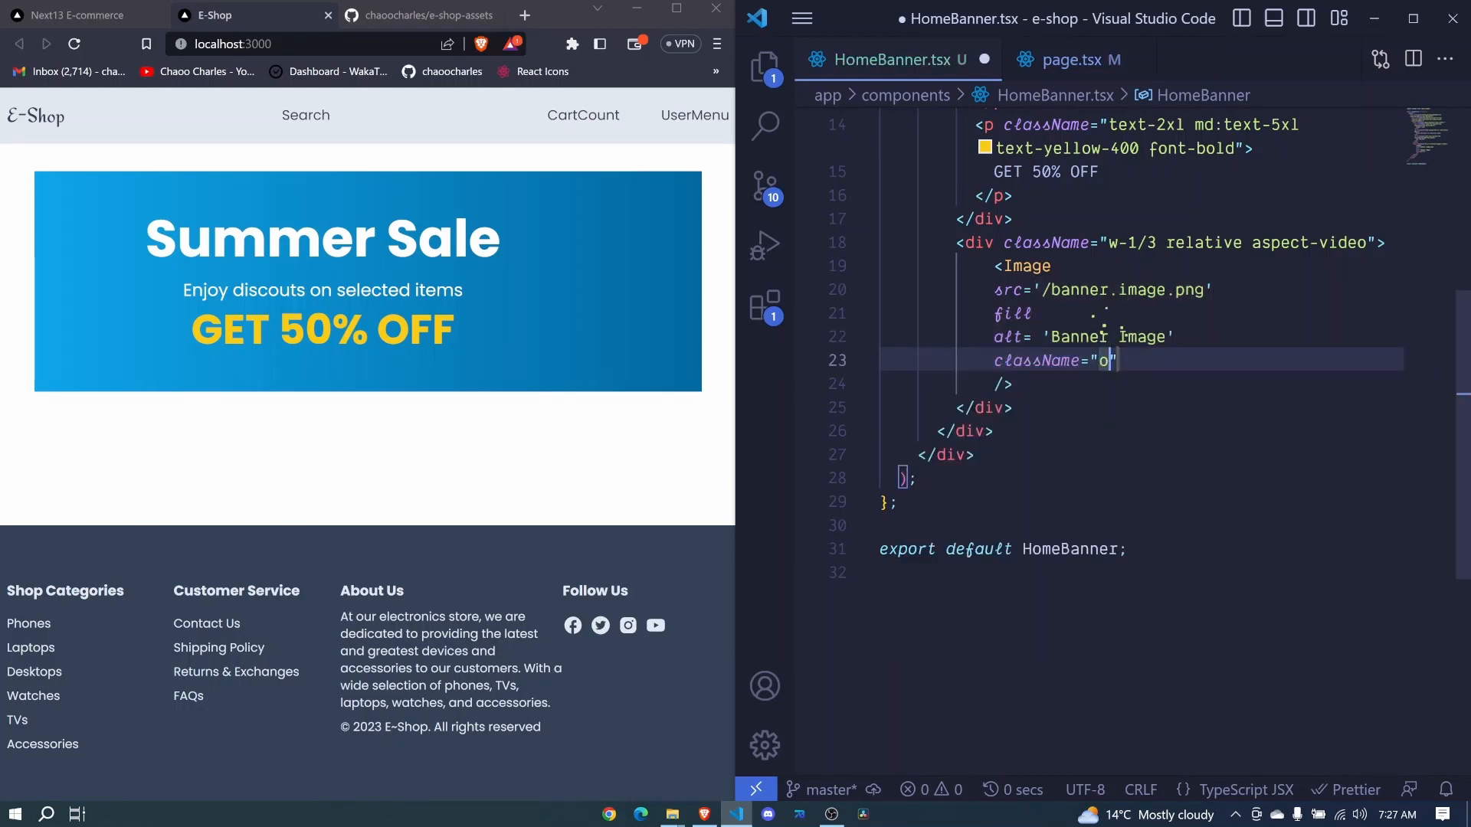
text(bject)
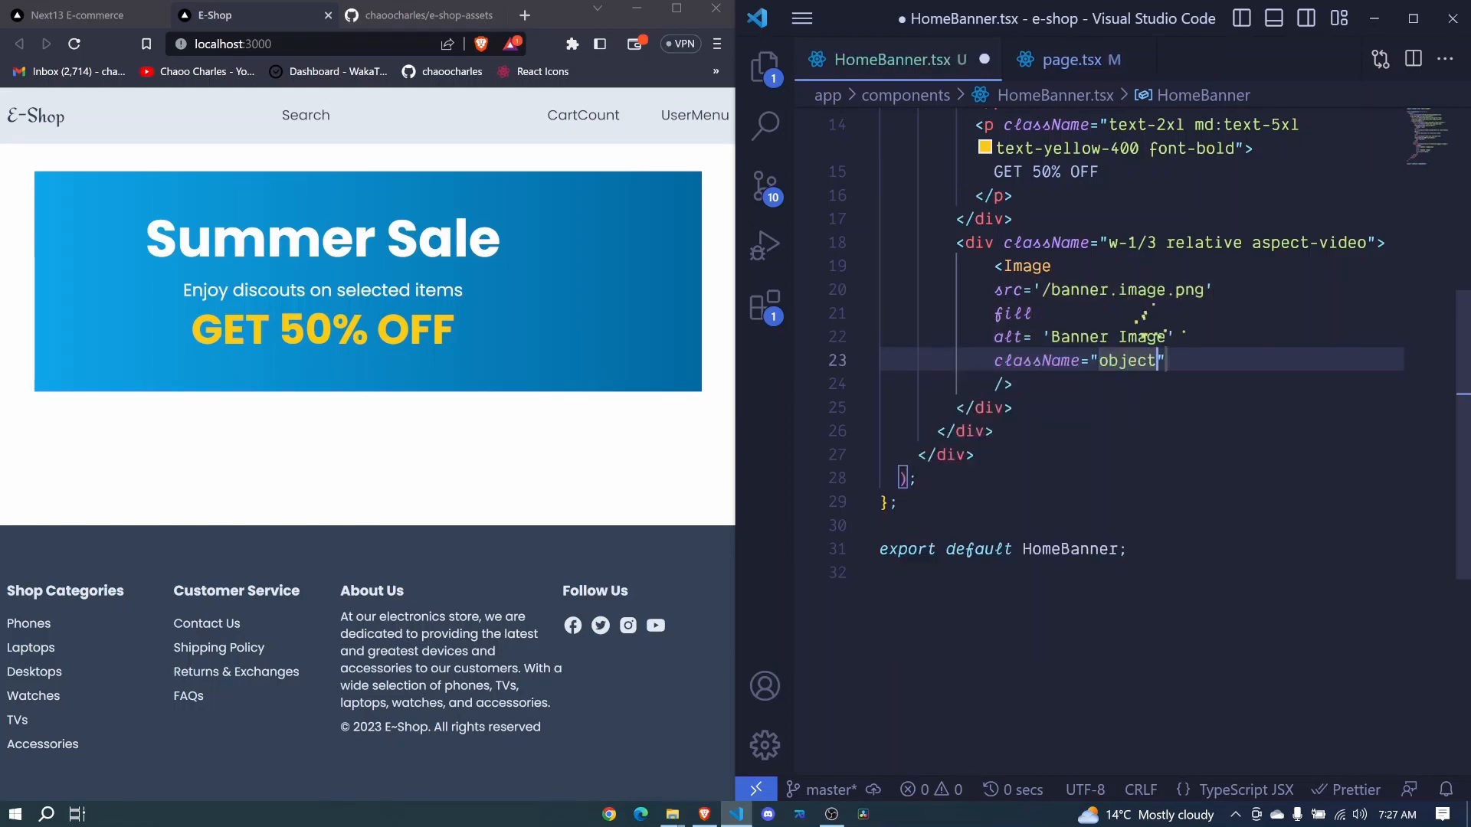
text(-cona)
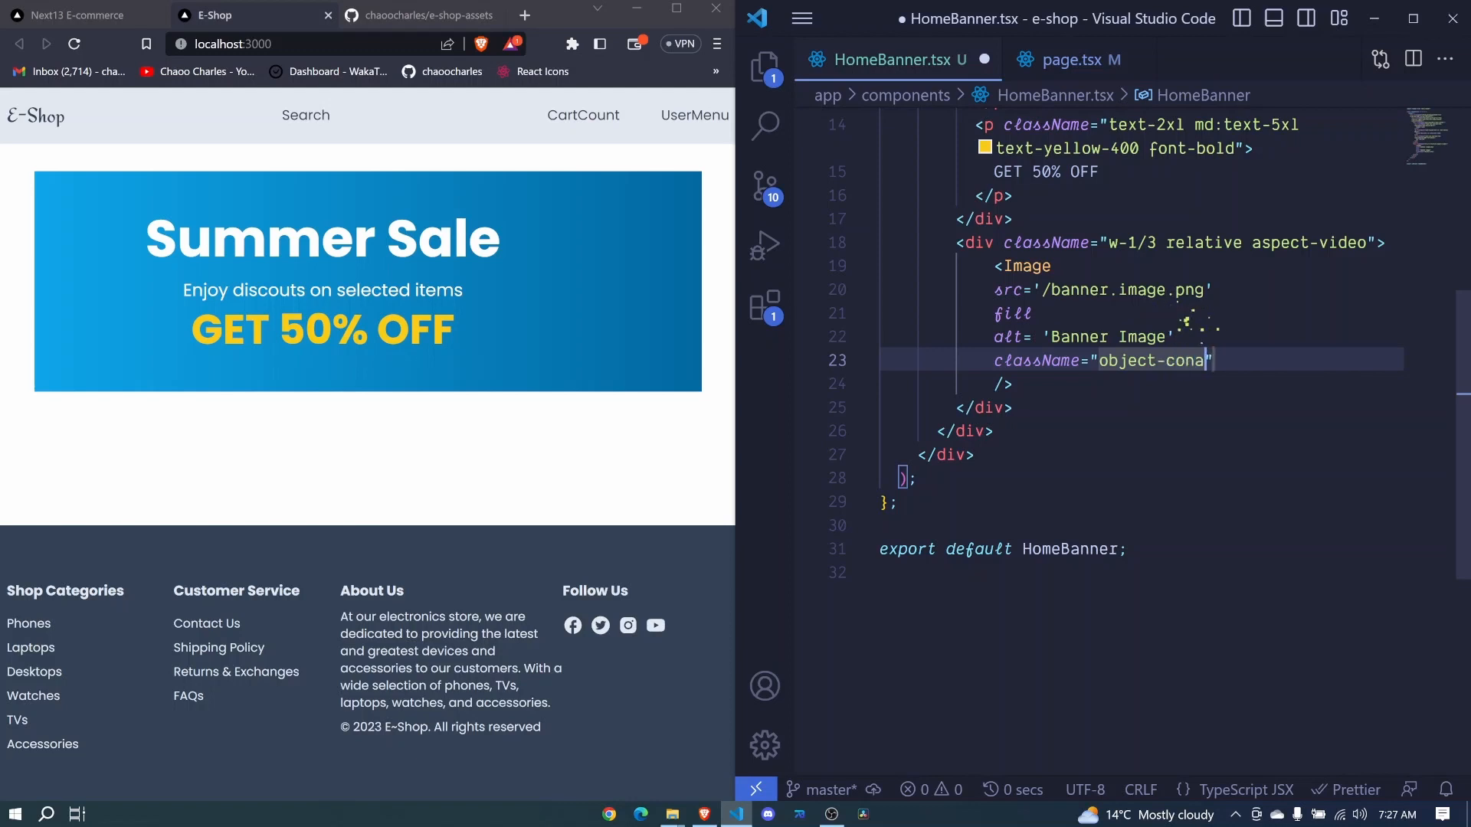
text(tain)
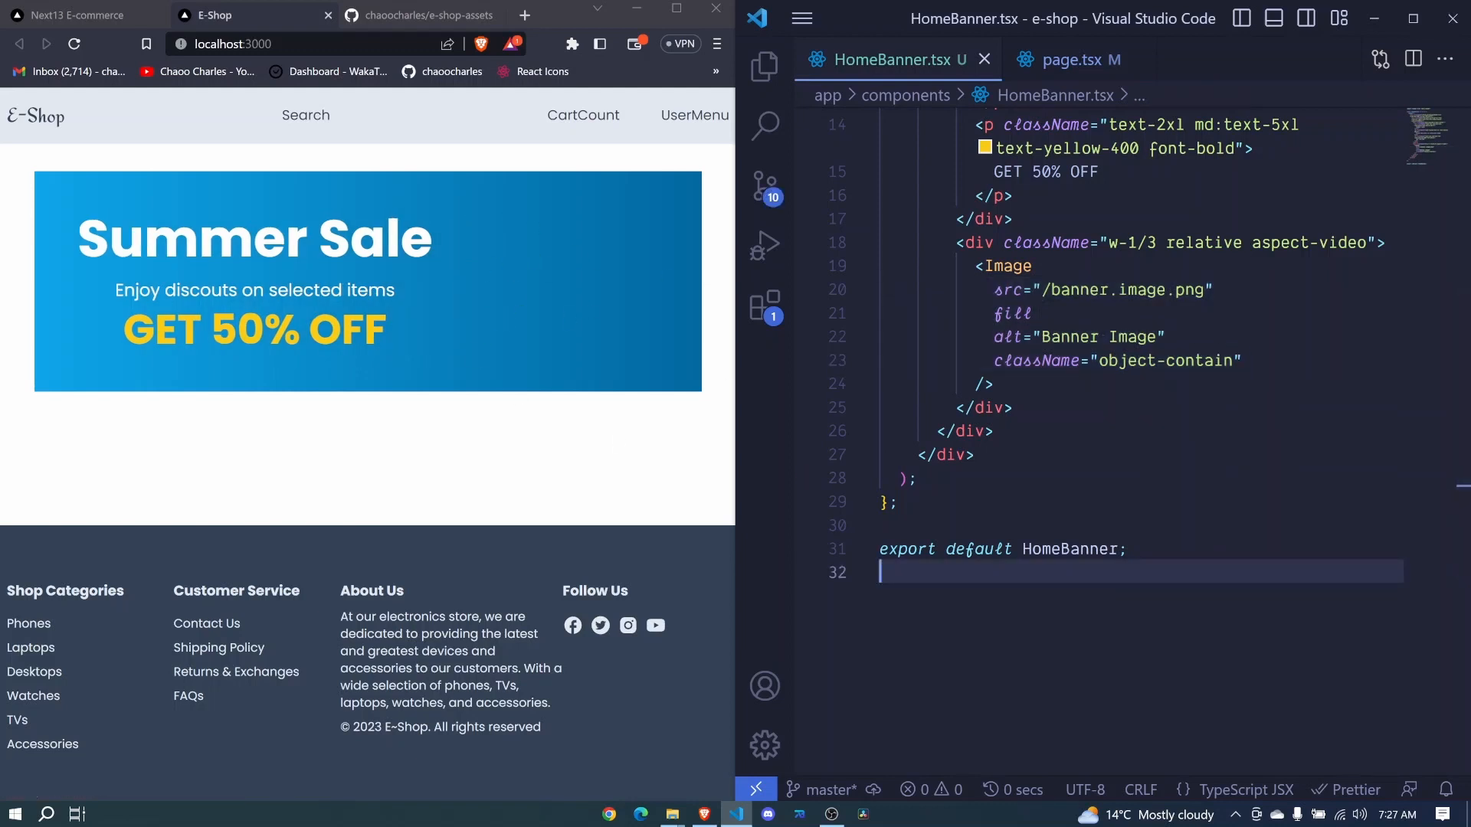
mouse_move(552, 54)
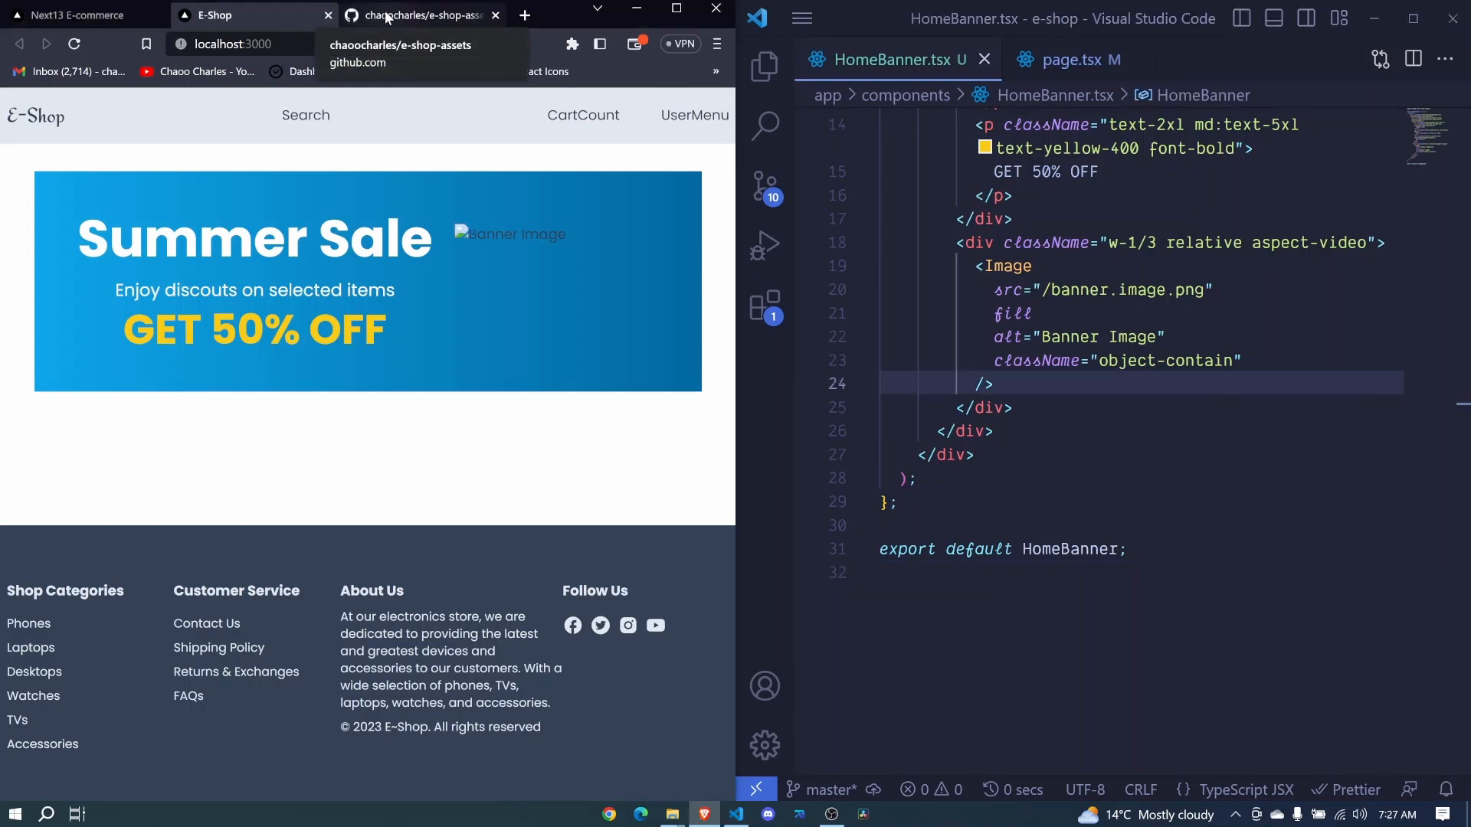
In the maximized e-shop-assets repo, open banner-image.png and download the raw file.
click(417, 16)
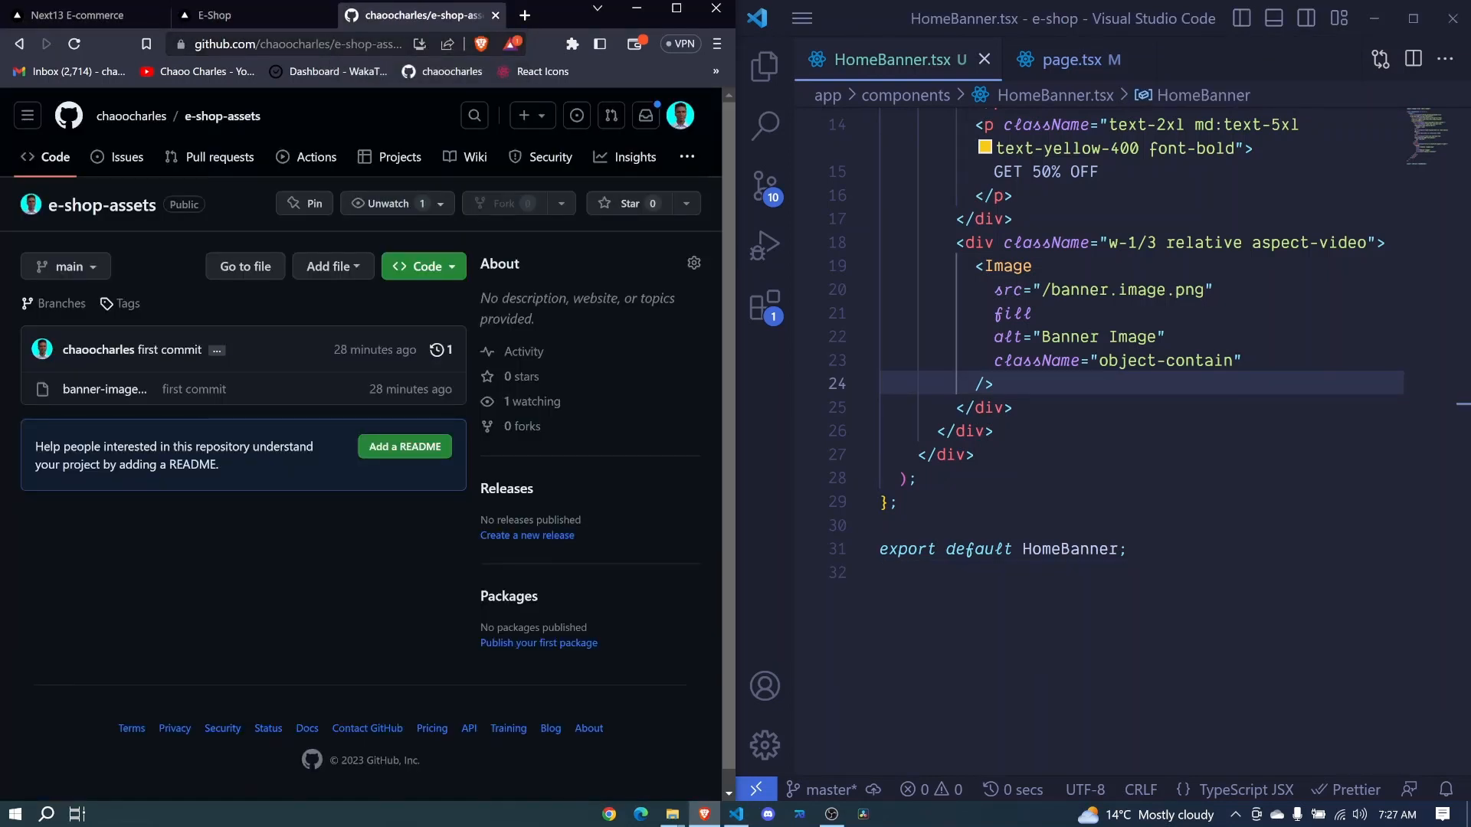
click(689, 15)
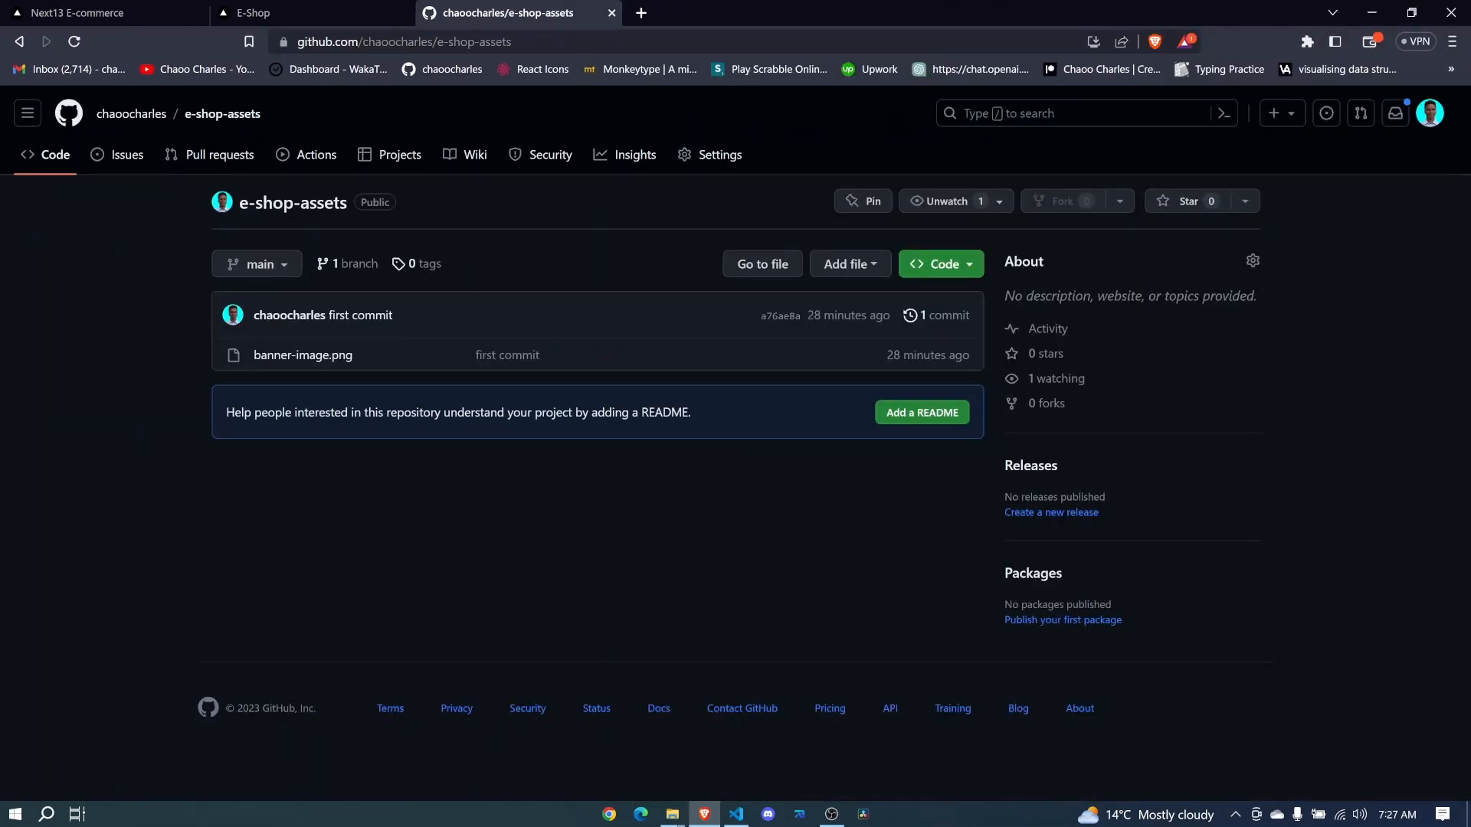
click(404, 41)
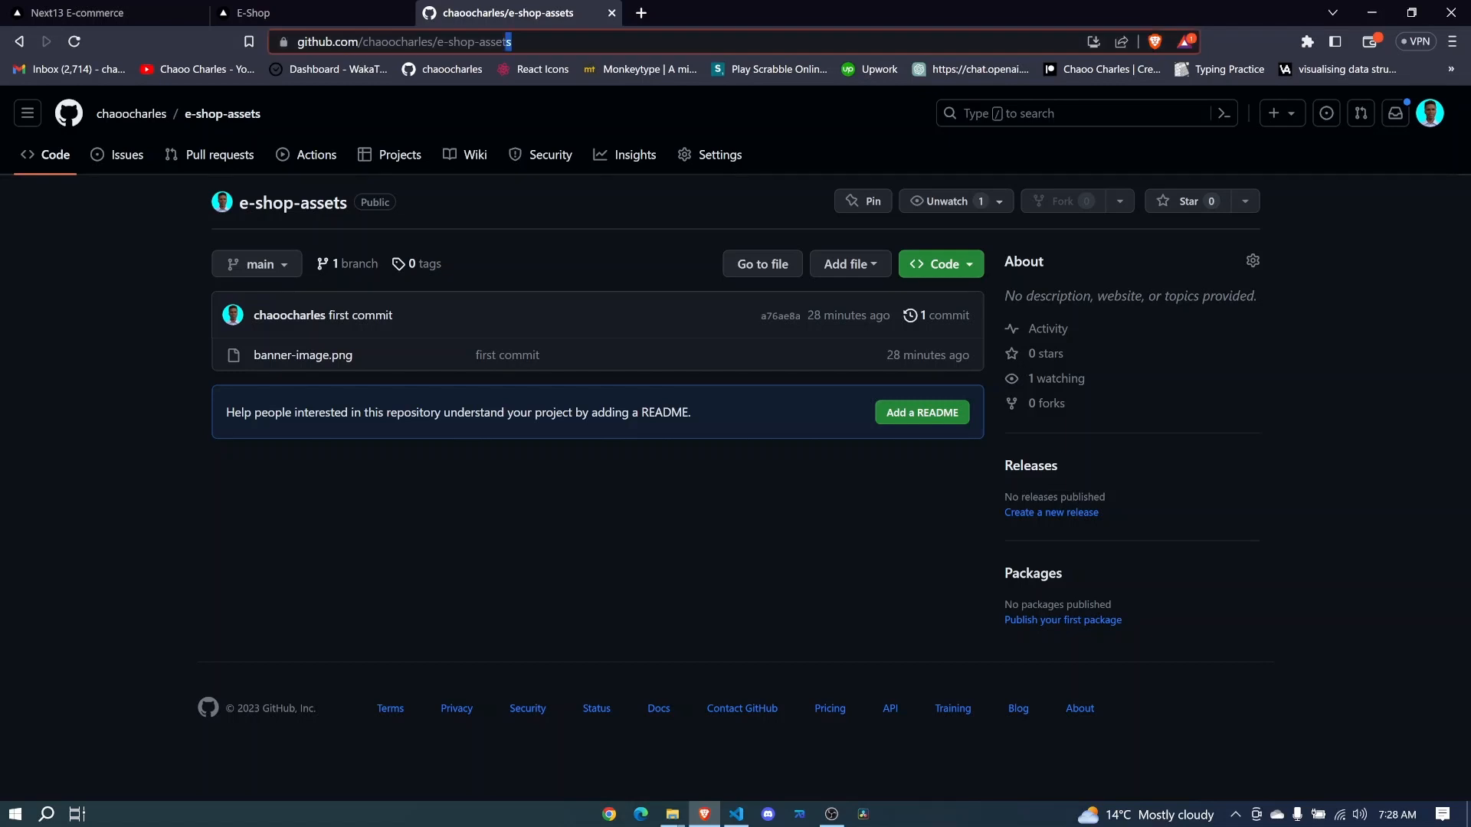
mouse_move(302, 355)
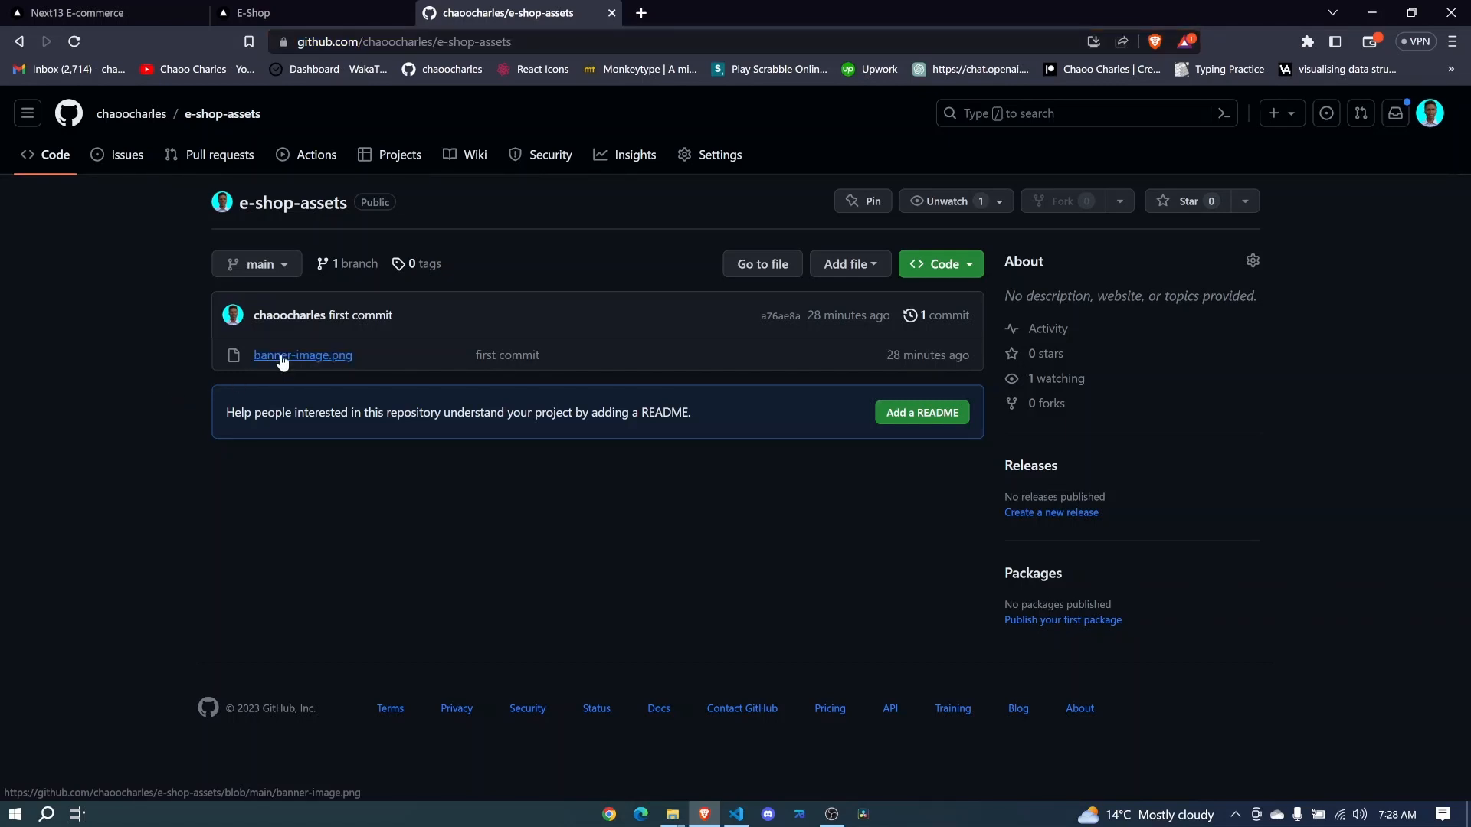
click(301, 354)
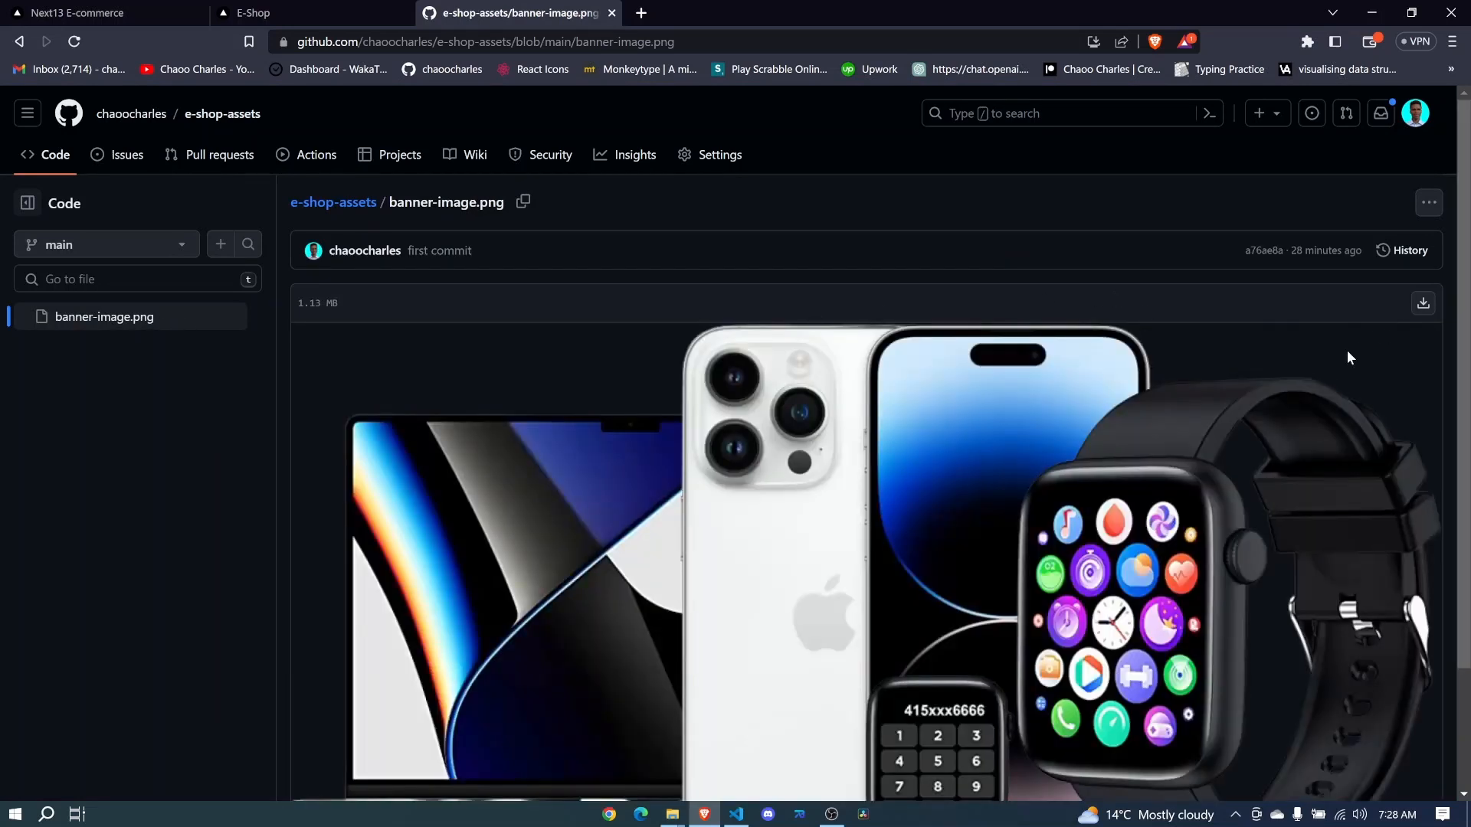
mouse_move(1423, 303)
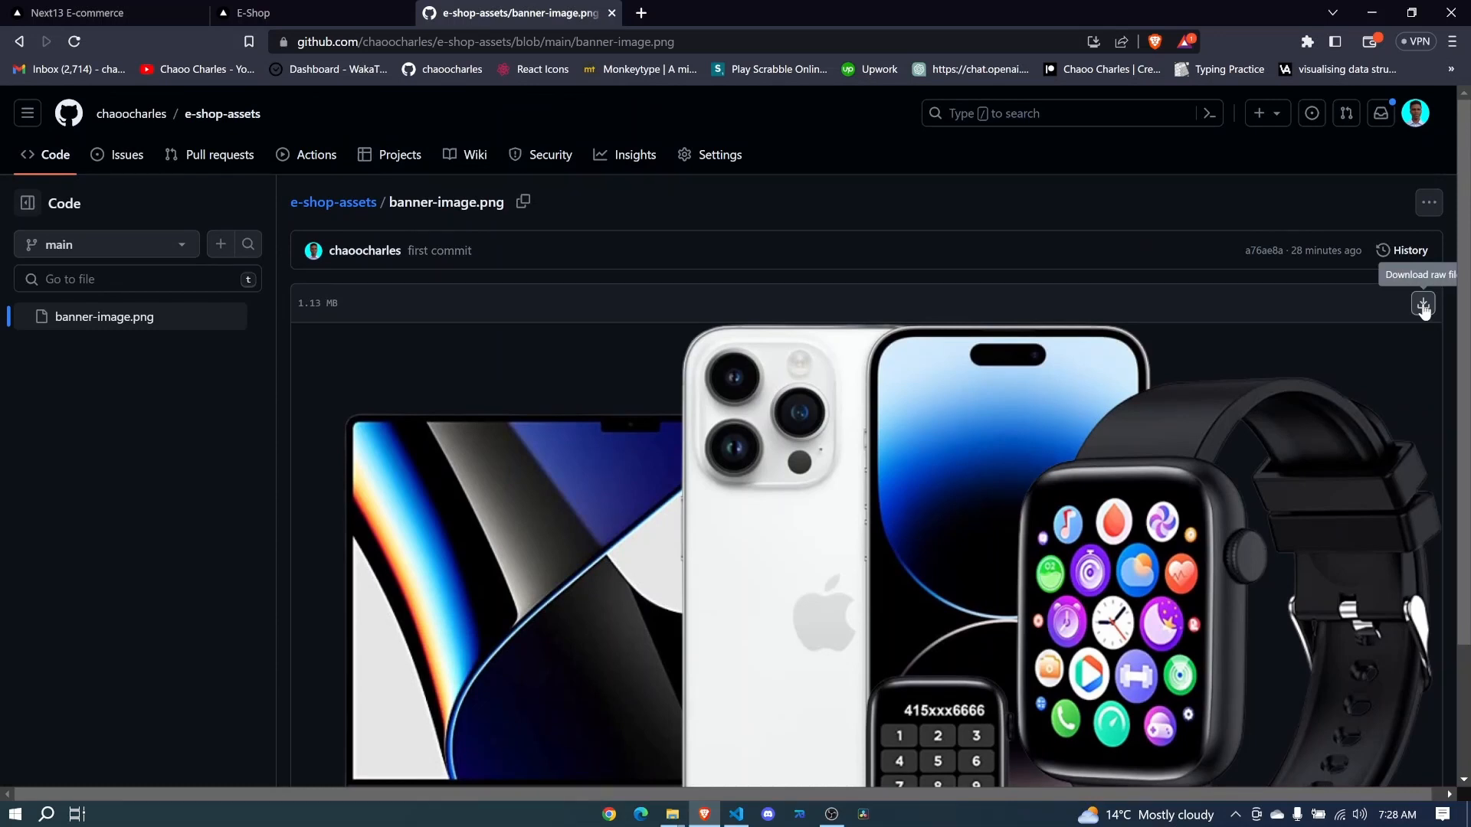
click(735, 813)
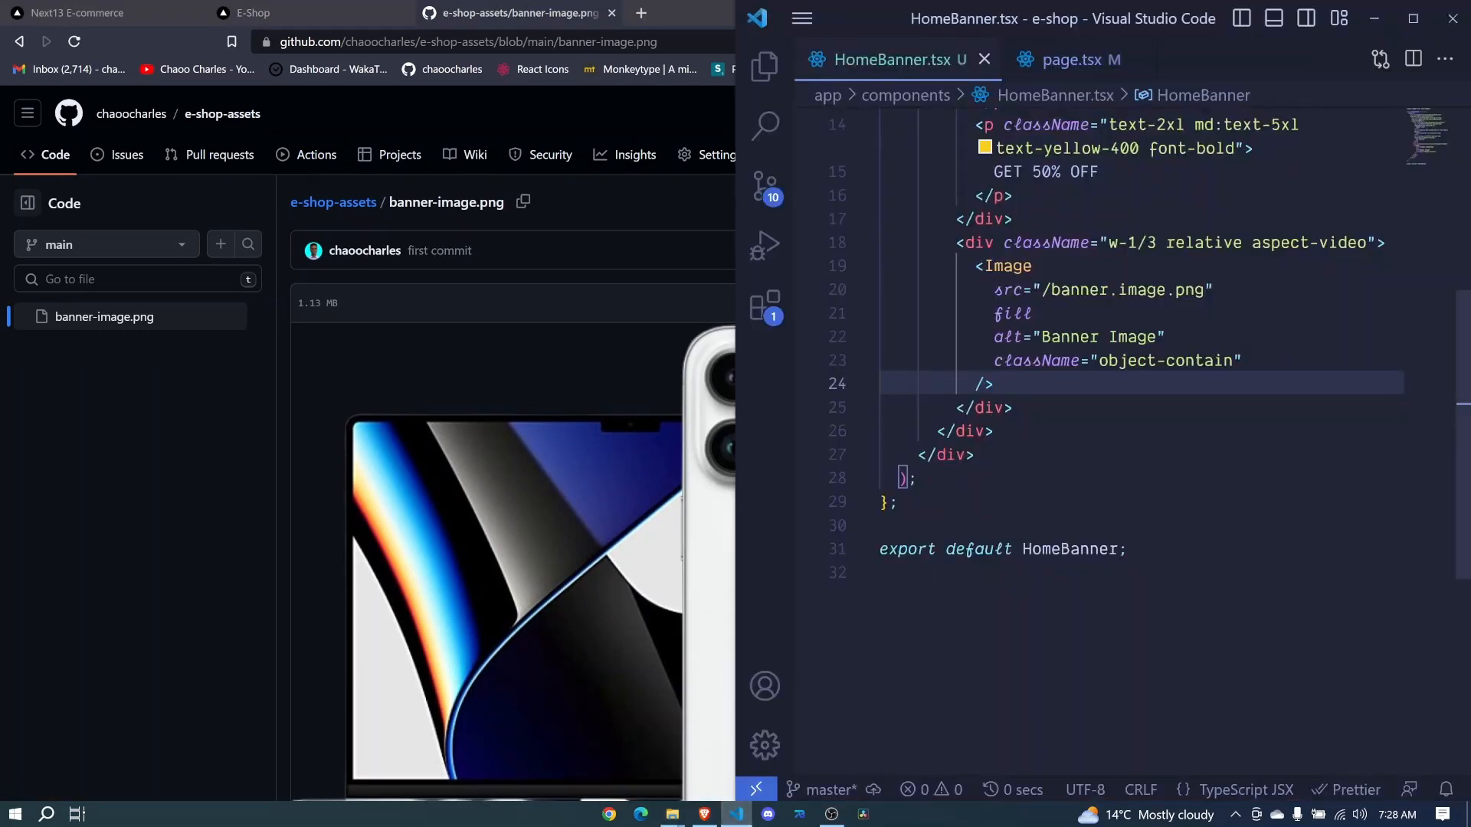
Add the downloaded banner-image.png to public, correct the Image src to /banner-image.png, and save.
click(764, 67)
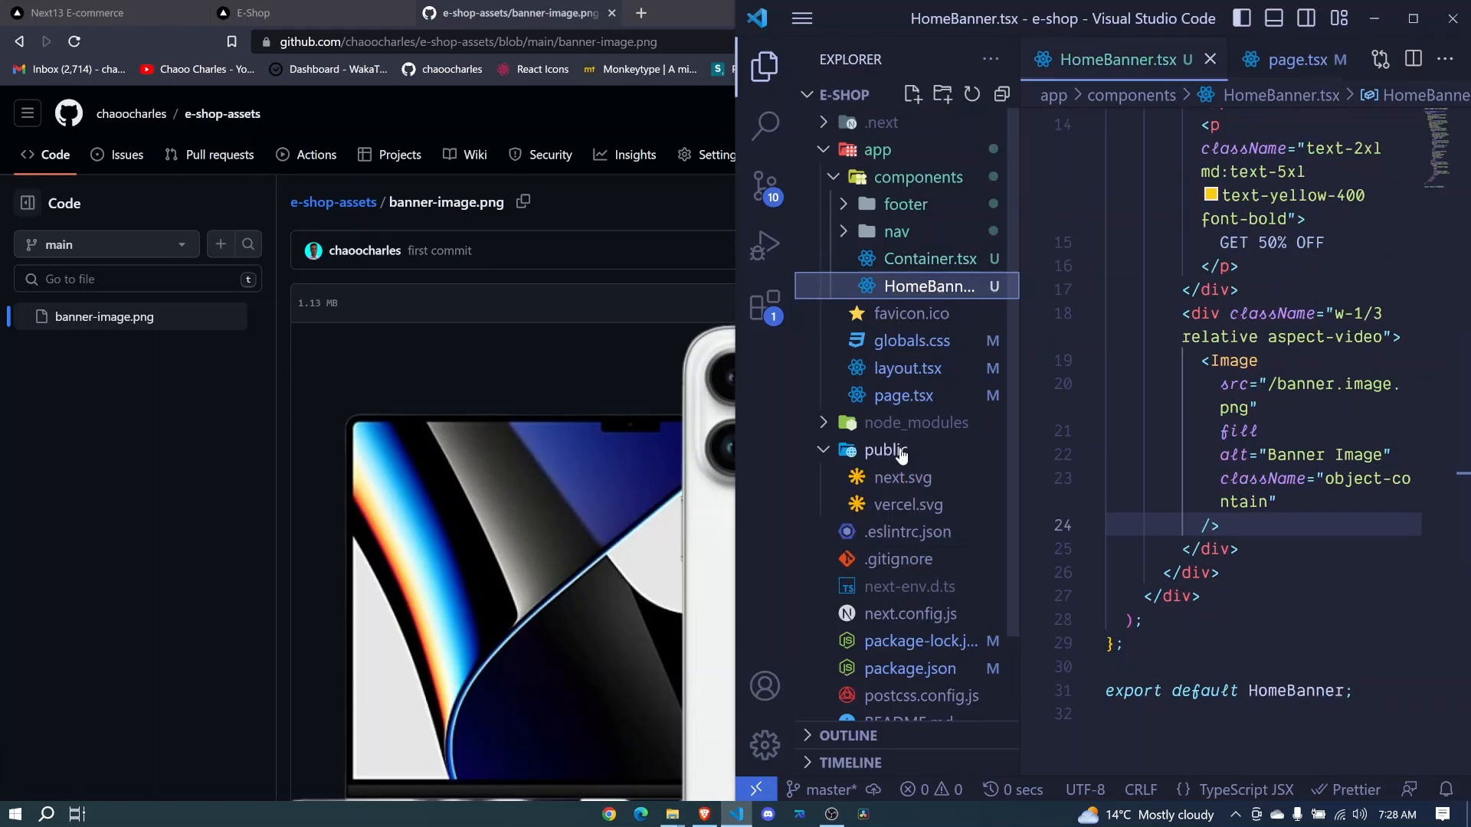
click(570, 49)
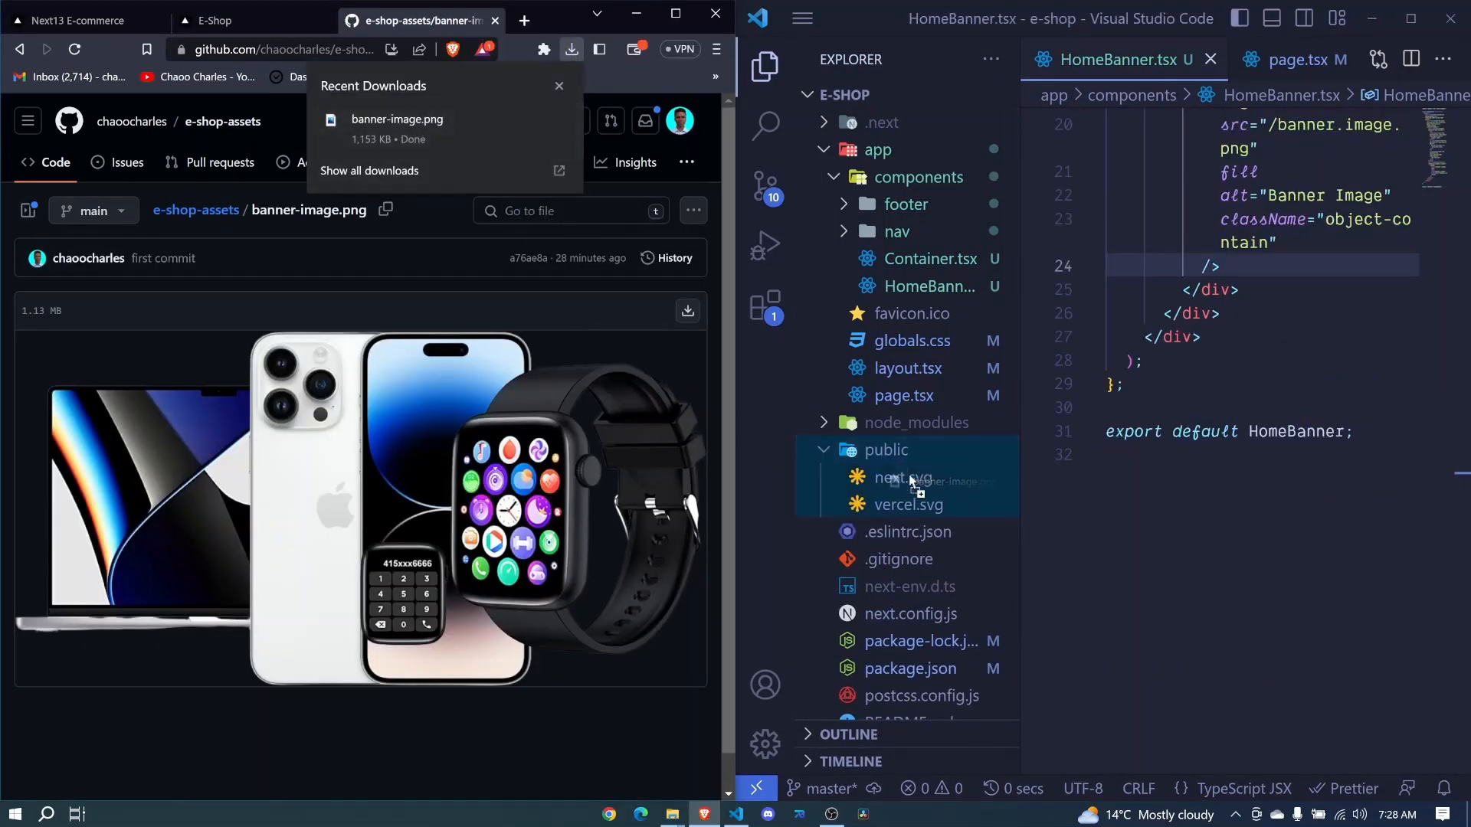
click(939, 478)
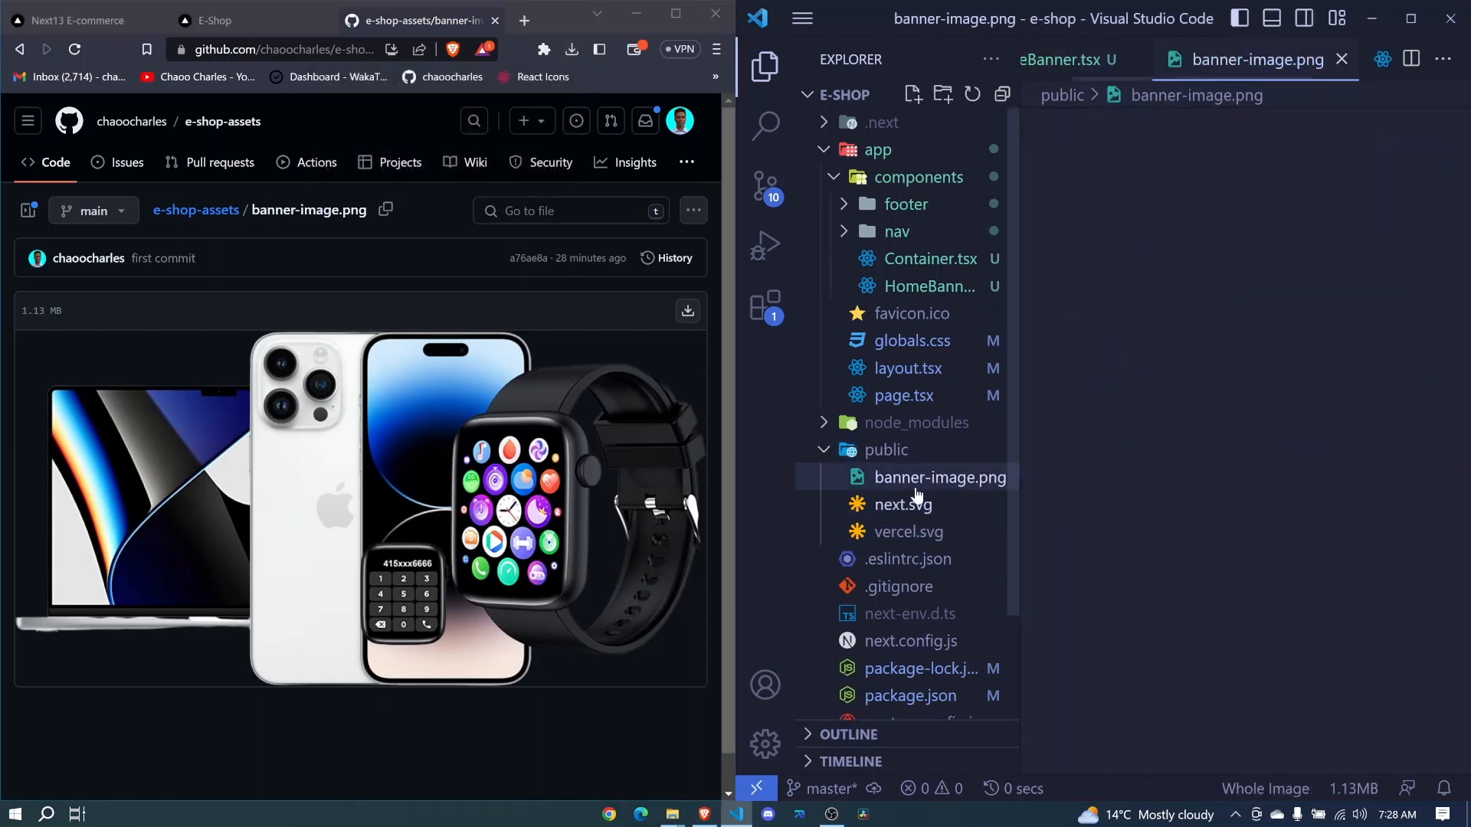
click(216, 19)
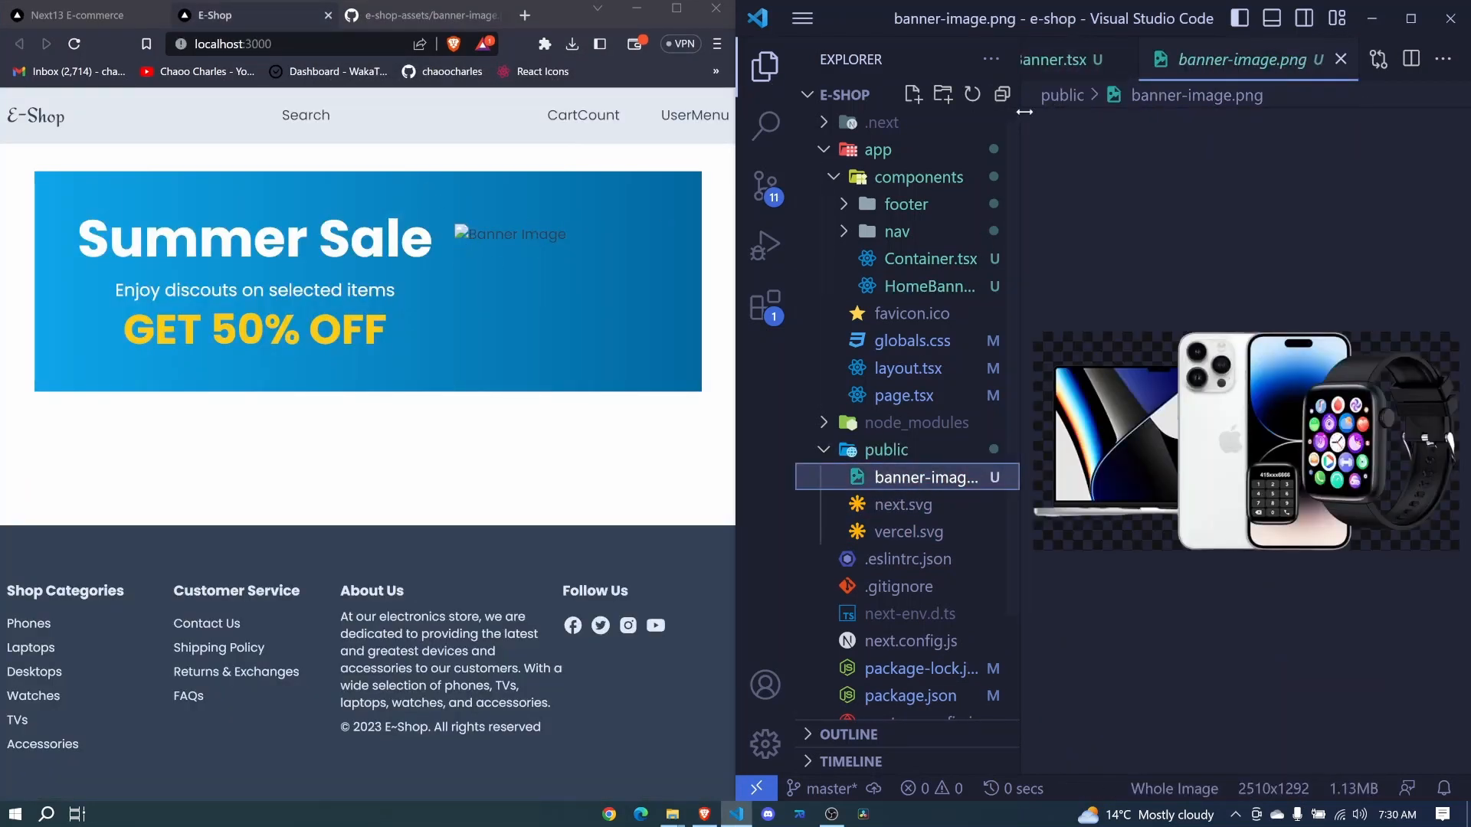
click(928, 286)
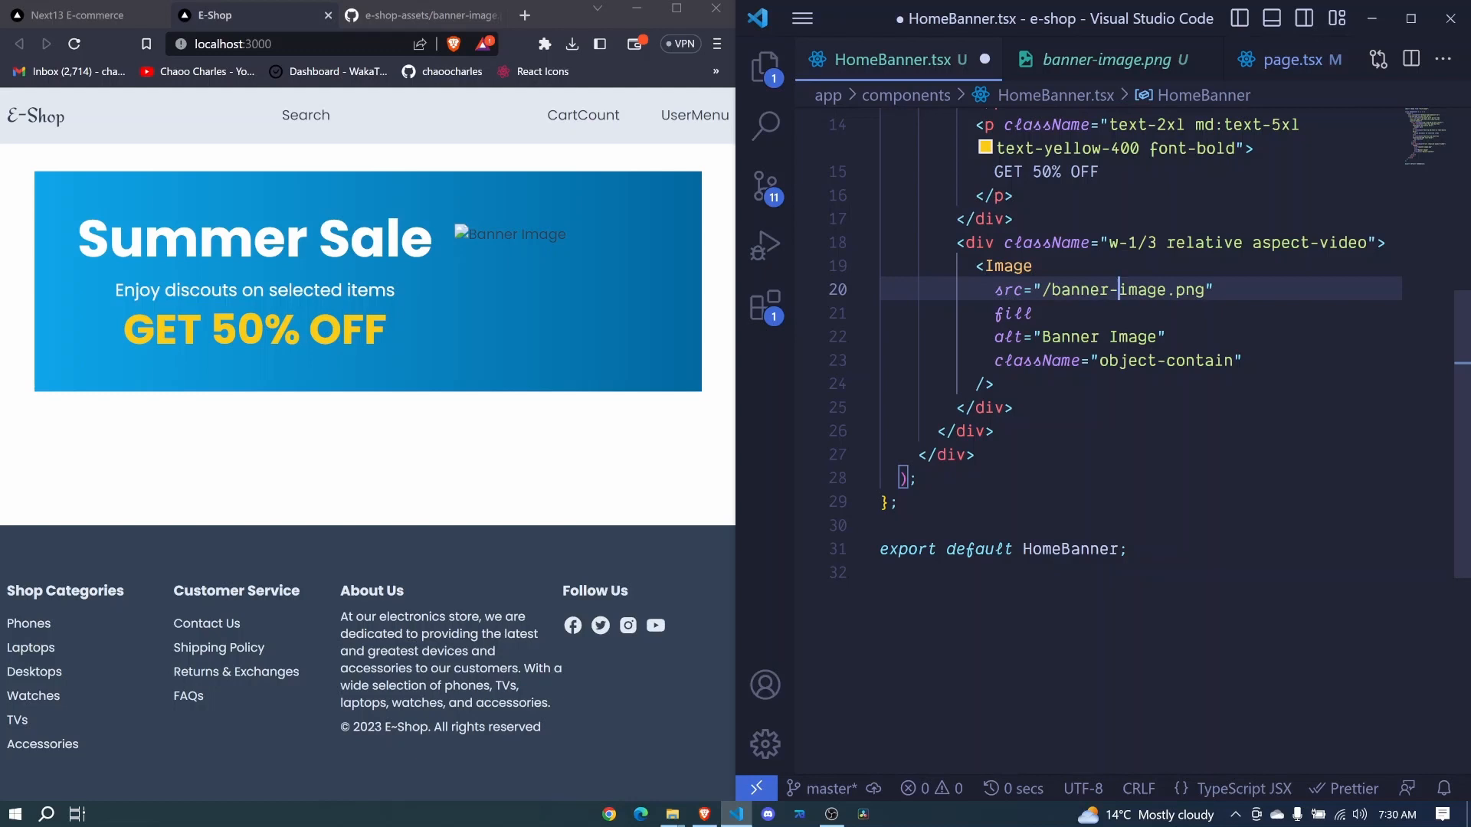
key(ctrl+s)
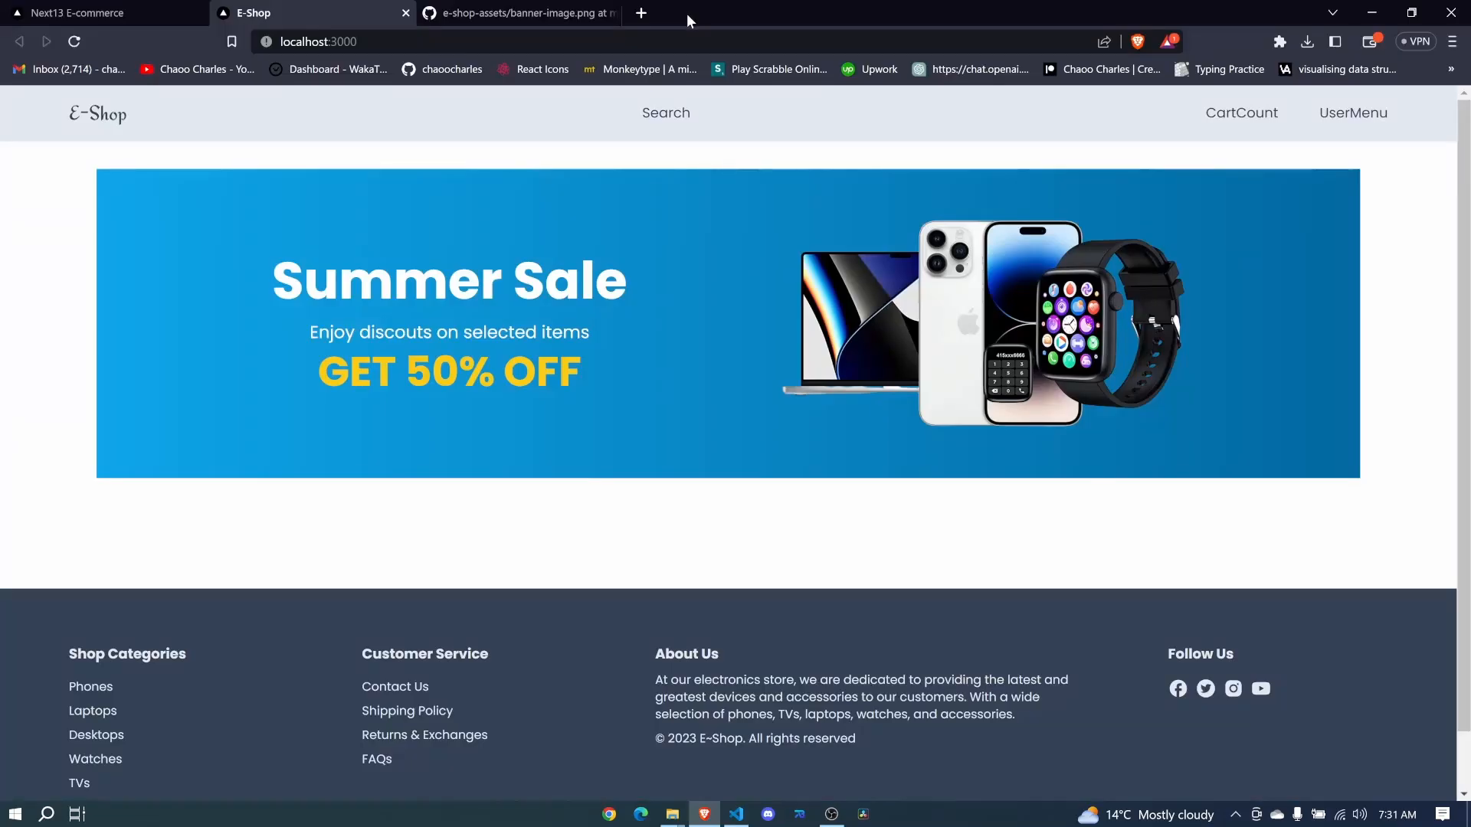
mouse_move(791, 421)
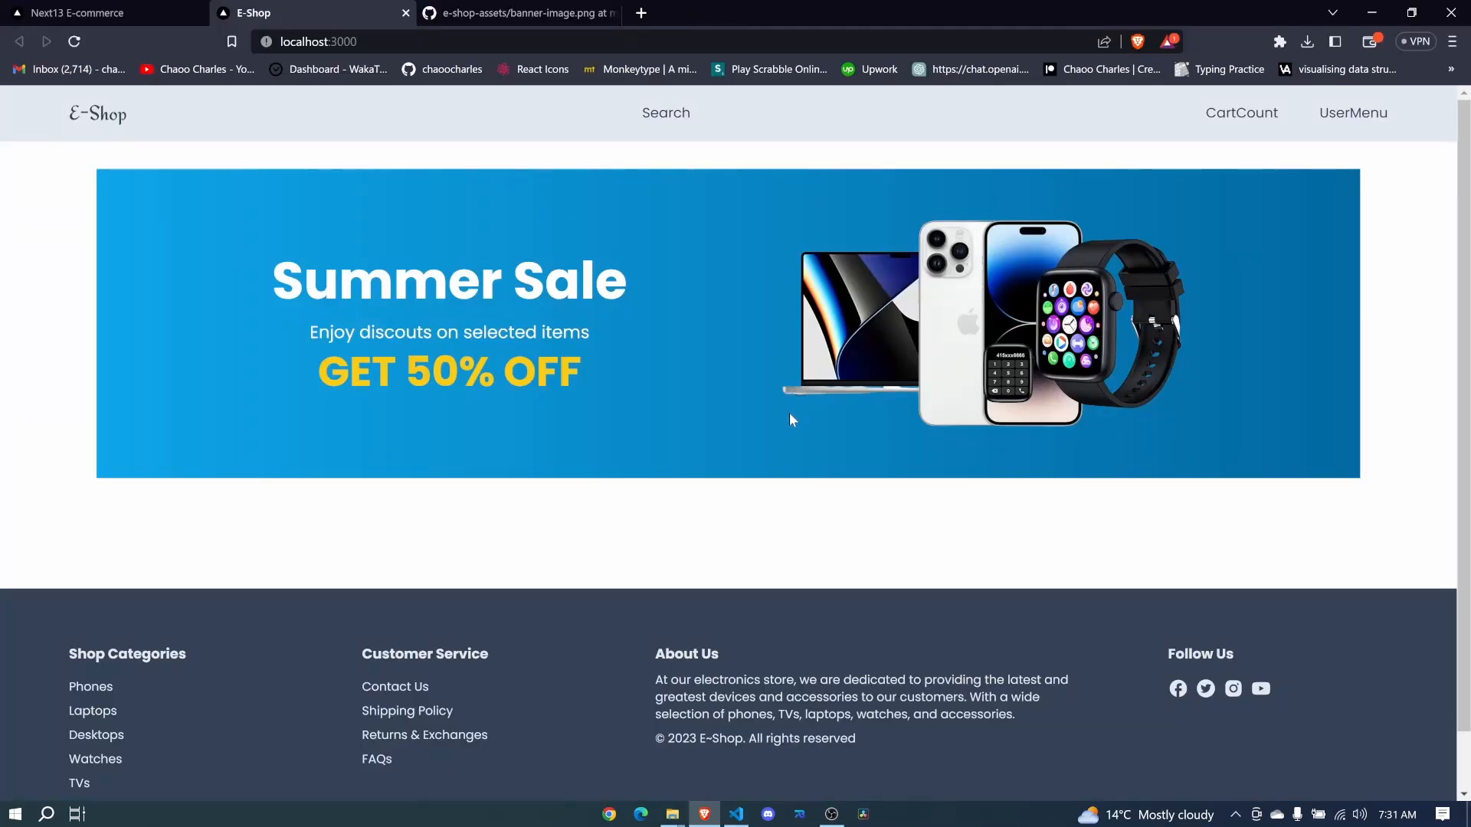
mouse_move(466, 479)
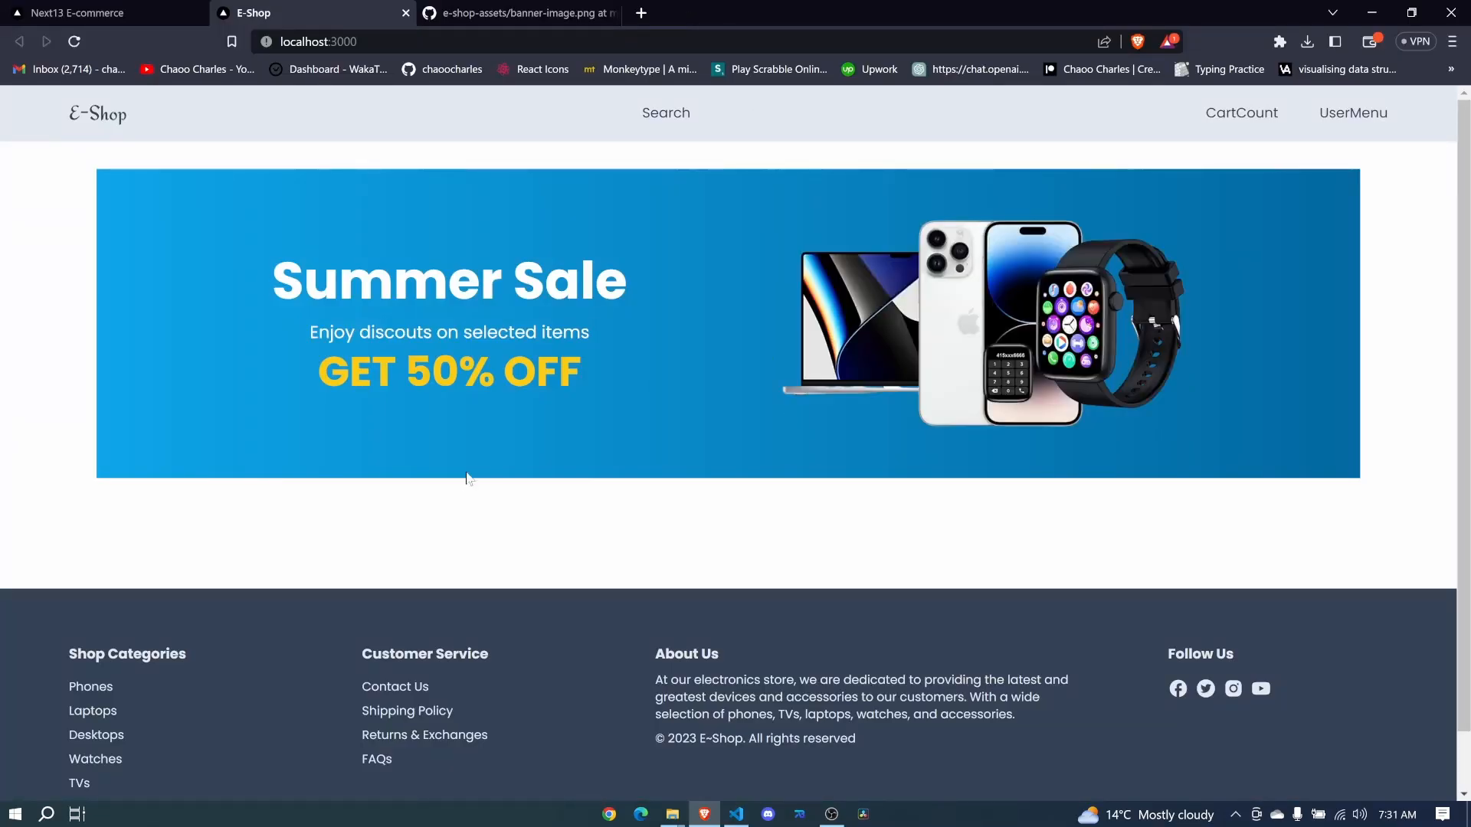
mouse_move(44, 112)
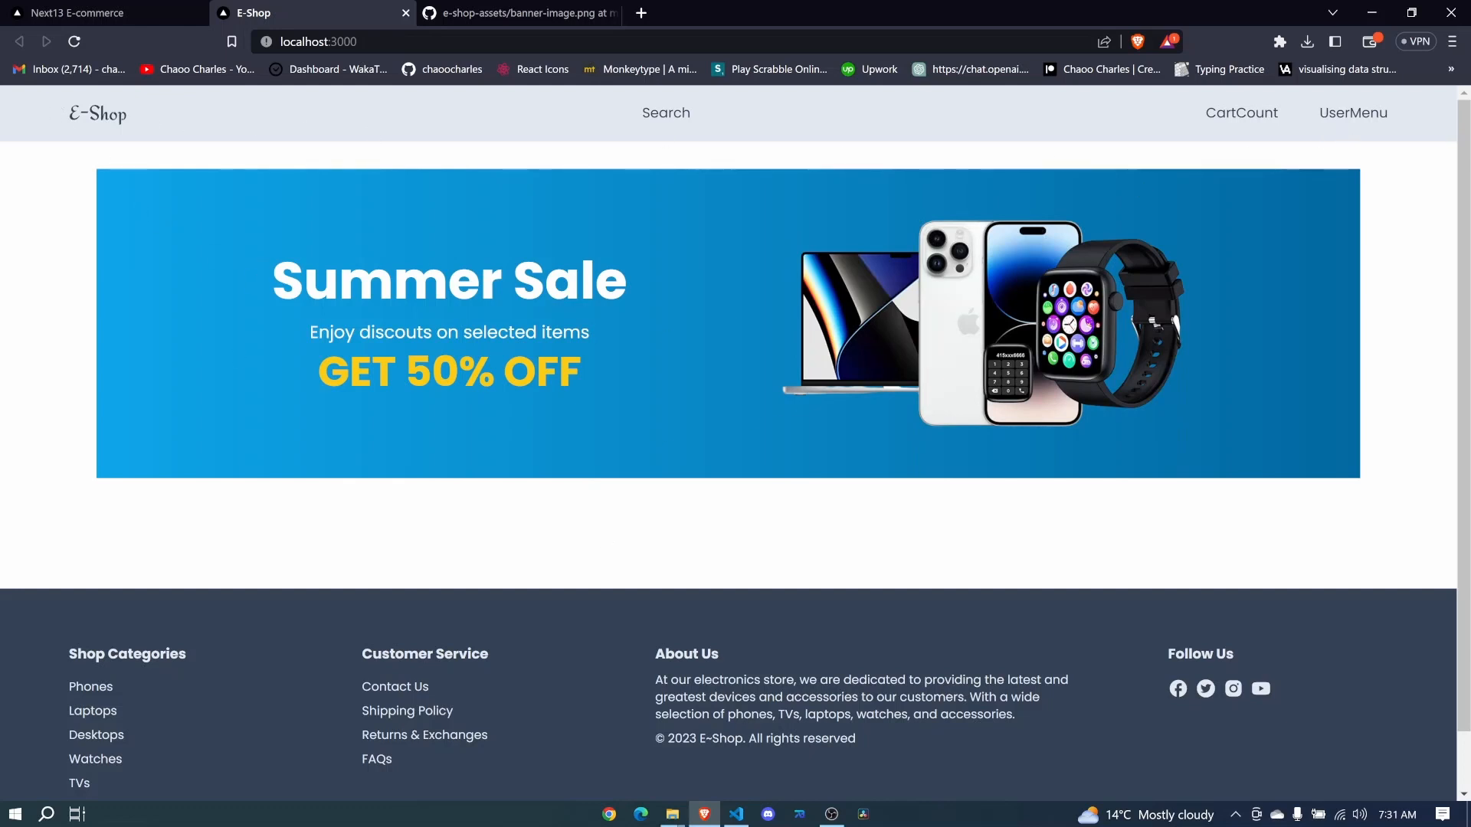
mouse_move(822, 552)
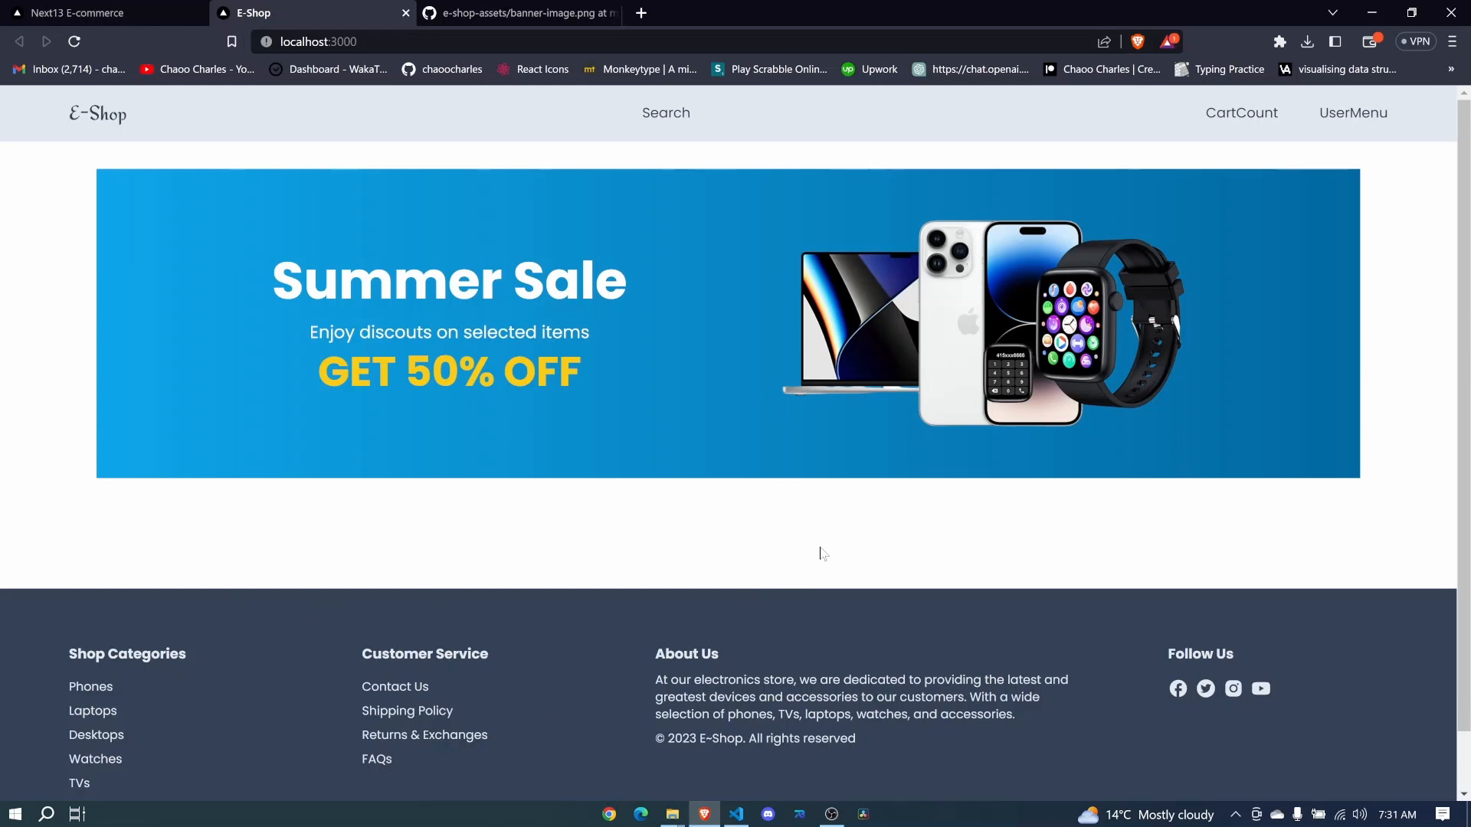
mouse_move(765, 588)
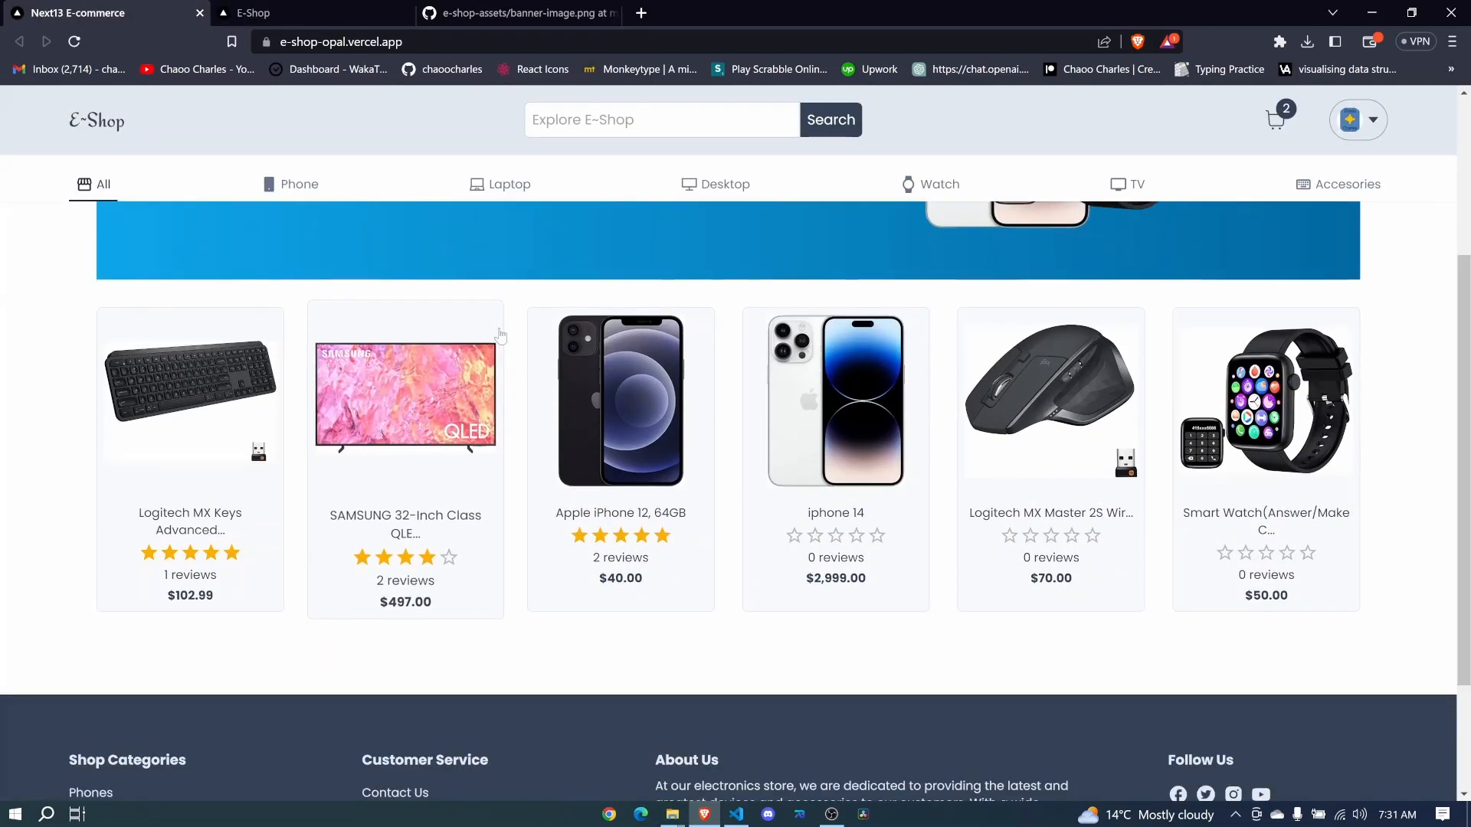
mouse_move(1196, 441)
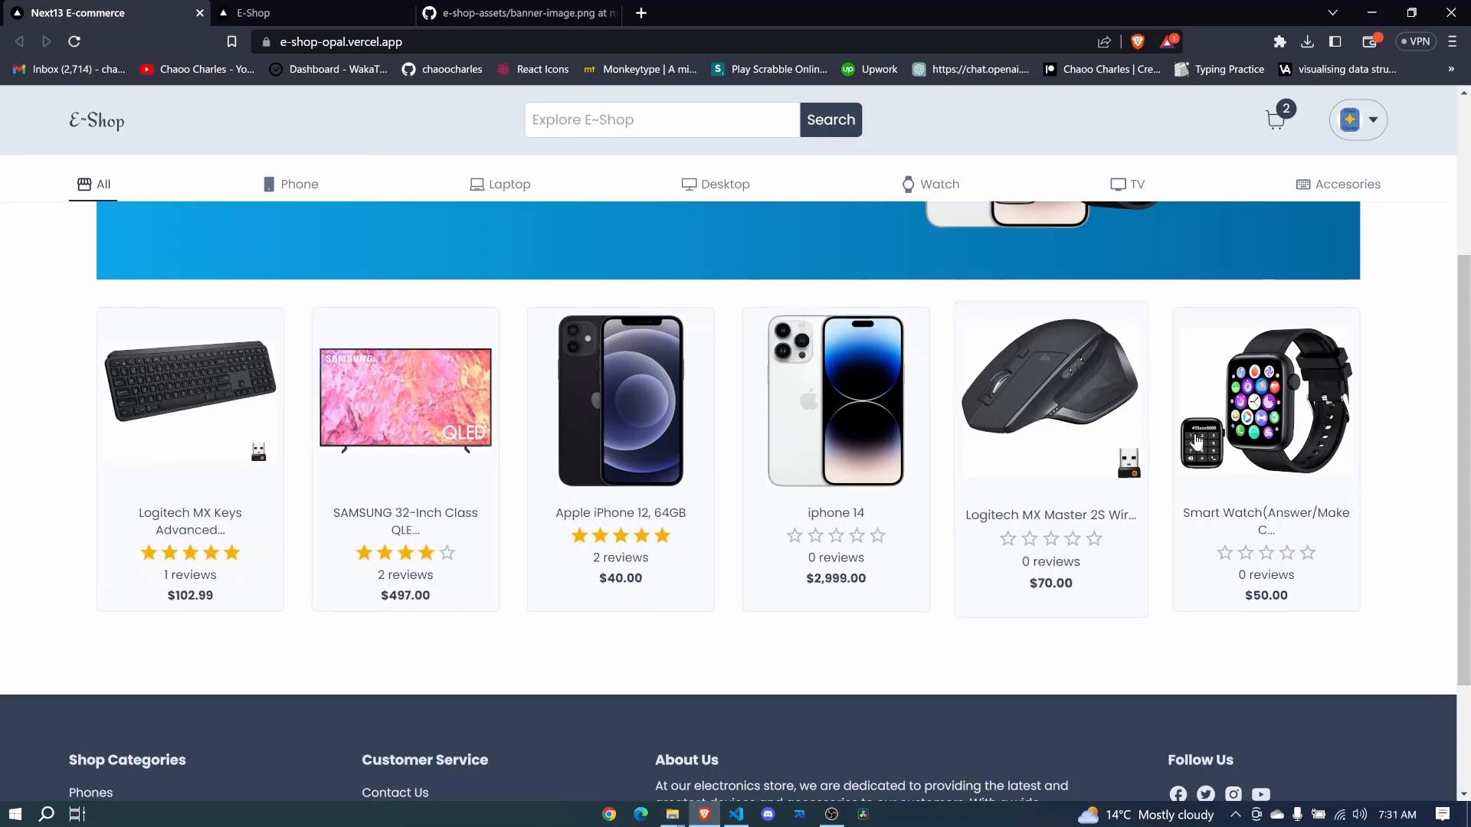